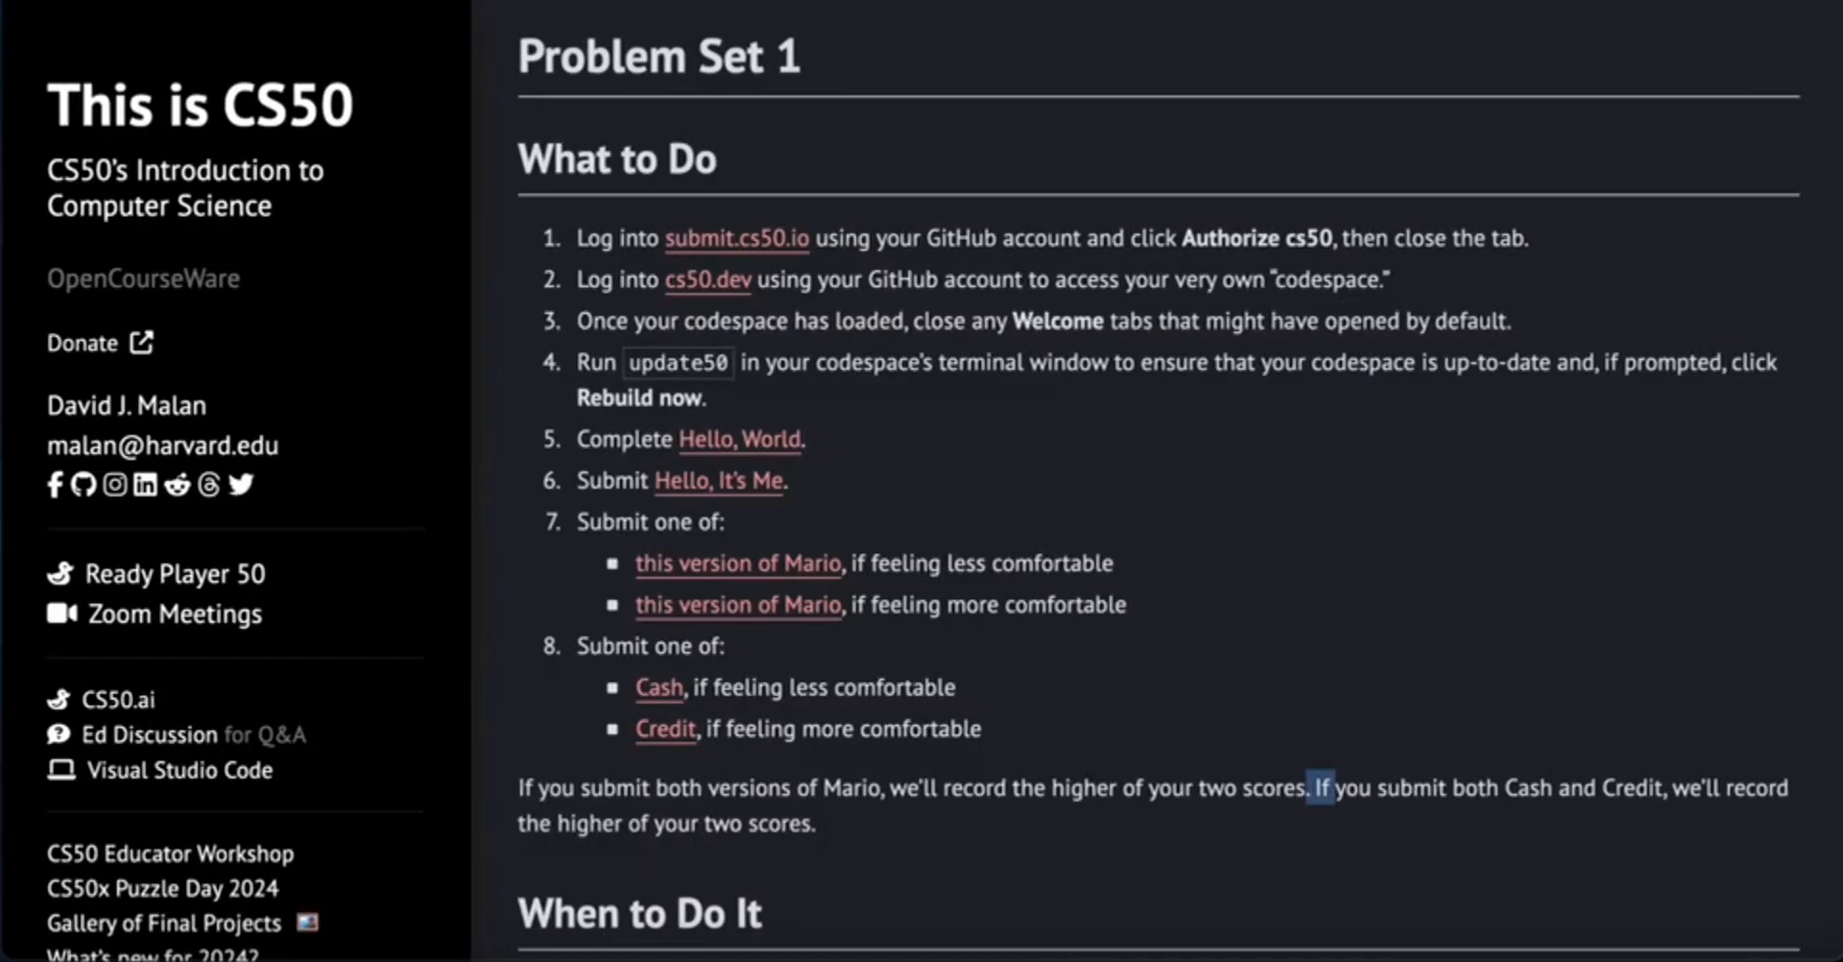
pyautogui.moveTo(1445, 554)
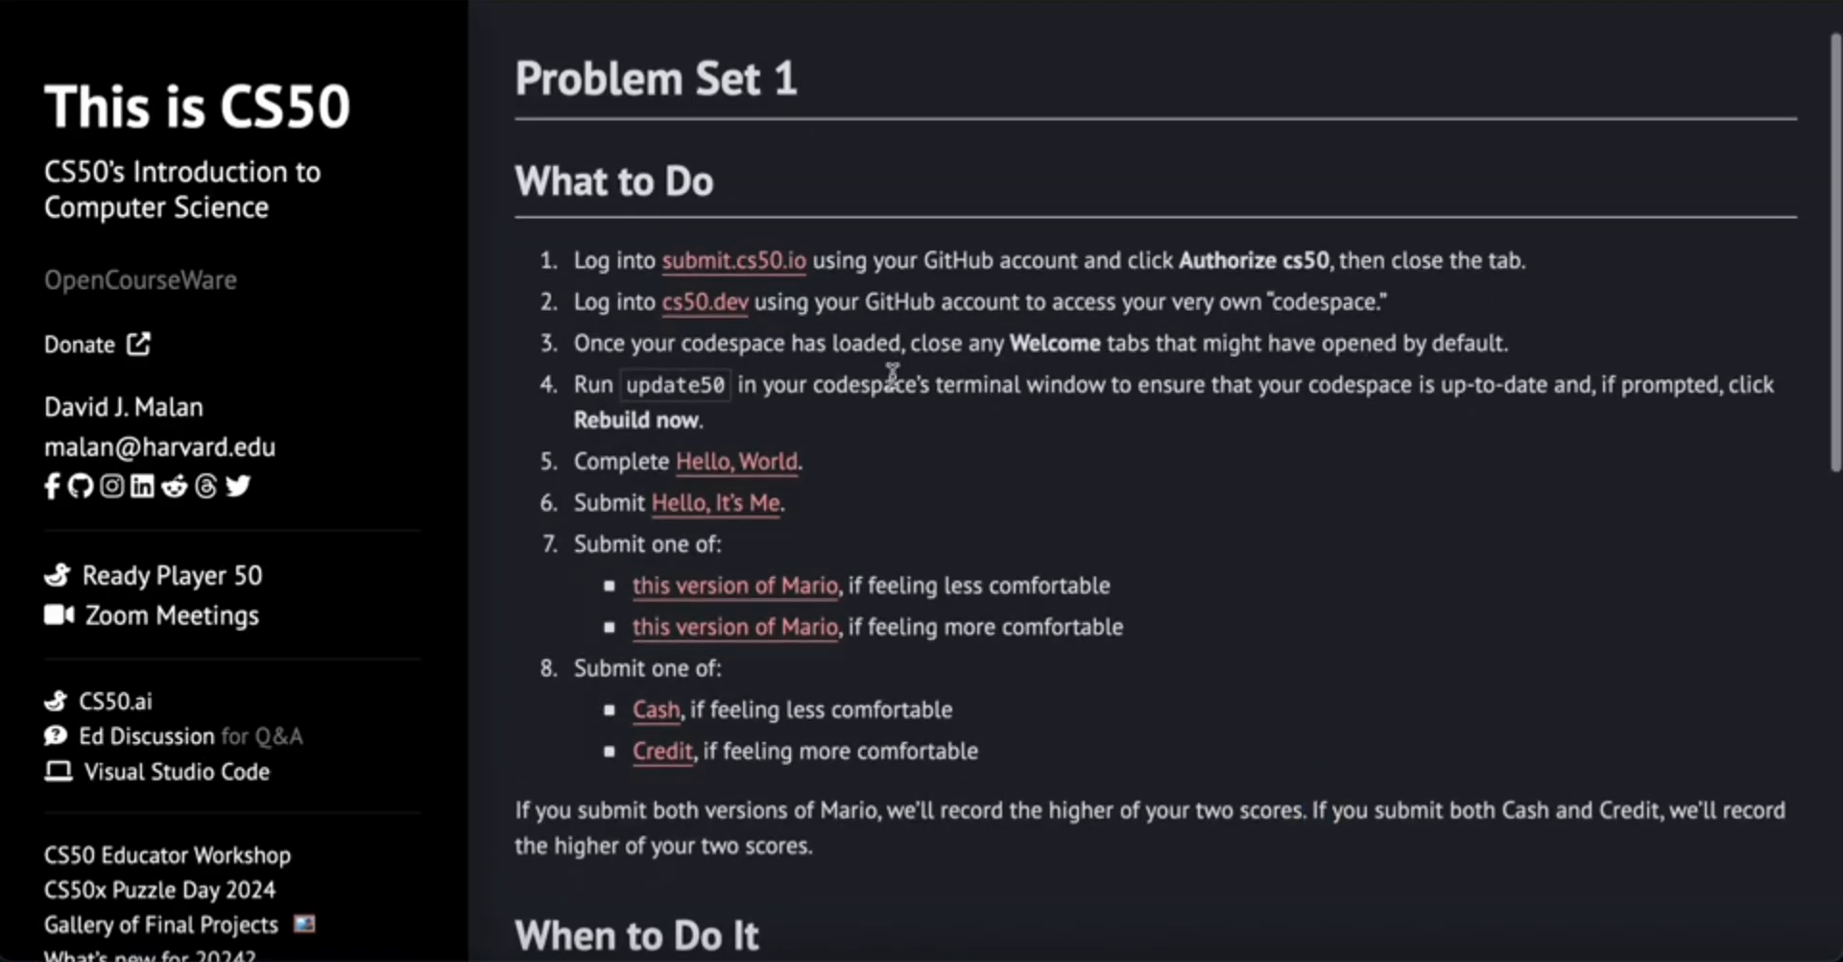
pyautogui.moveTo(766, 258)
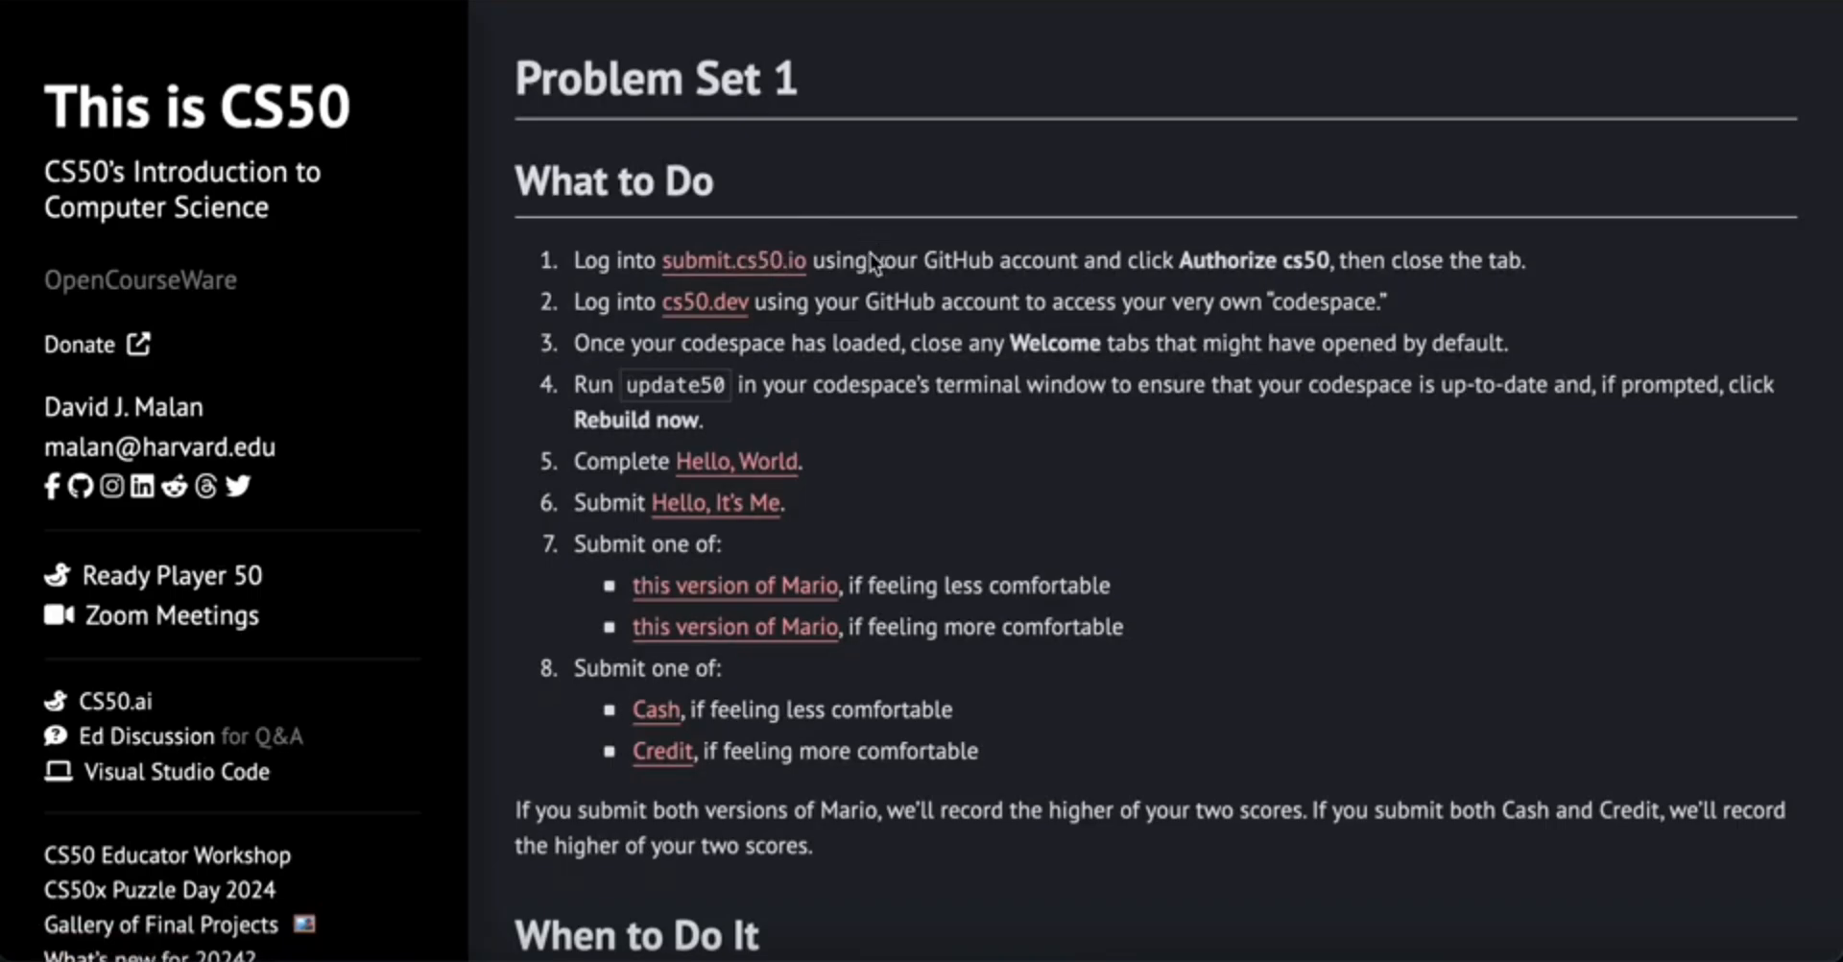
# Authorize CS50 Submit for the GitHub account via submit.cs50.io
pyautogui.click(731, 260)
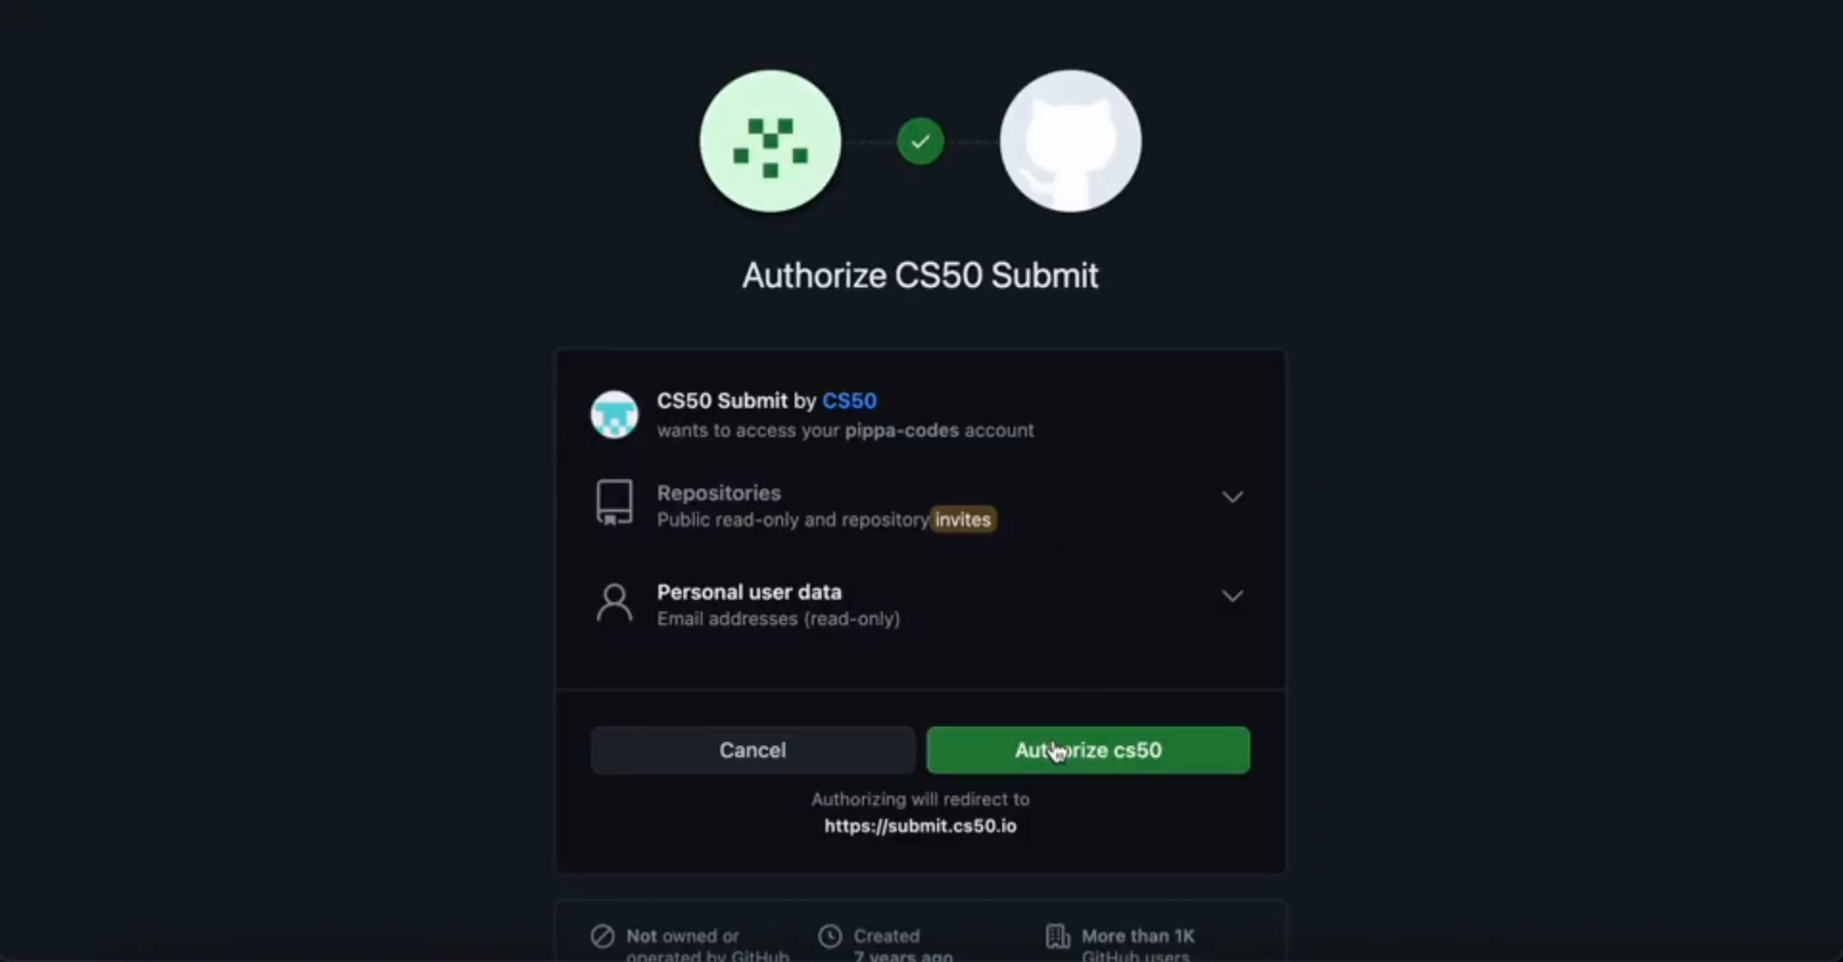
pyautogui.click(1087, 751)
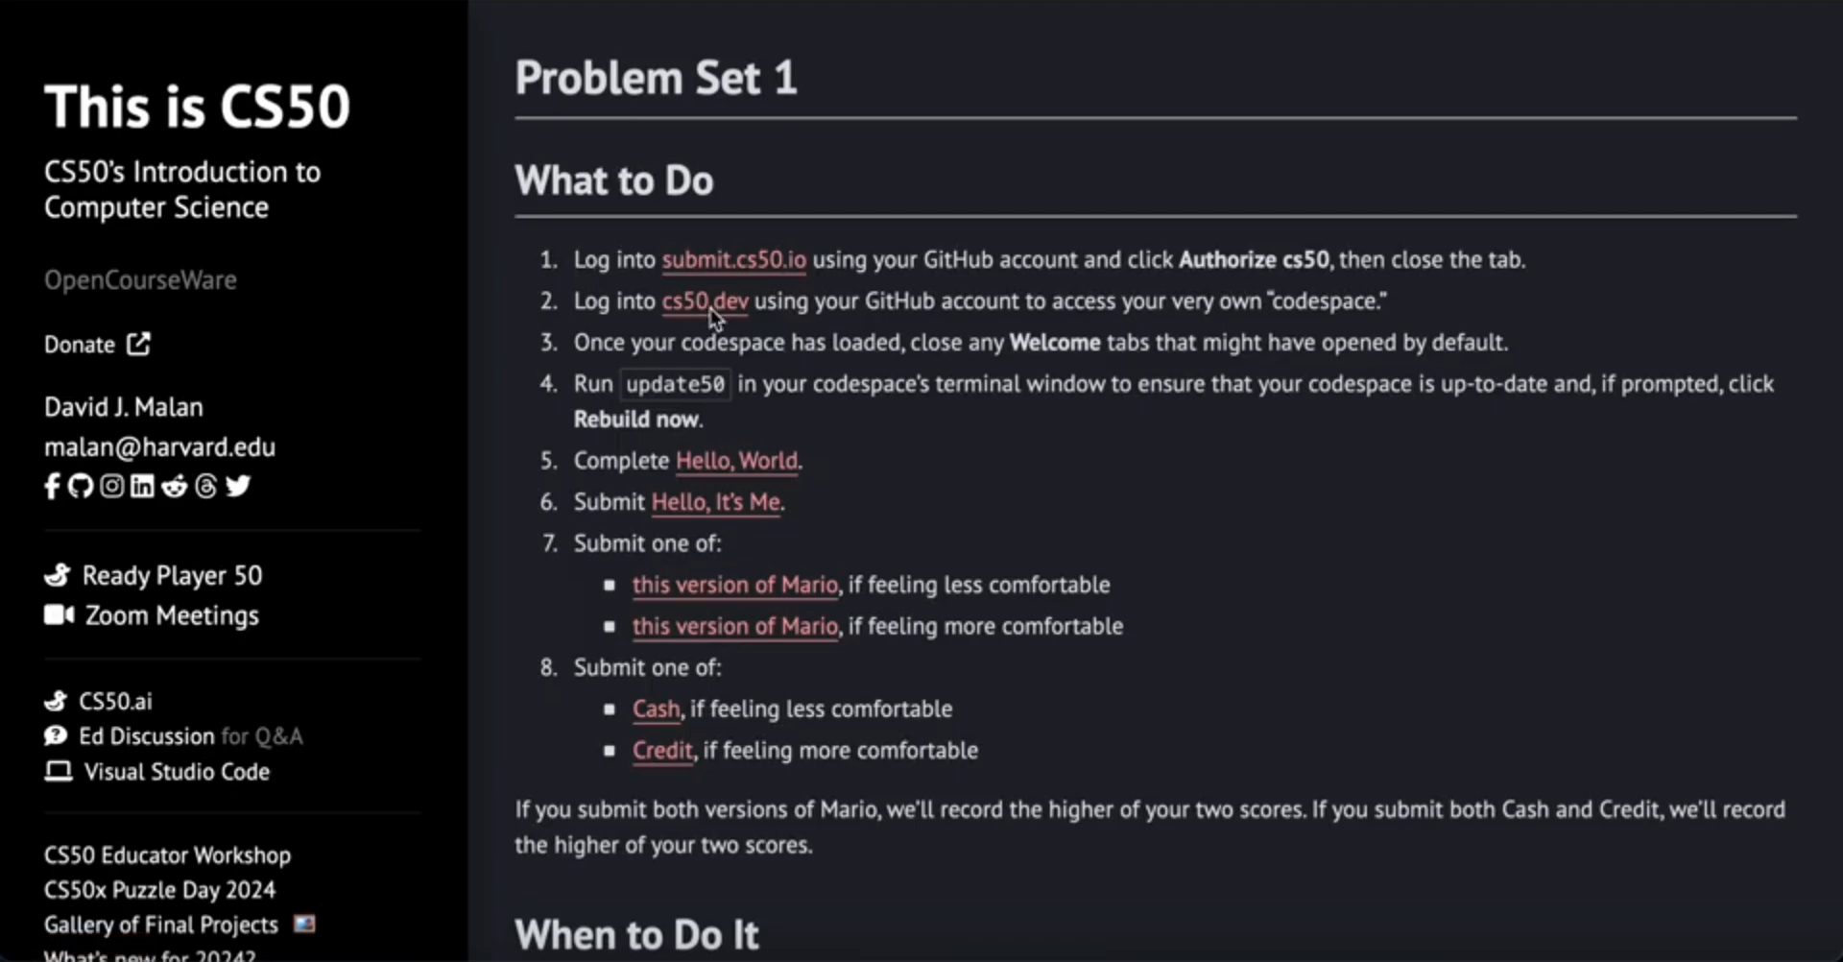
# Log in to cs50.dev with GitHub and authorize Visual Studio Code for CS50
pyautogui.click(702, 301)
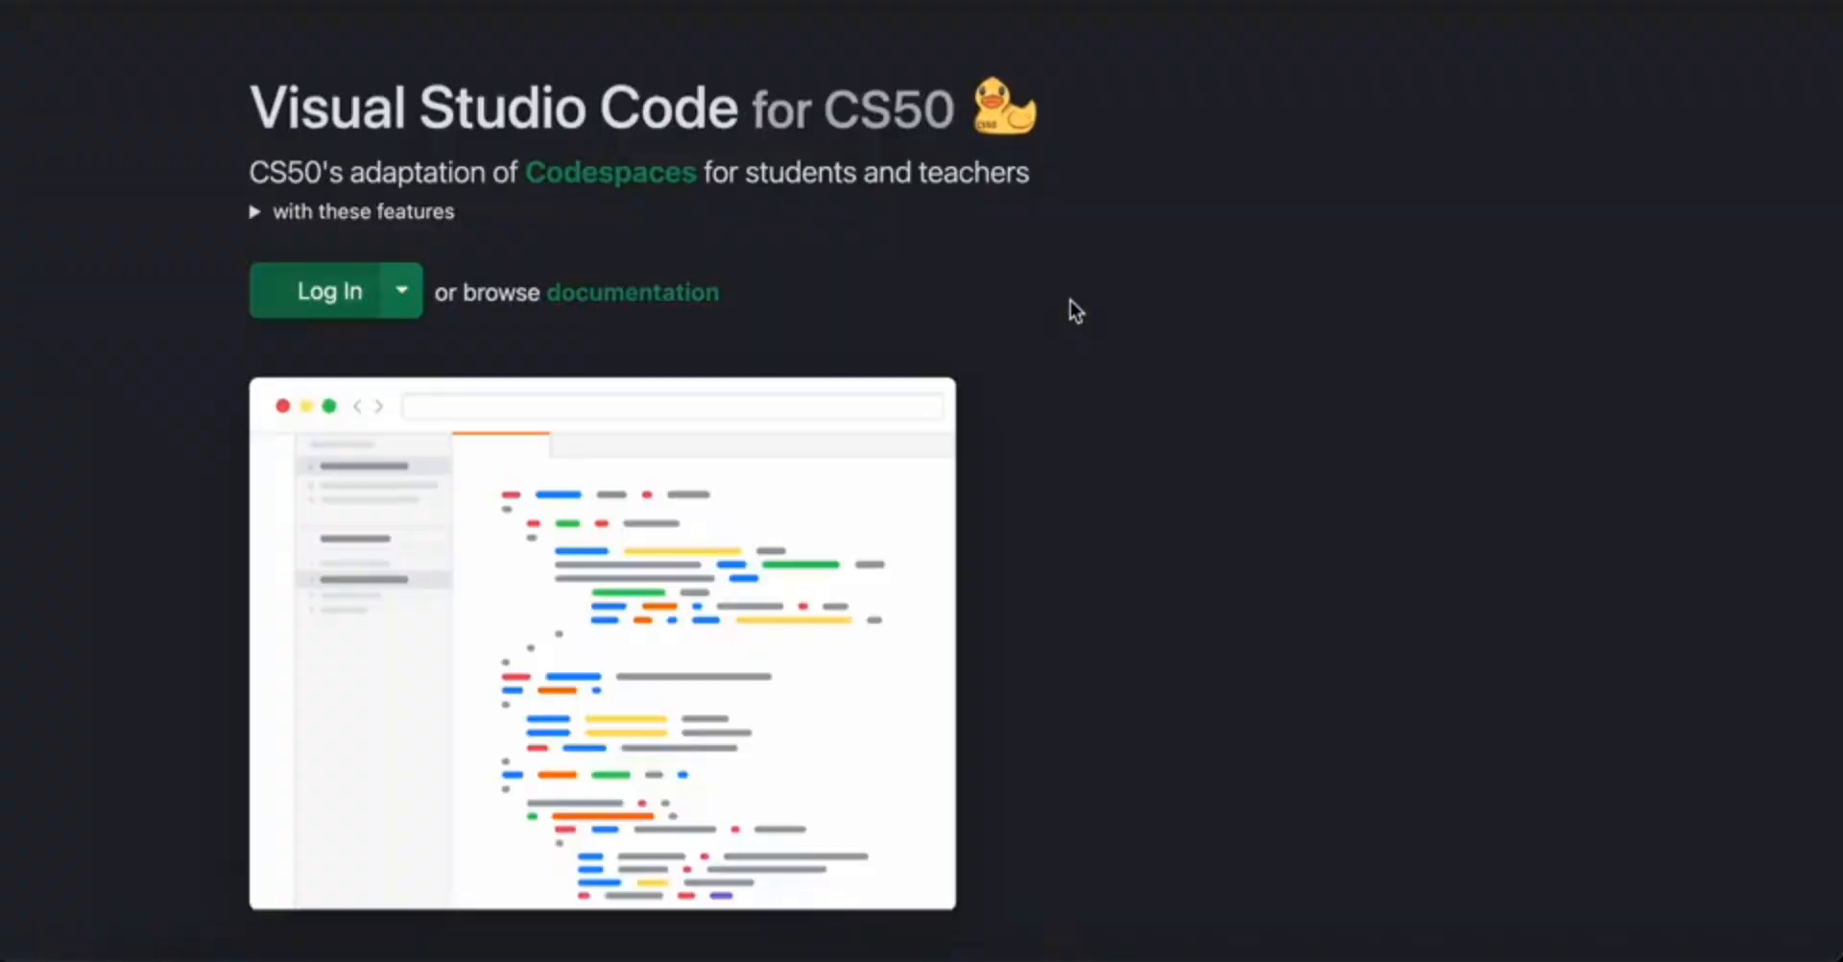
pyautogui.moveTo(376, 291)
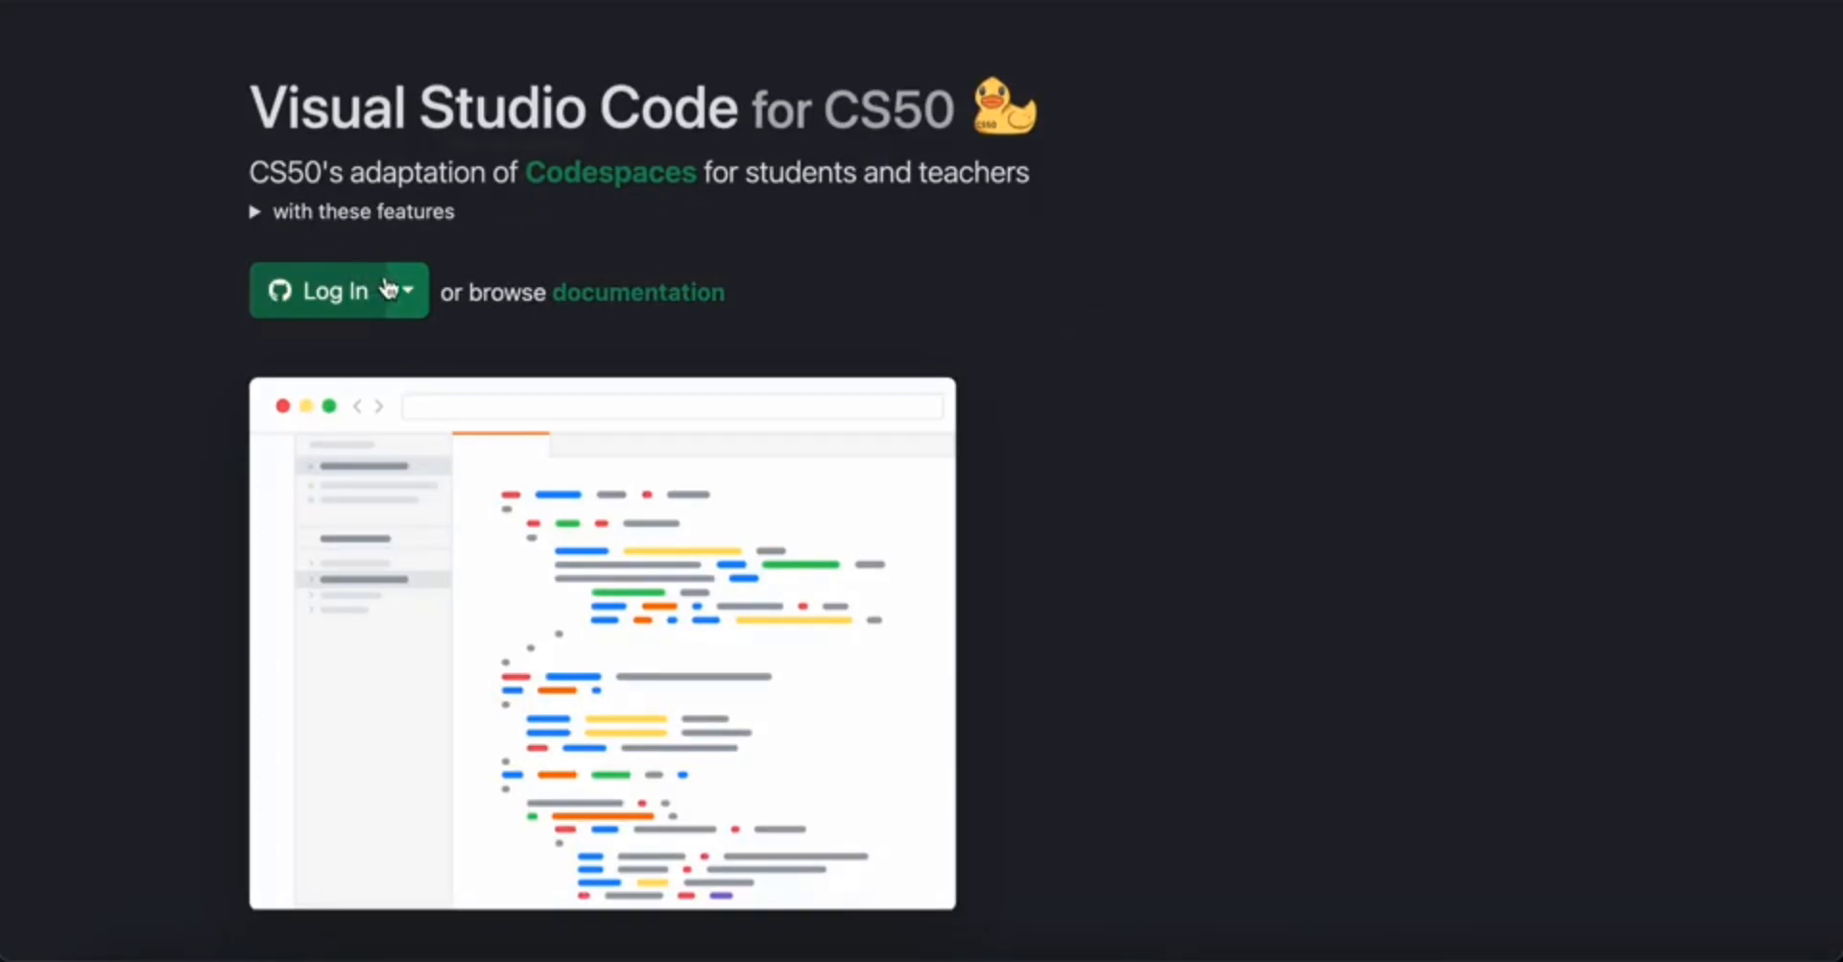
pyautogui.click(339, 291)
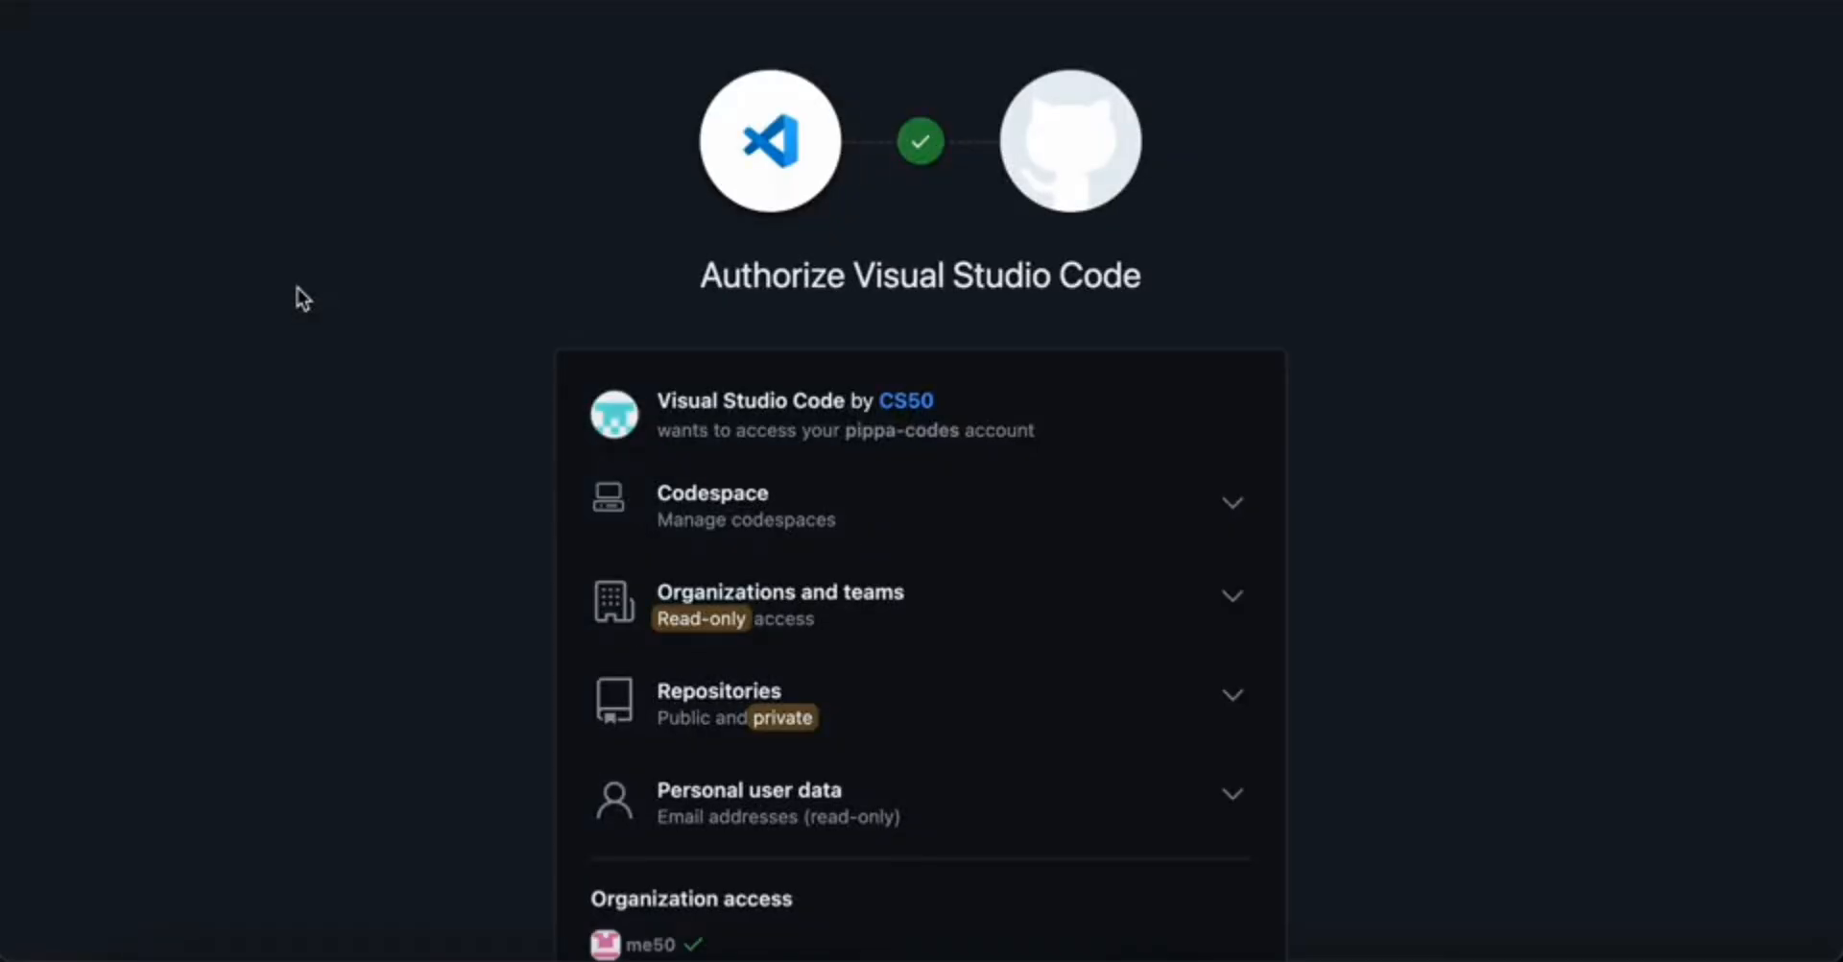
pyautogui.scroll(-3)
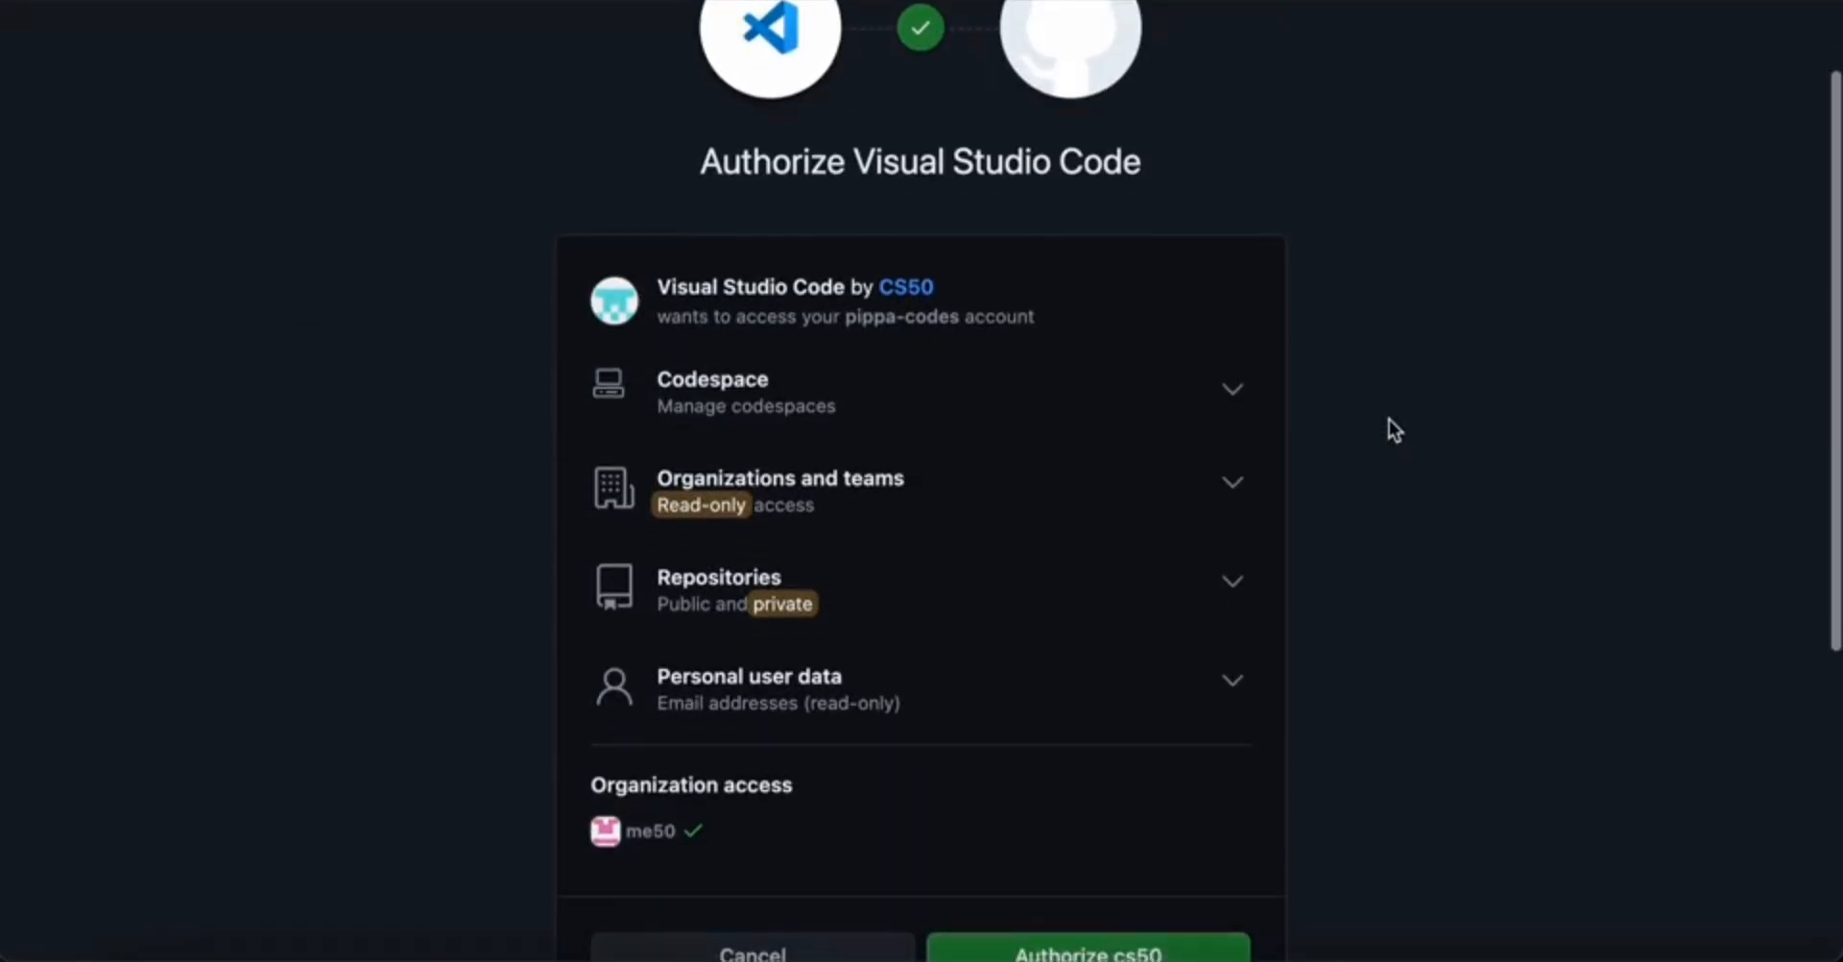
pyautogui.scroll(-3)
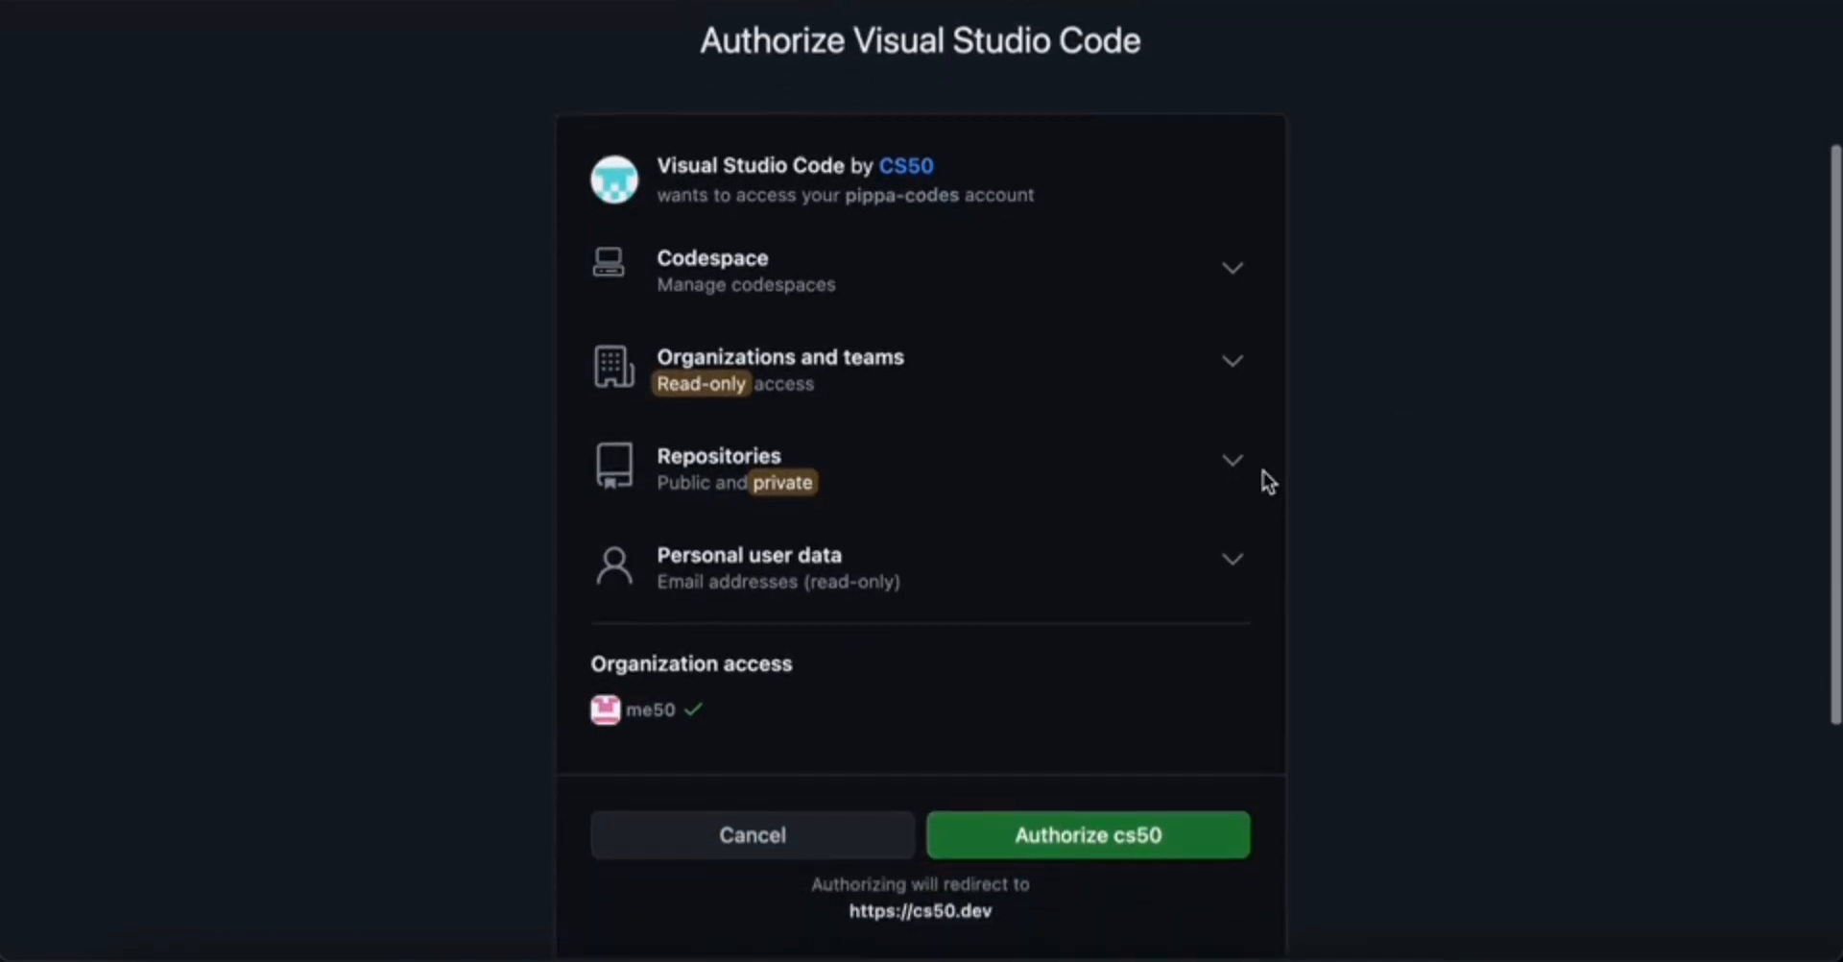
pyautogui.click(1085, 835)
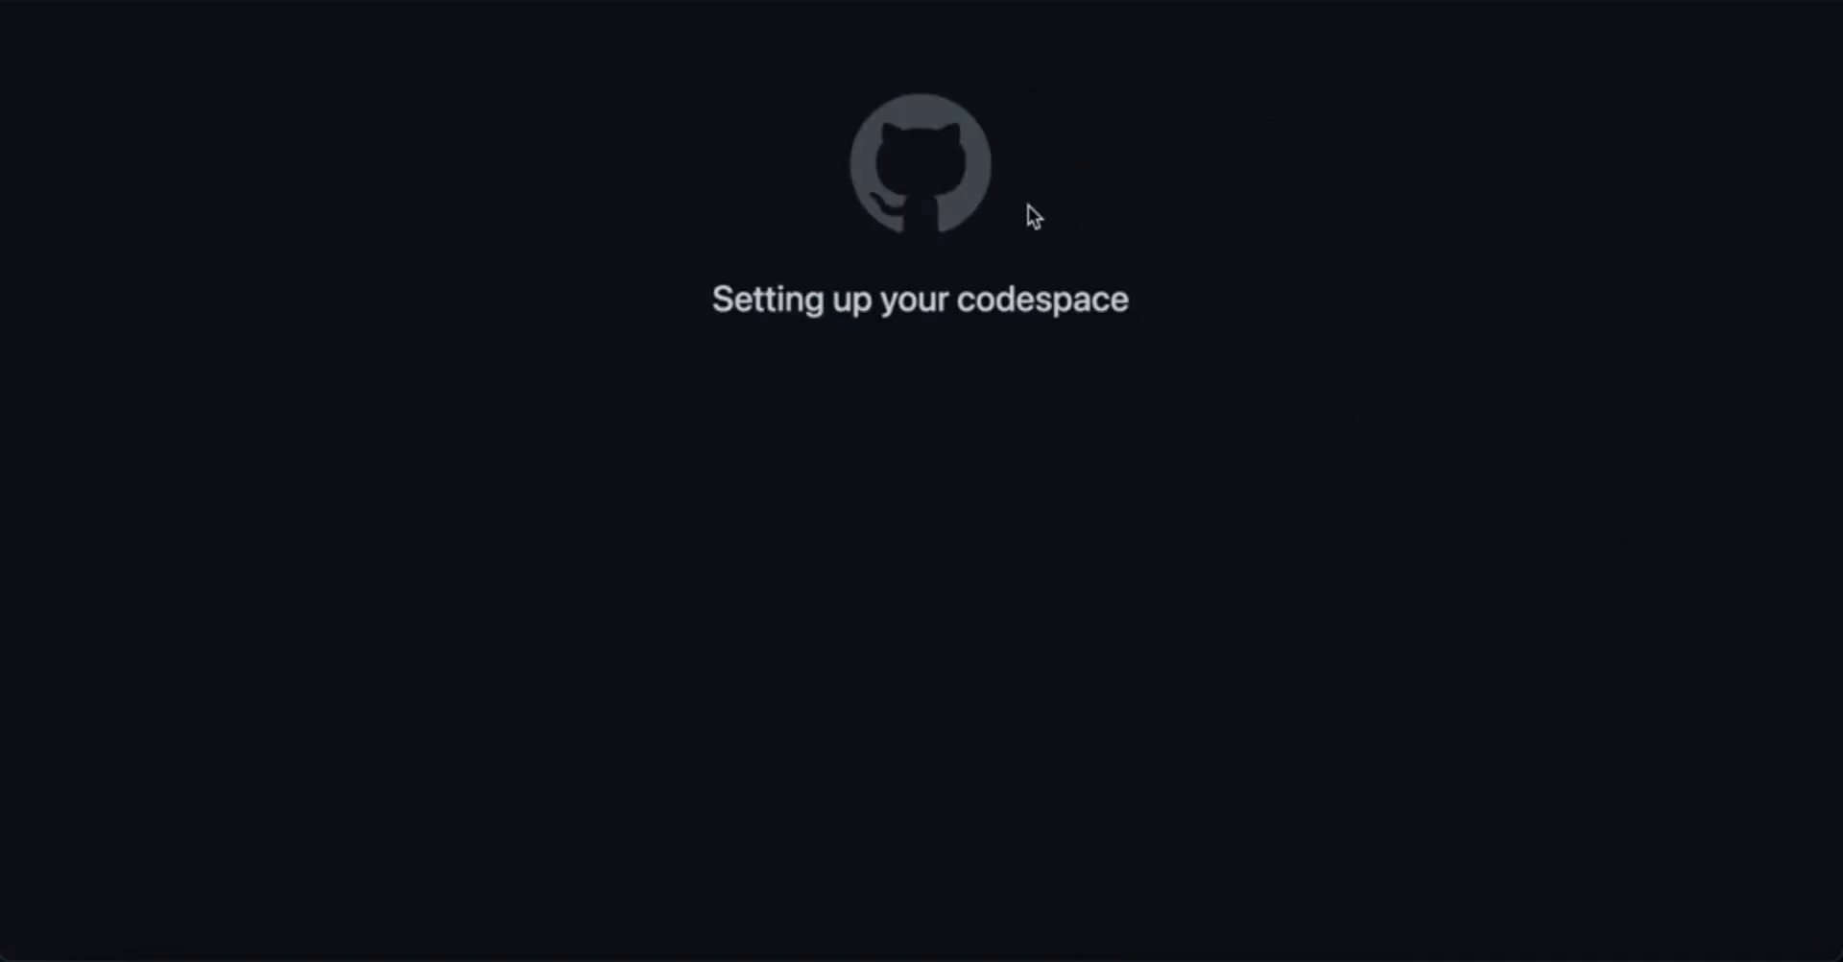
pyautogui.moveTo(1082, 127)
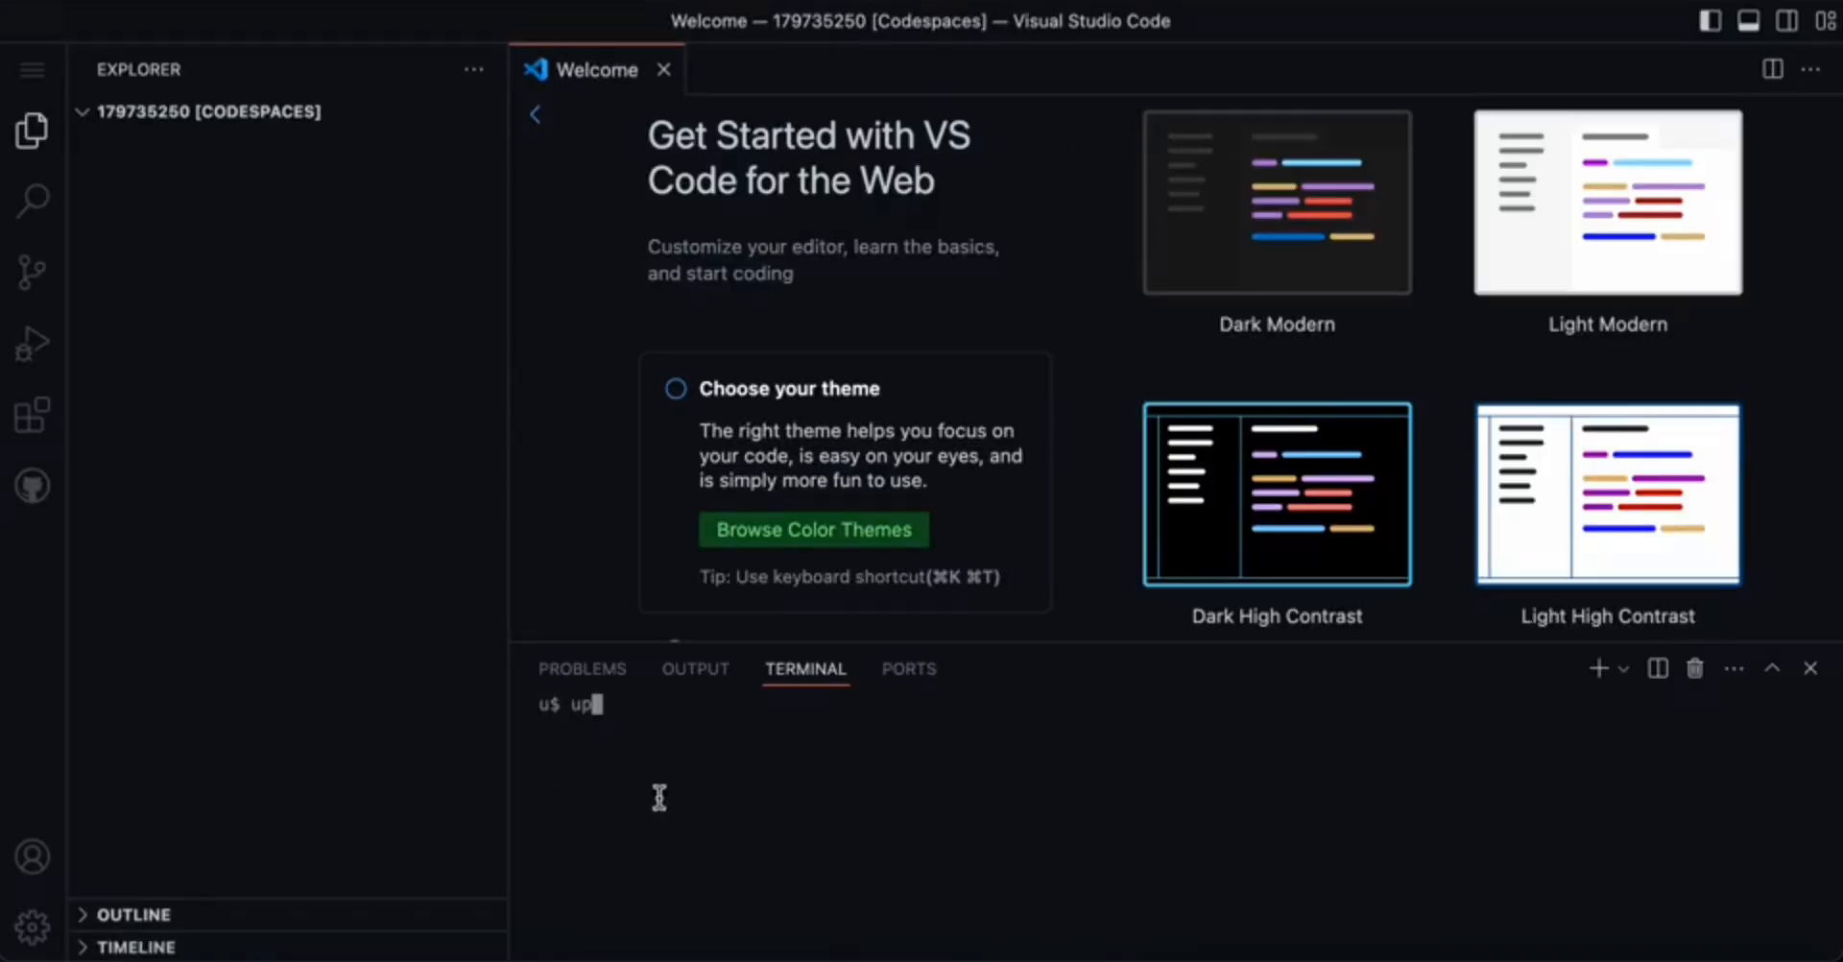
# Enter update50 in the new codespace's terminal
pyautogui.write('date50')
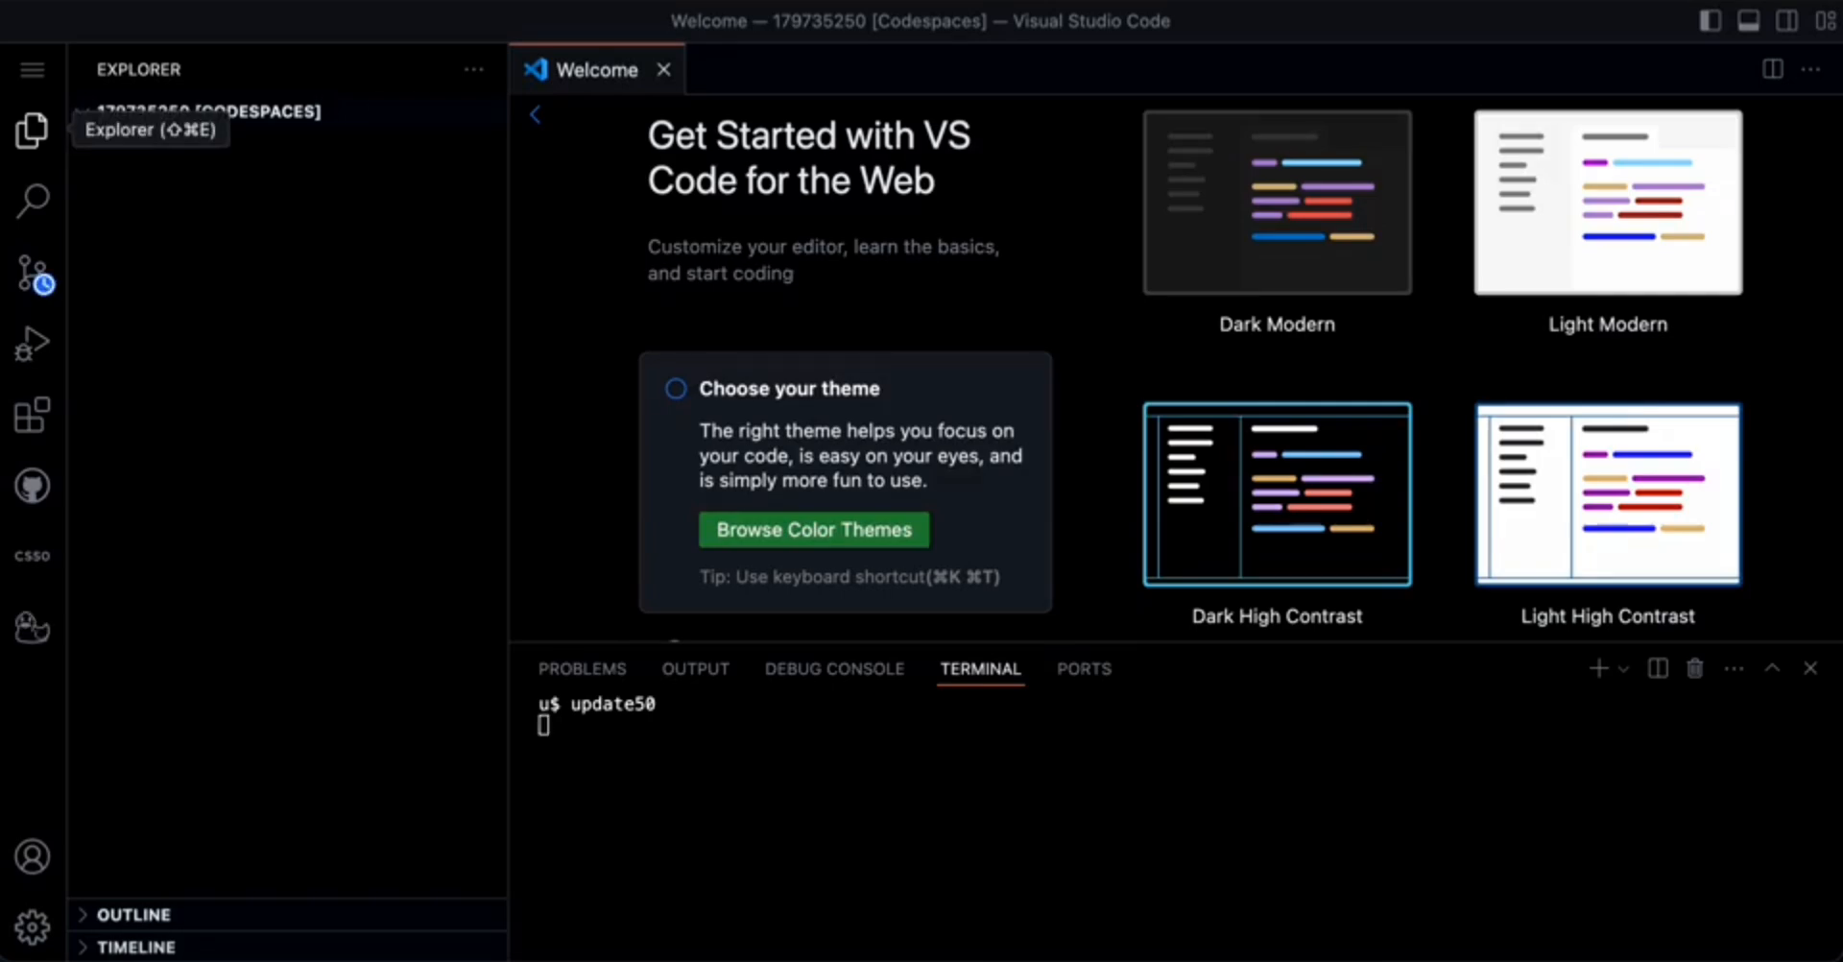
pyautogui.moveTo(1000, 803)
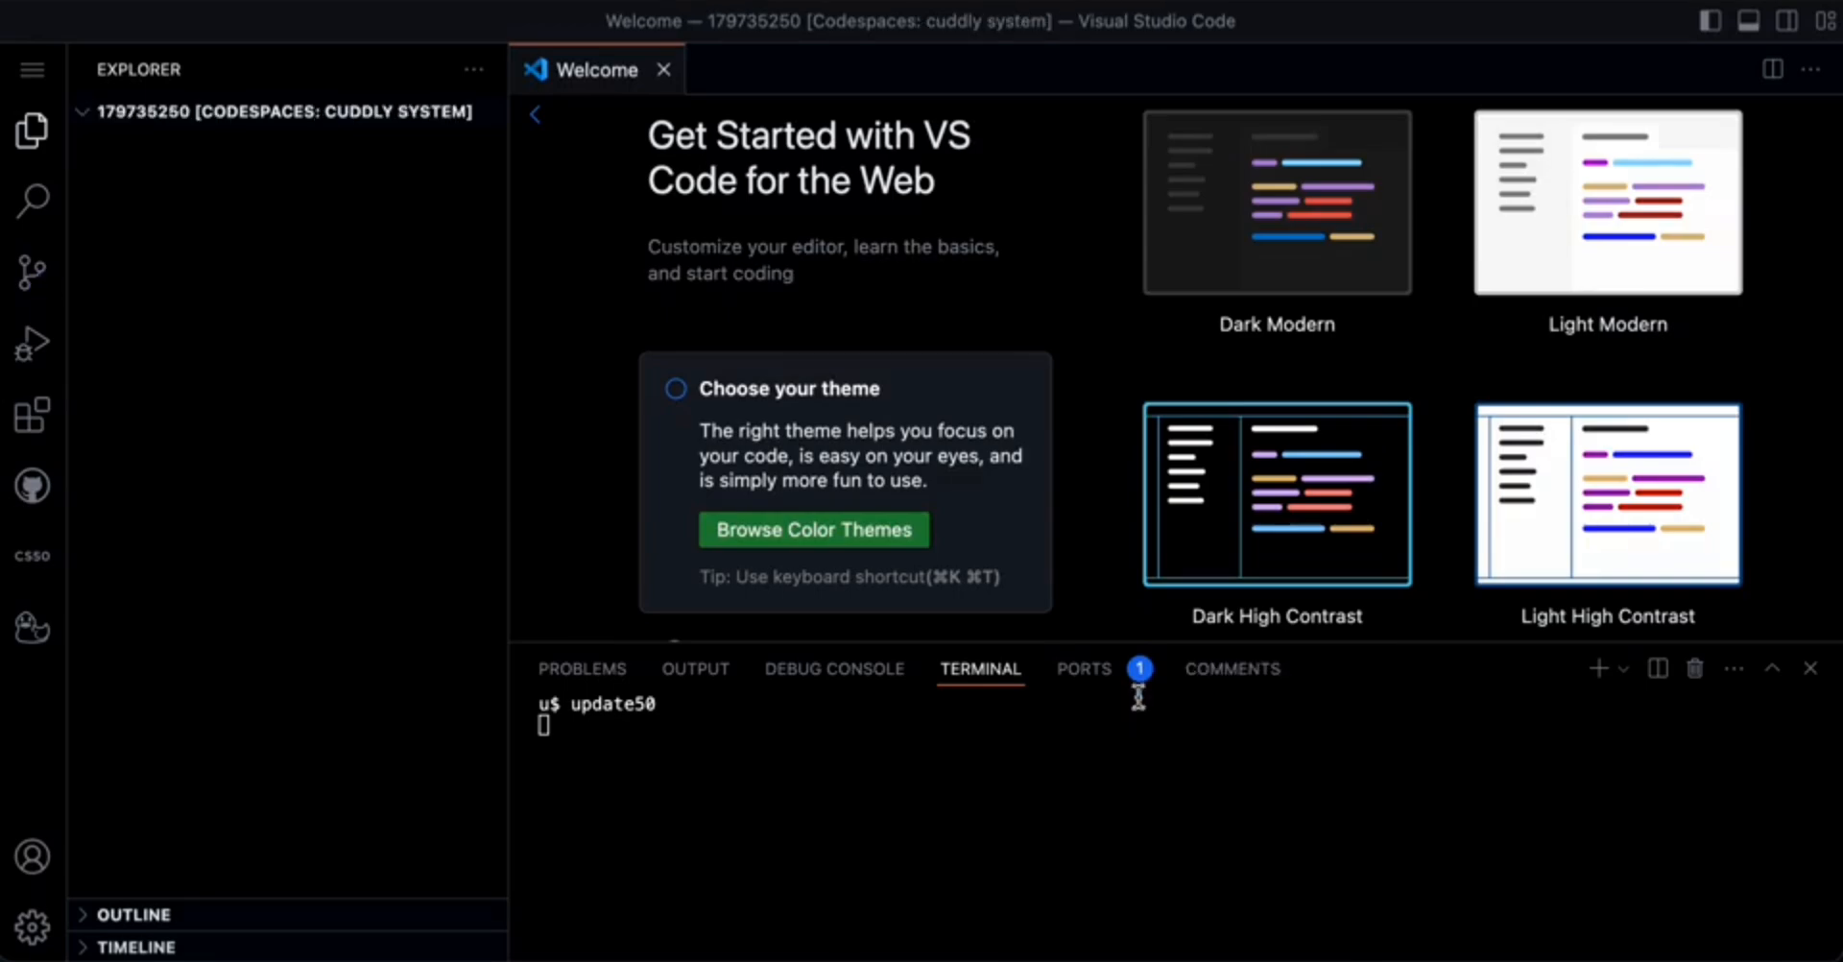
pyautogui.moveTo(1316, 259)
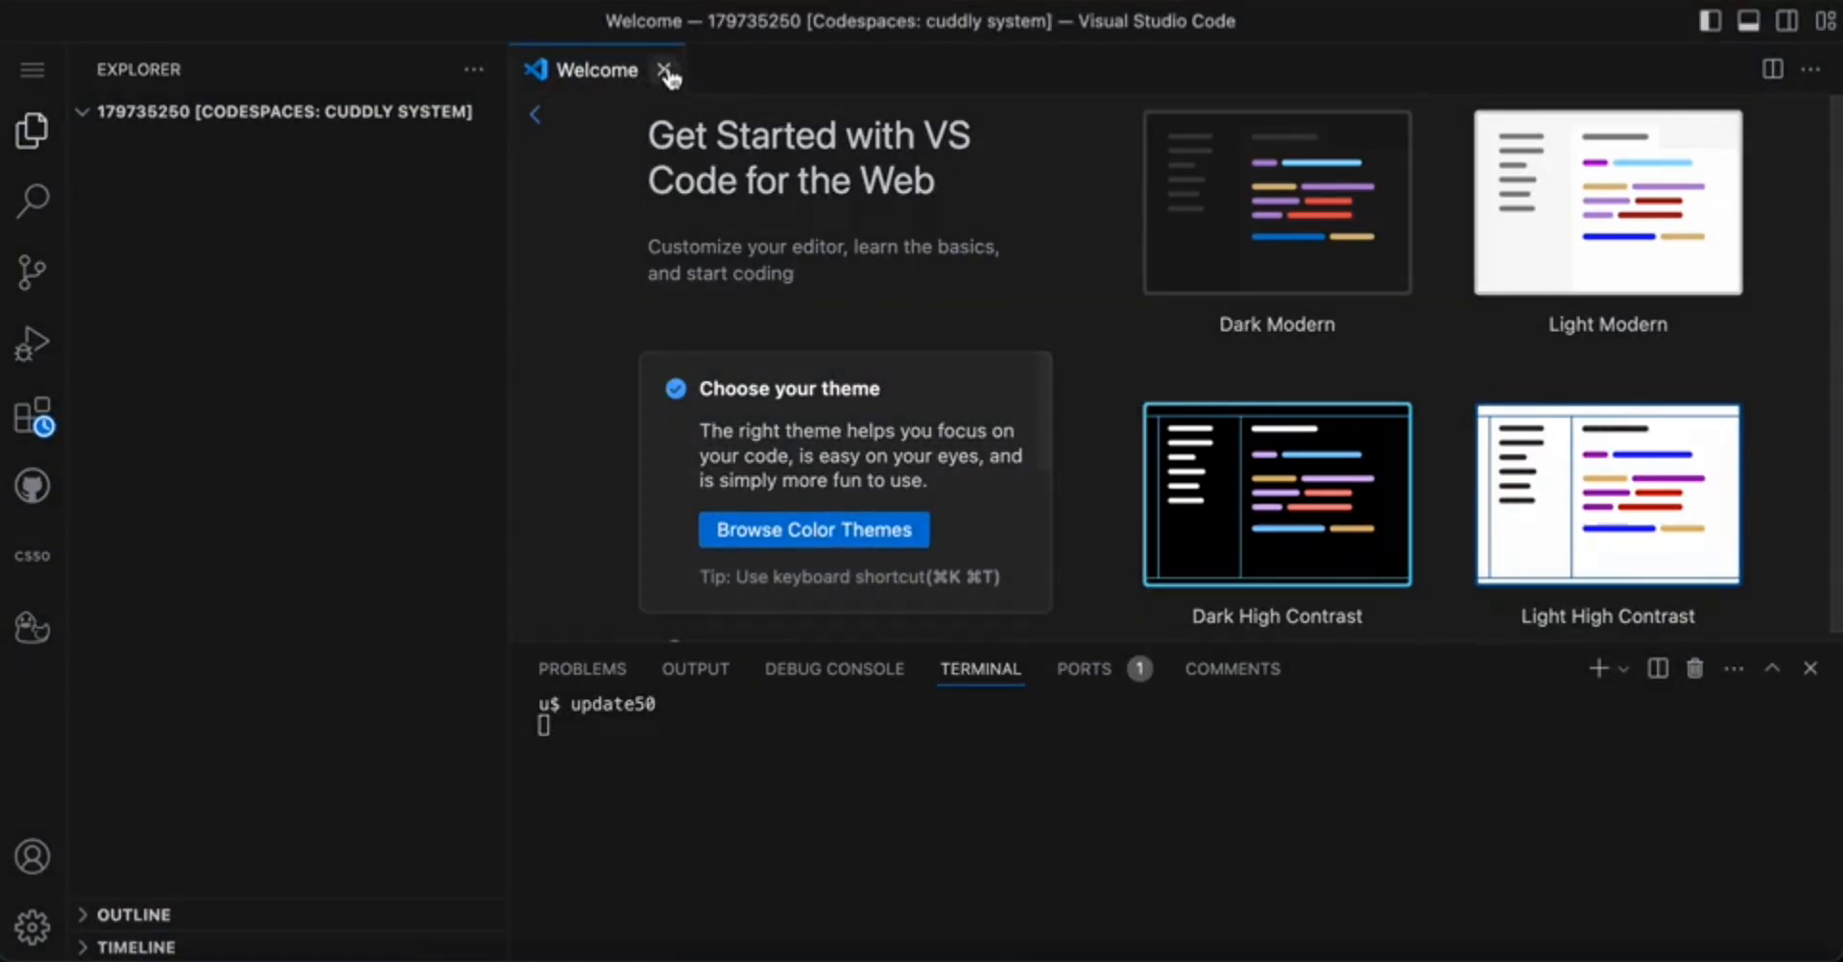
# Close the Welcome page and confirm rebuilding the codespace with the latest updates
pyautogui.click(668, 69)
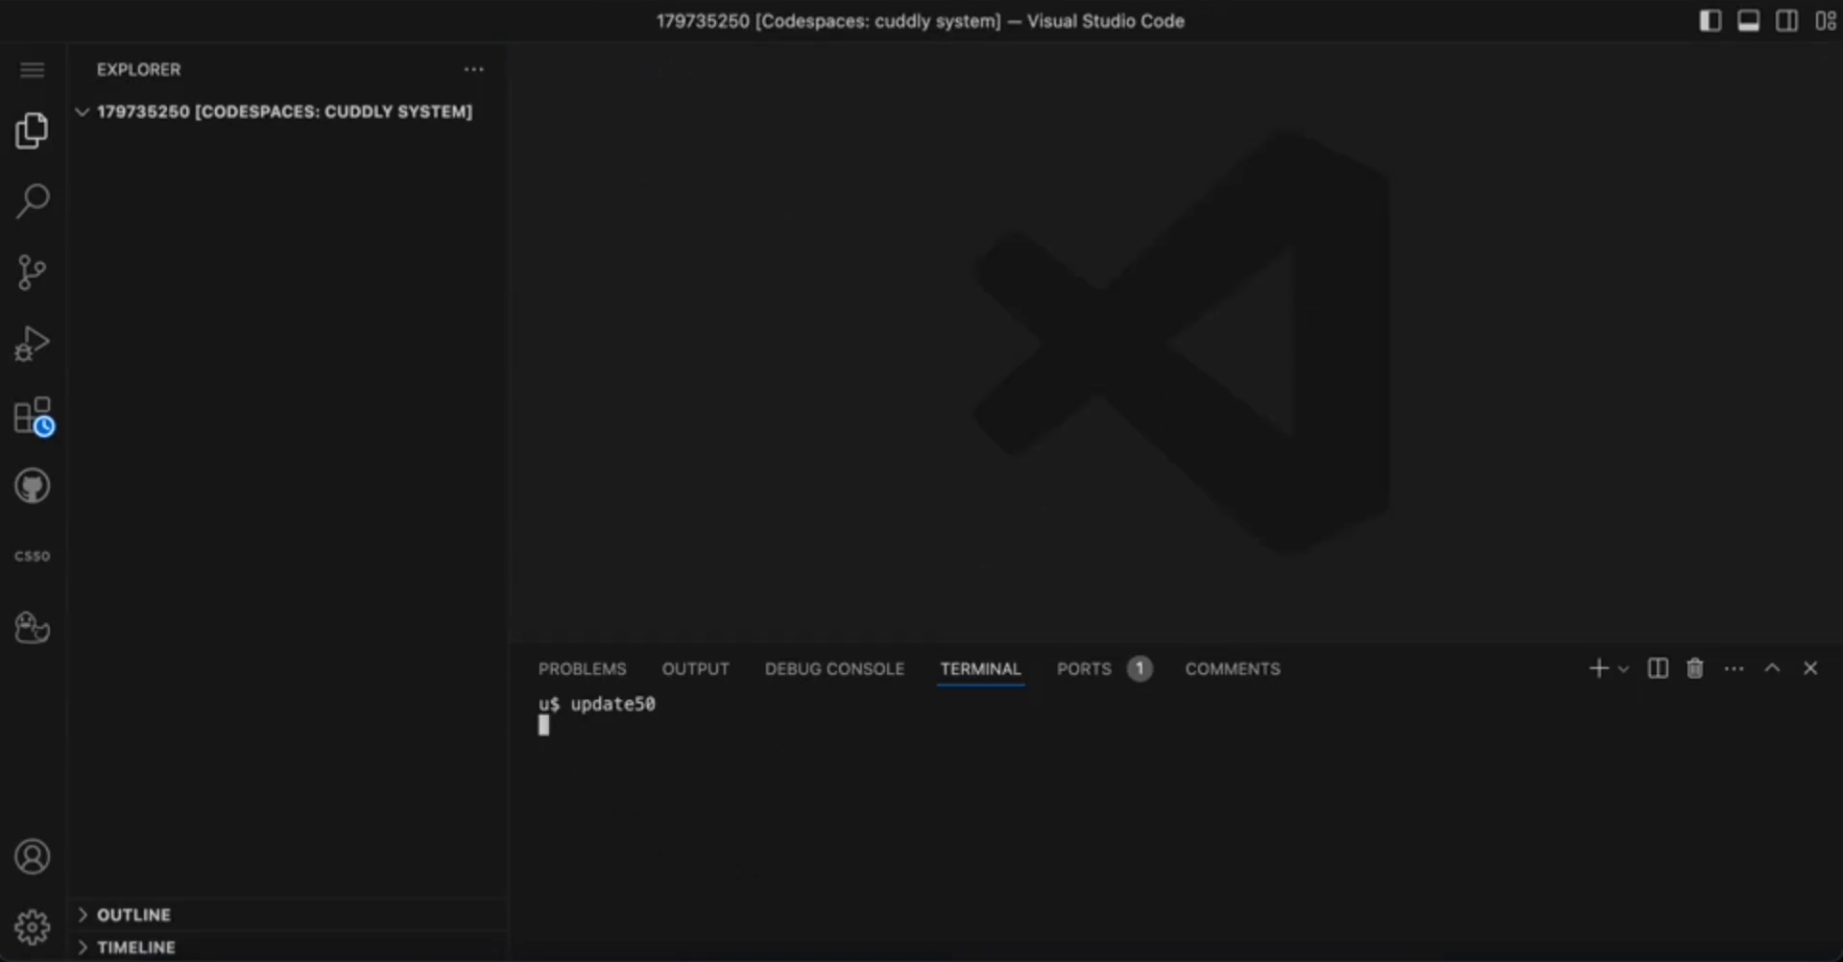
pyautogui.press('Return')
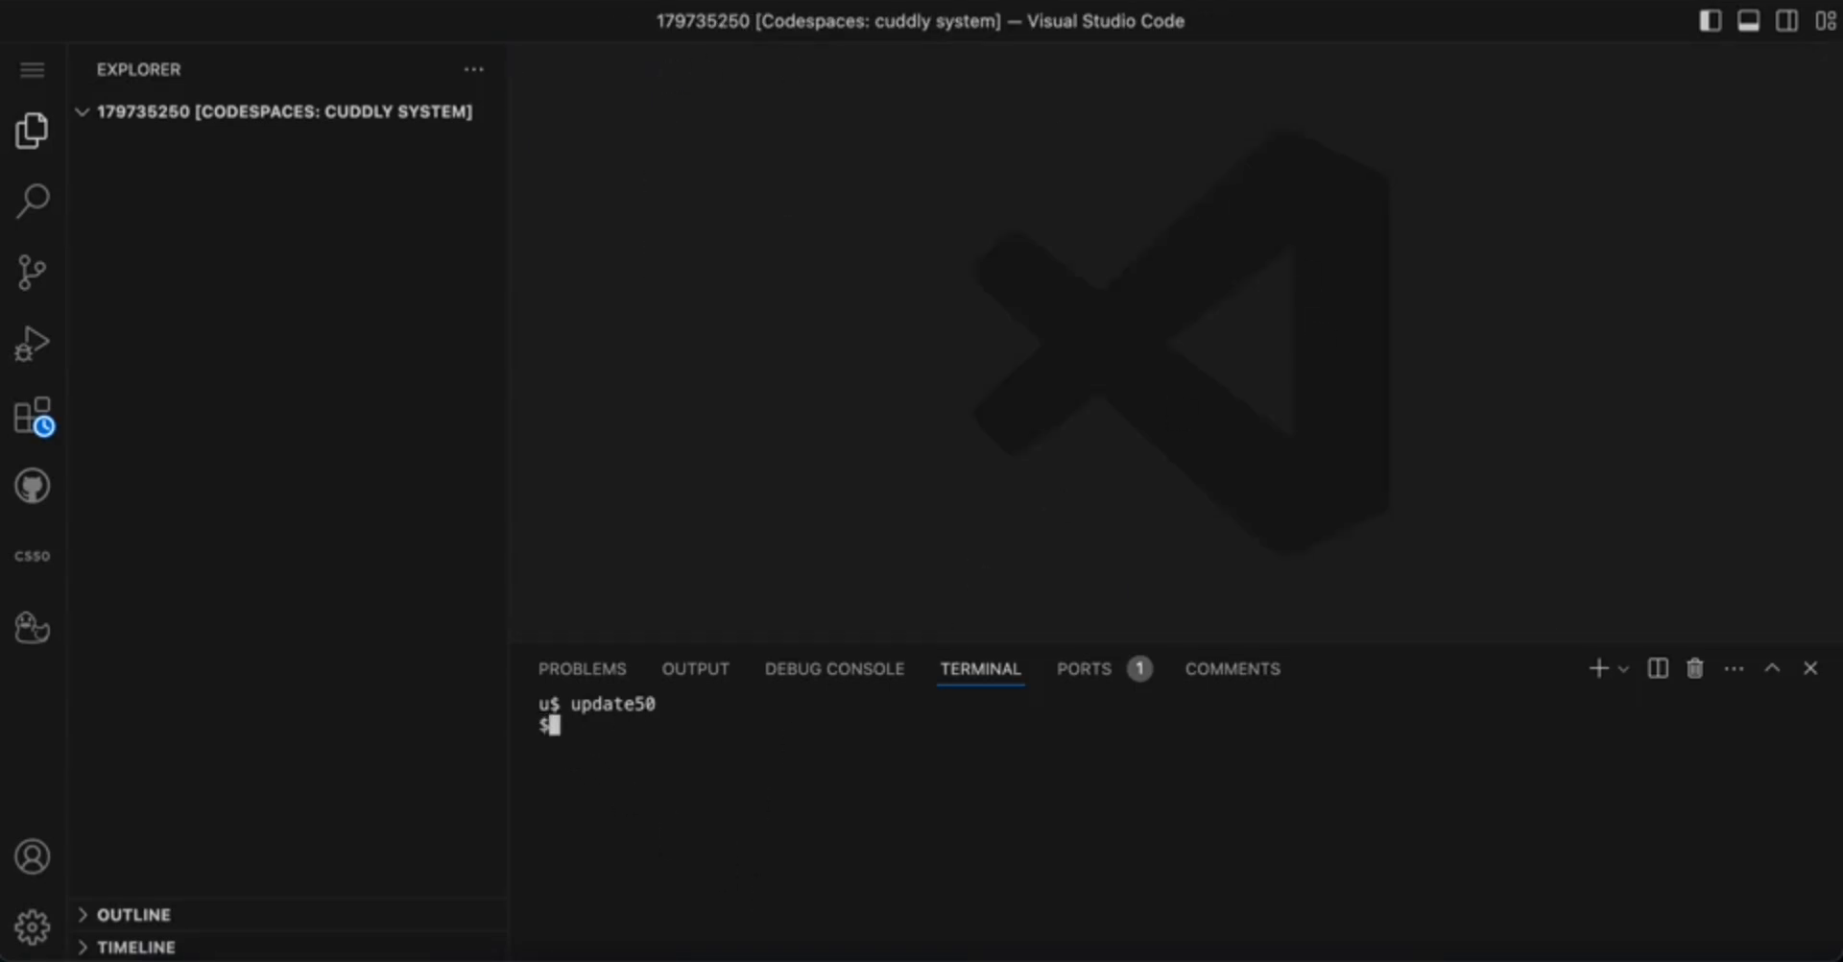
pyautogui.write('u')
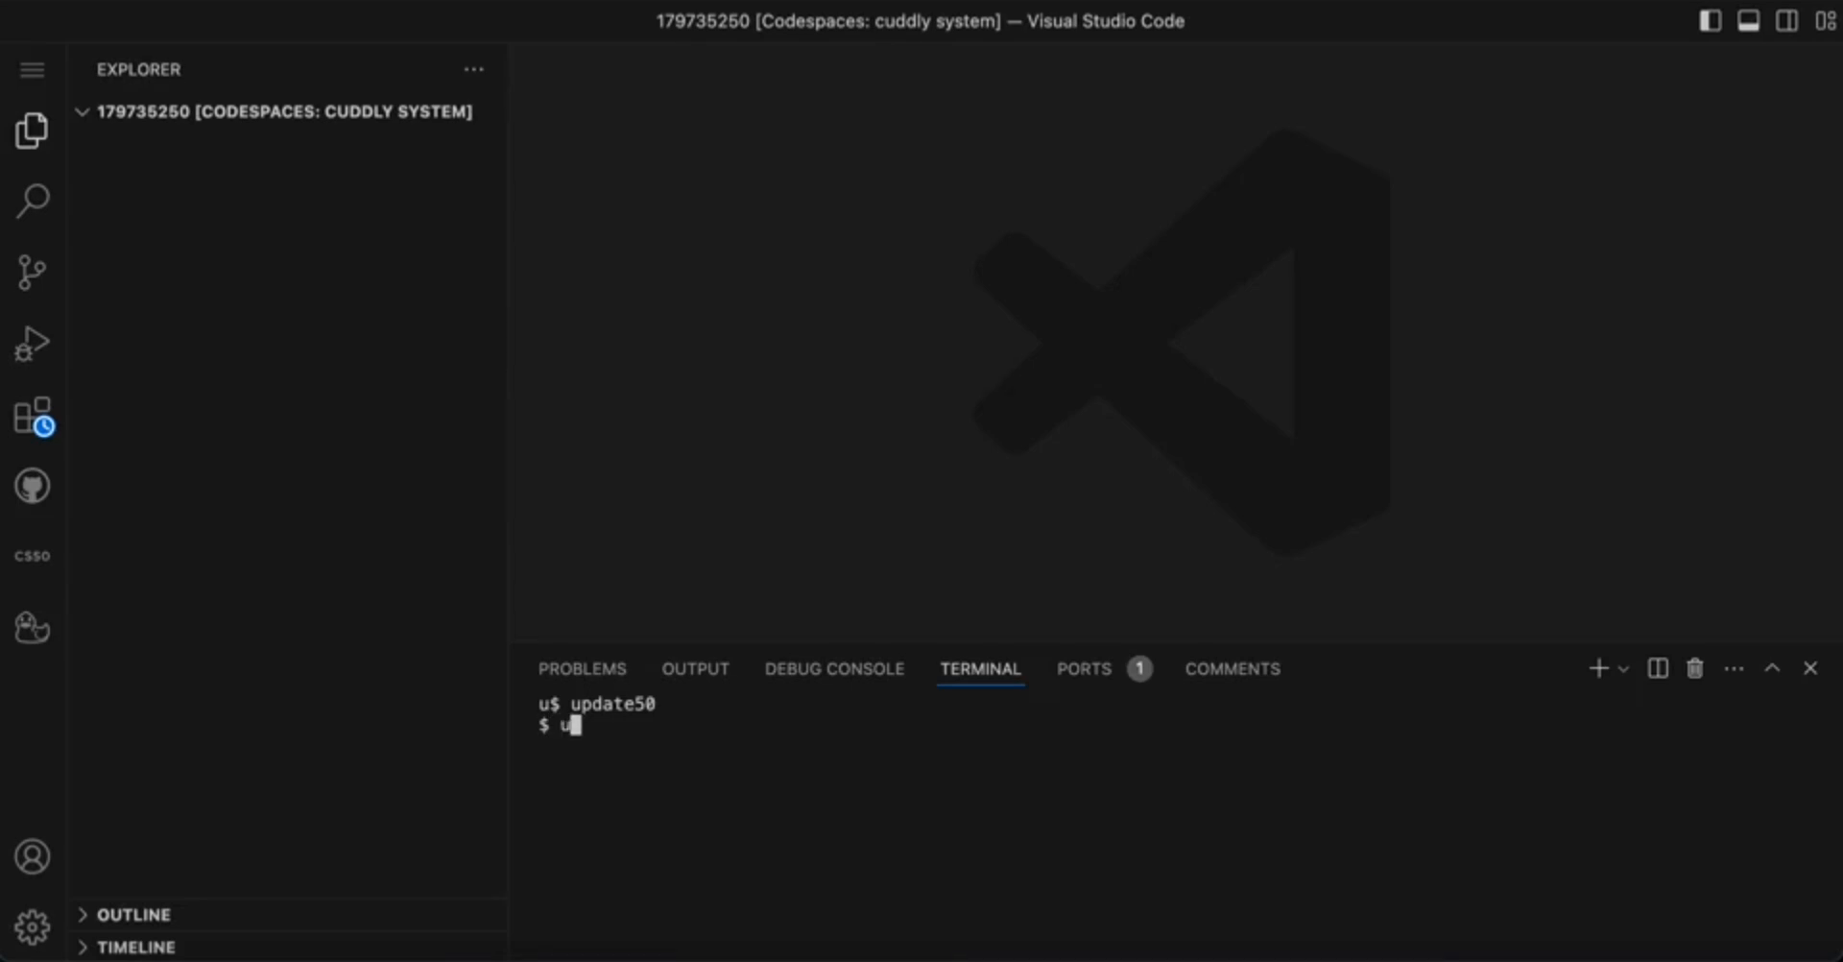
pyautogui.write('p$ $ up')
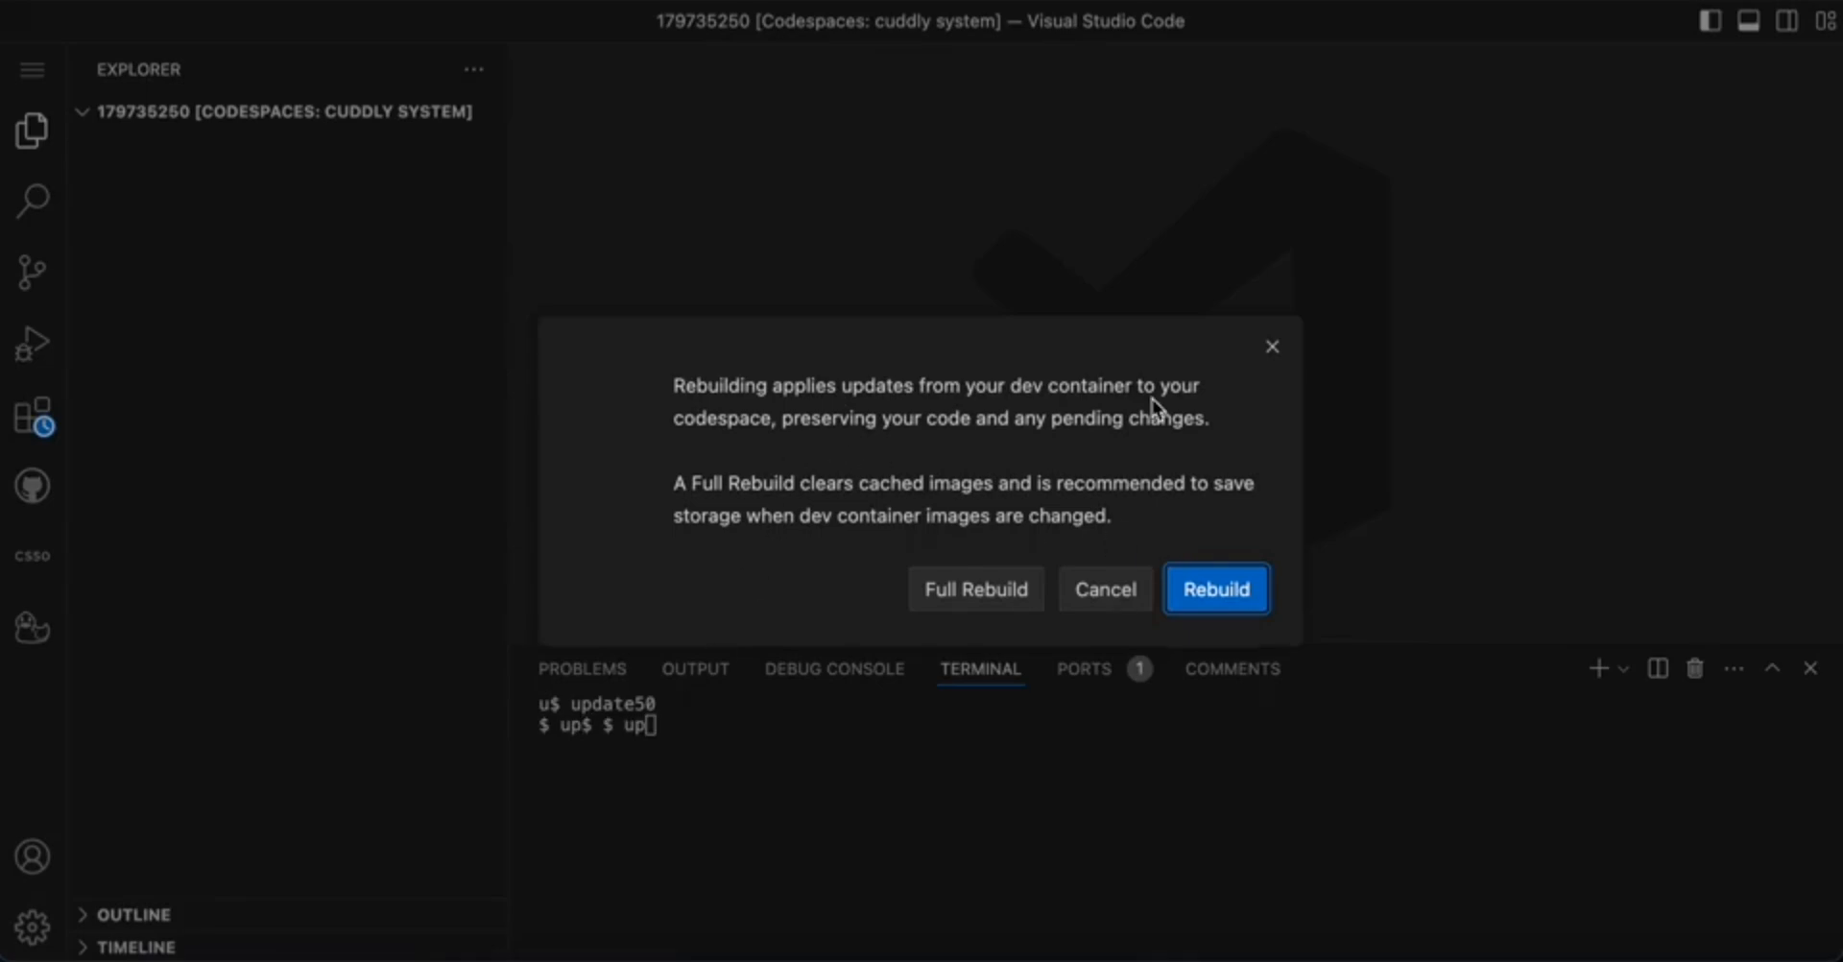
pyautogui.moveTo(1130, 367)
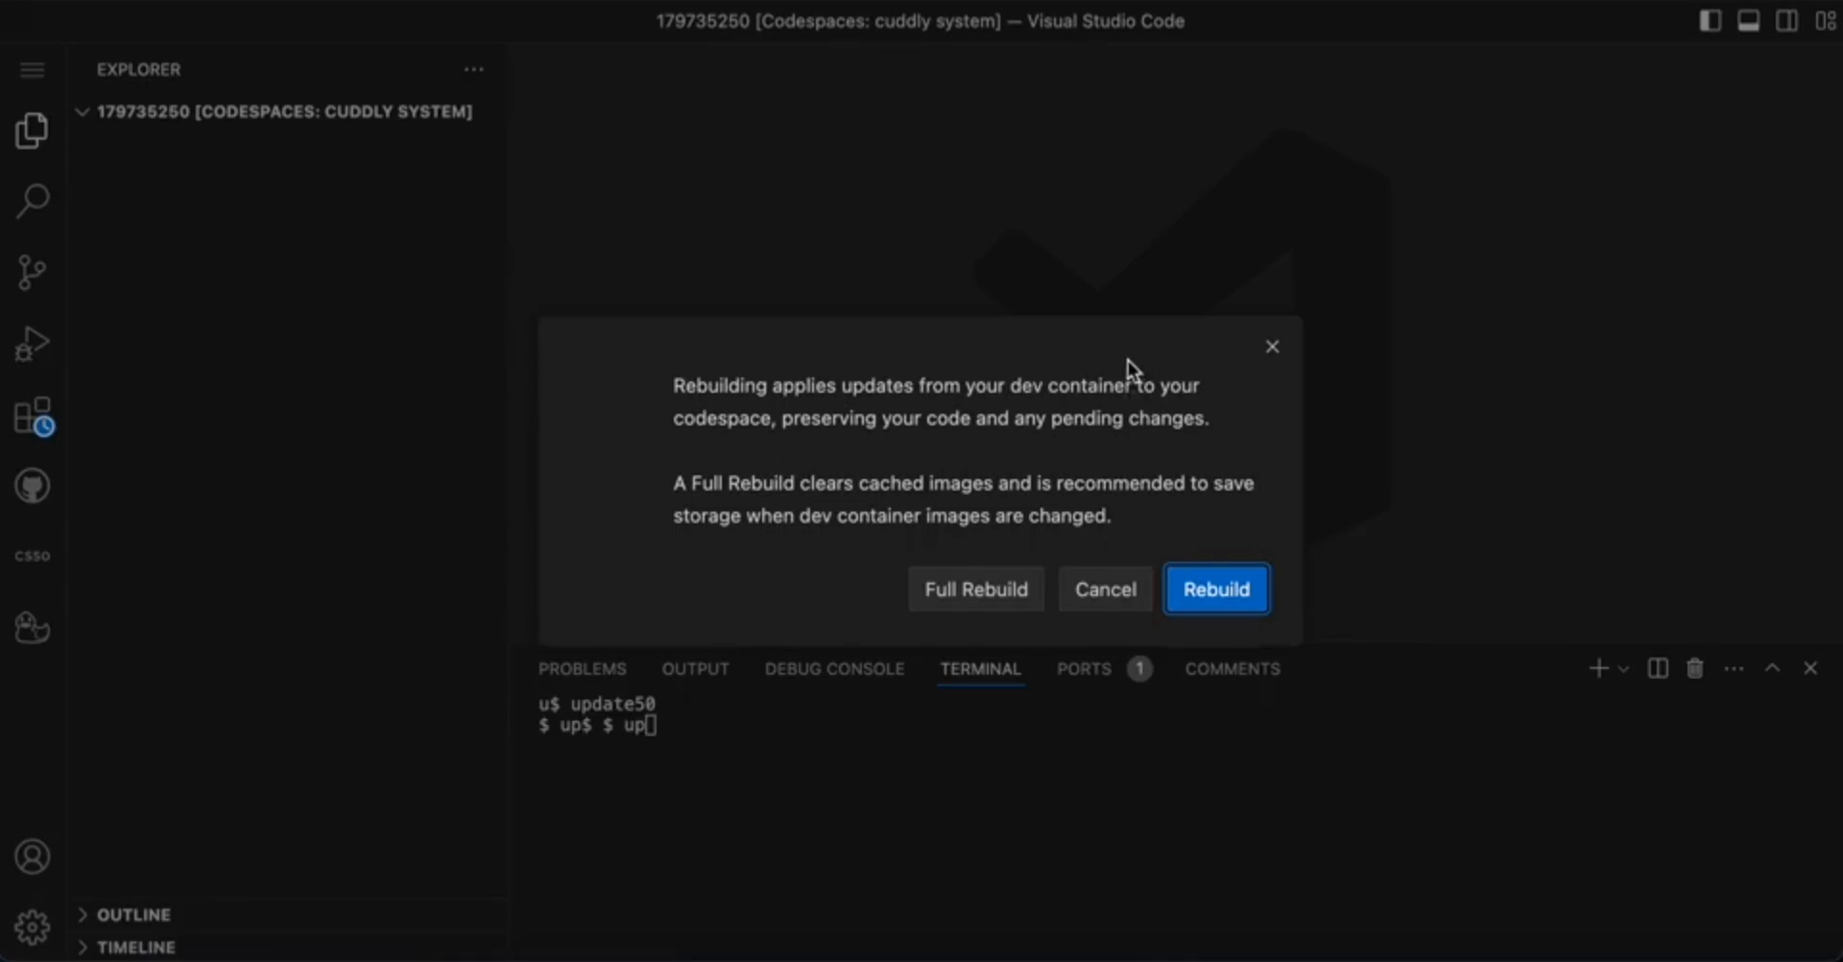
pyautogui.moveTo(1224, 606)
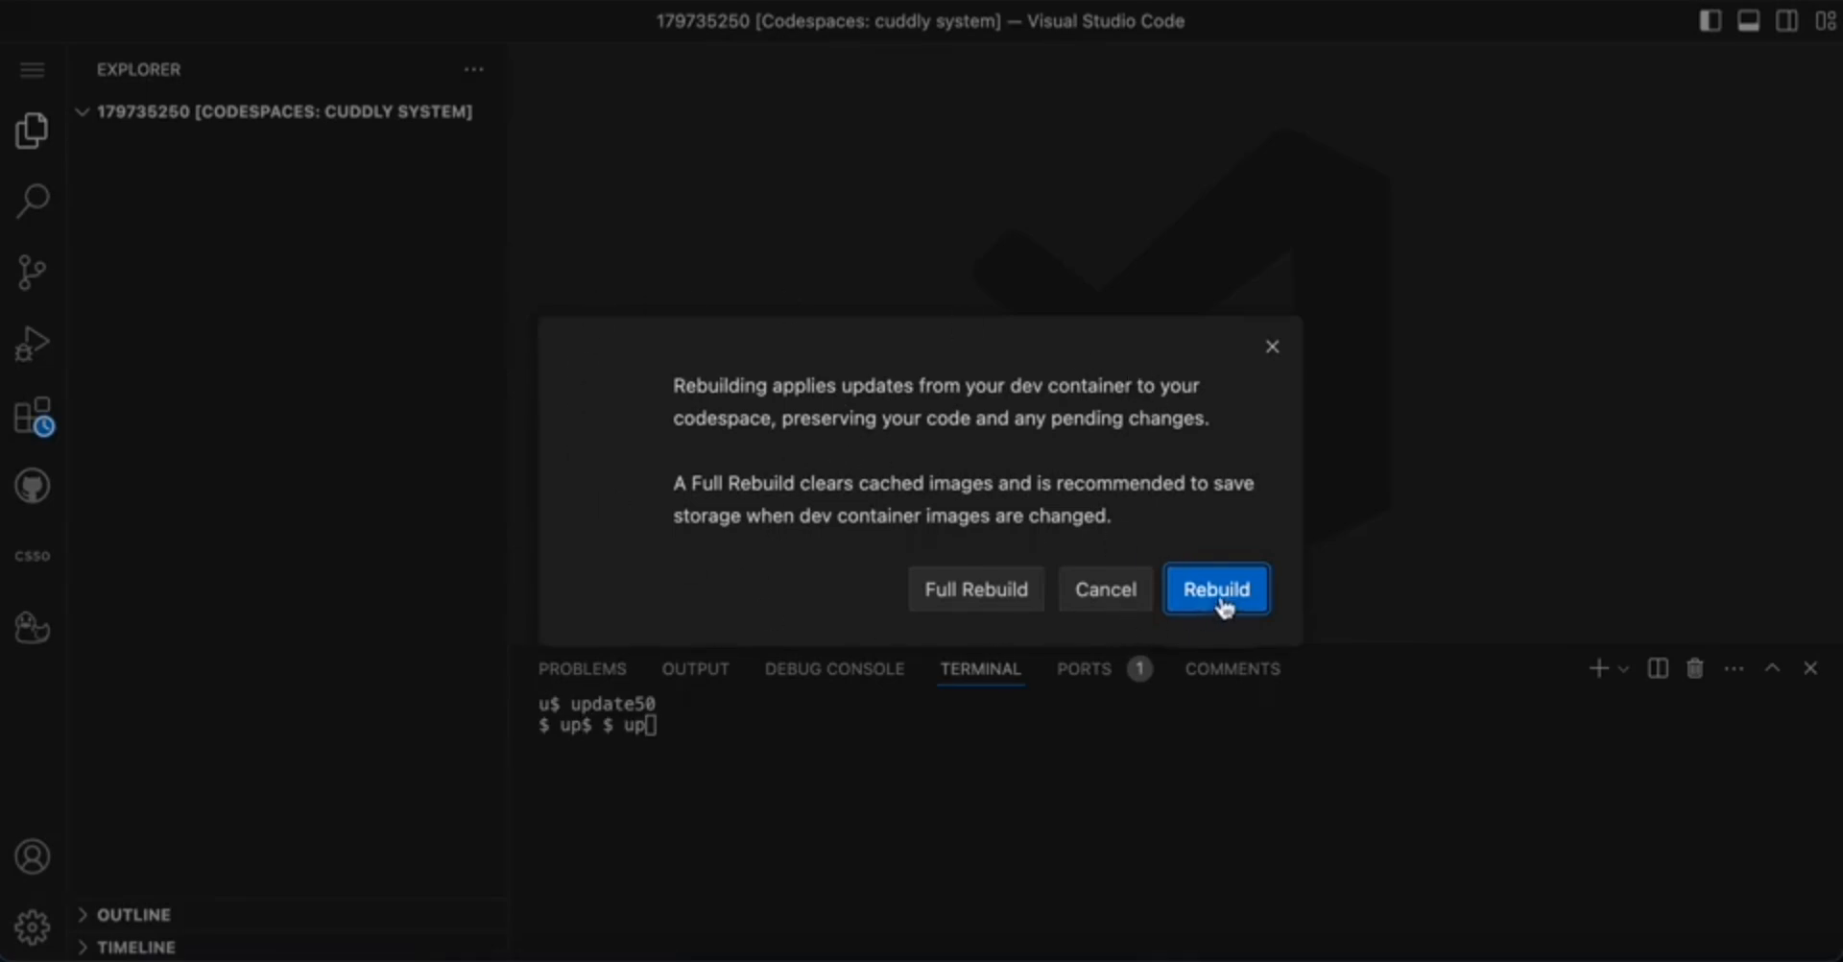
pyautogui.click(1216, 587)
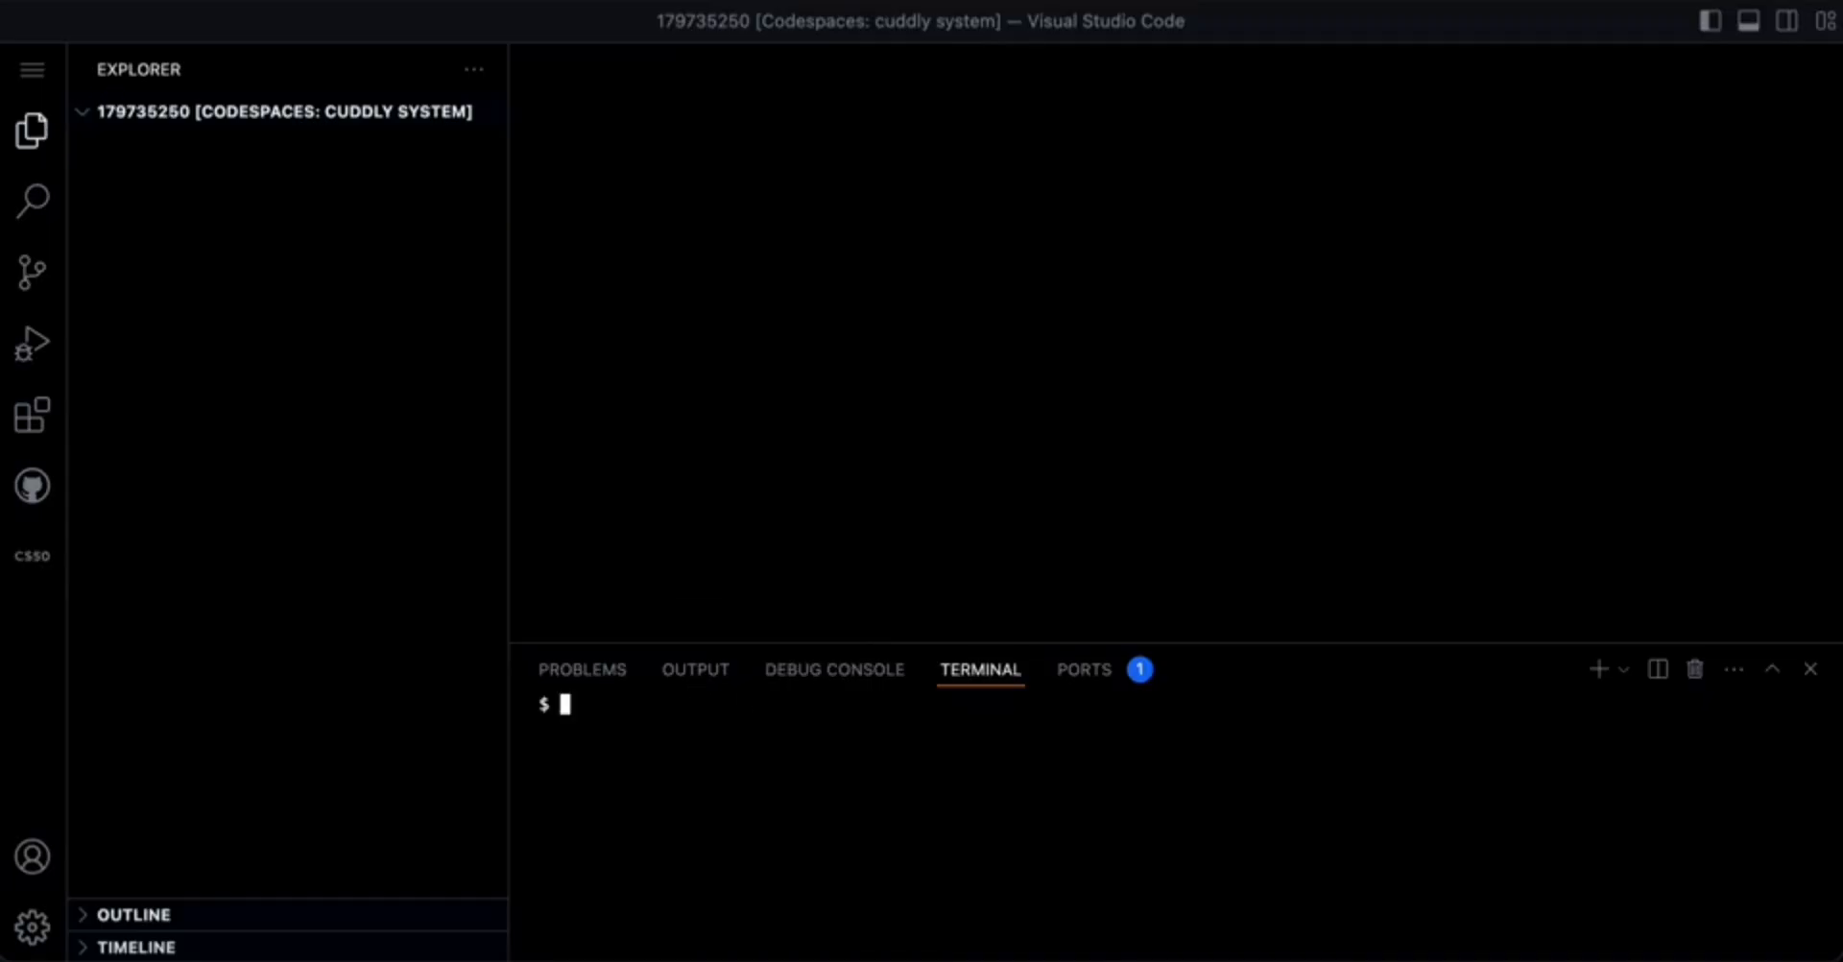
# Go to the home directory and create a folder named world with mkdir
pyautogui.write('cd')
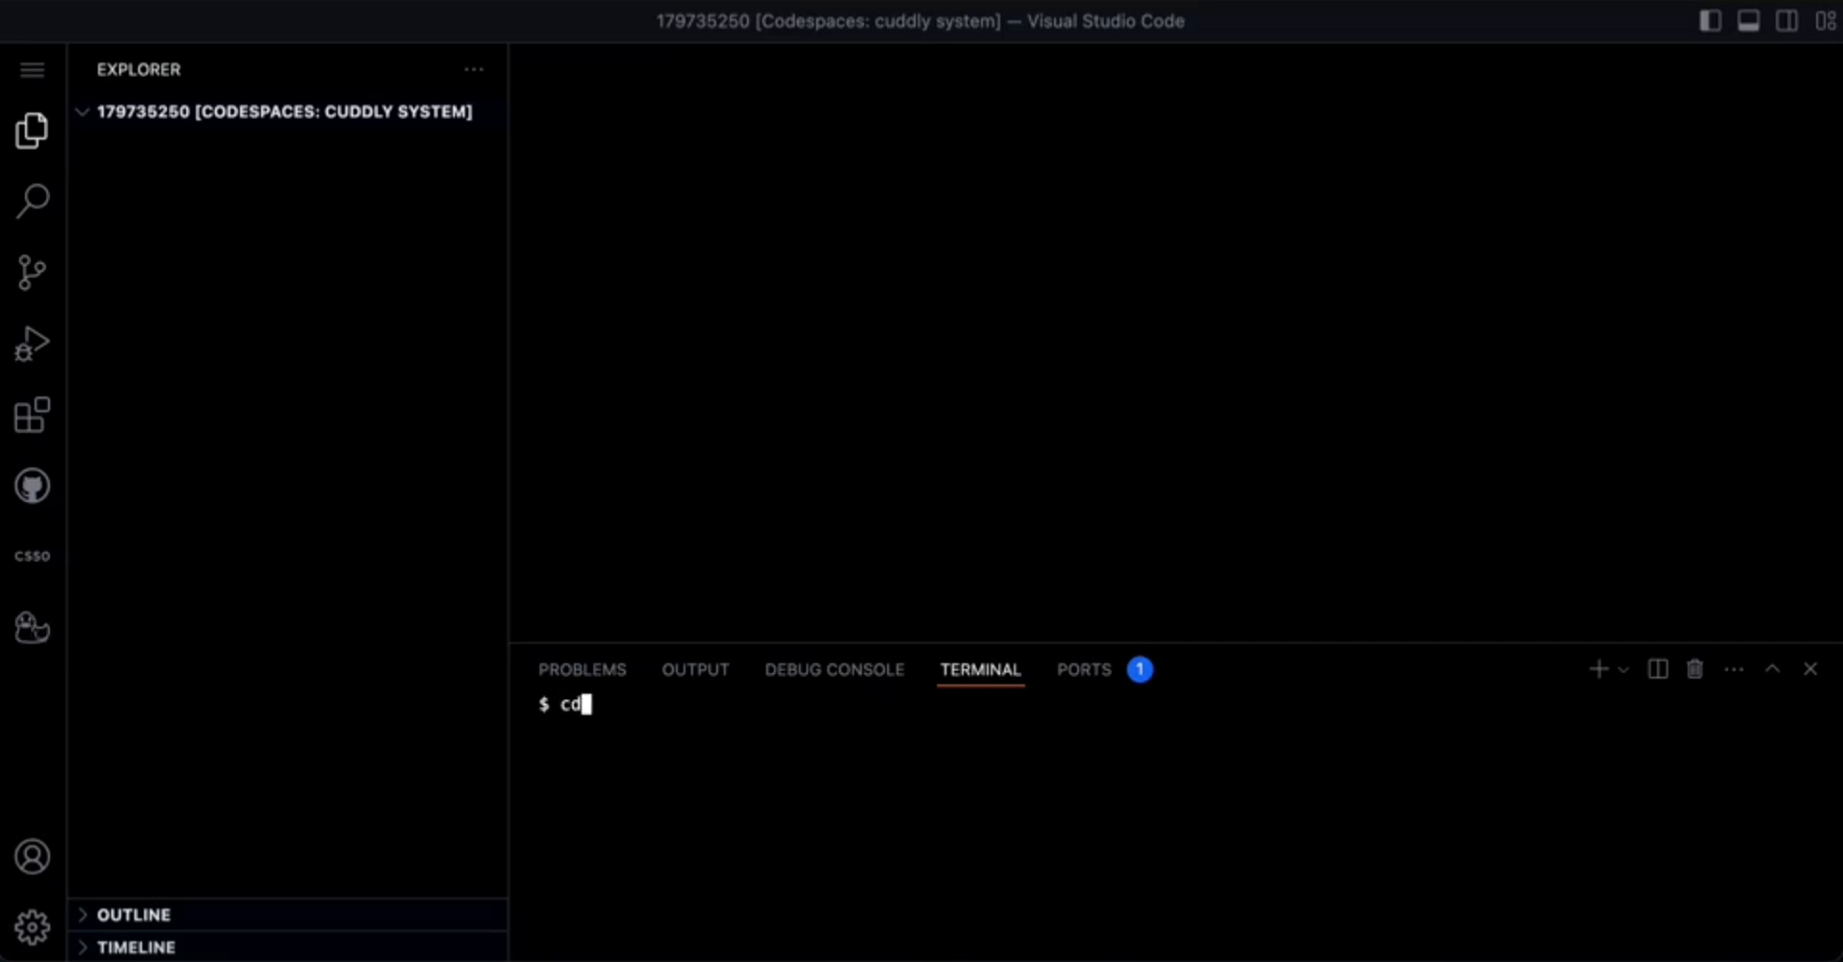
pyautogui.press('Return')
pyautogui.write('m')
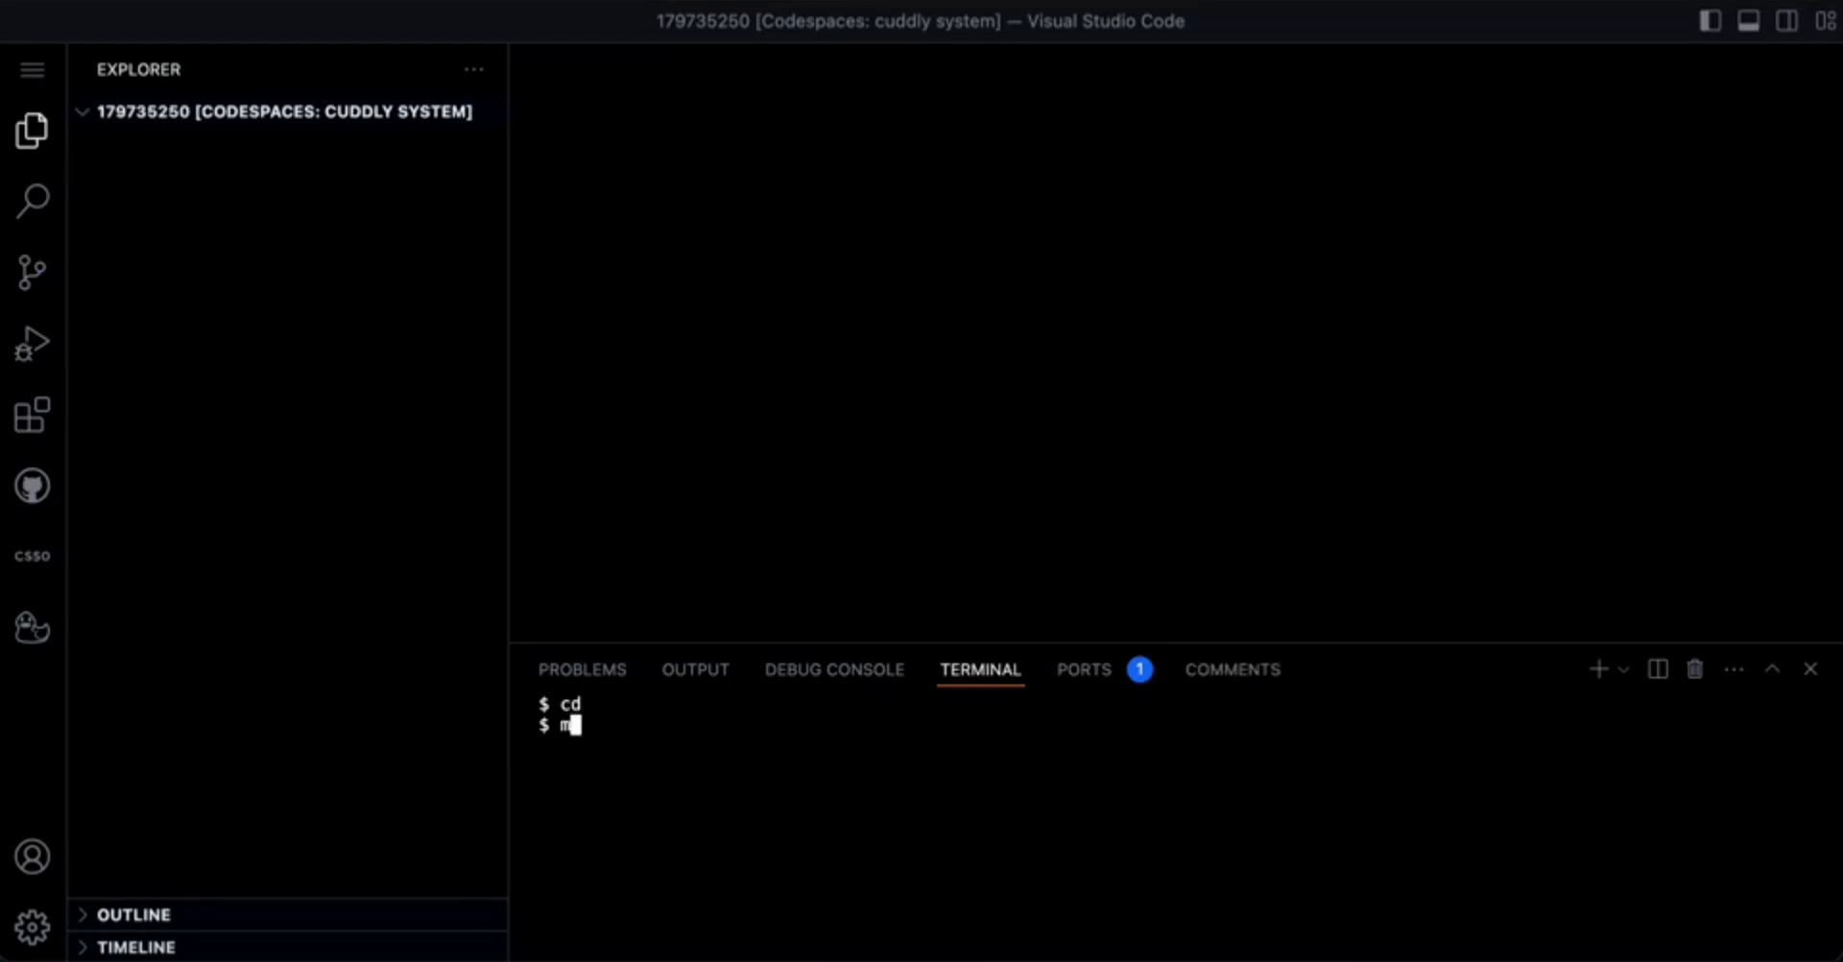
pyautogui.write('k')
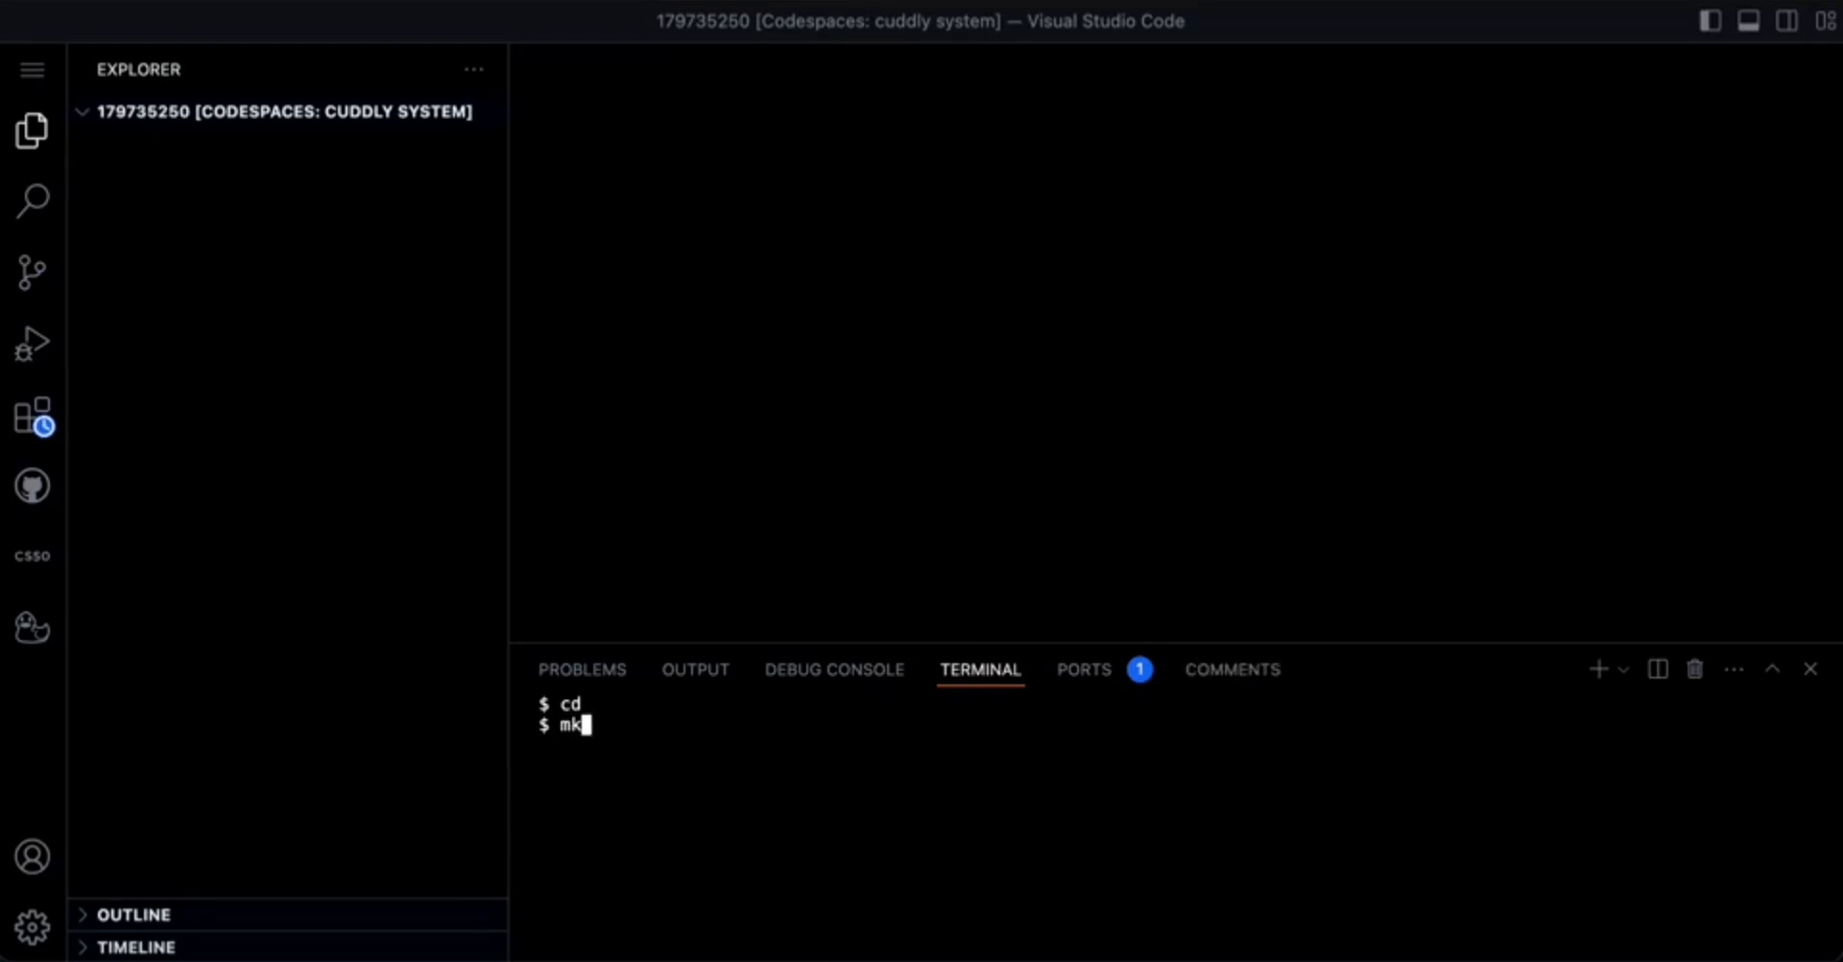
pyautogui.write('di')
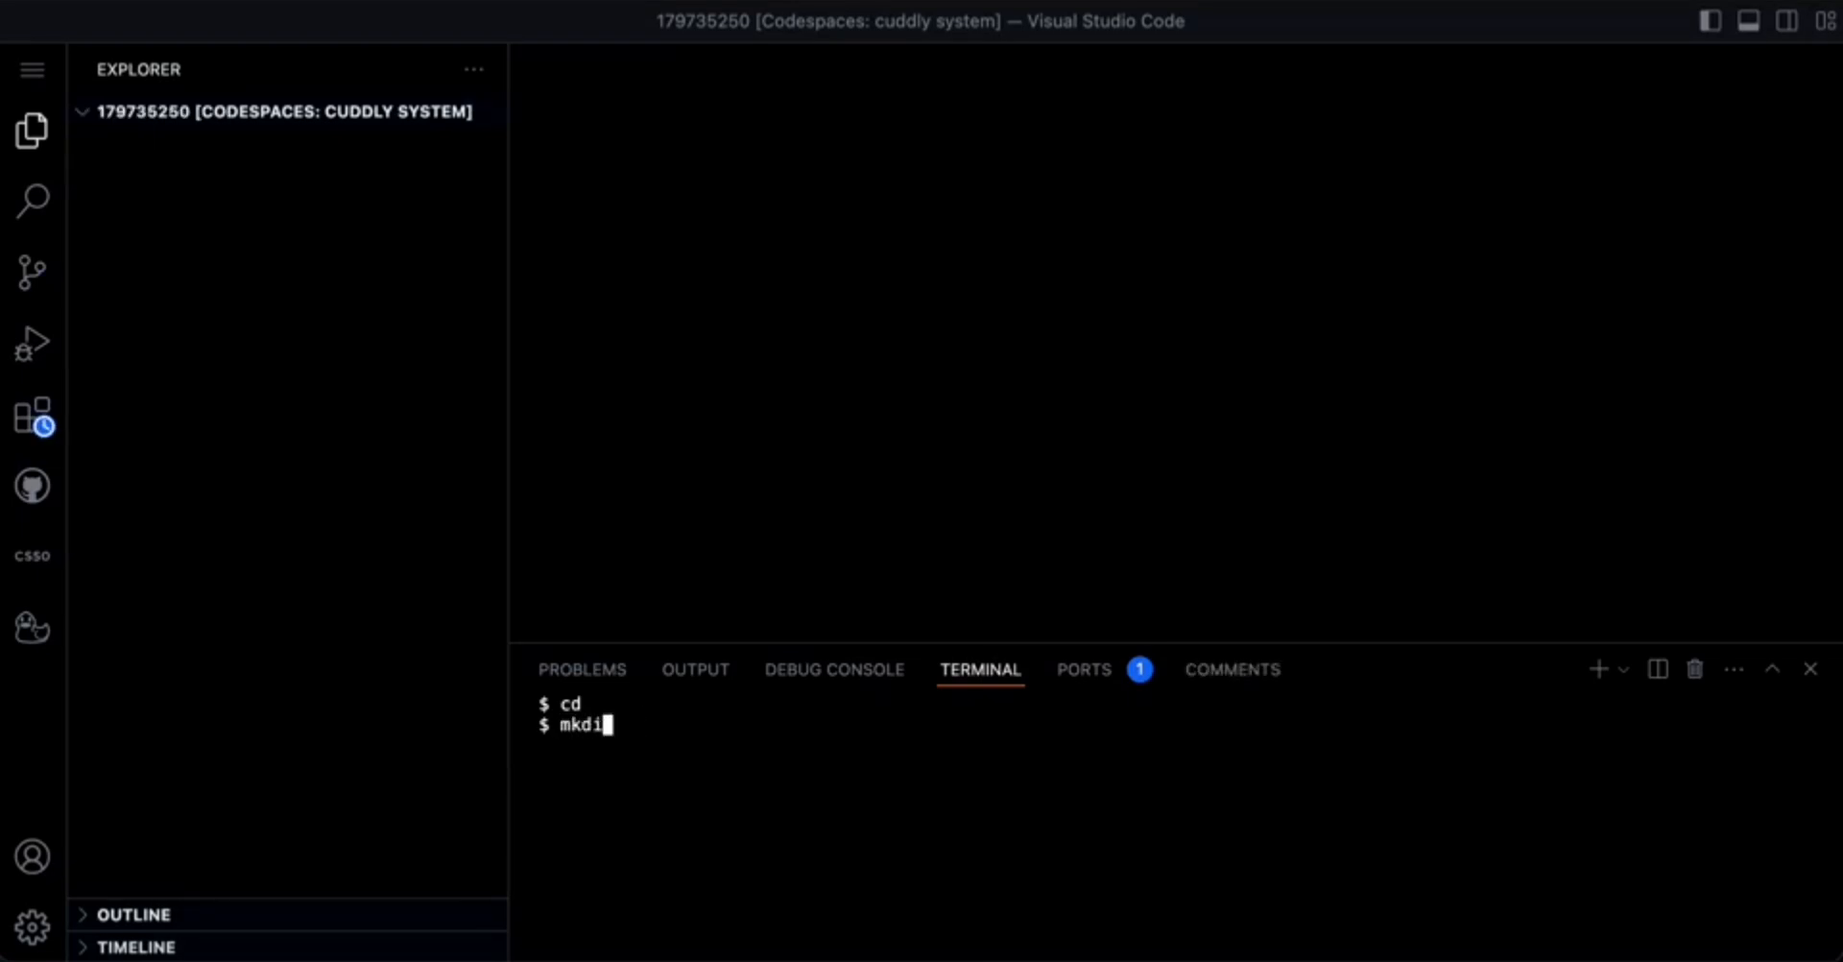
pyautogui.write('r')
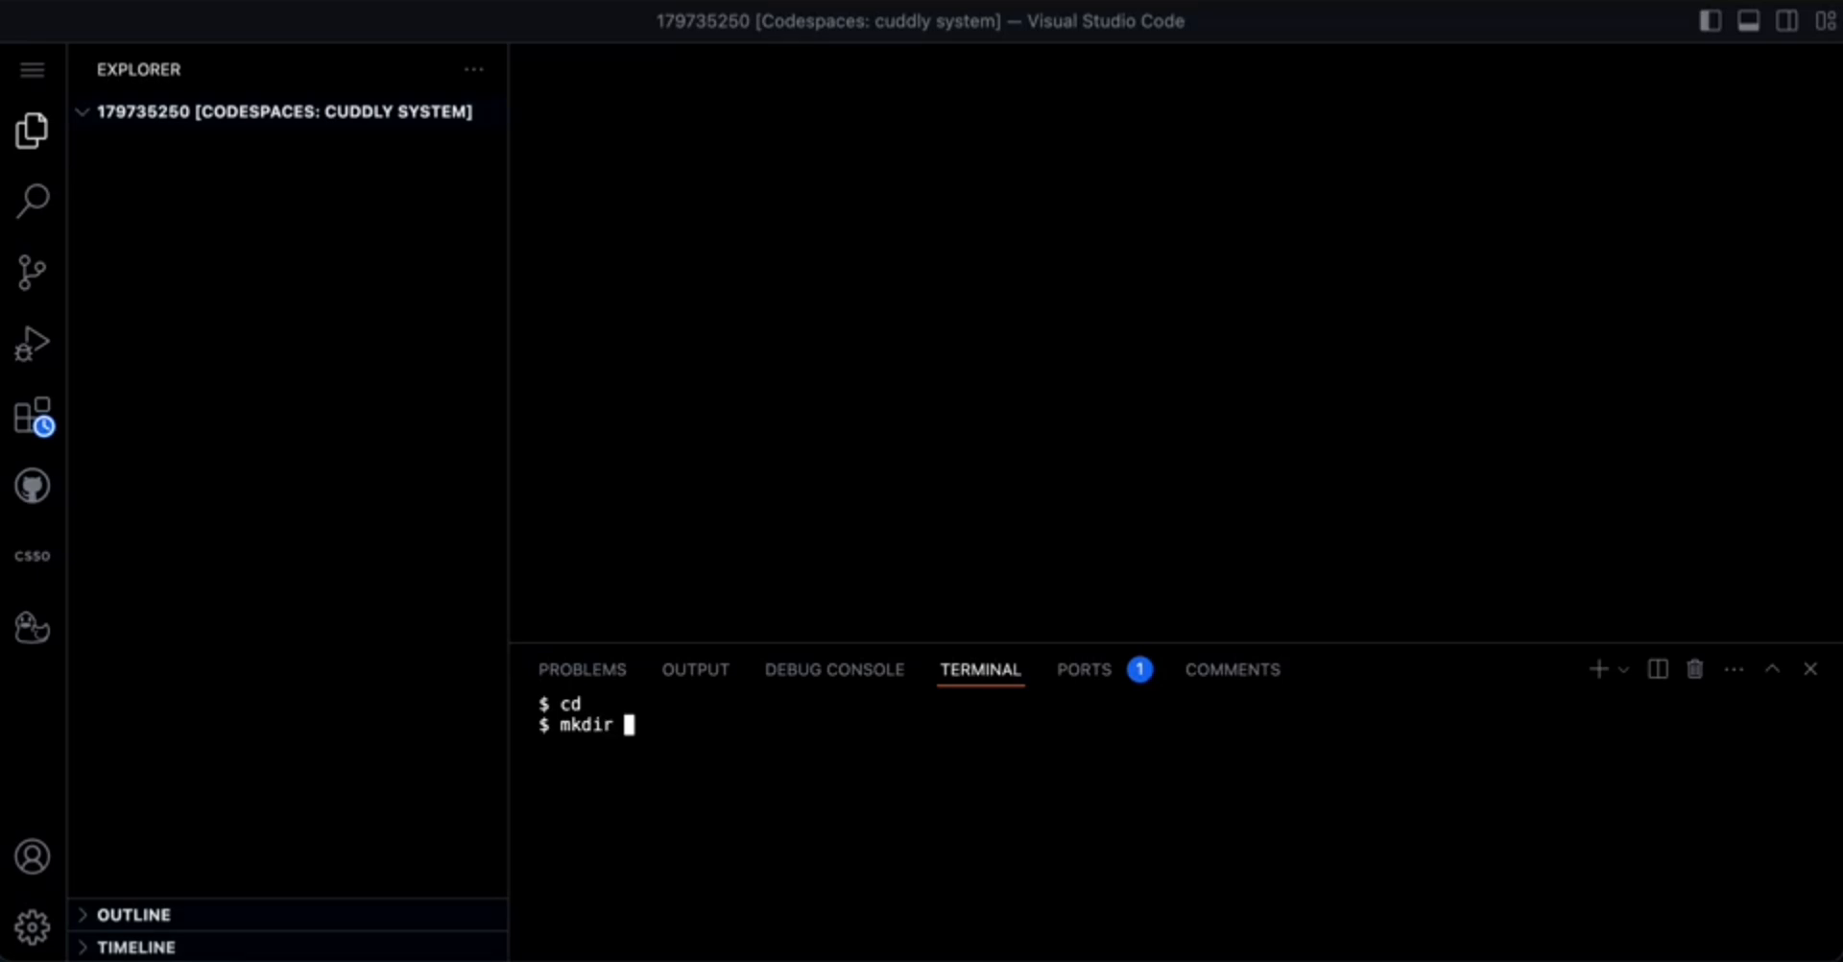
pyautogui.write('wo')
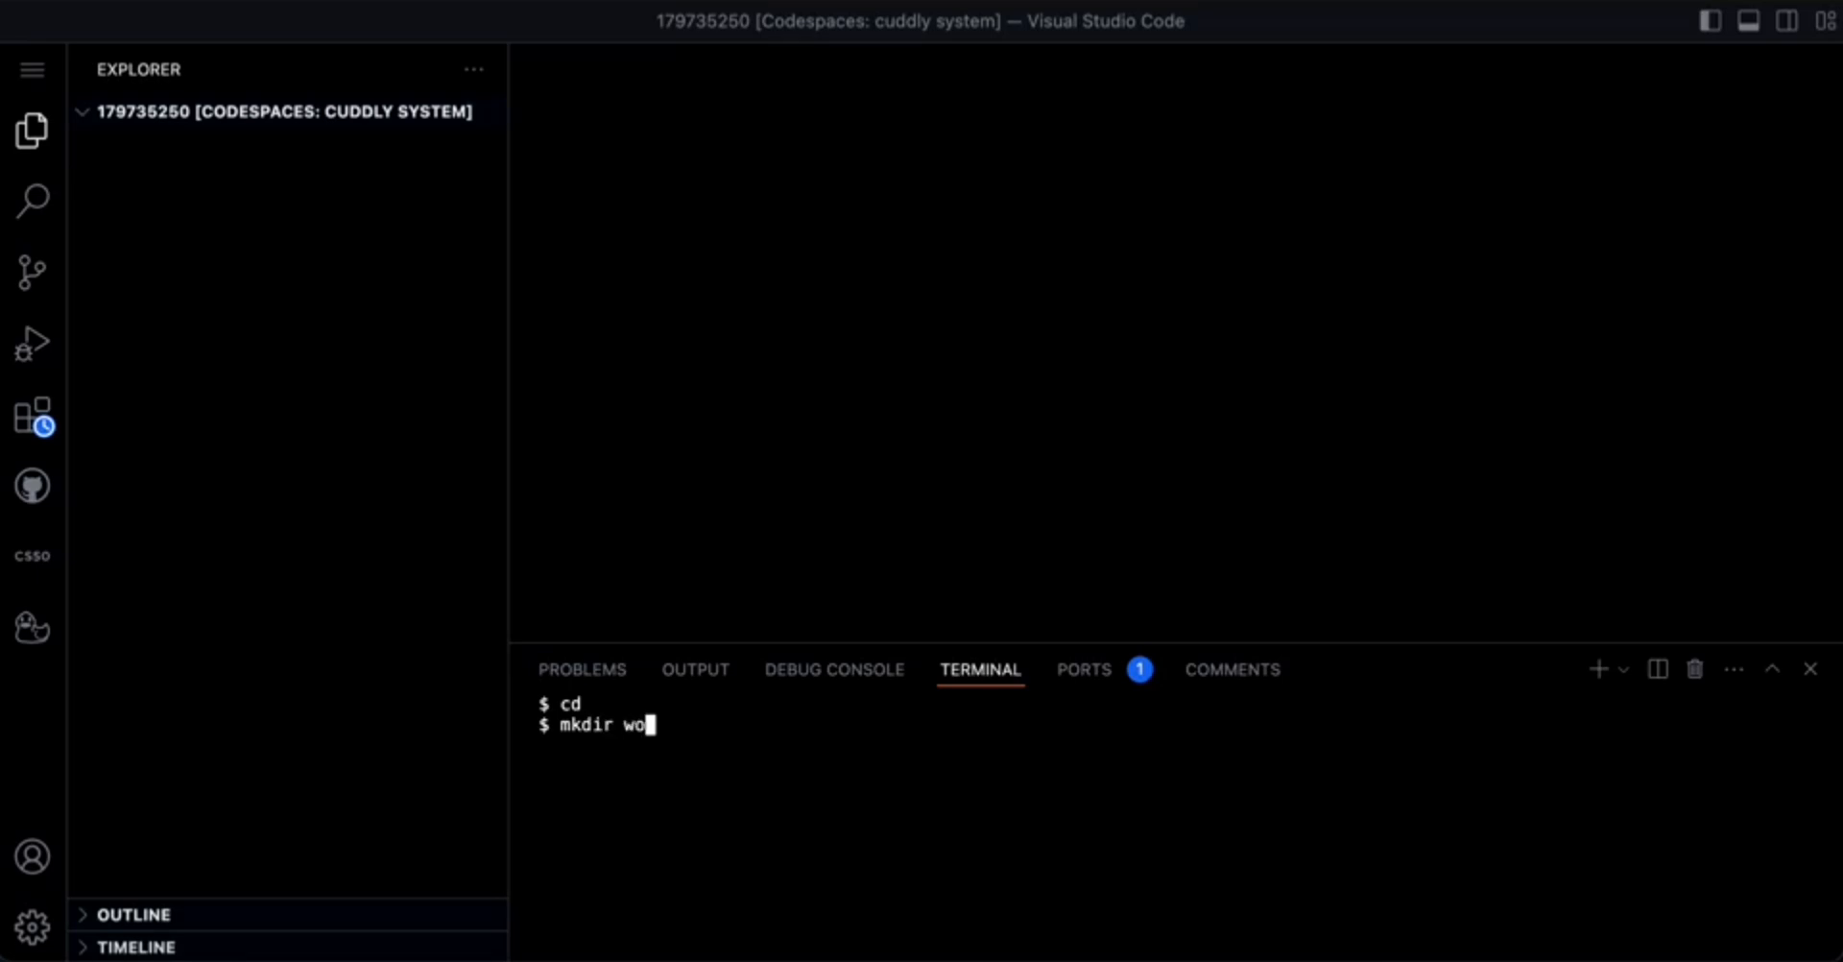
pyautogui.press('Return')
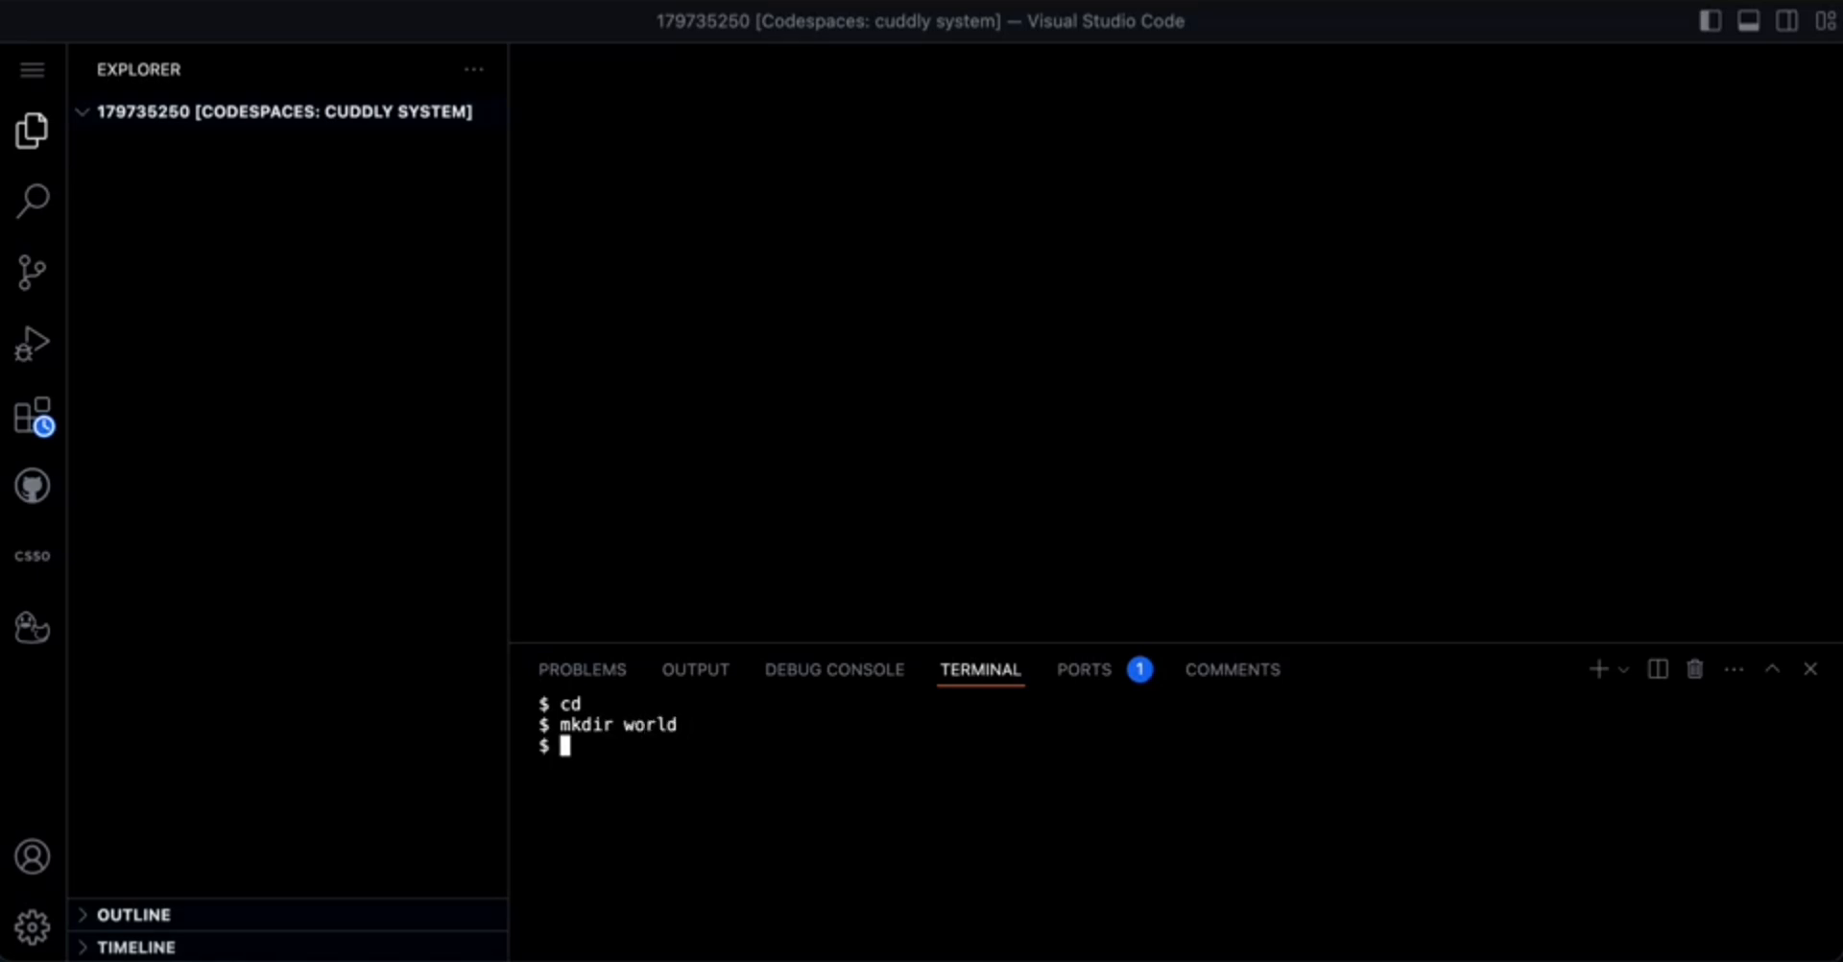
# Change the terminal into the world folder so the prompt shows world/ $
pyautogui.write('cd')
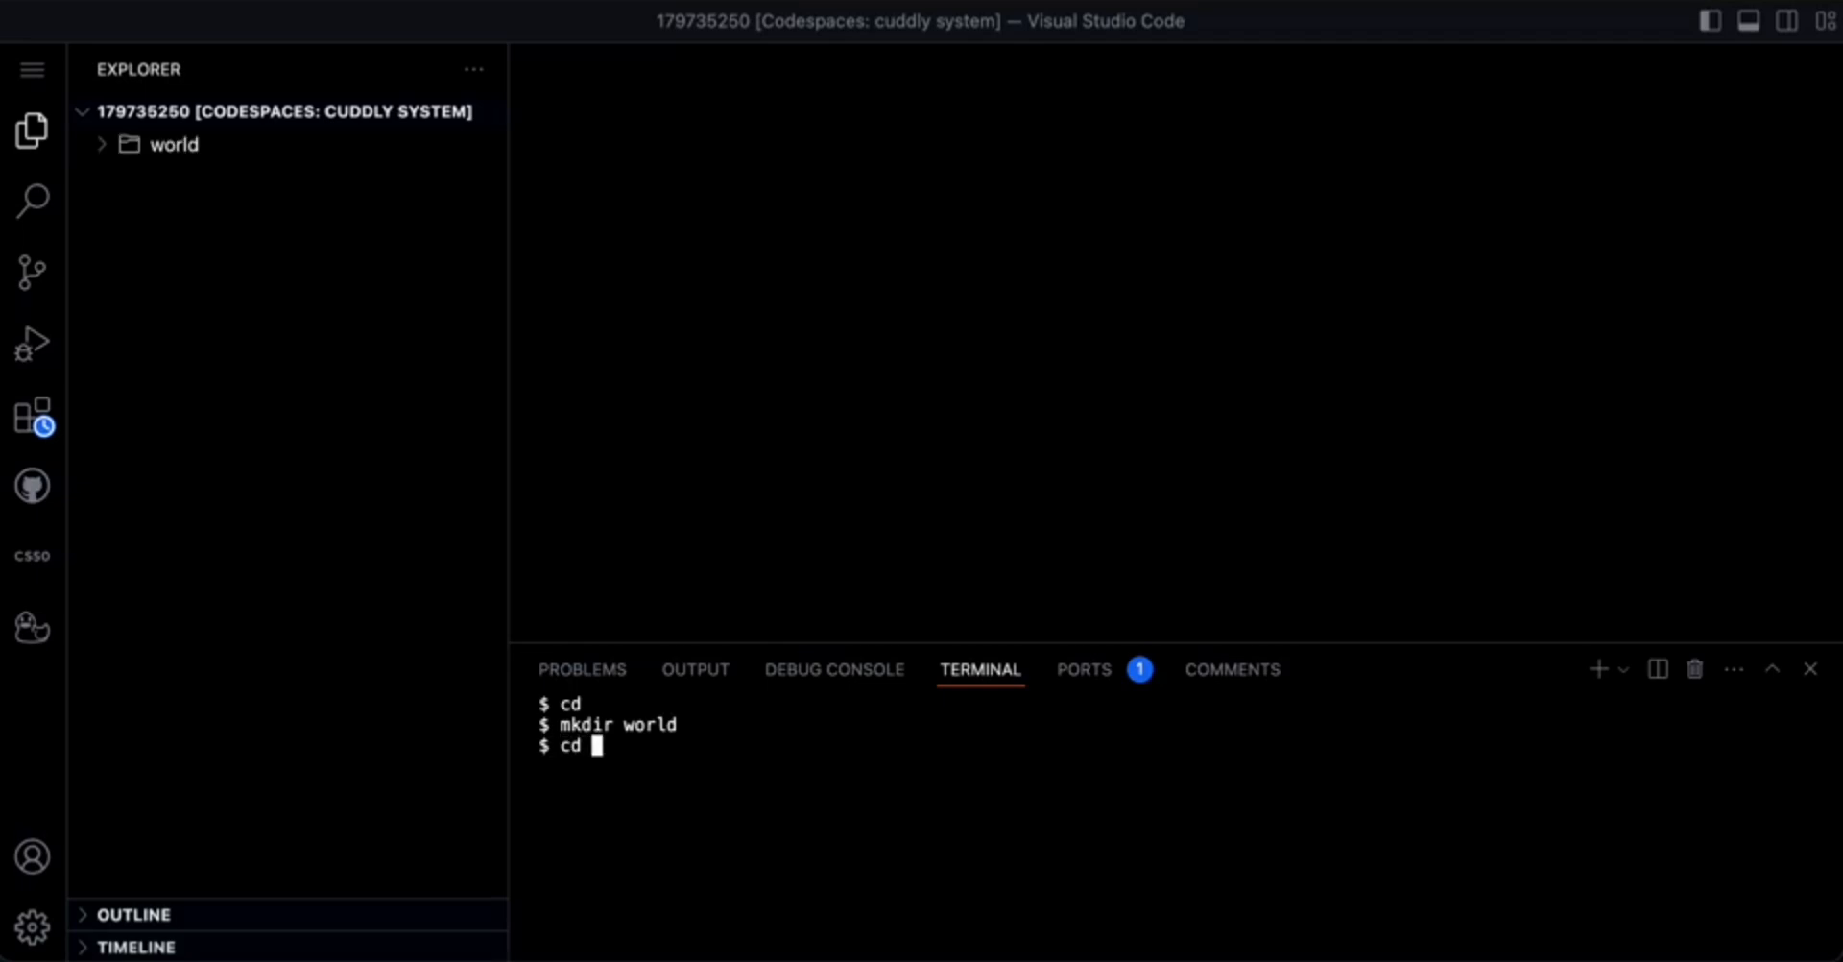
pyautogui.write('worl')
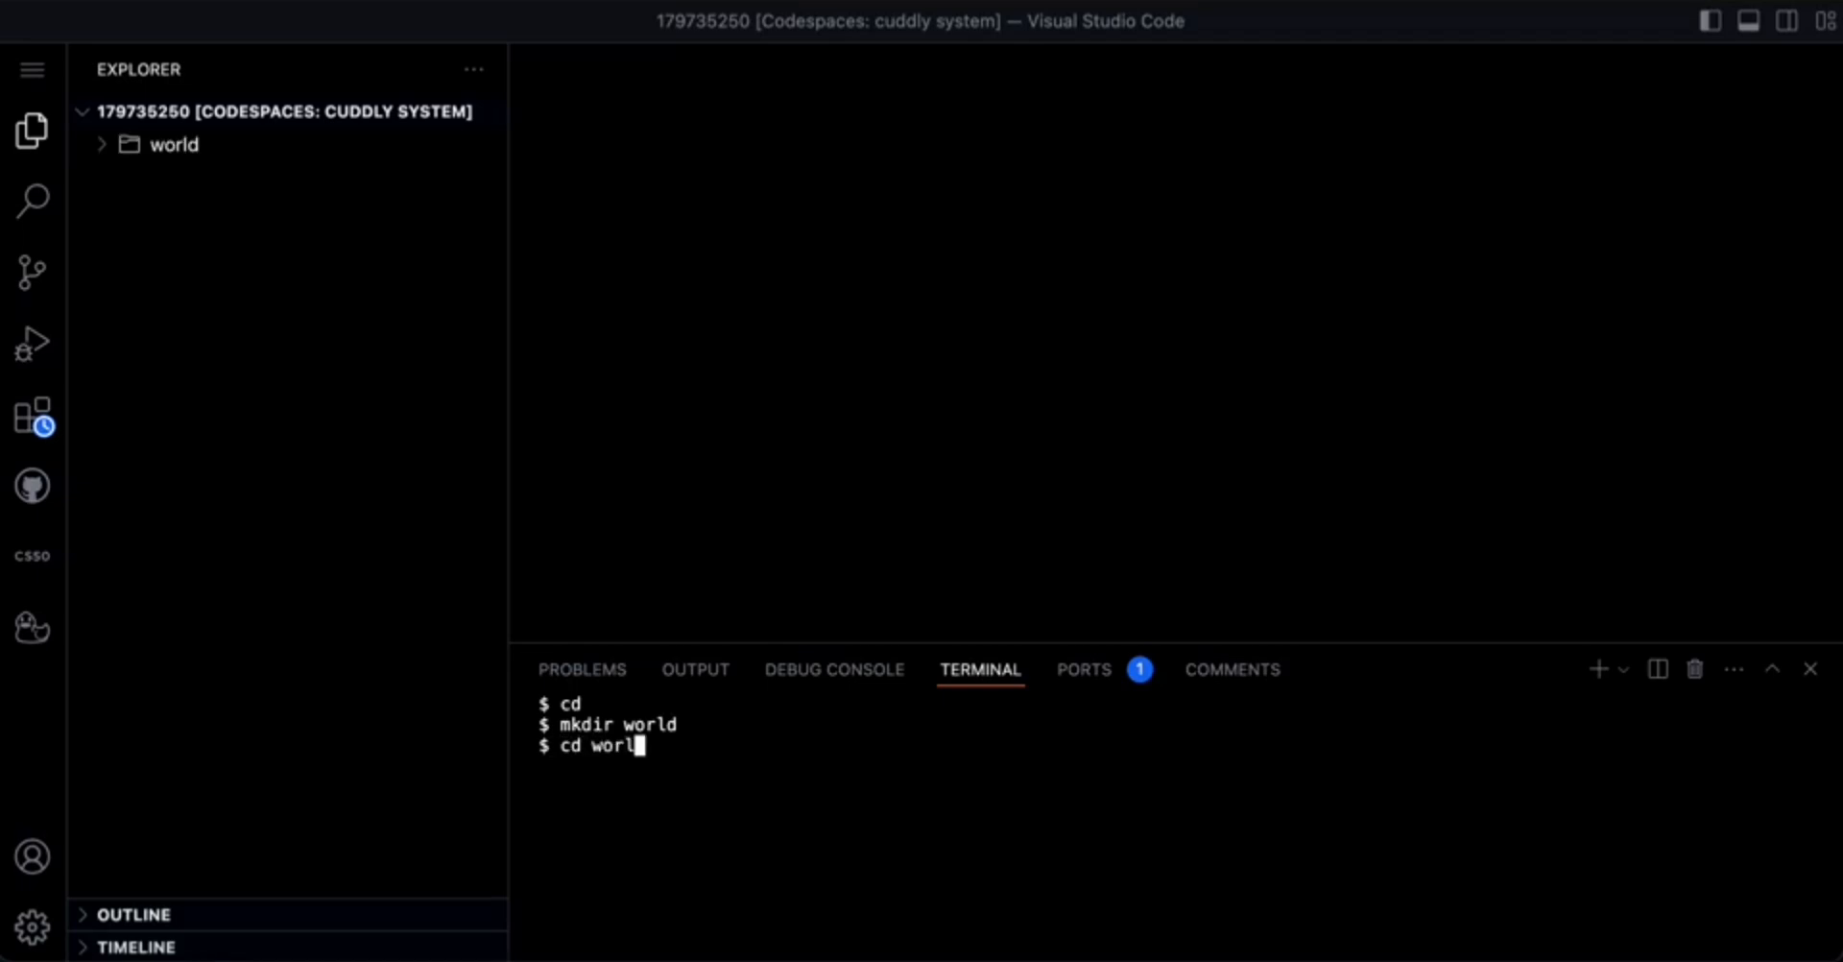
pyautogui.write('d')
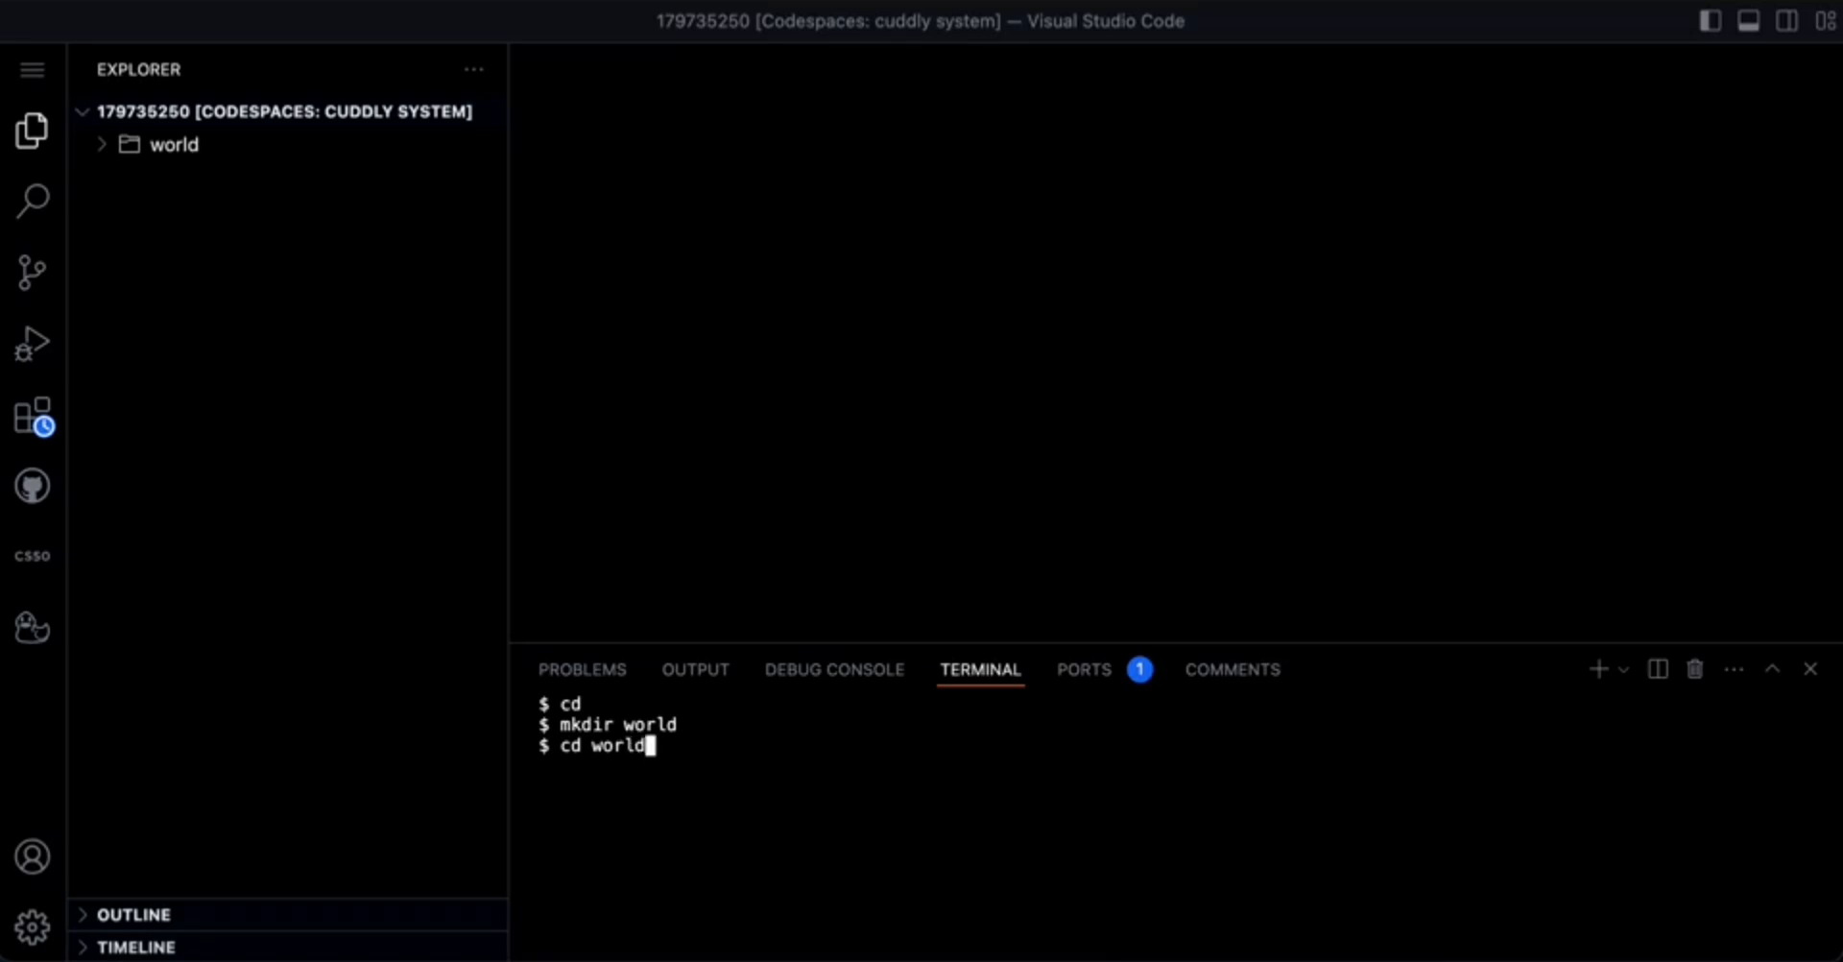
pyautogui.press('Return')
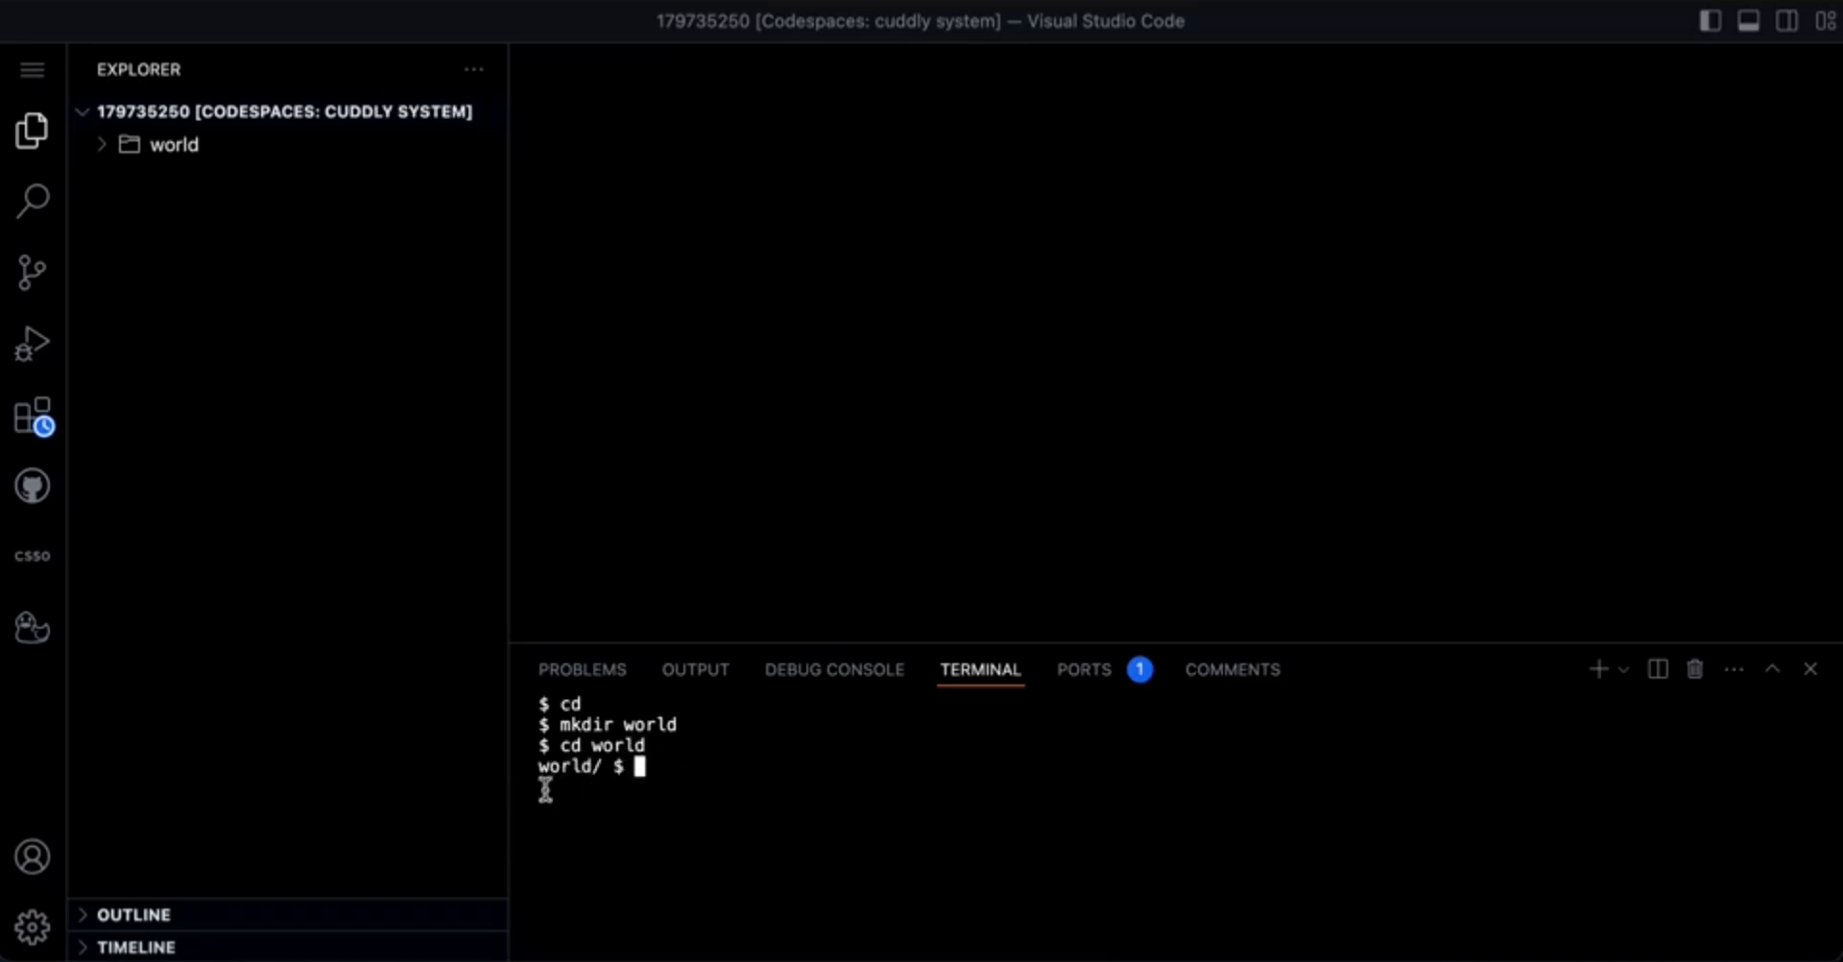
pyautogui.moveTo(625, 789)
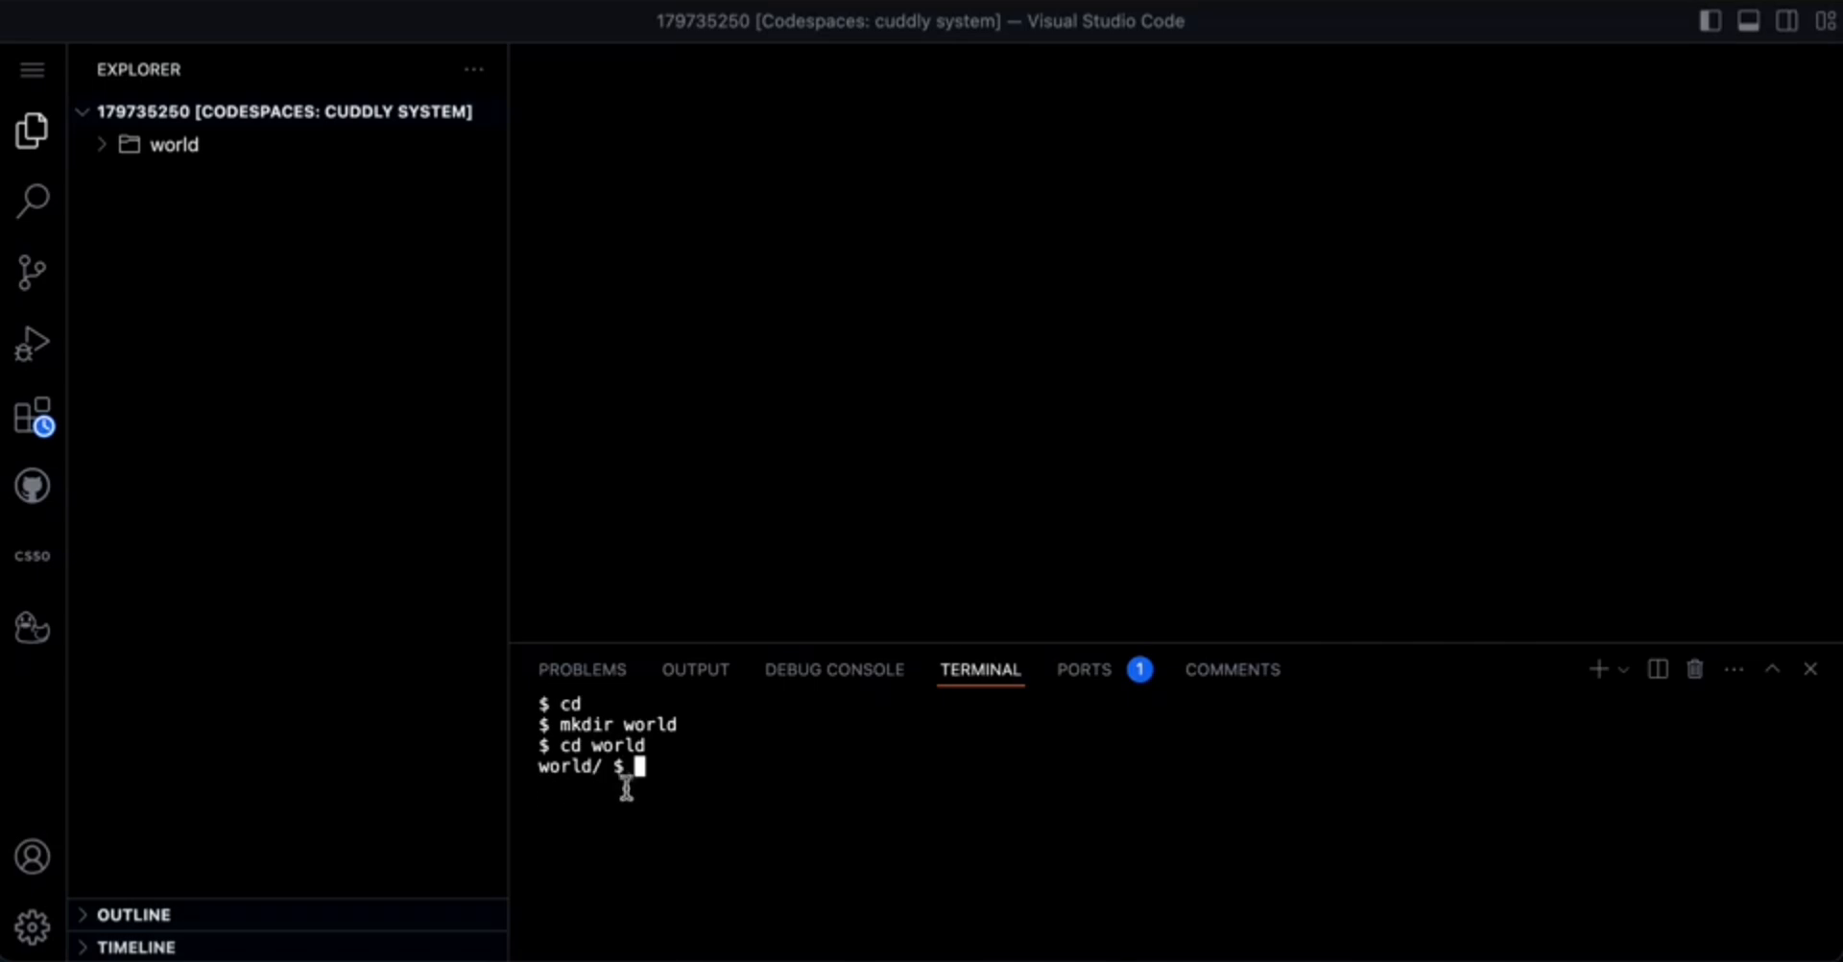
# Create and open hello.c in the editor with code hello.c
pyautogui.write('code h')
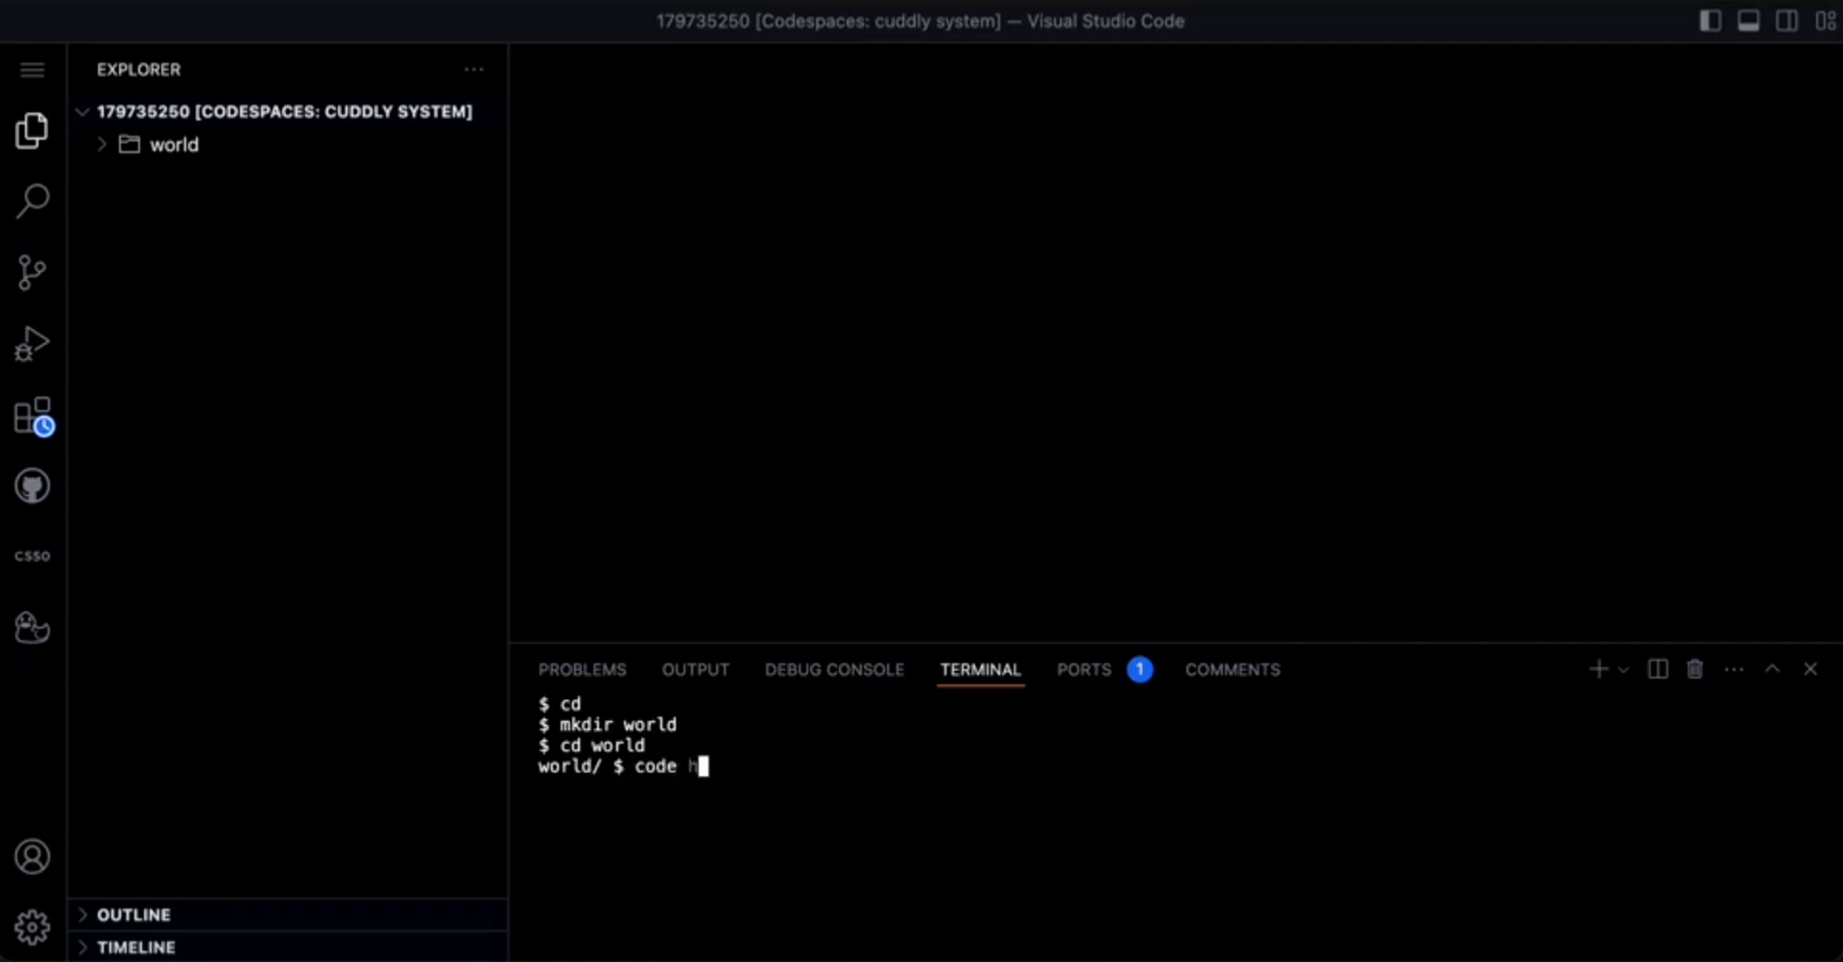
pyautogui.write('ello')
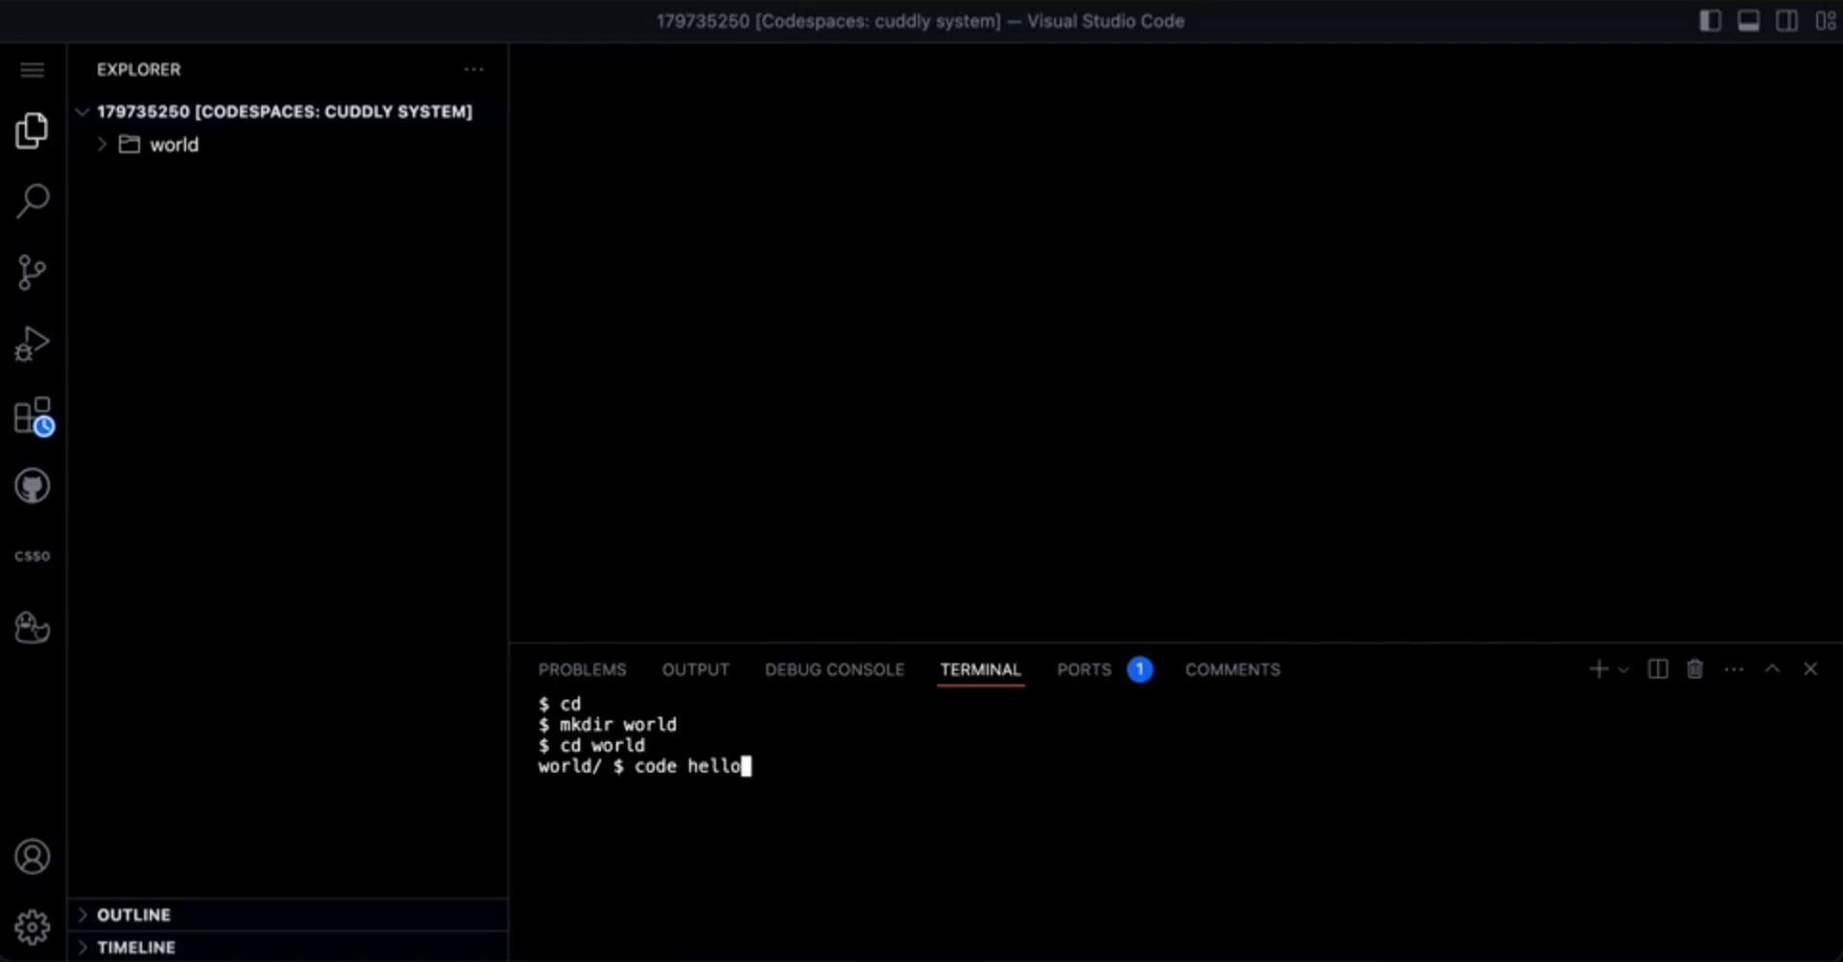
pyautogui.write('.c')
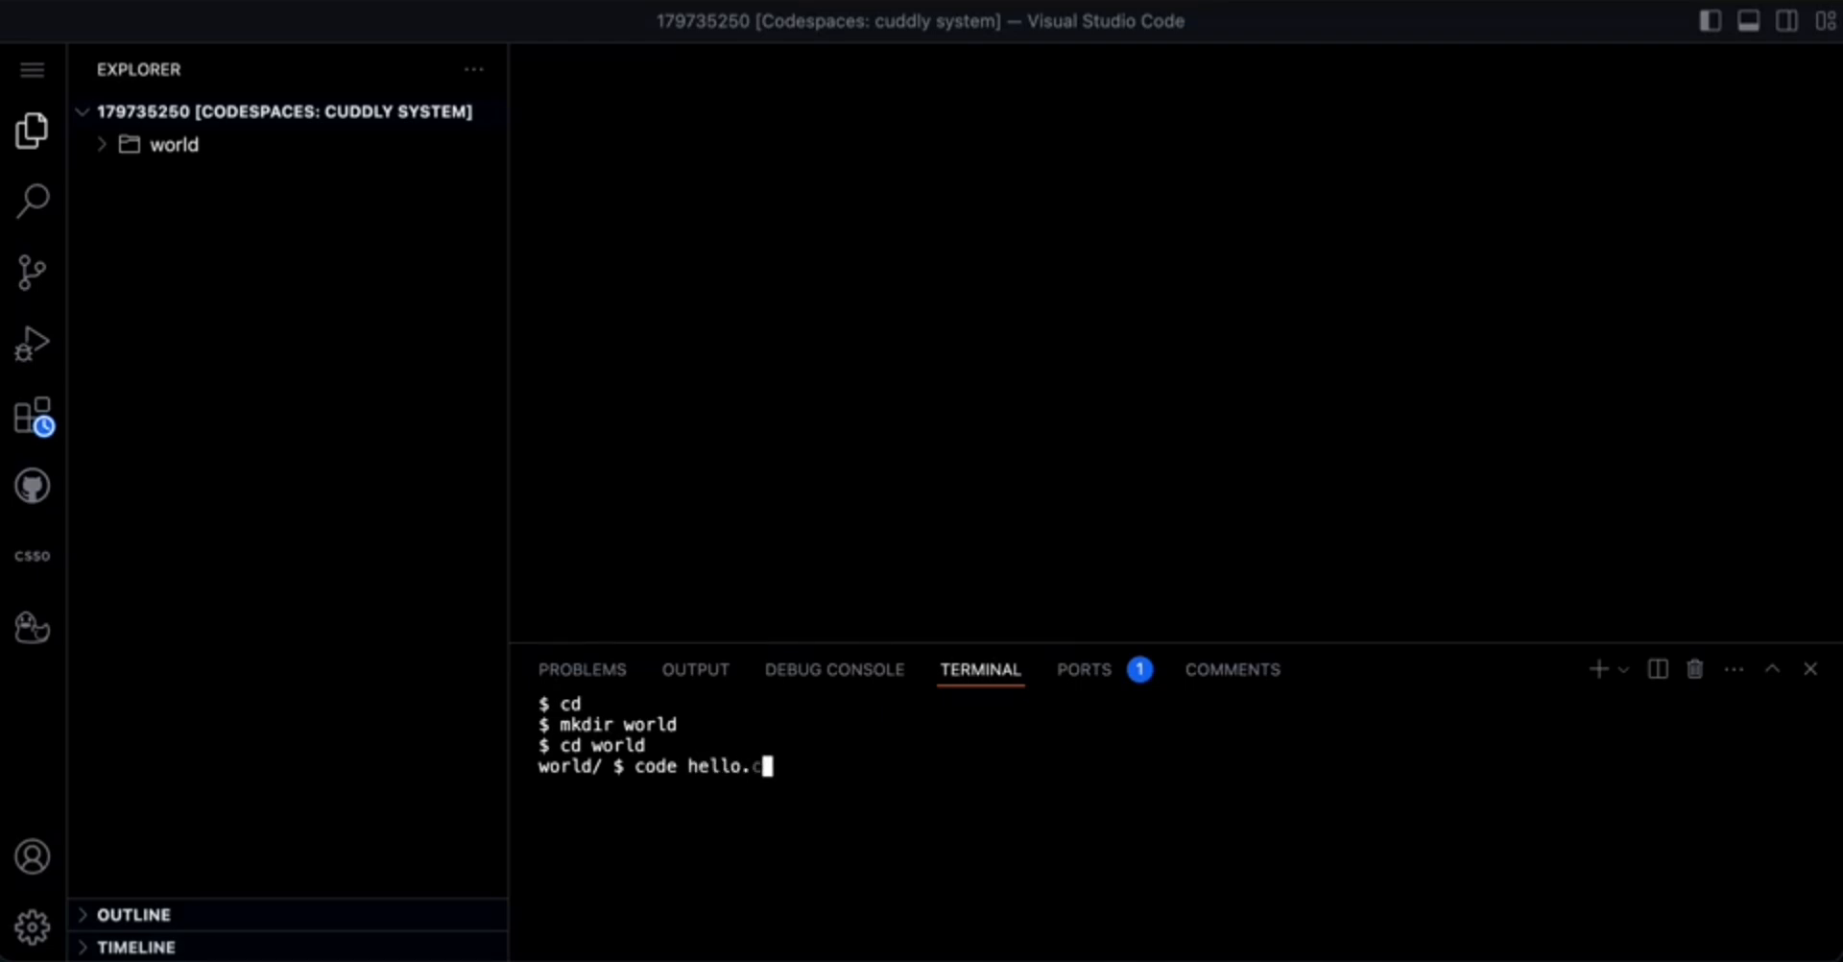
pyautogui.press('Return')
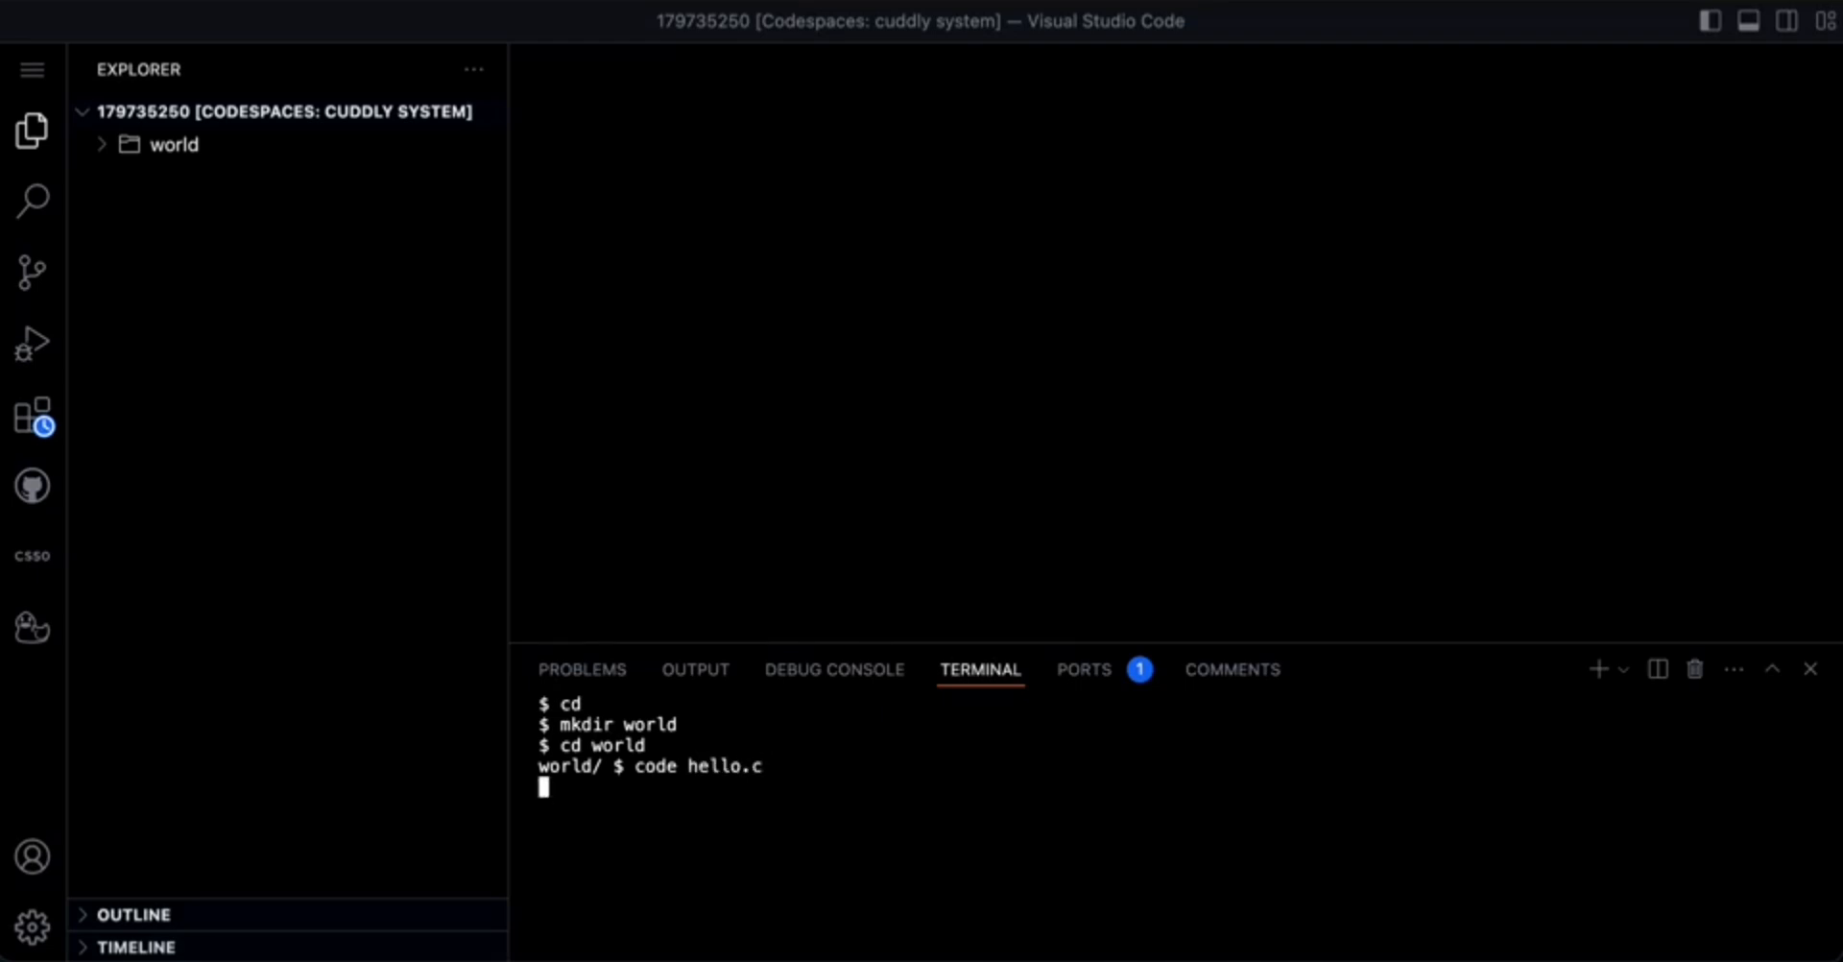
pyautogui.press('Return')
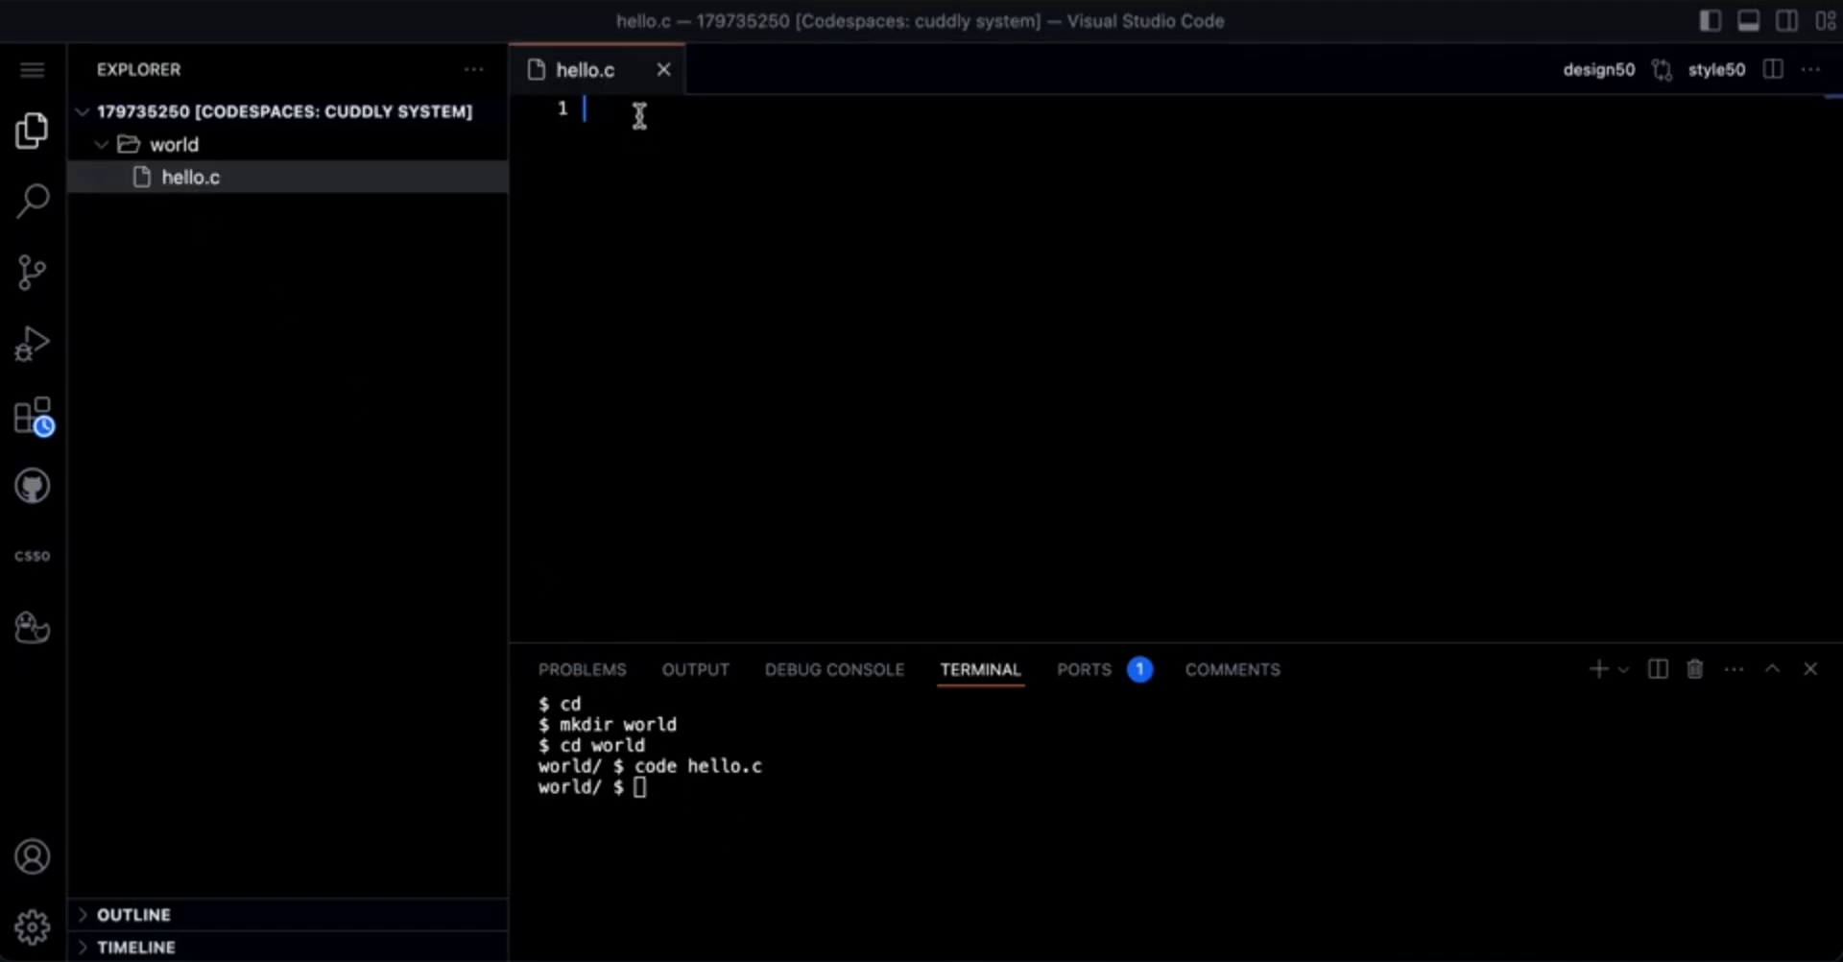
pyautogui.moveTo(801, 403)
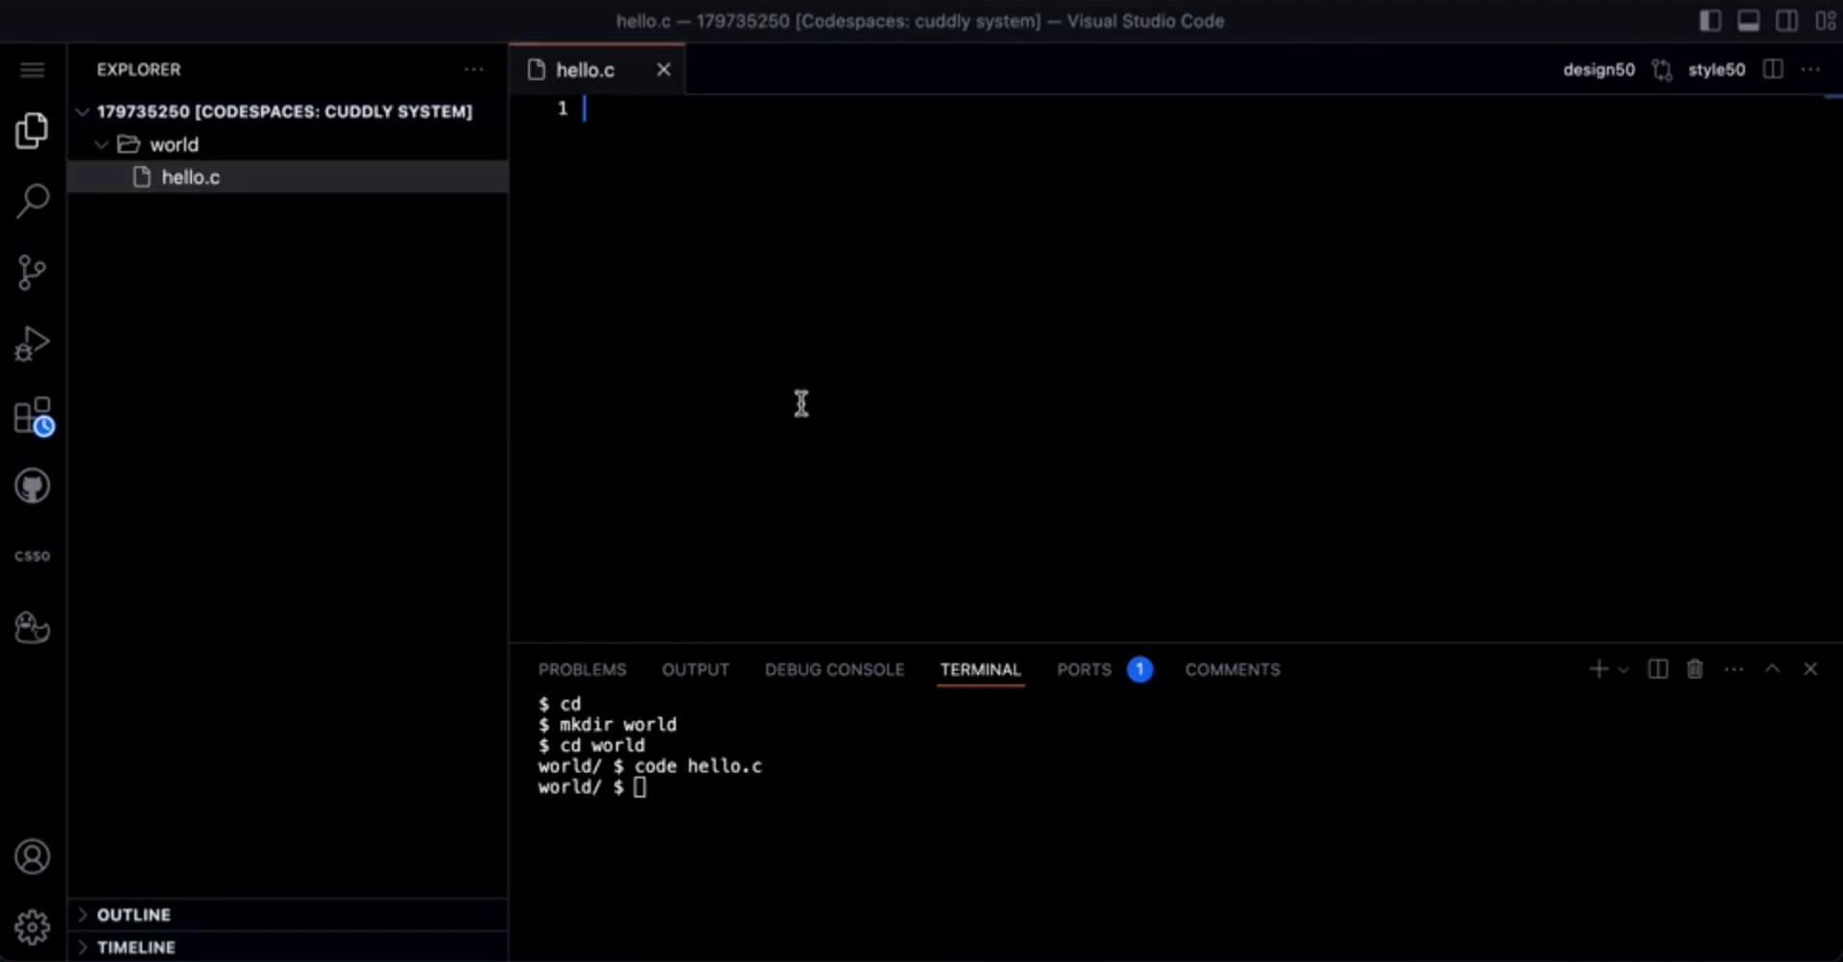
pyautogui.moveTo(602, 100)
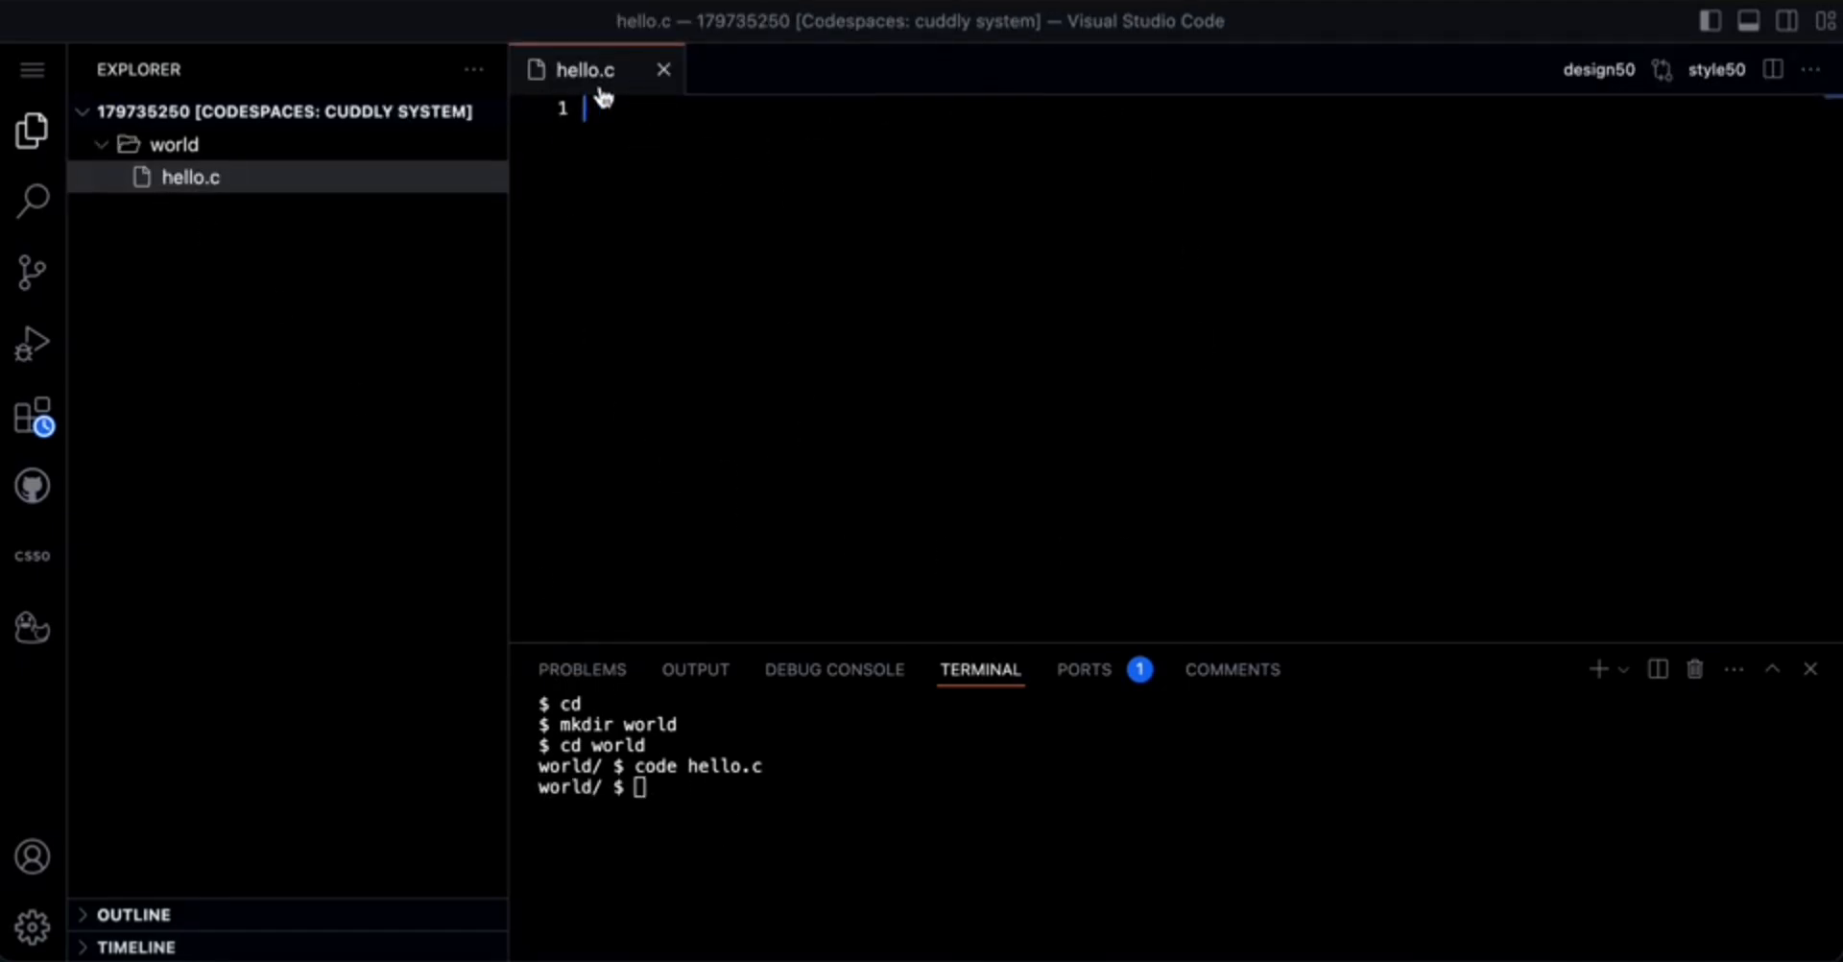
pyautogui.moveTo(909, 460)
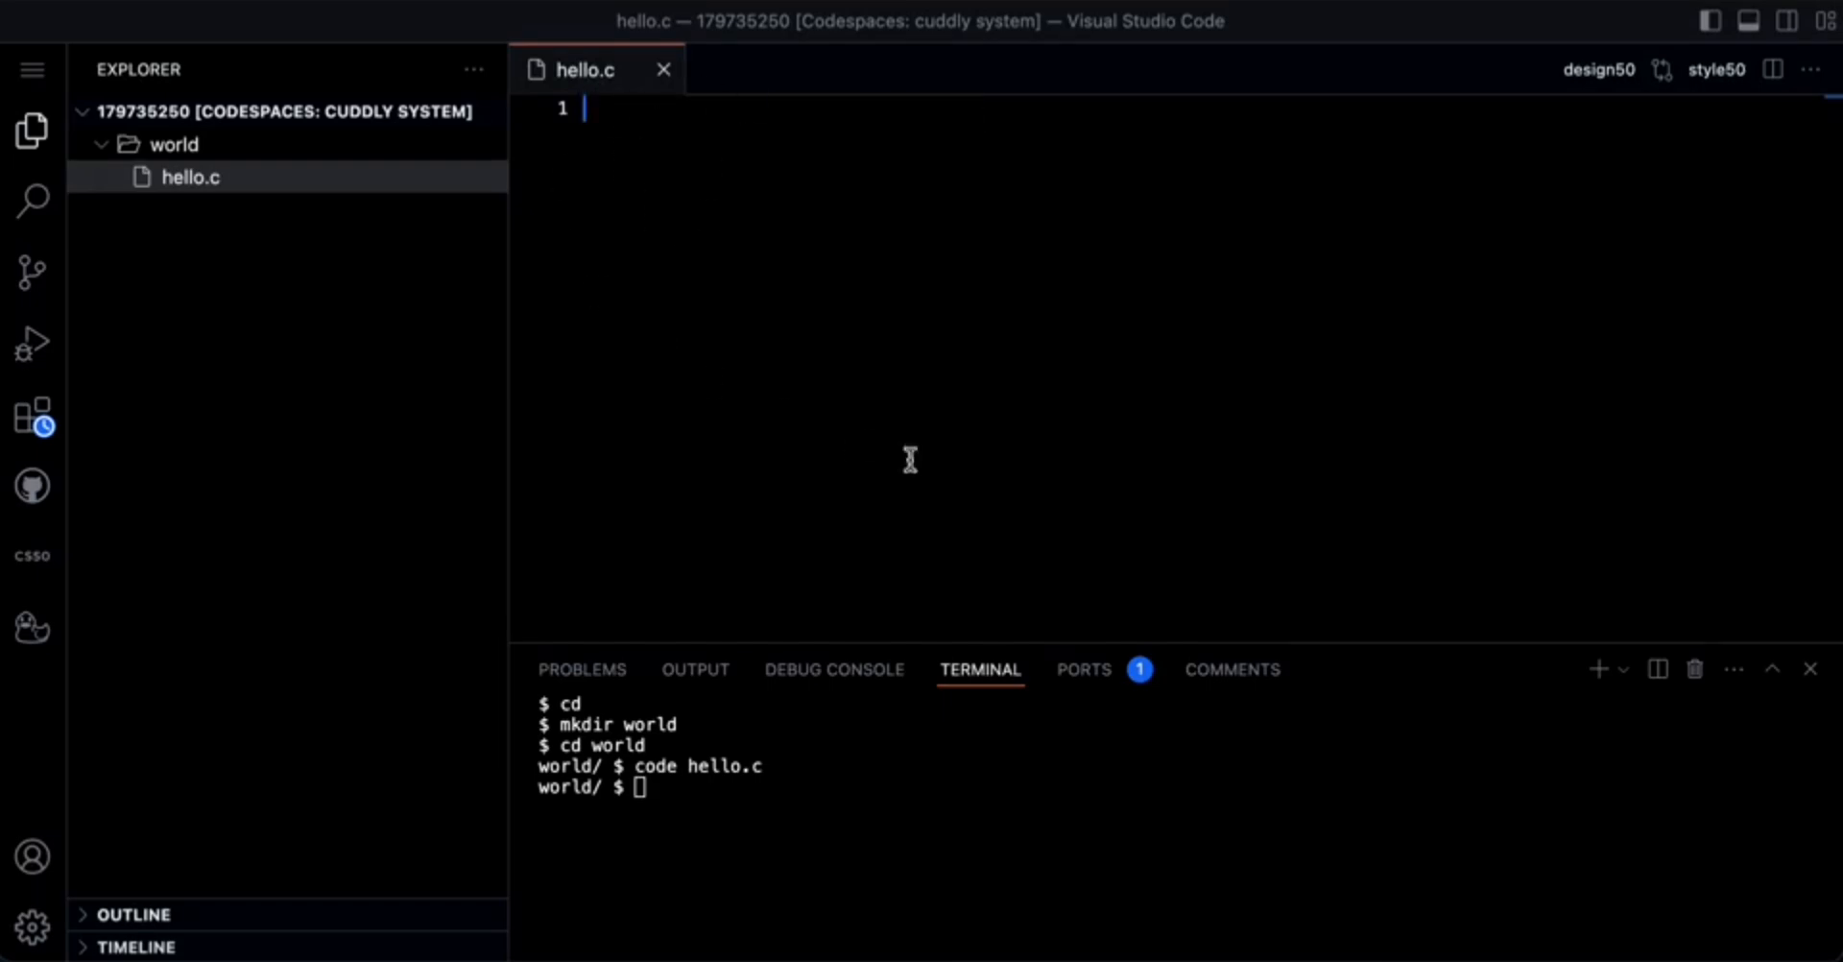
pyautogui.moveTo(1108, 271)
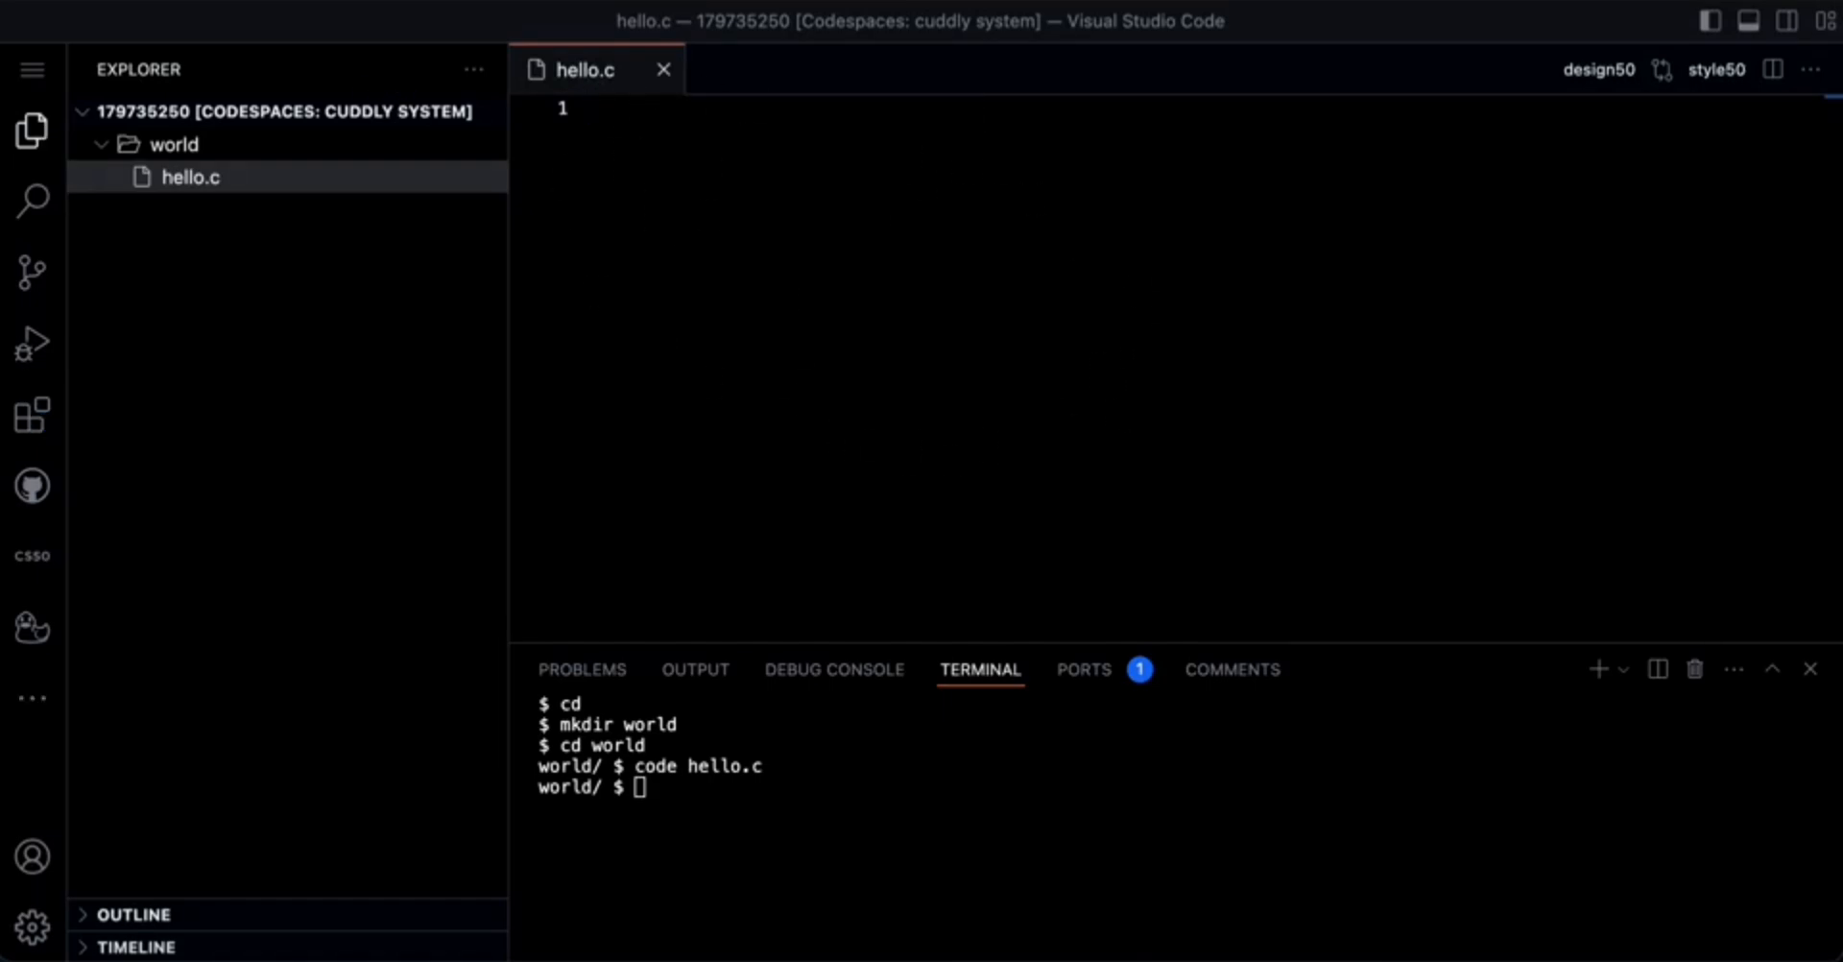
# Write #include <stdio.h> and #include <cs50.h> as the first two lines of hello.c
pyautogui.write('#')
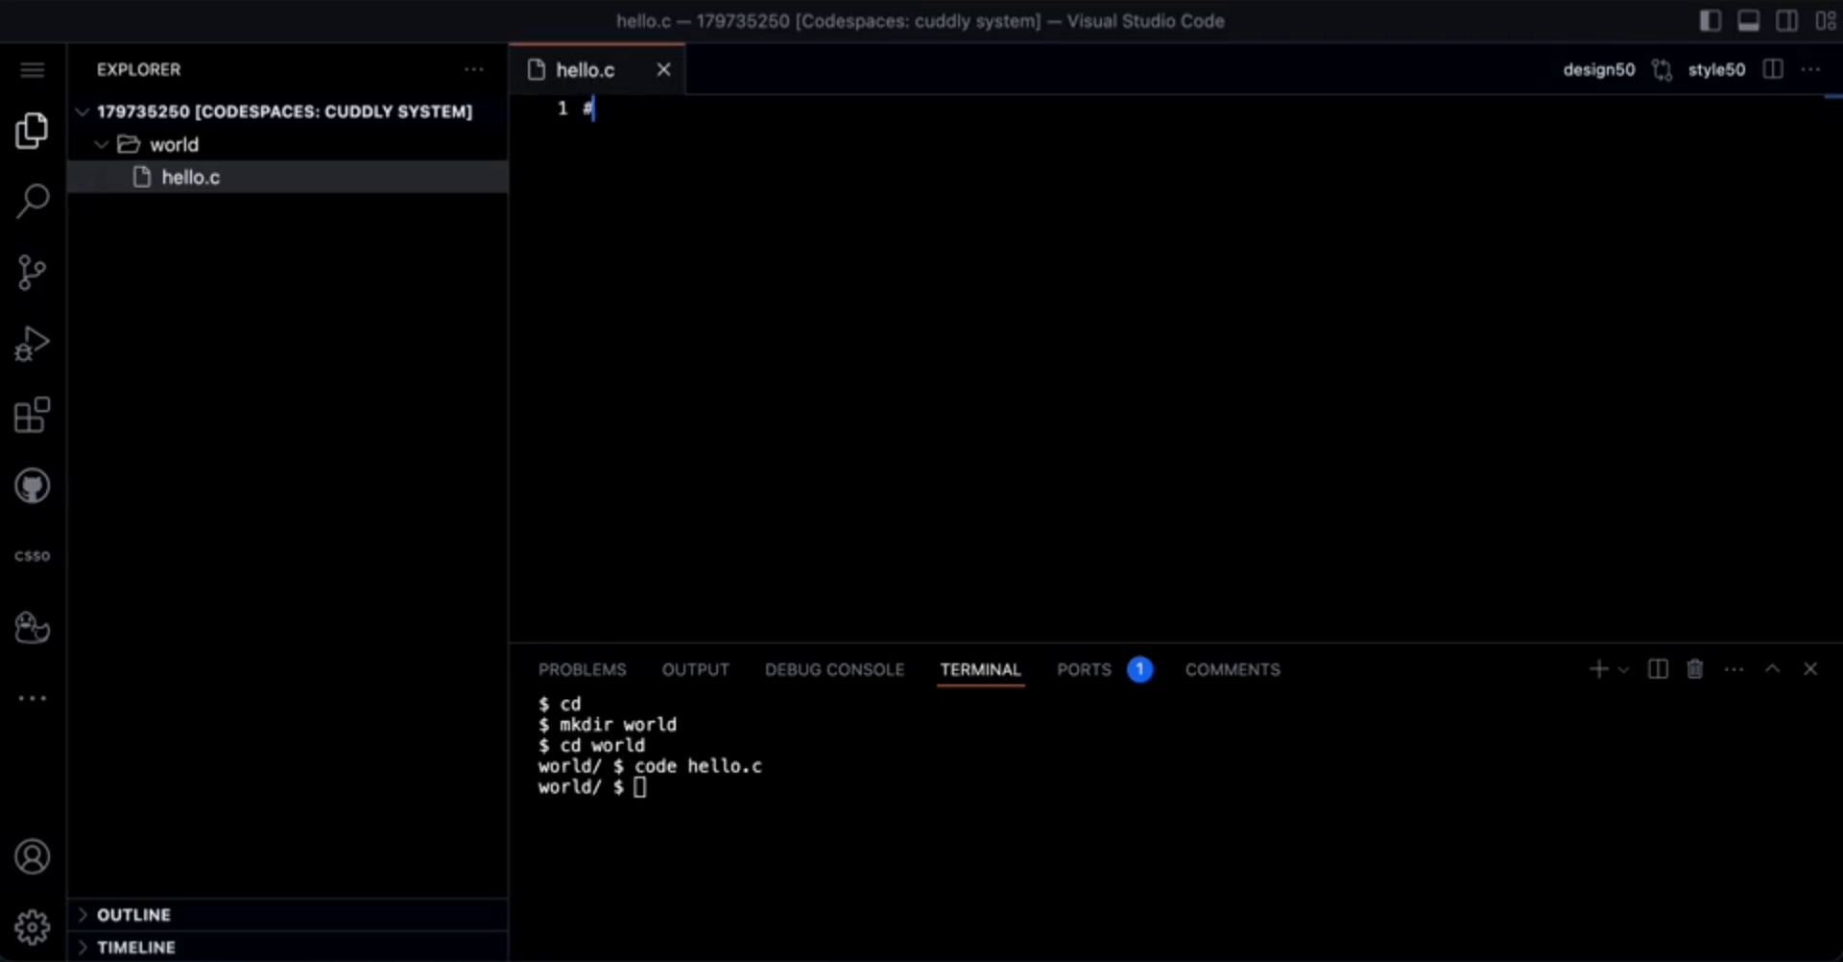
pyautogui.write('in')
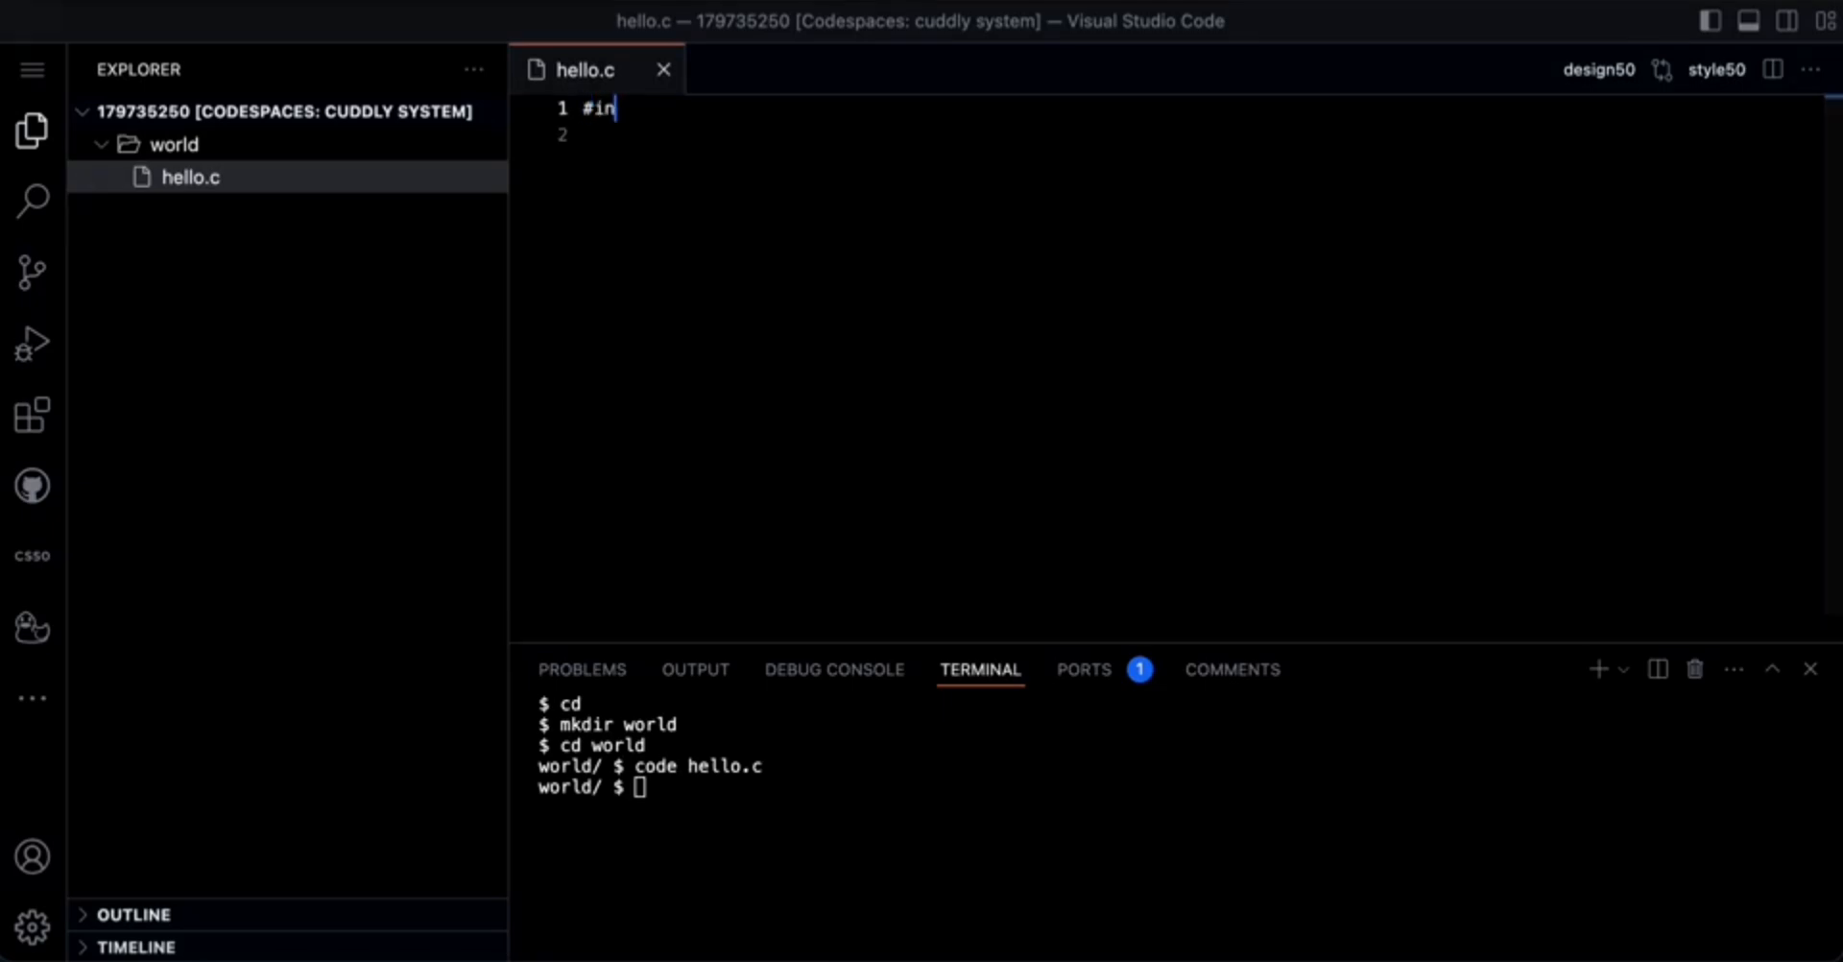
pyautogui.write('clude')
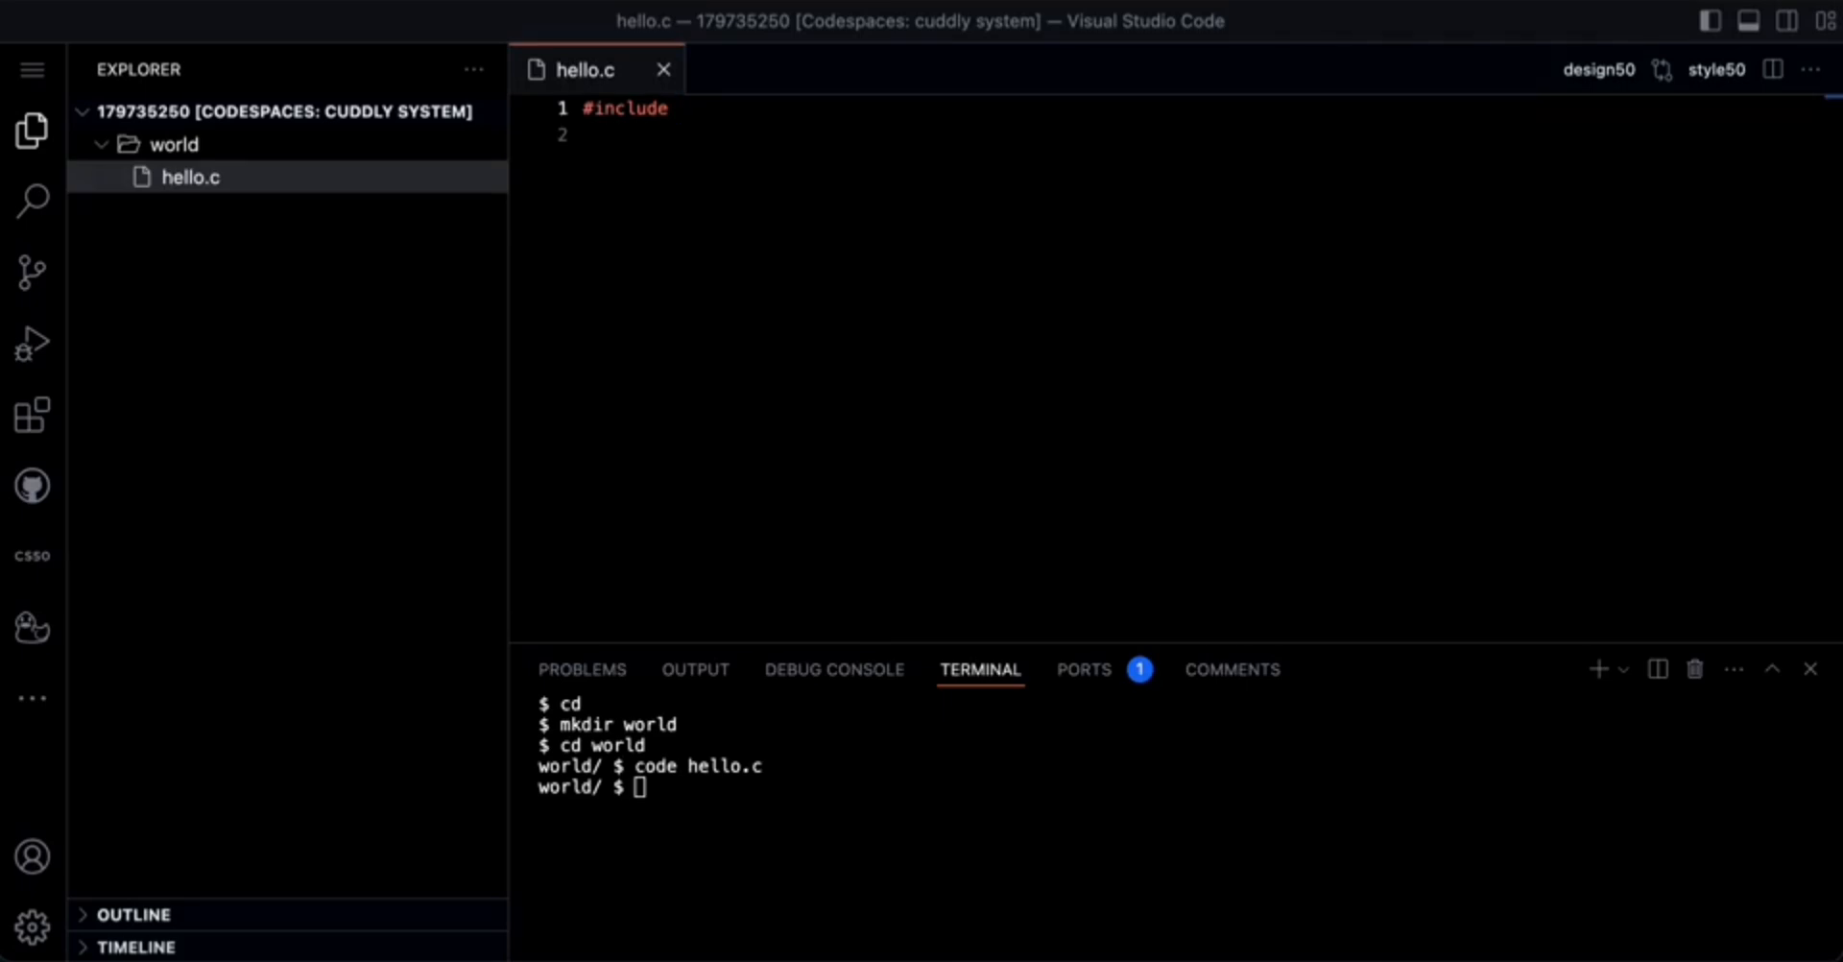
pyautogui.write('<')
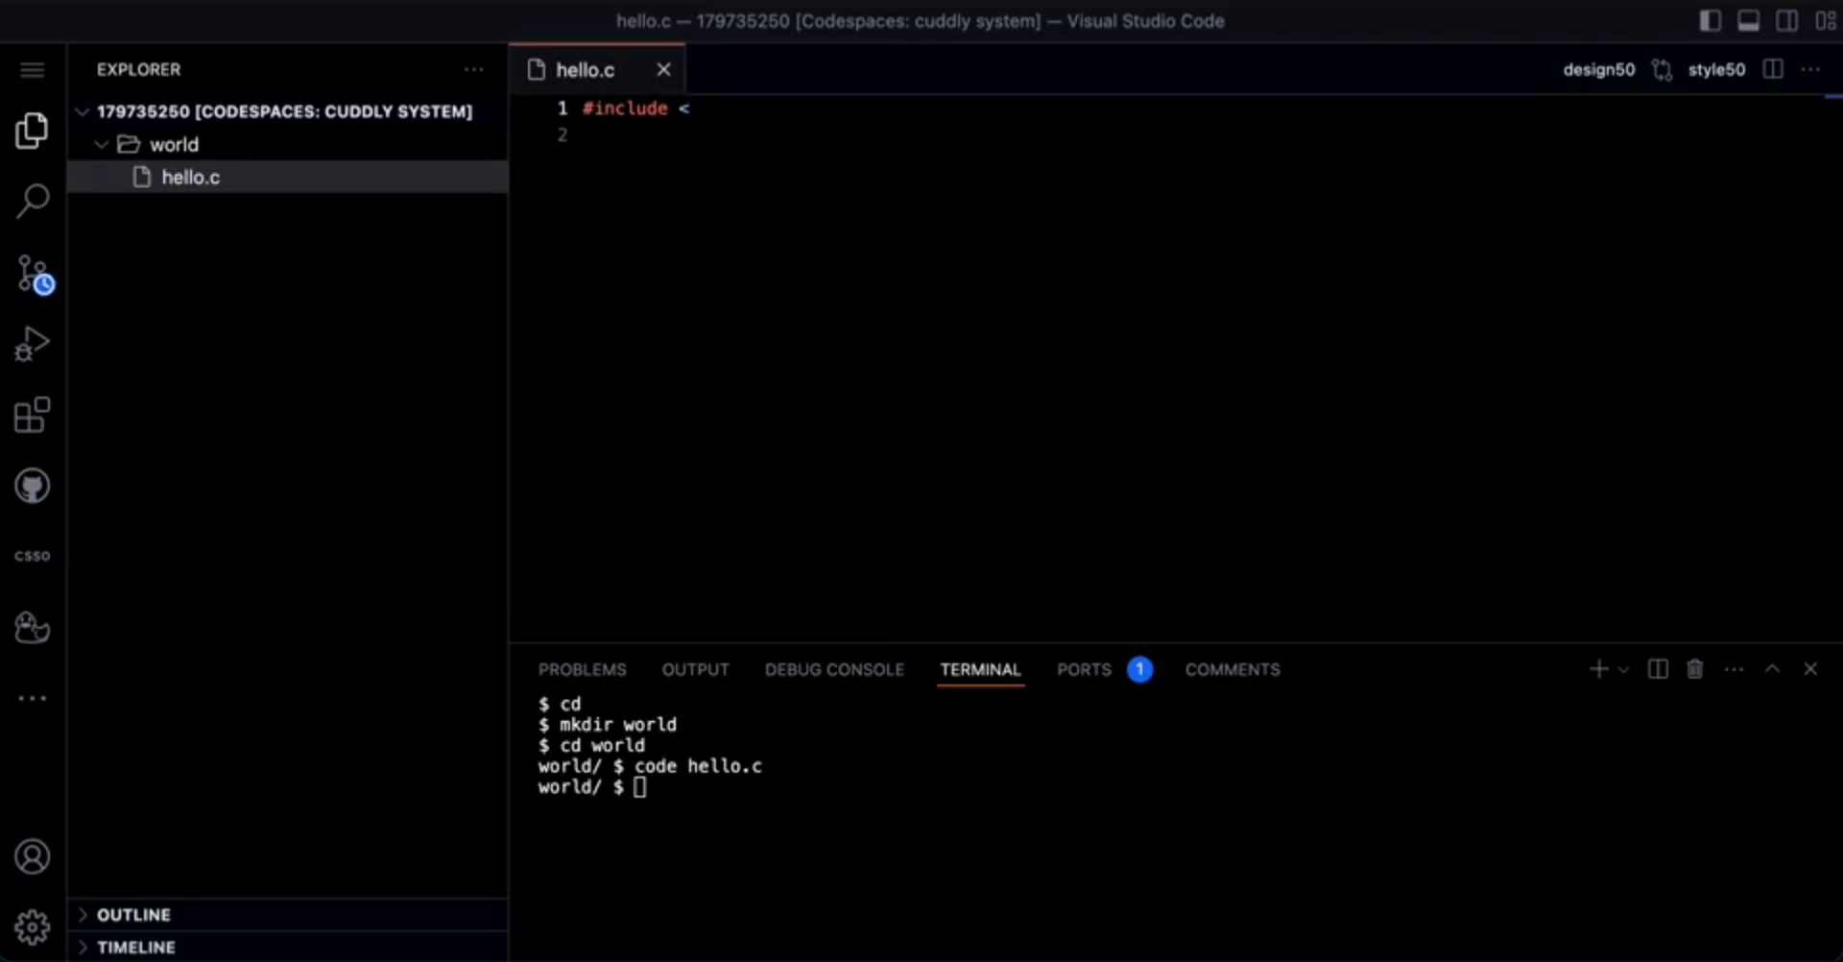
pyautogui.write('st')
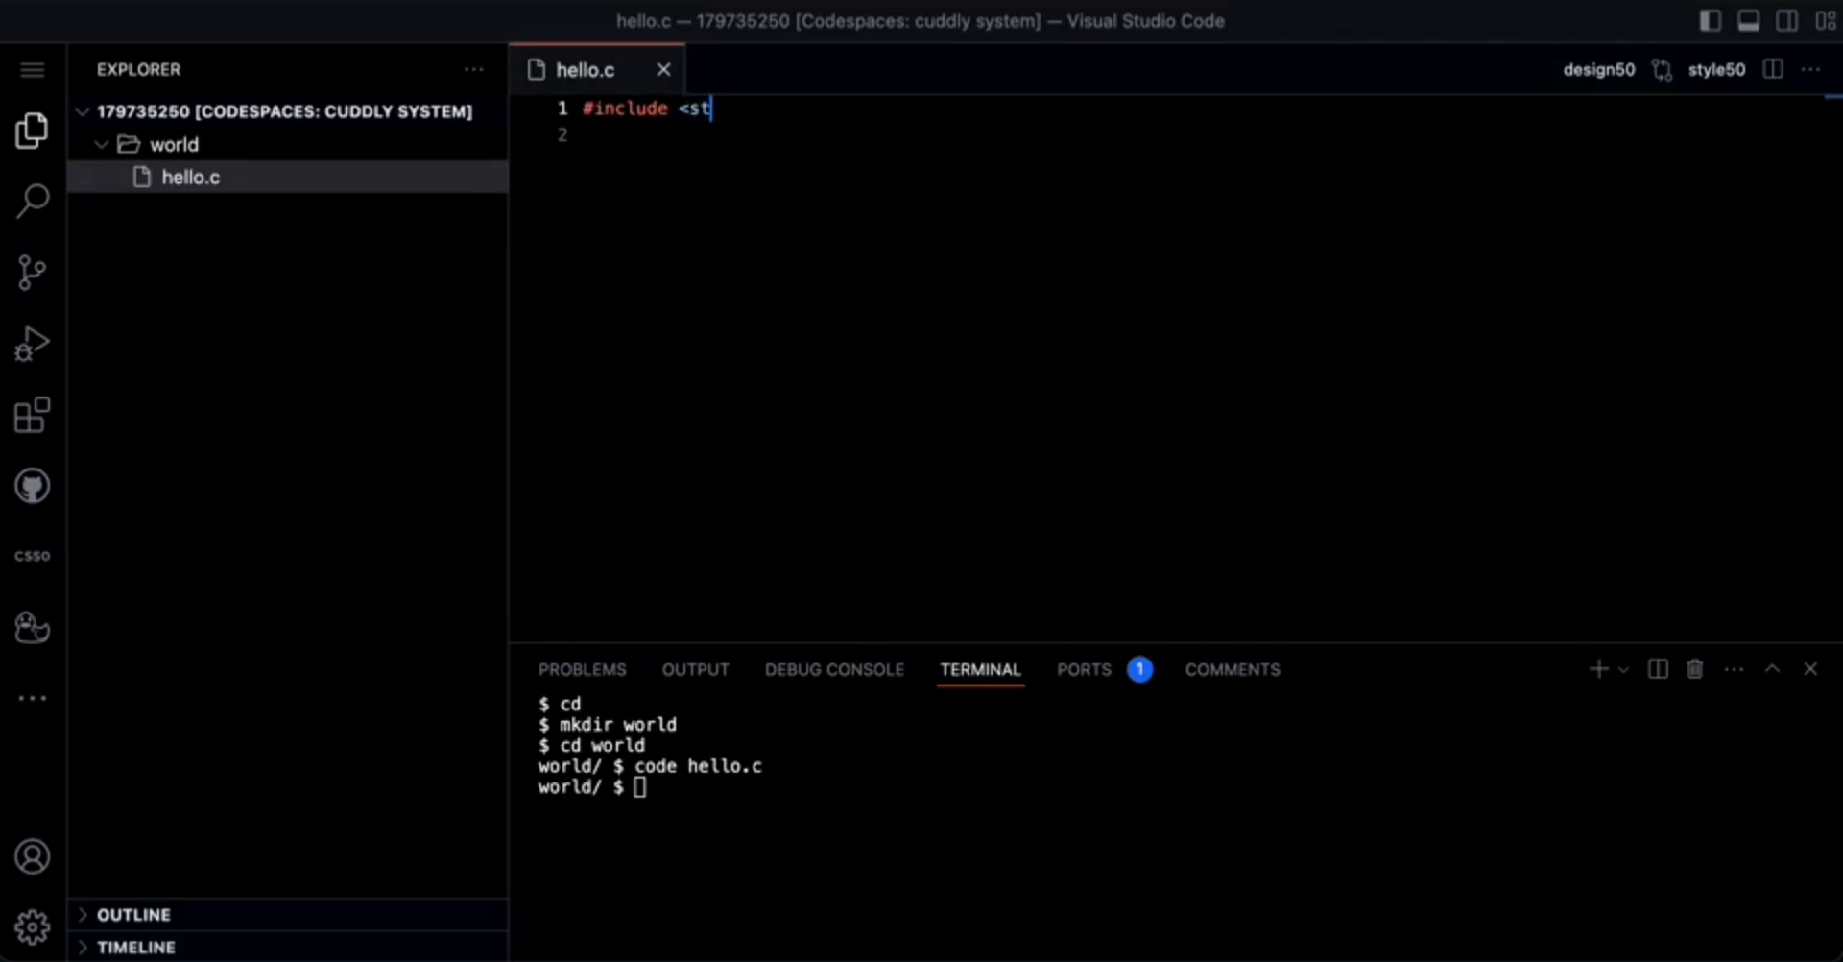
pyautogui.write('dion')
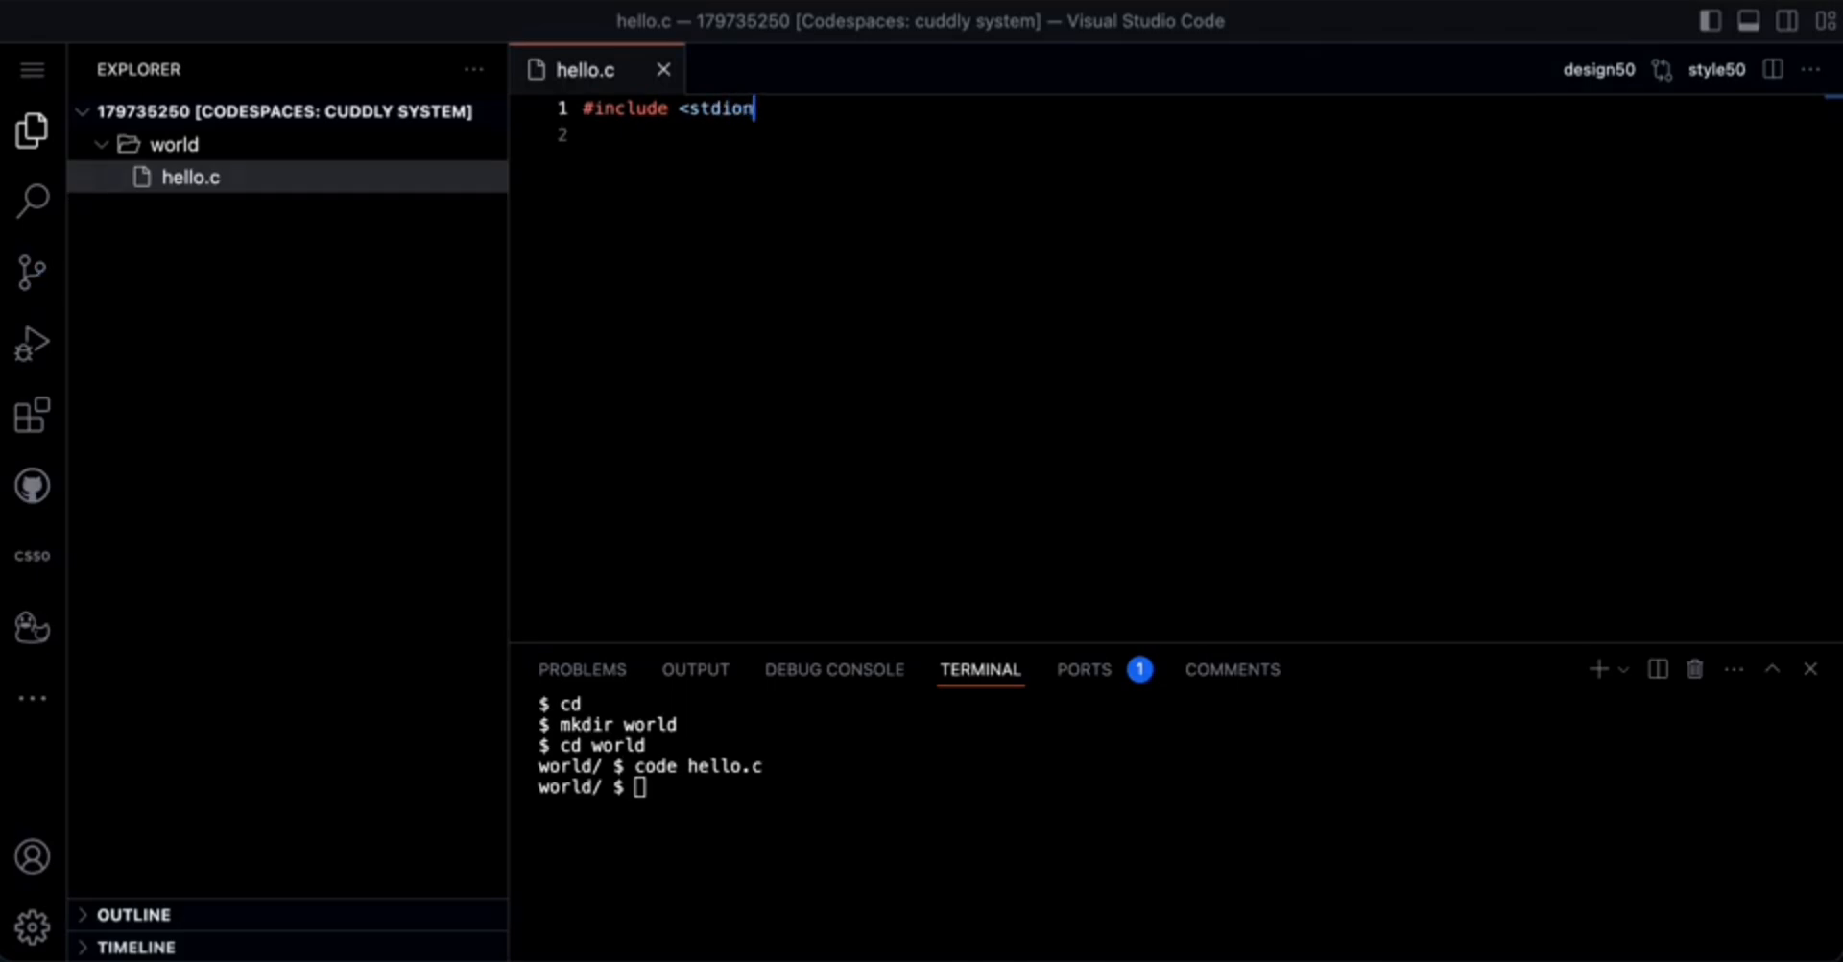
pyautogui.write('.')
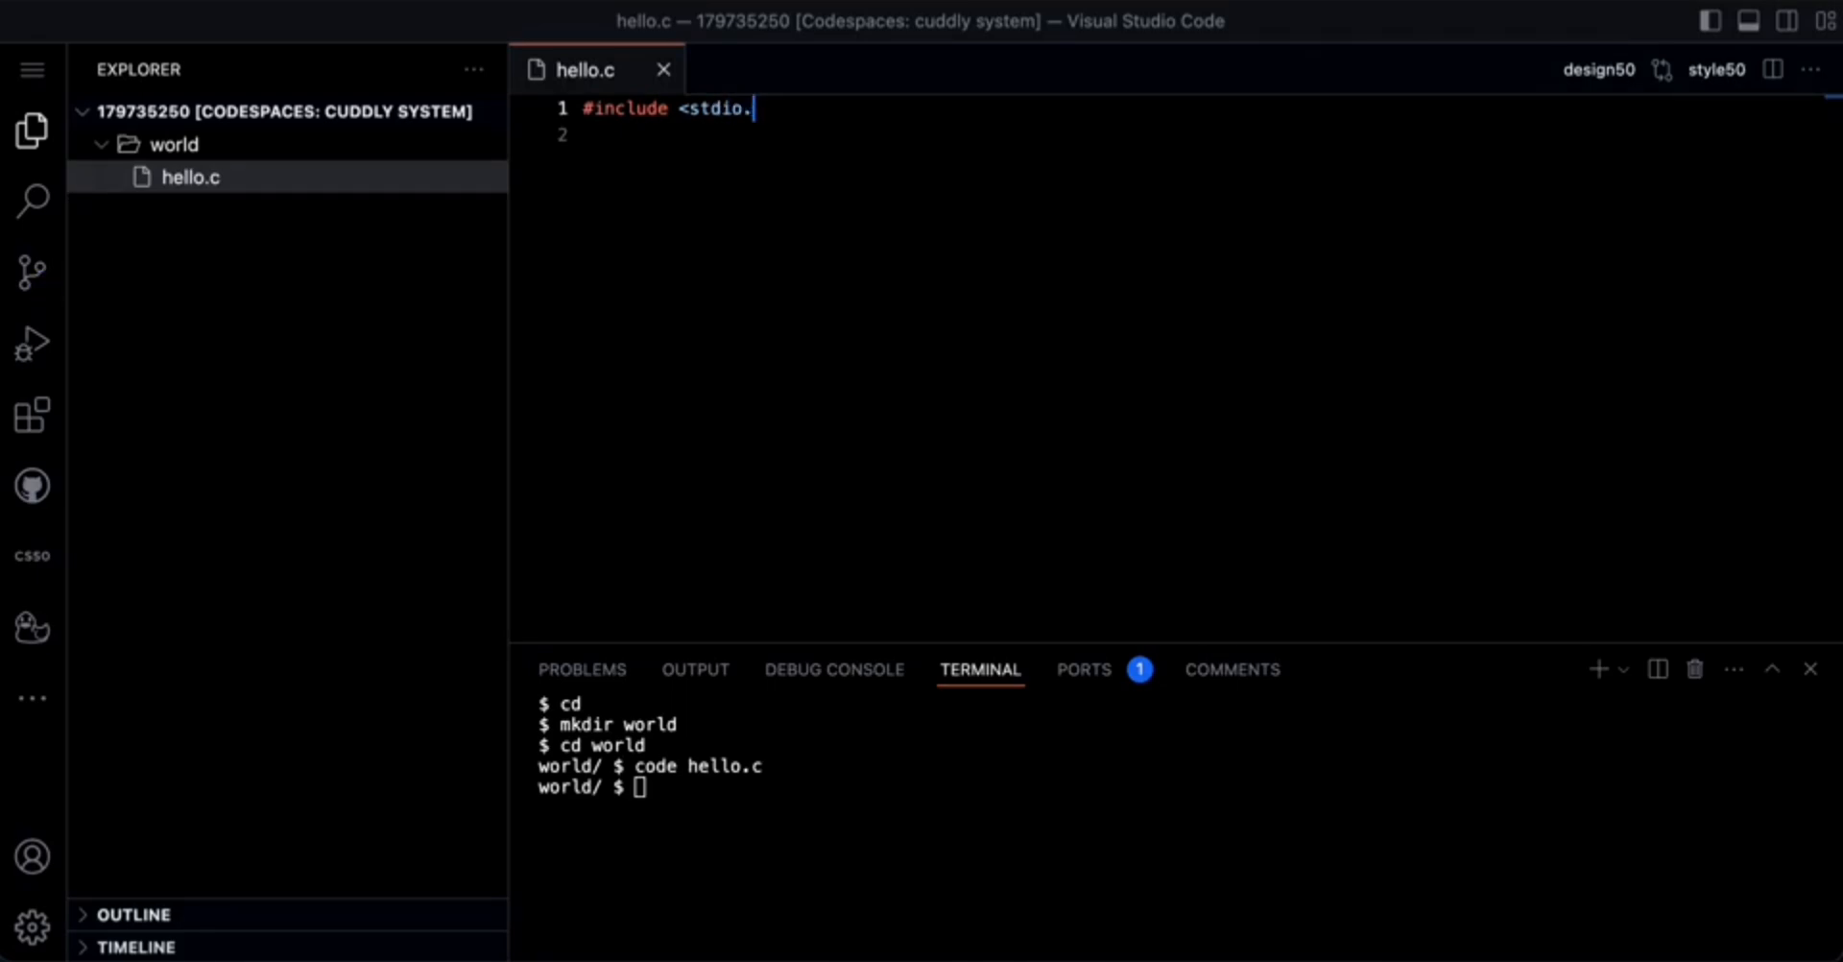
pyautogui.write('h>')
pyautogui.click(1202, 135)
pyautogui.write('#inclu')
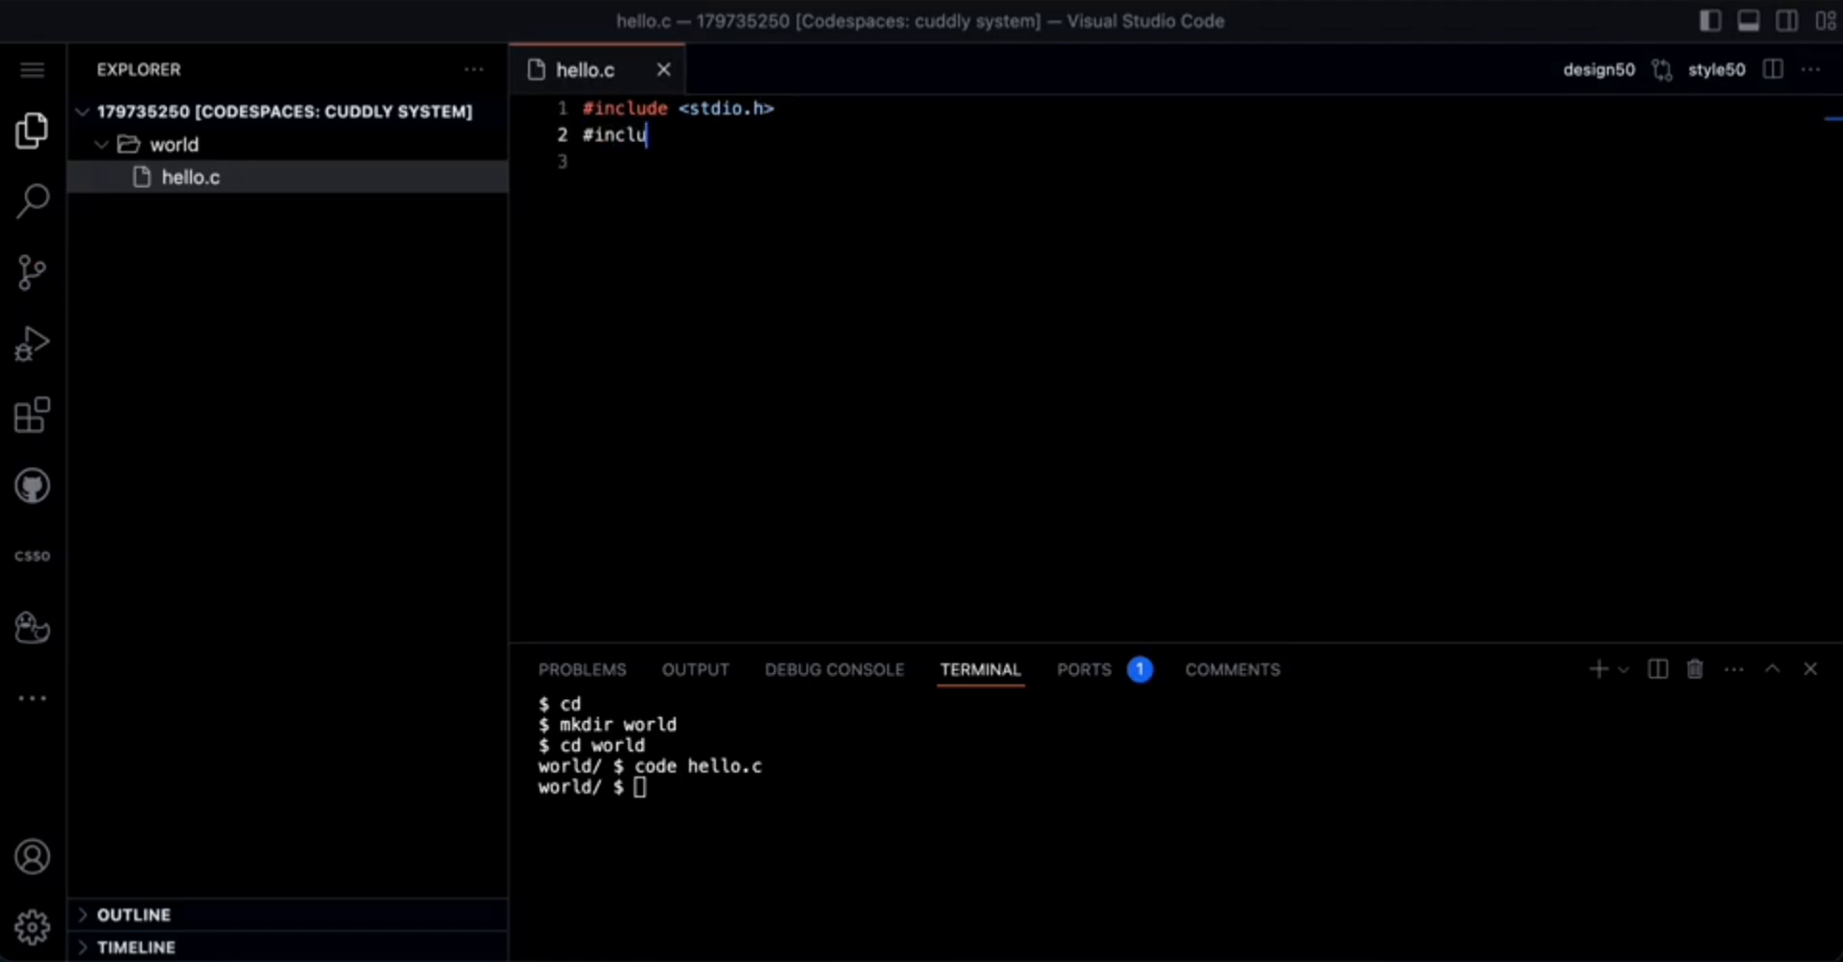
pyautogui.write('de')
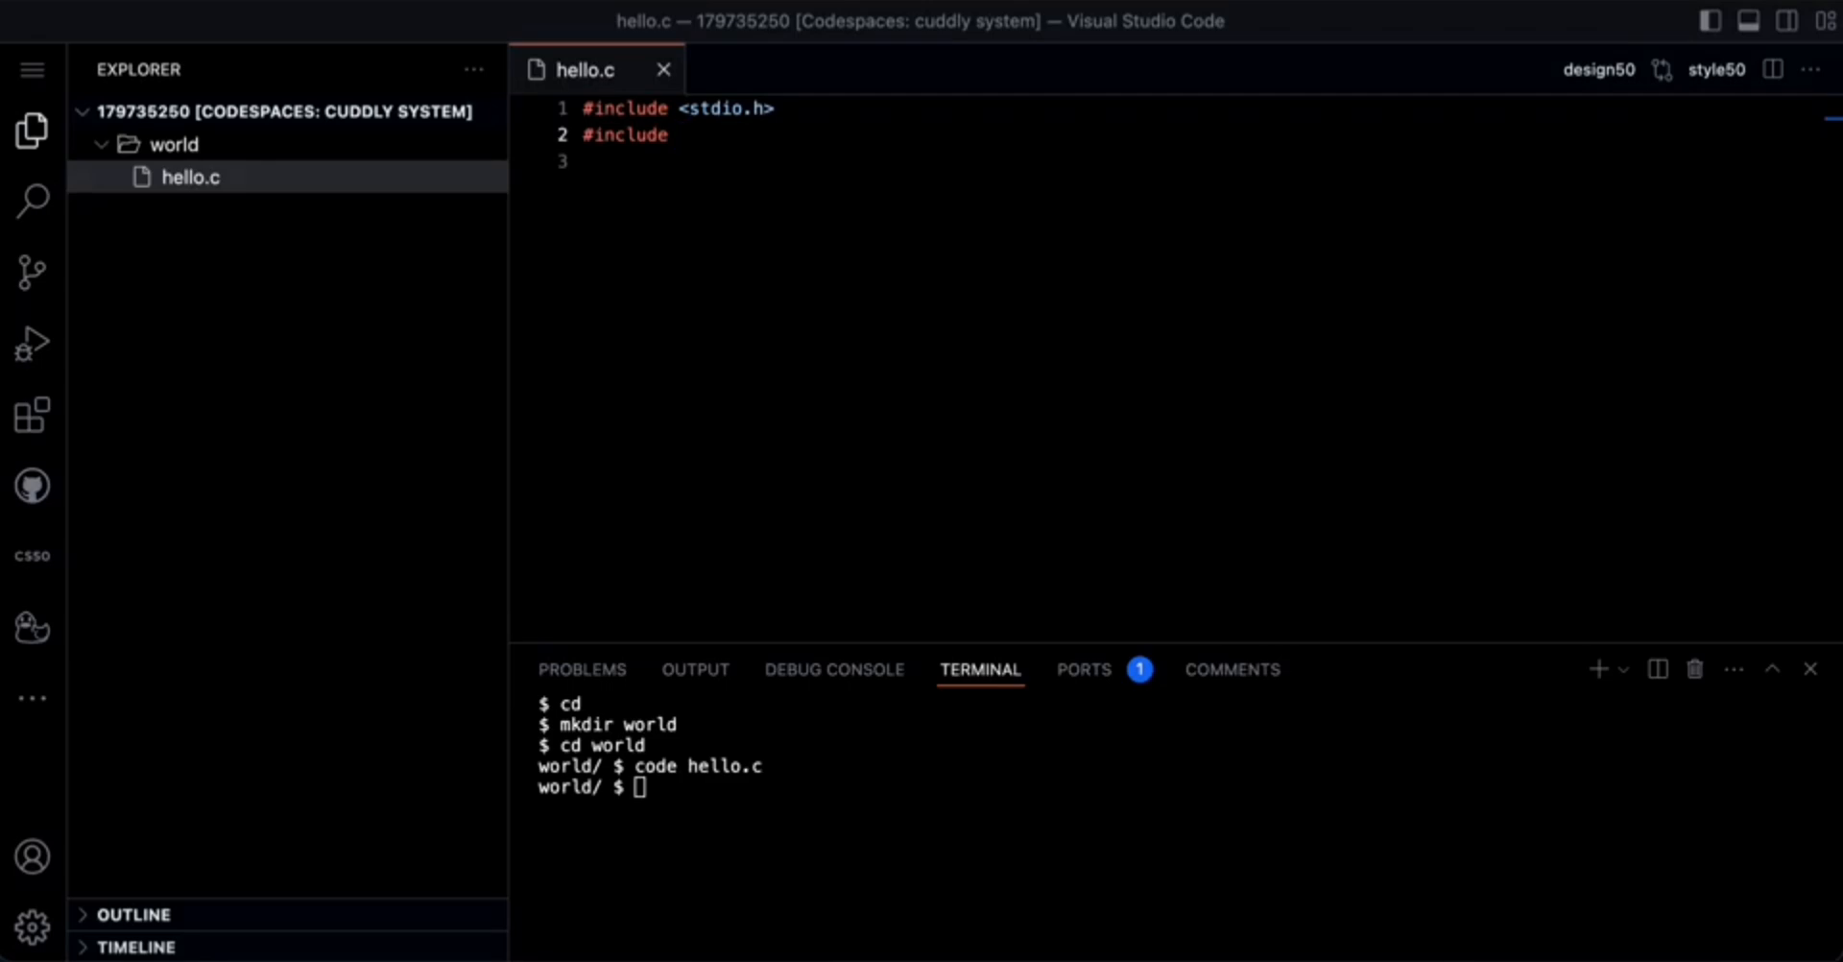
pyautogui.write('<')
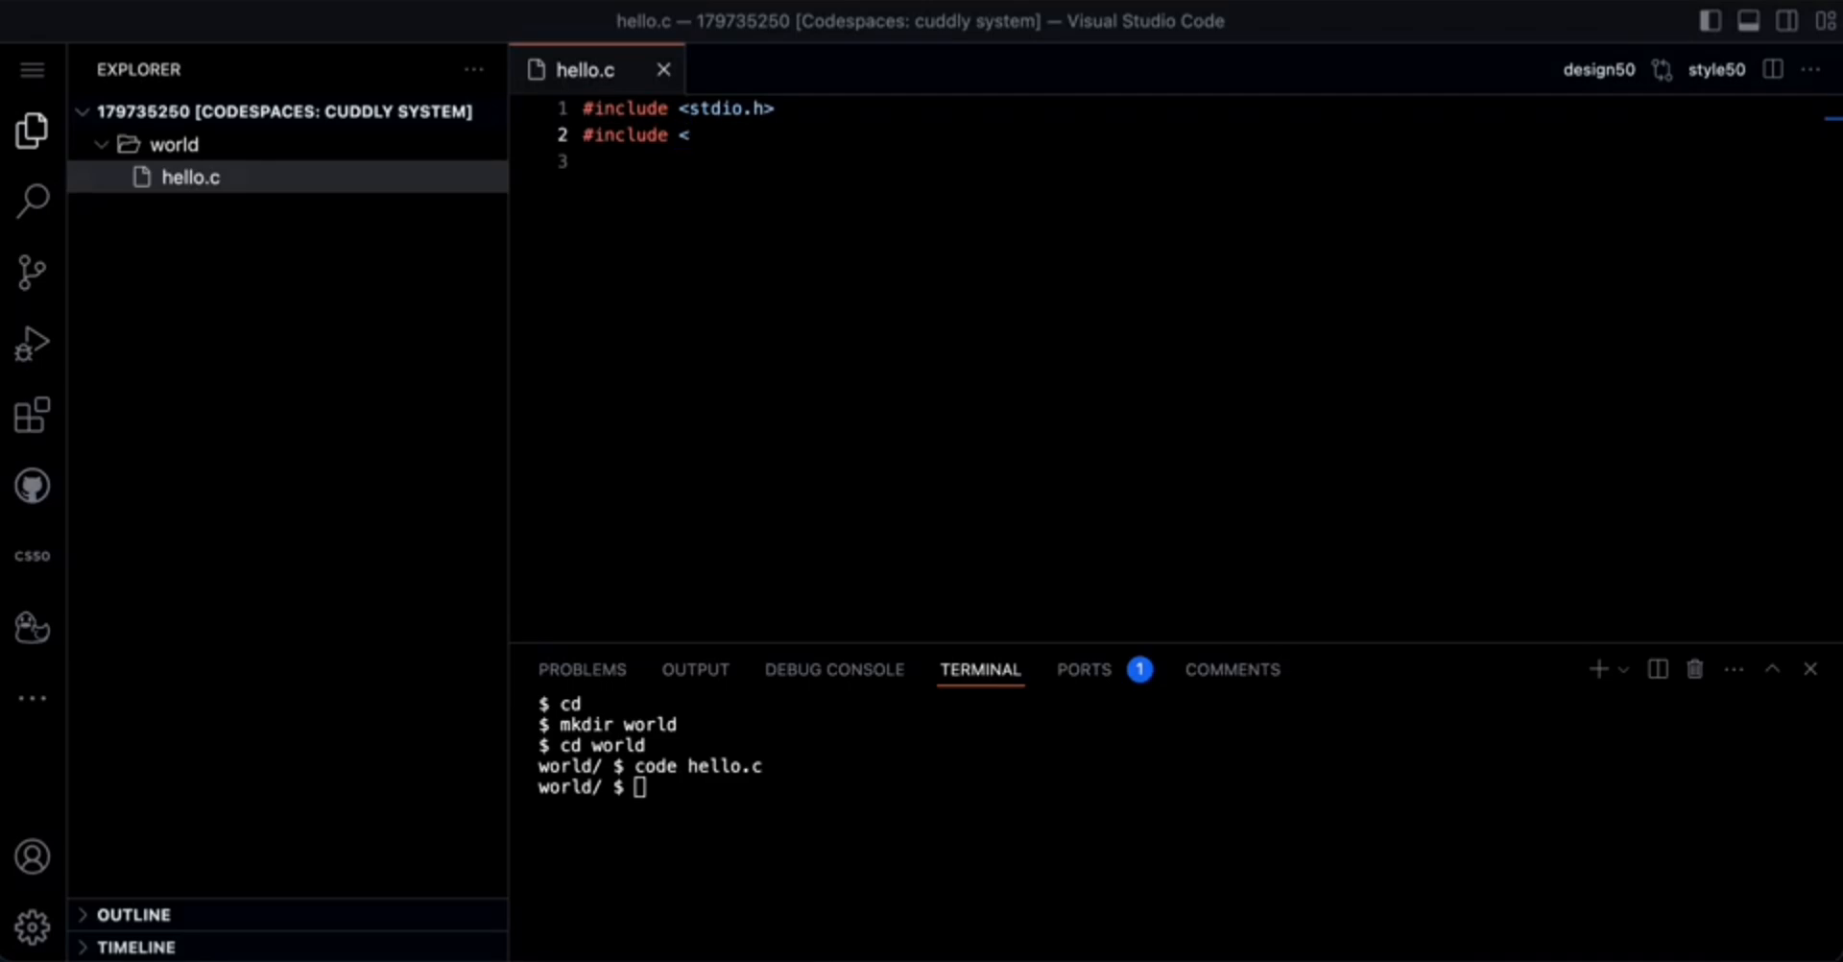
pyautogui.write('cs')
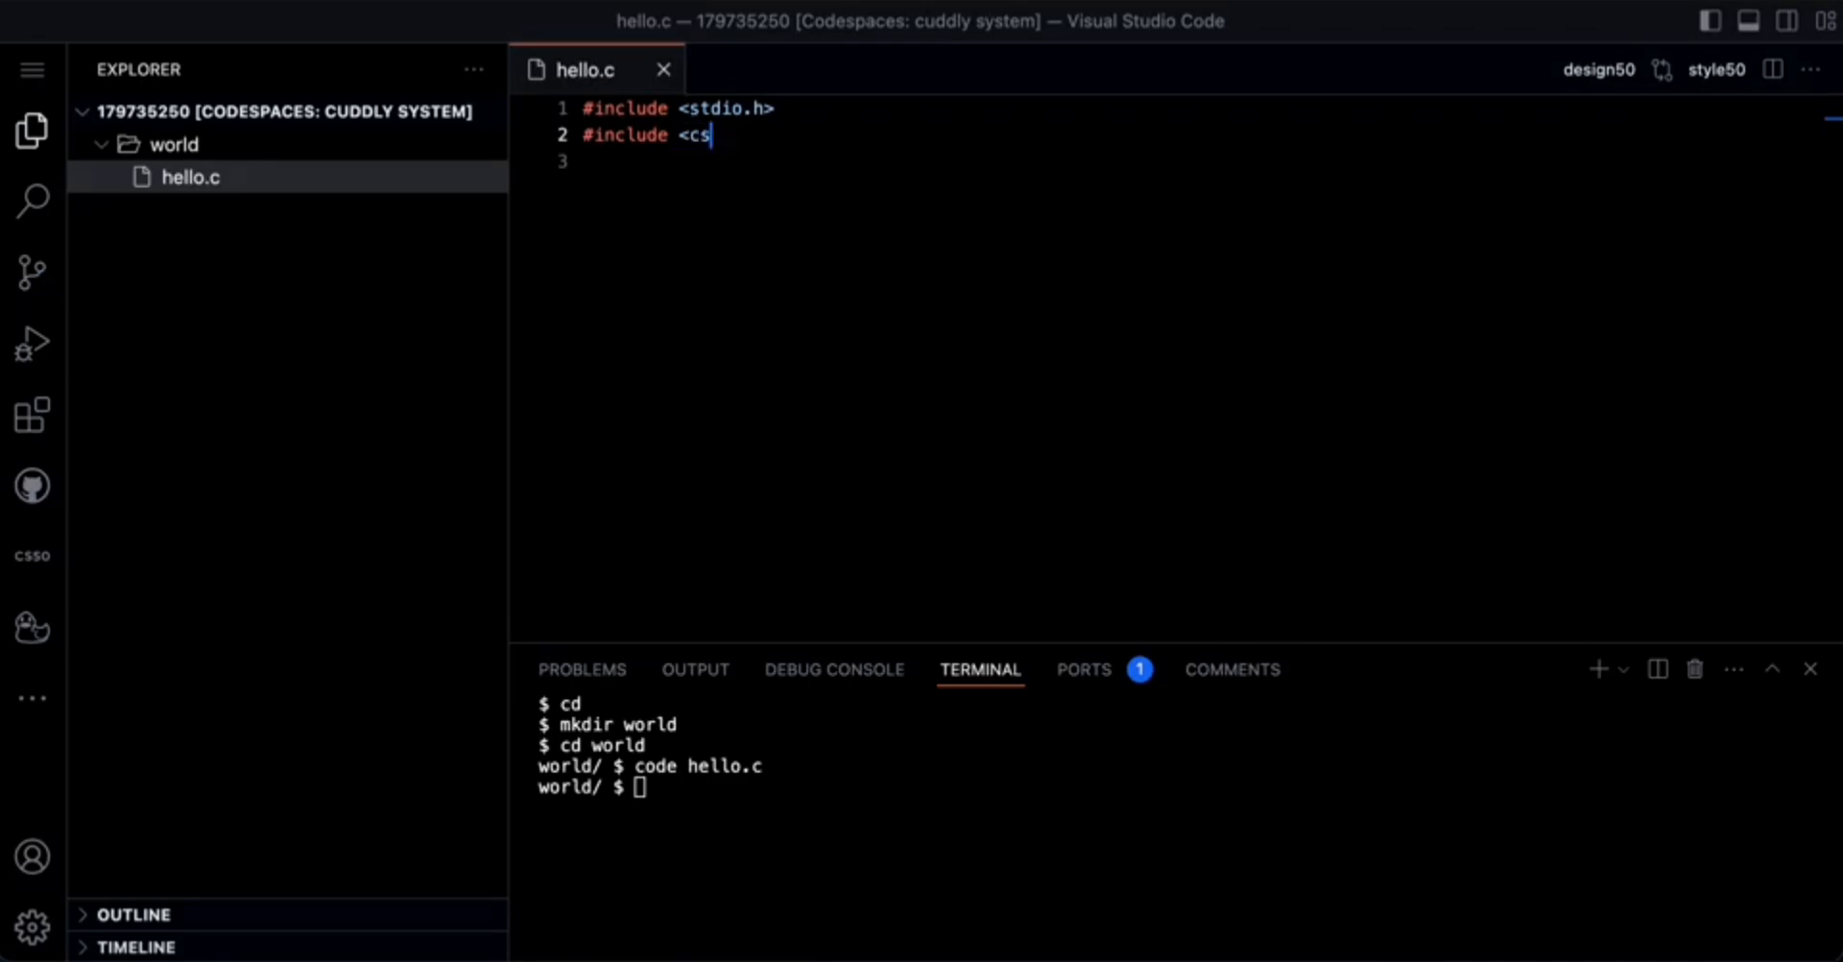
pyautogui.write('50.h>')
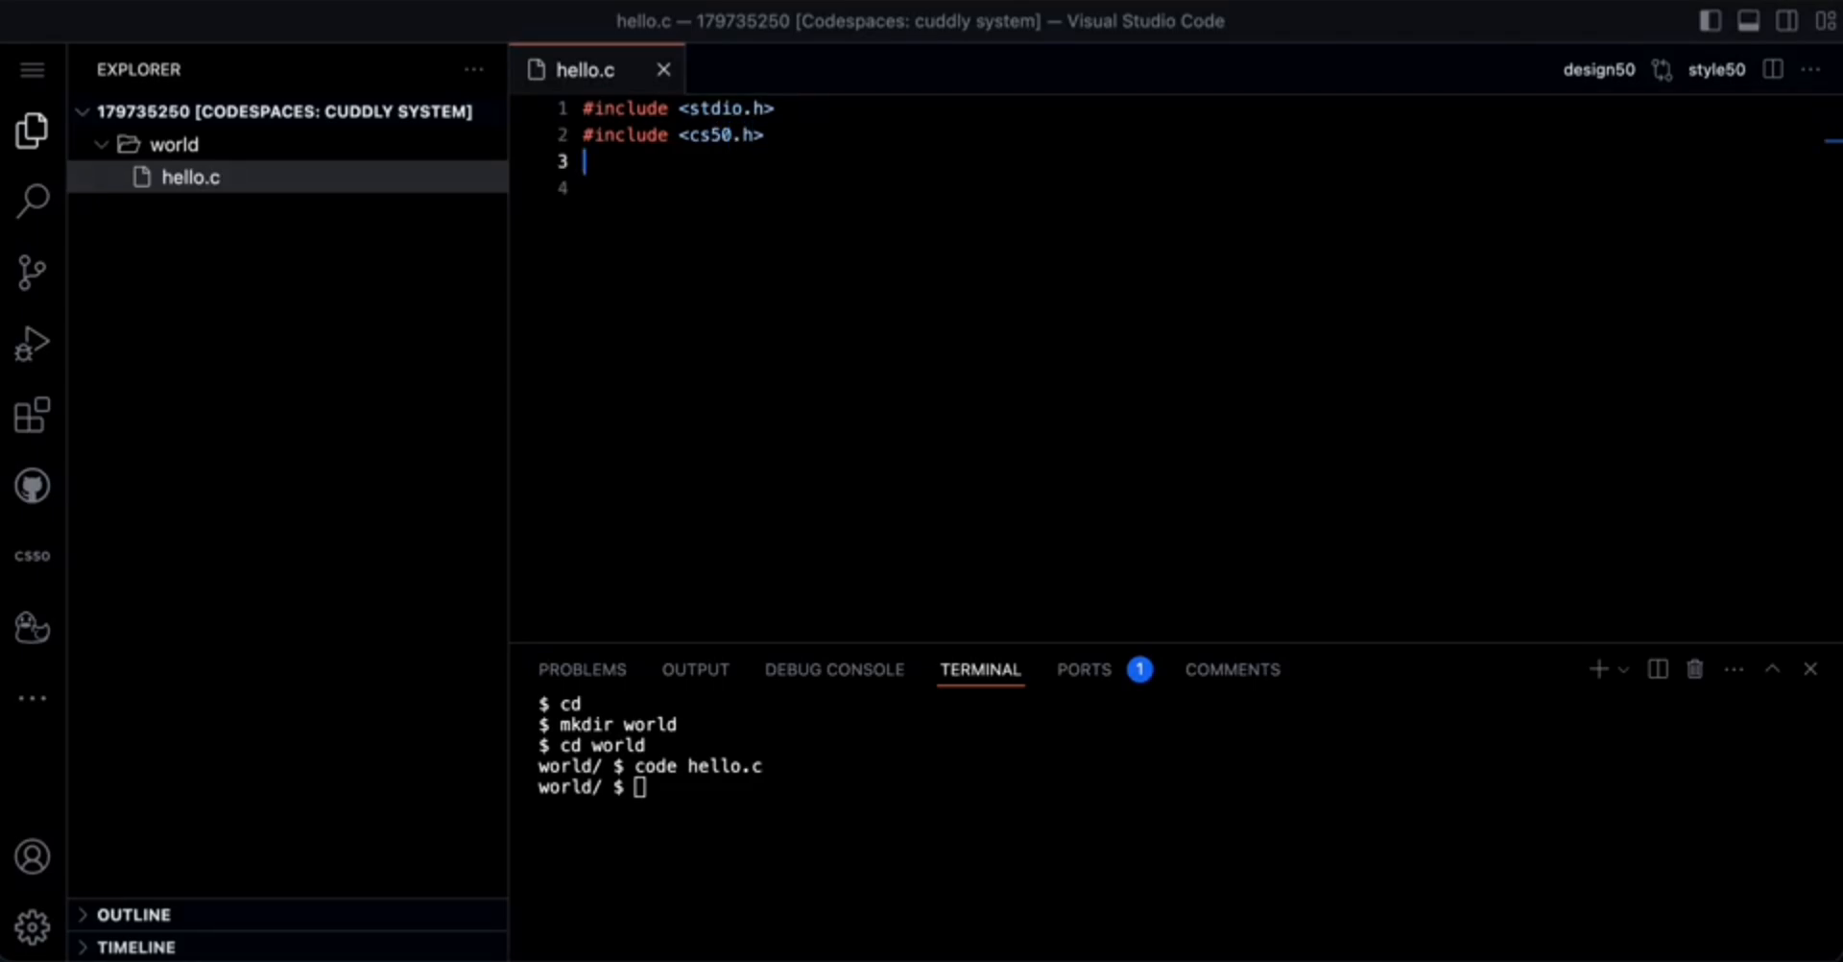
# Declare int main(void) on line three of hello.c
pyautogui.write('i')
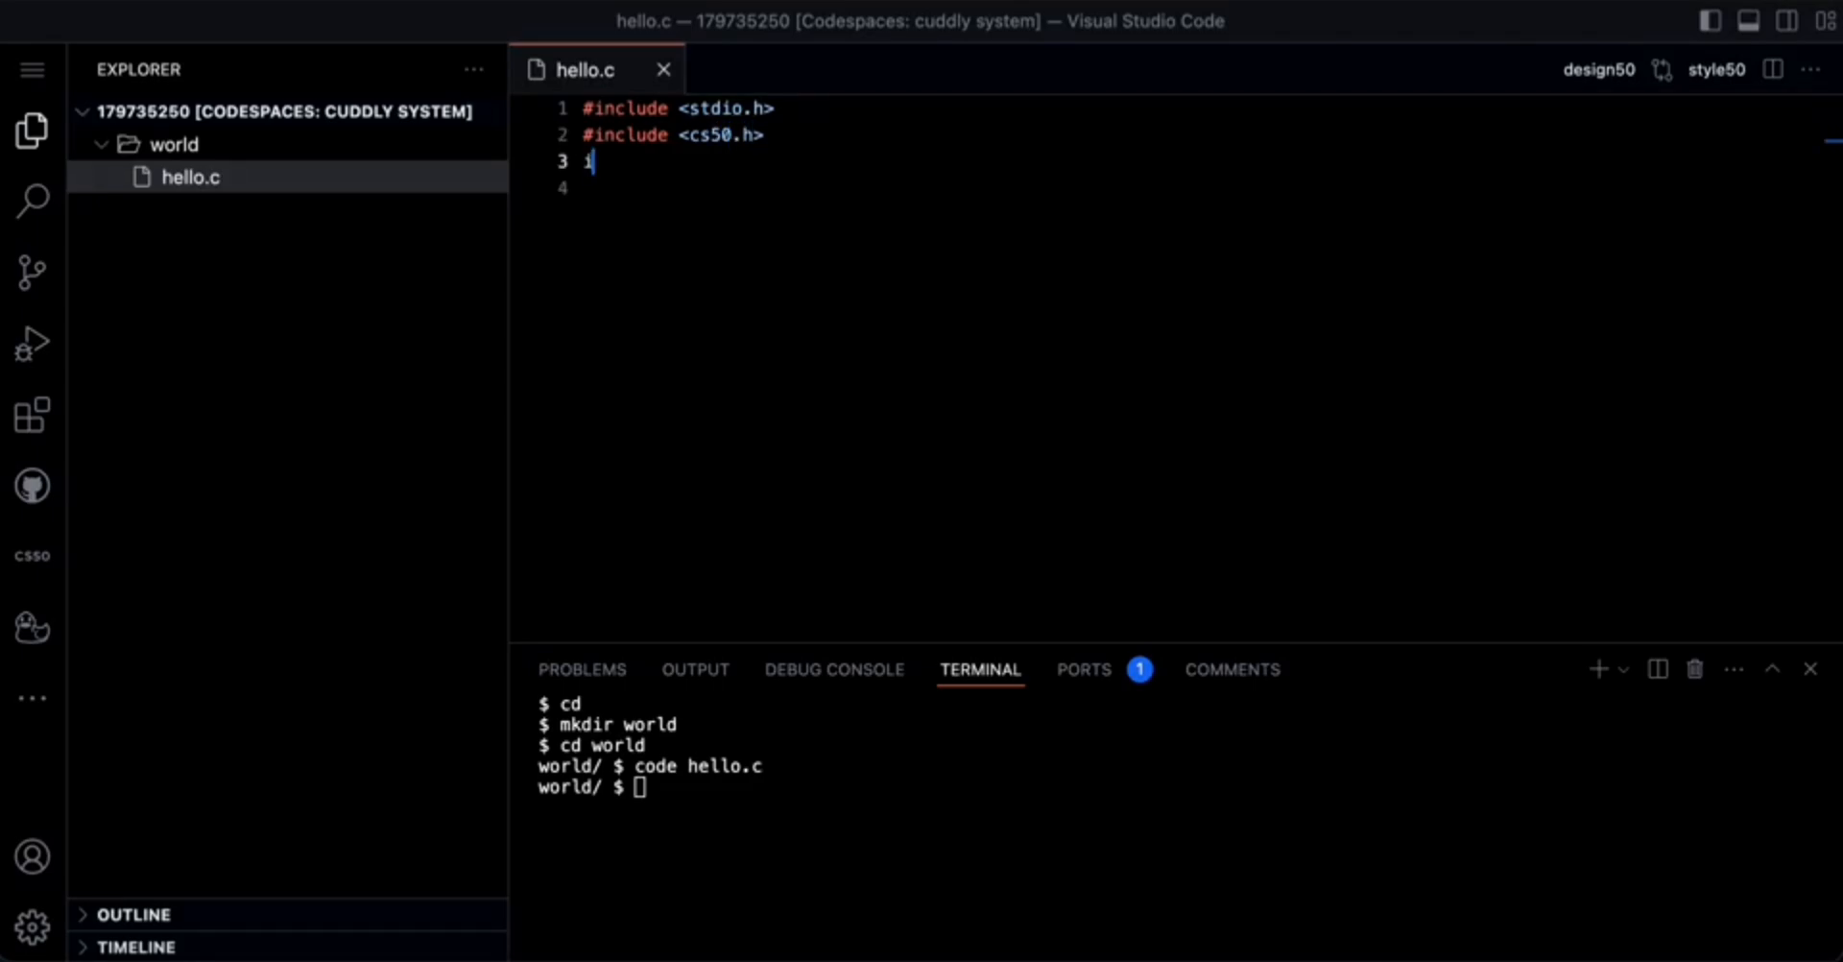
pyautogui.write('nt ma')
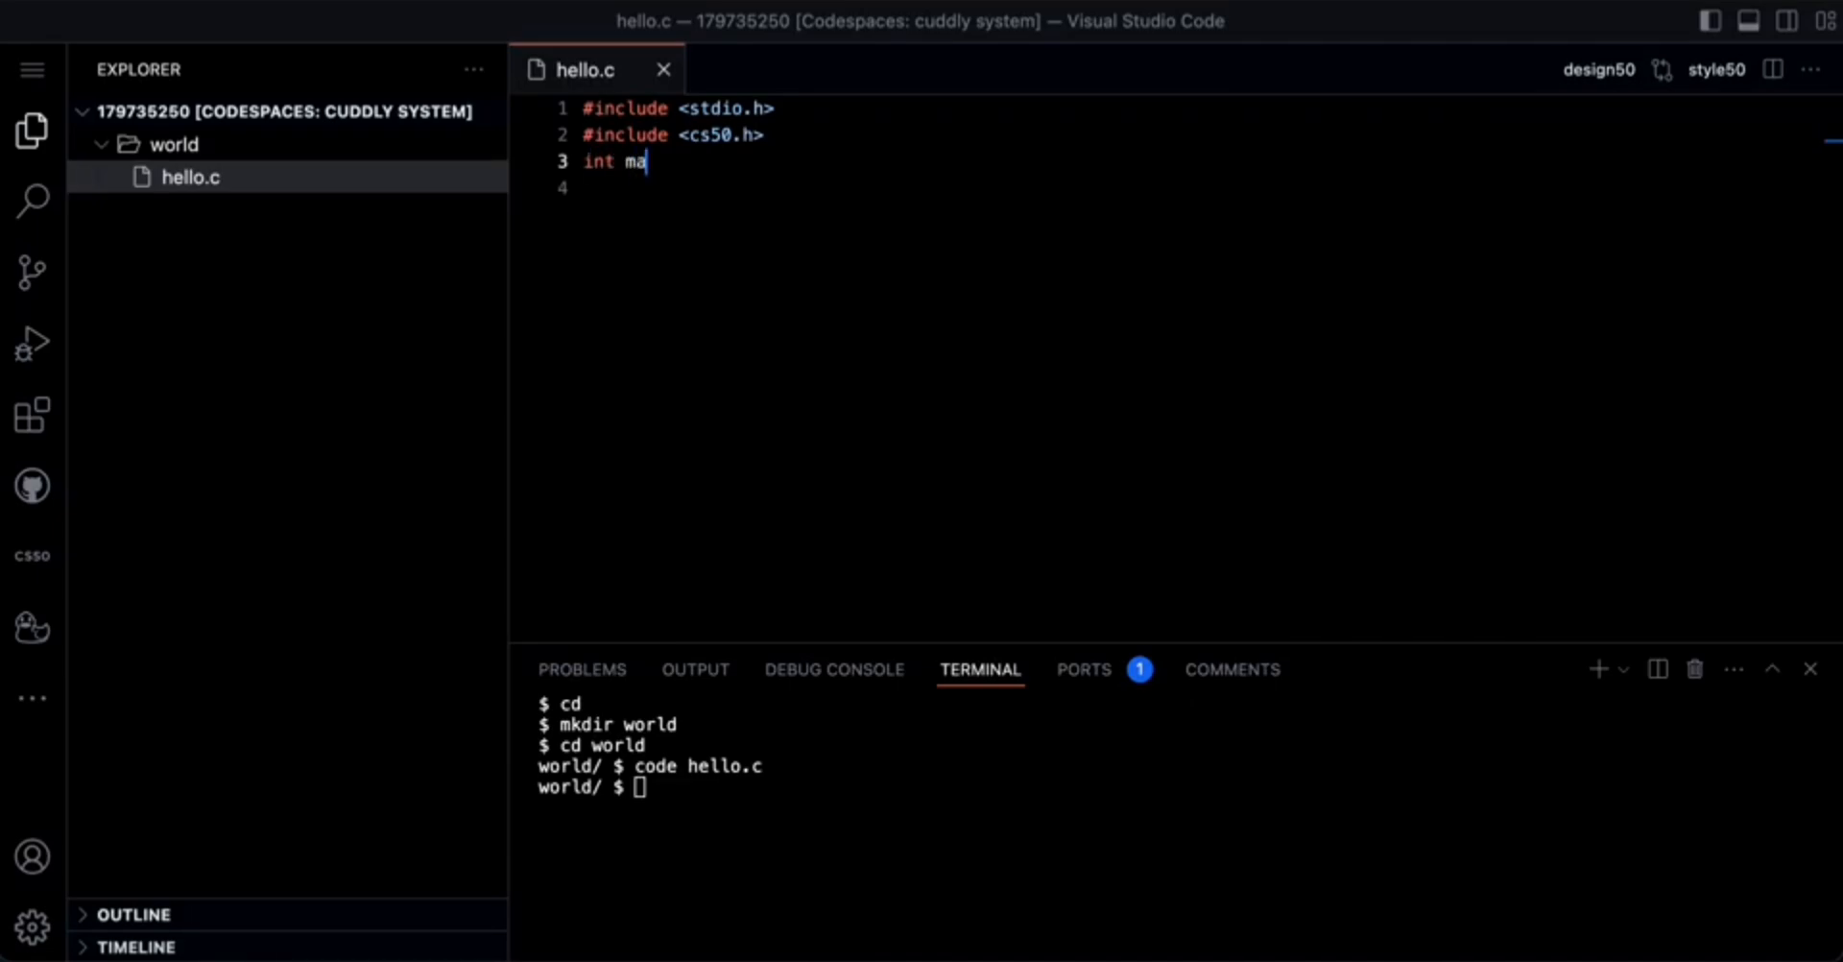
pyautogui.write('in')
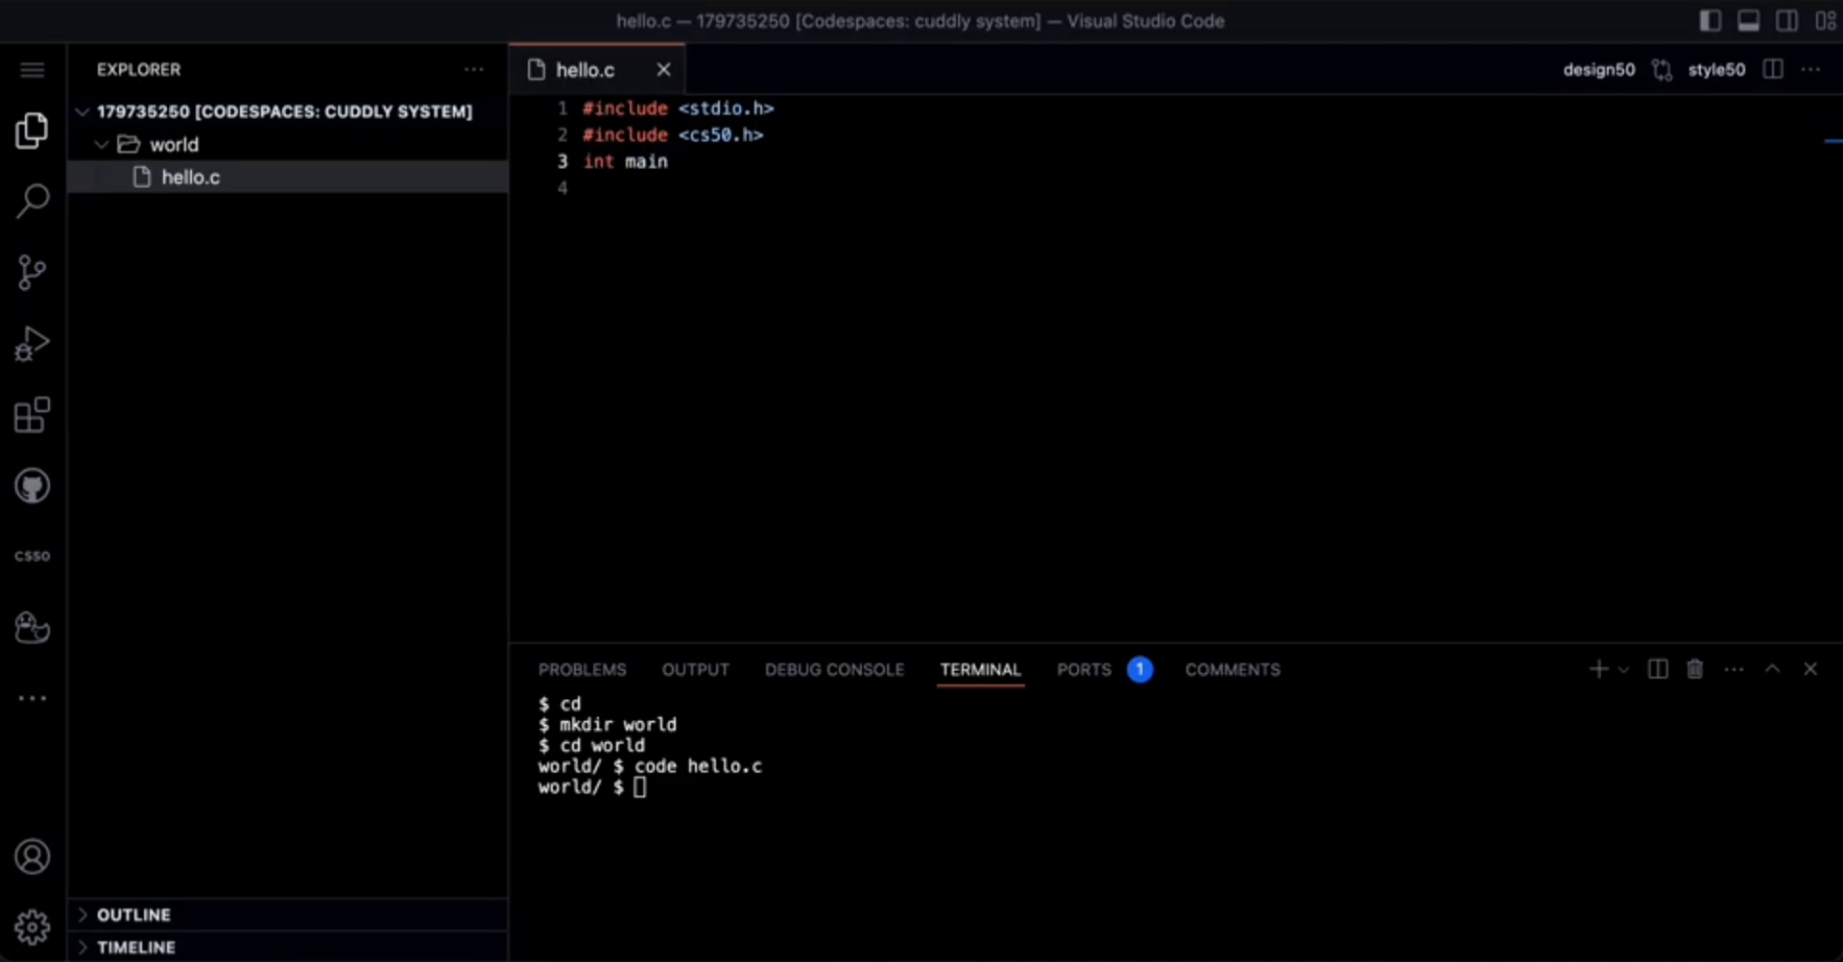
pyautogui.write('()')
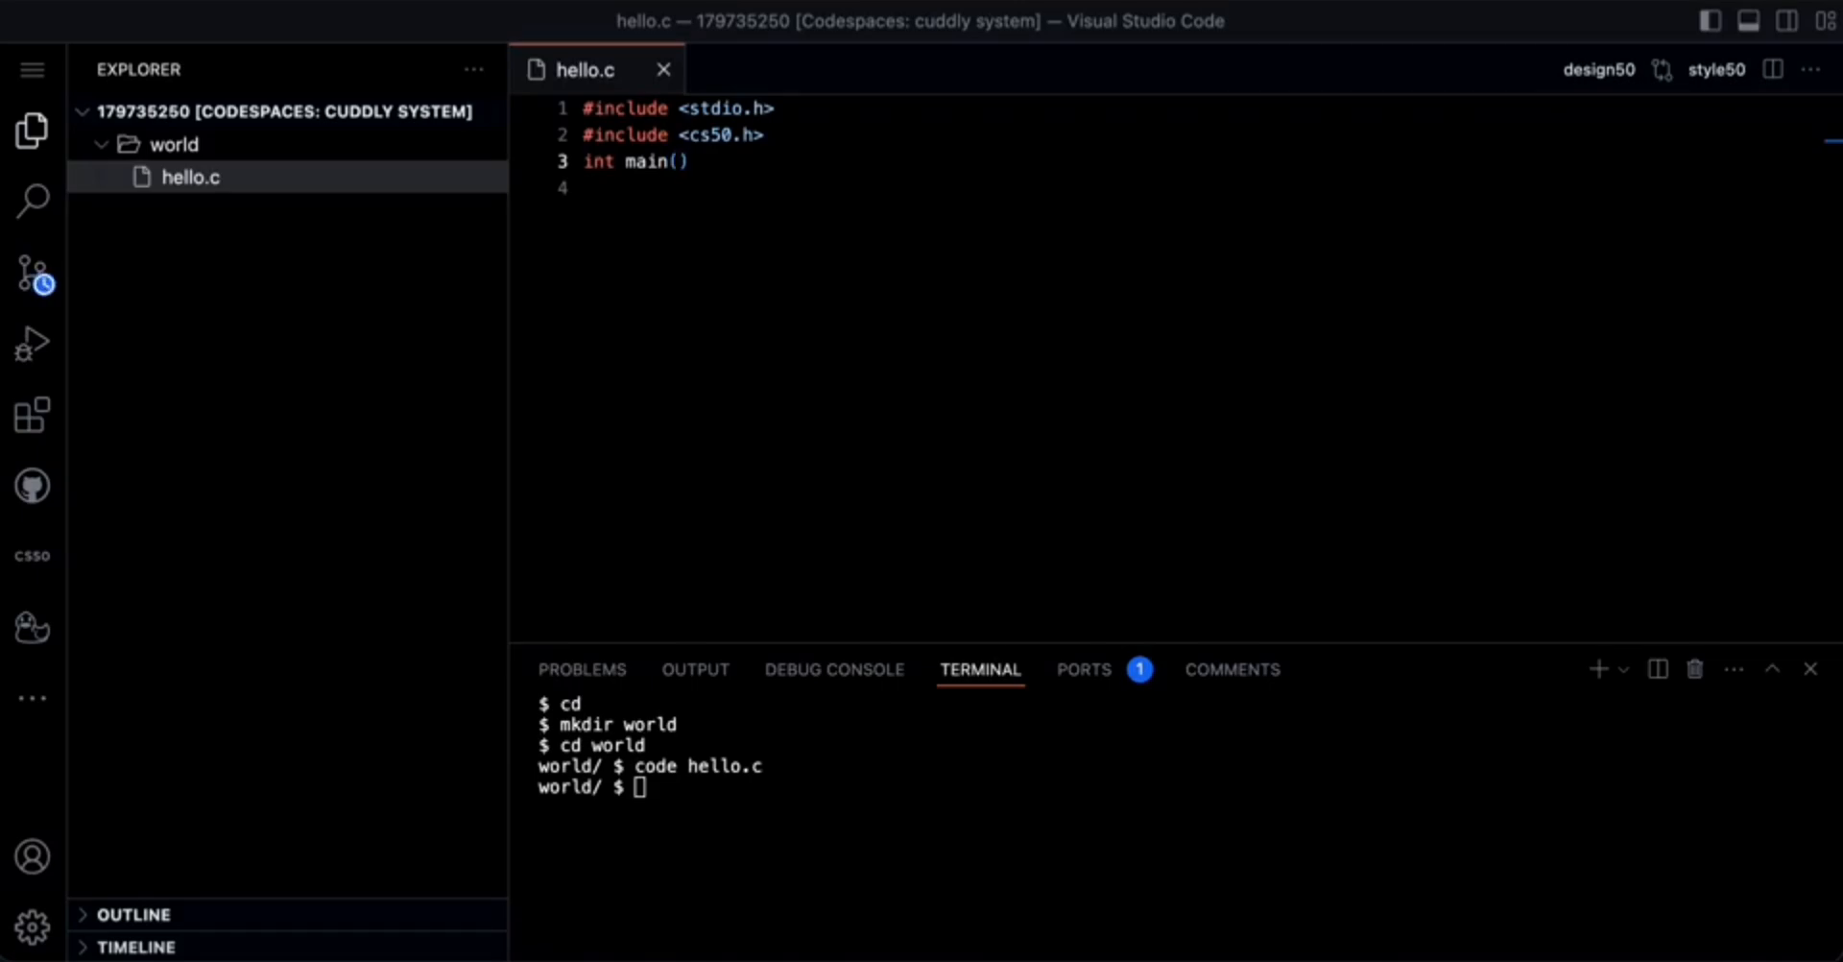
pyautogui.write('vo')
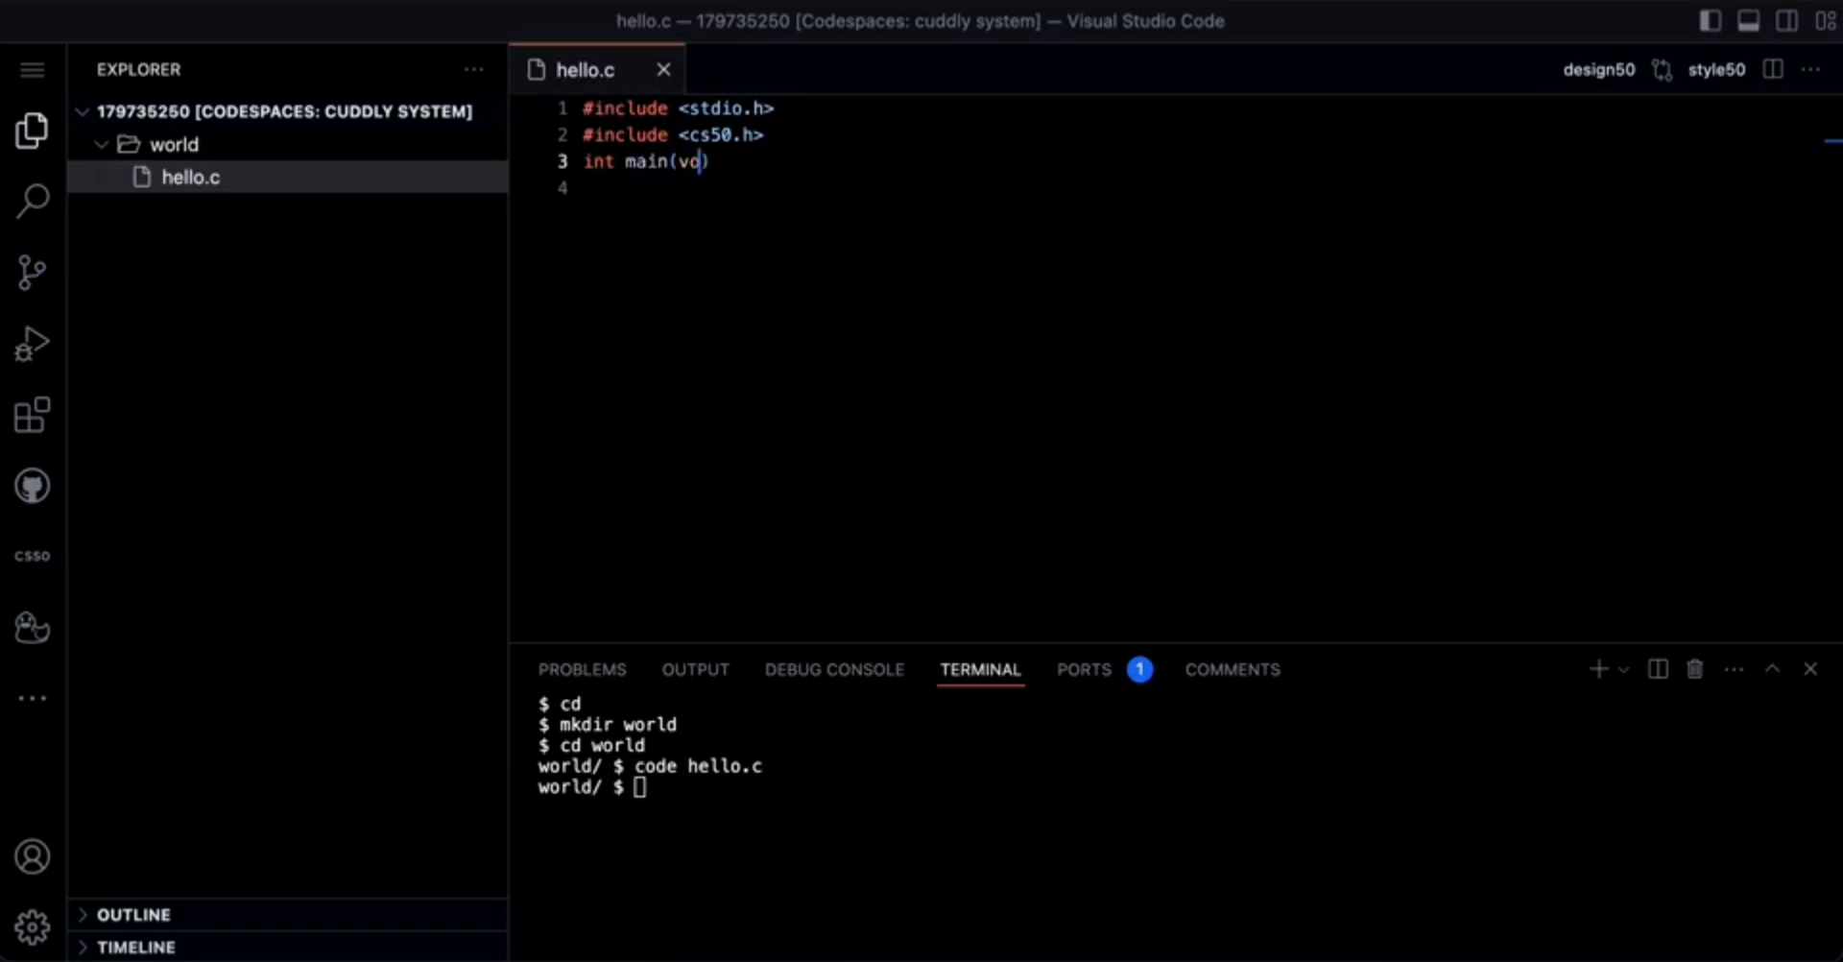
pyautogui.write('id')
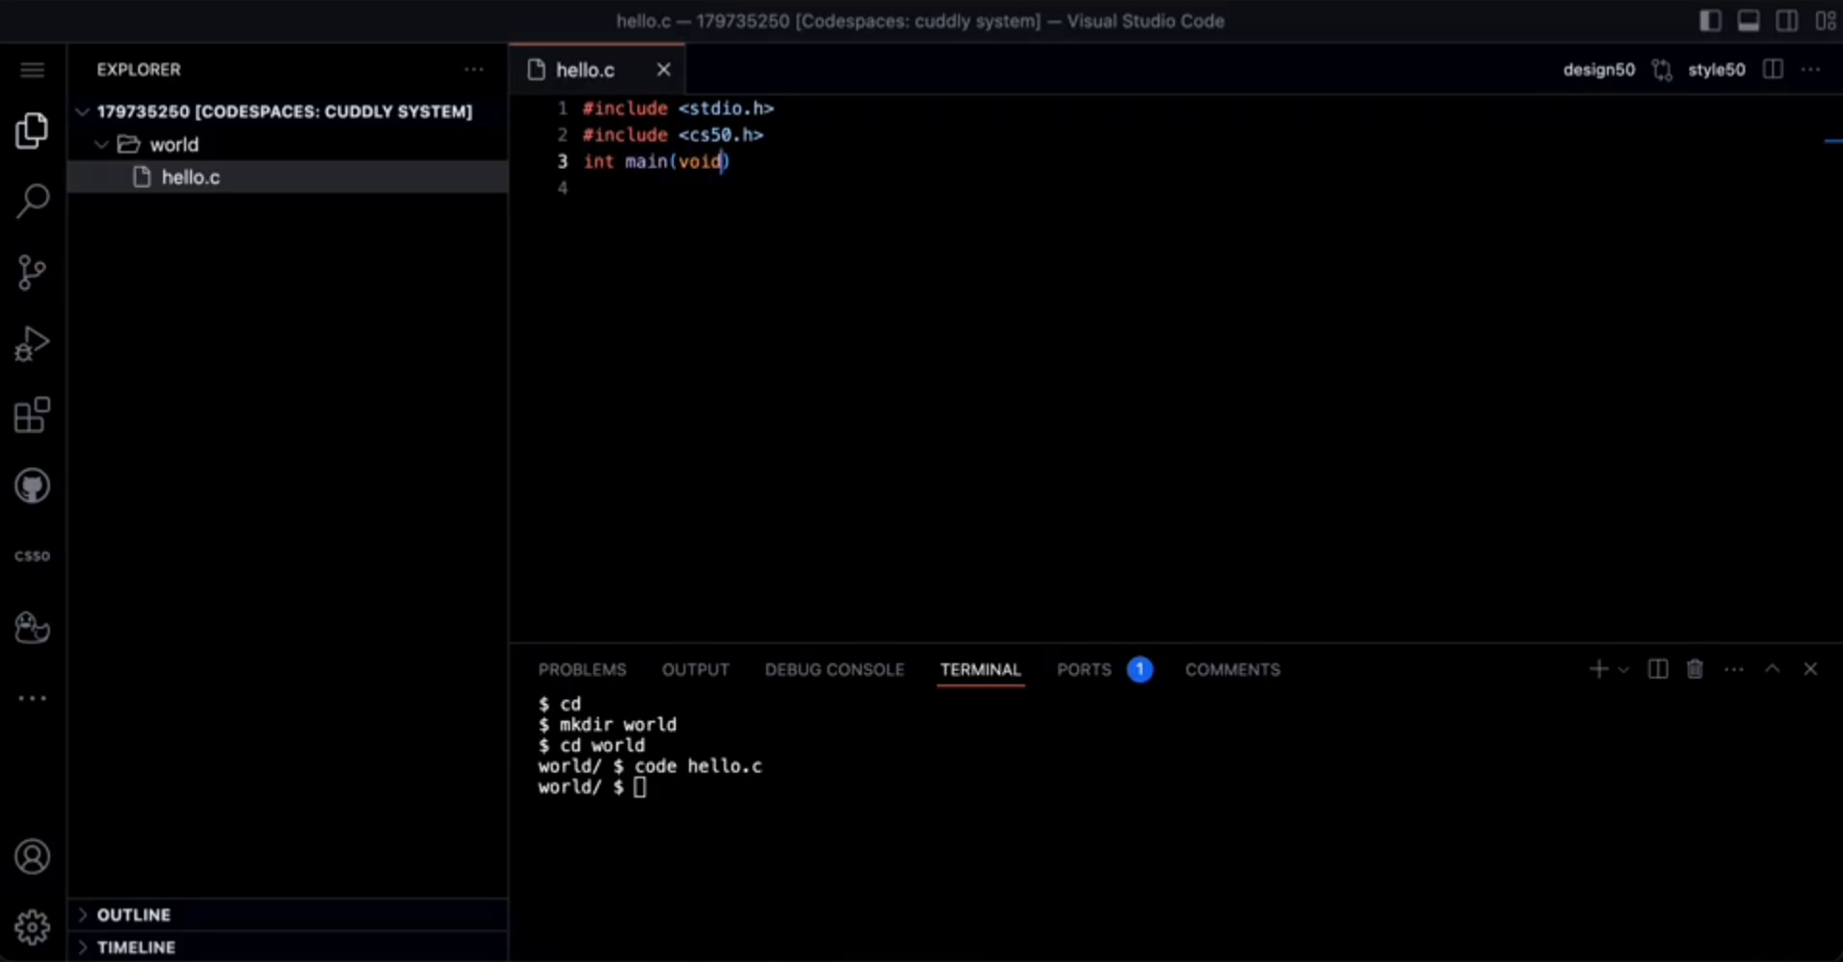
pyautogui.moveTo(842, 327)
pyautogui.write('{')
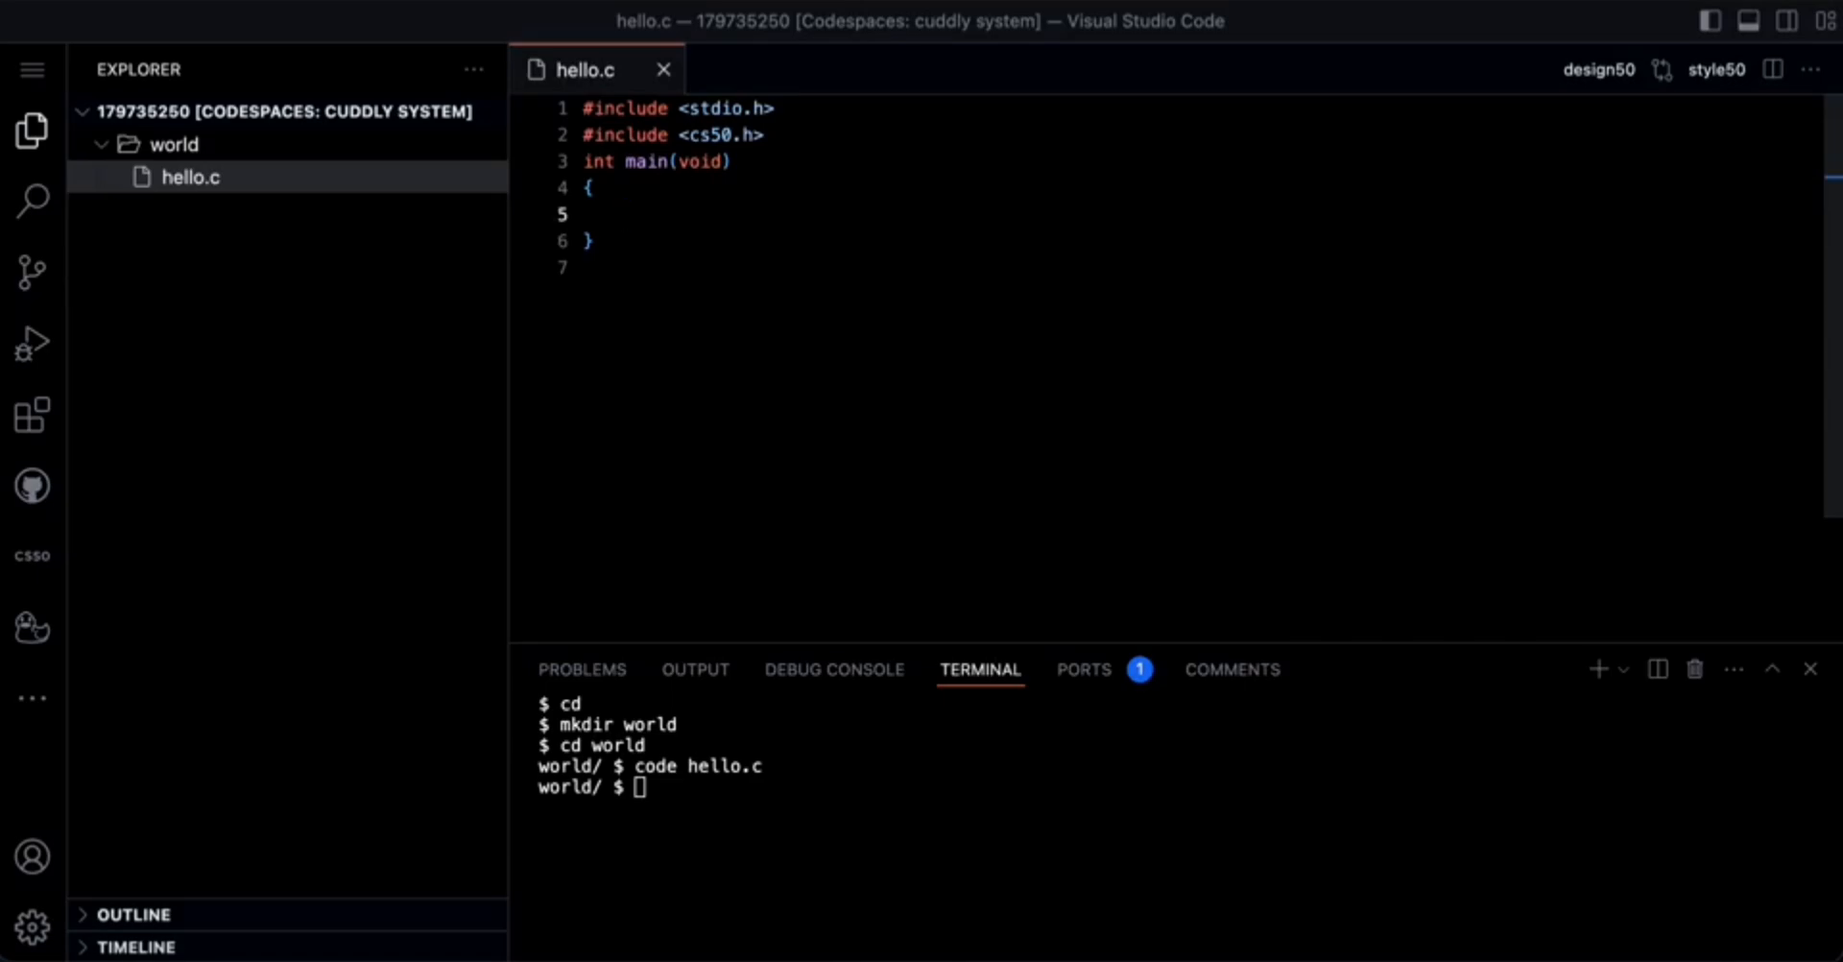
# Add printf ("hello, world \n"); inside main's braces
pyautogui.write('prin')
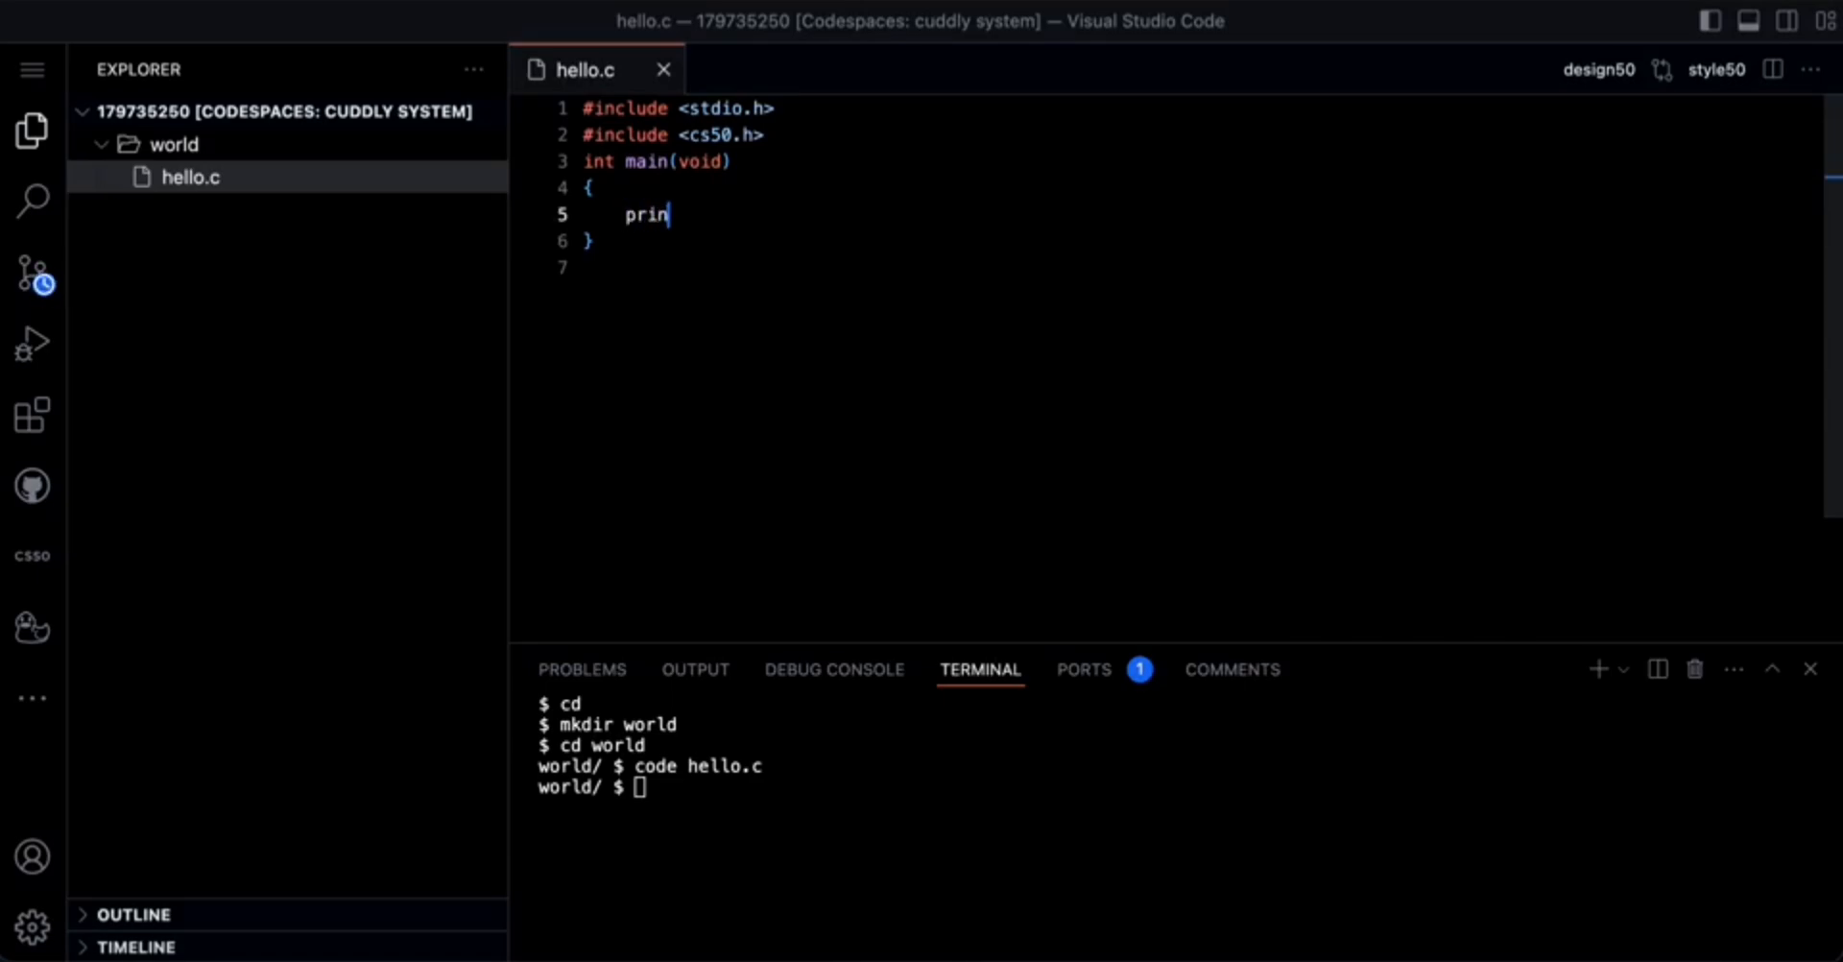
pyautogui.write('tf')
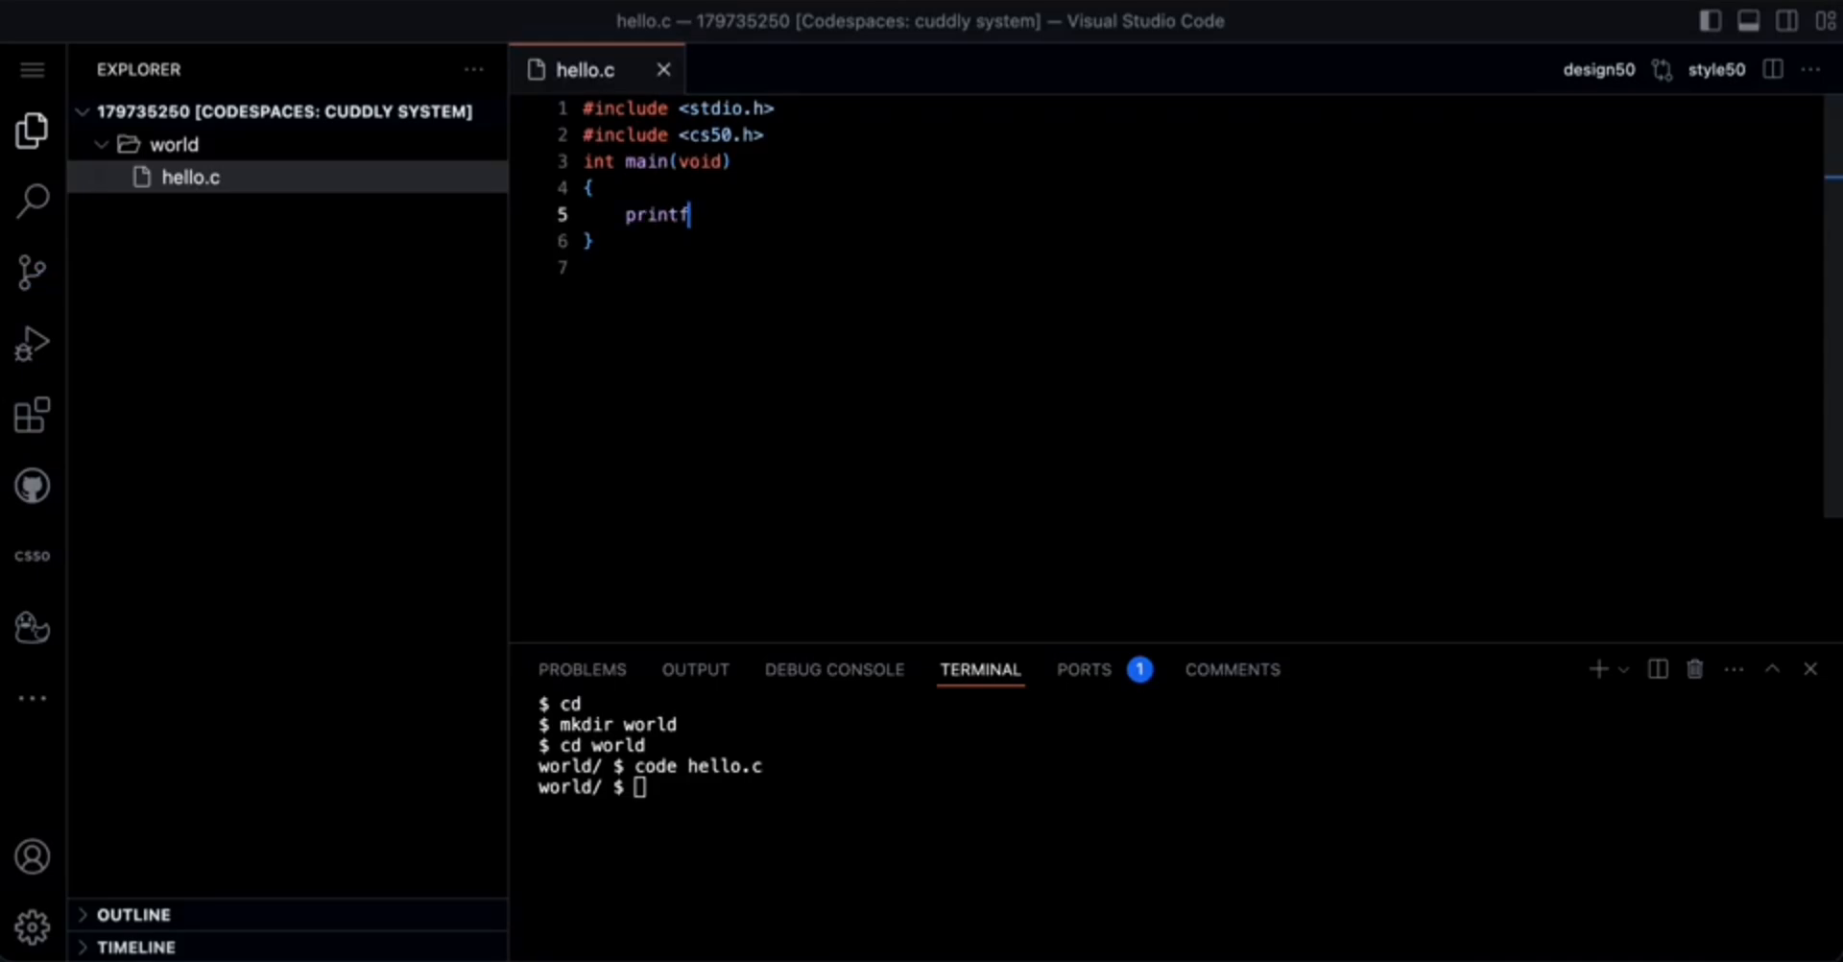
pyautogui.write('("')
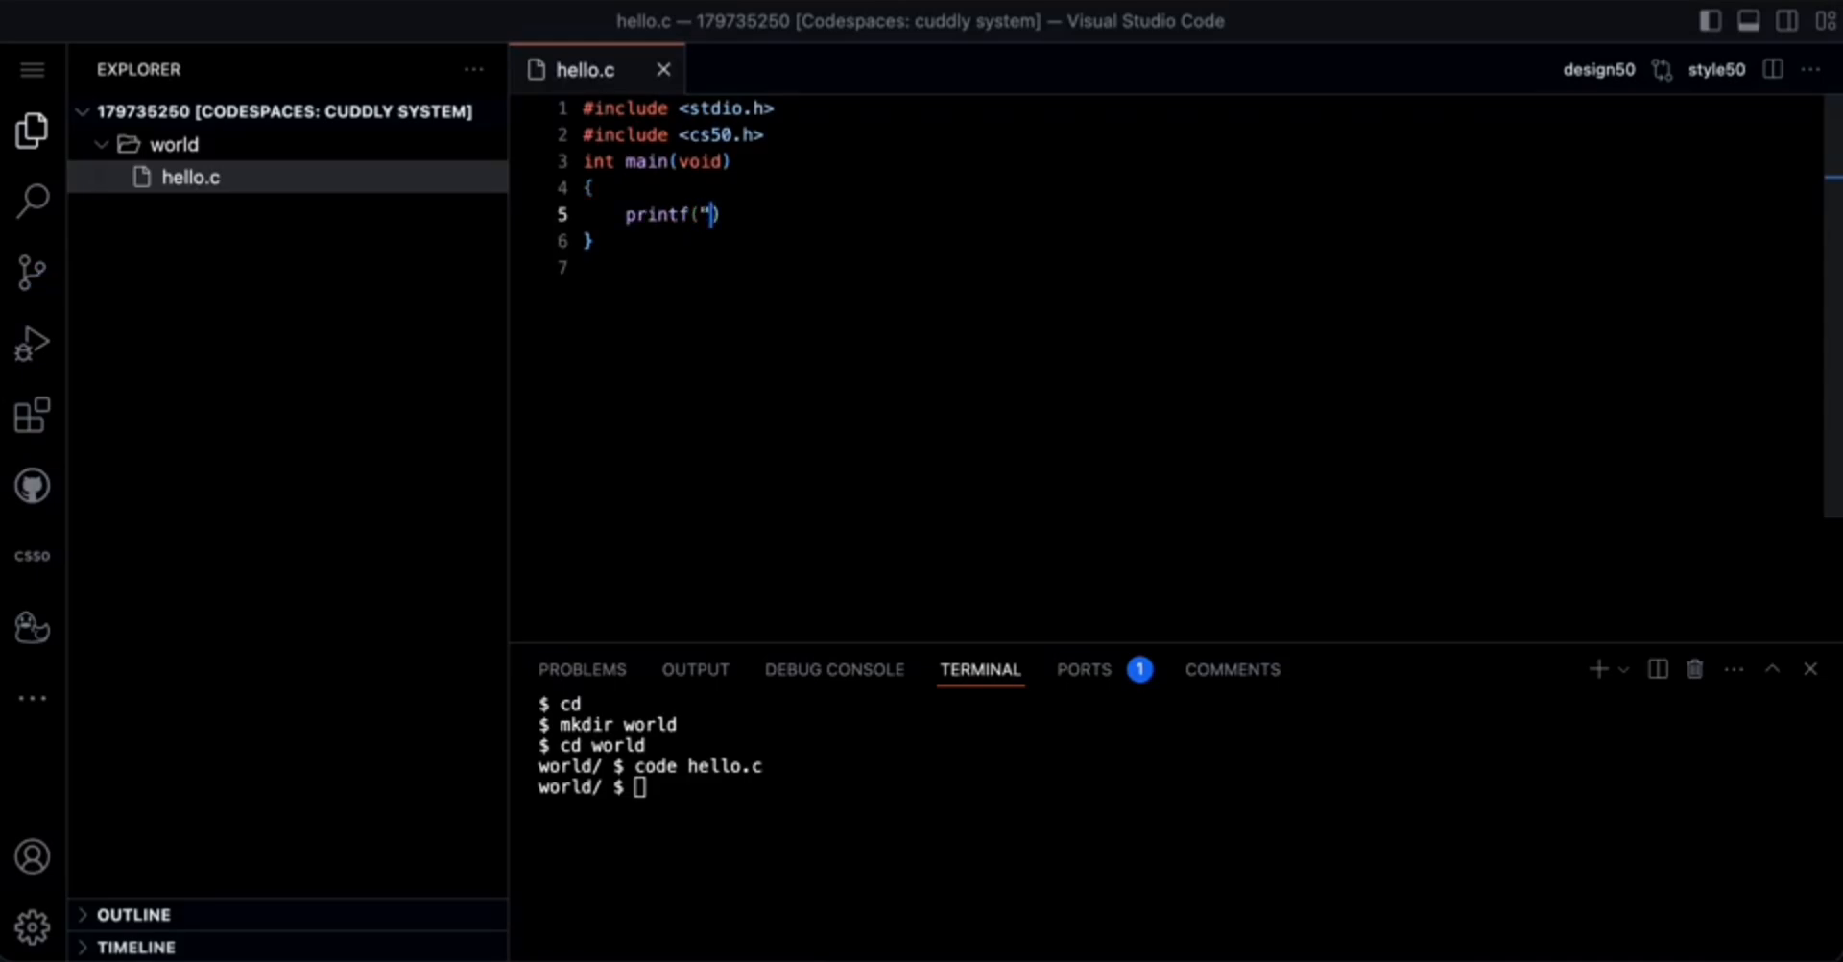
pyautogui.write('hello,')
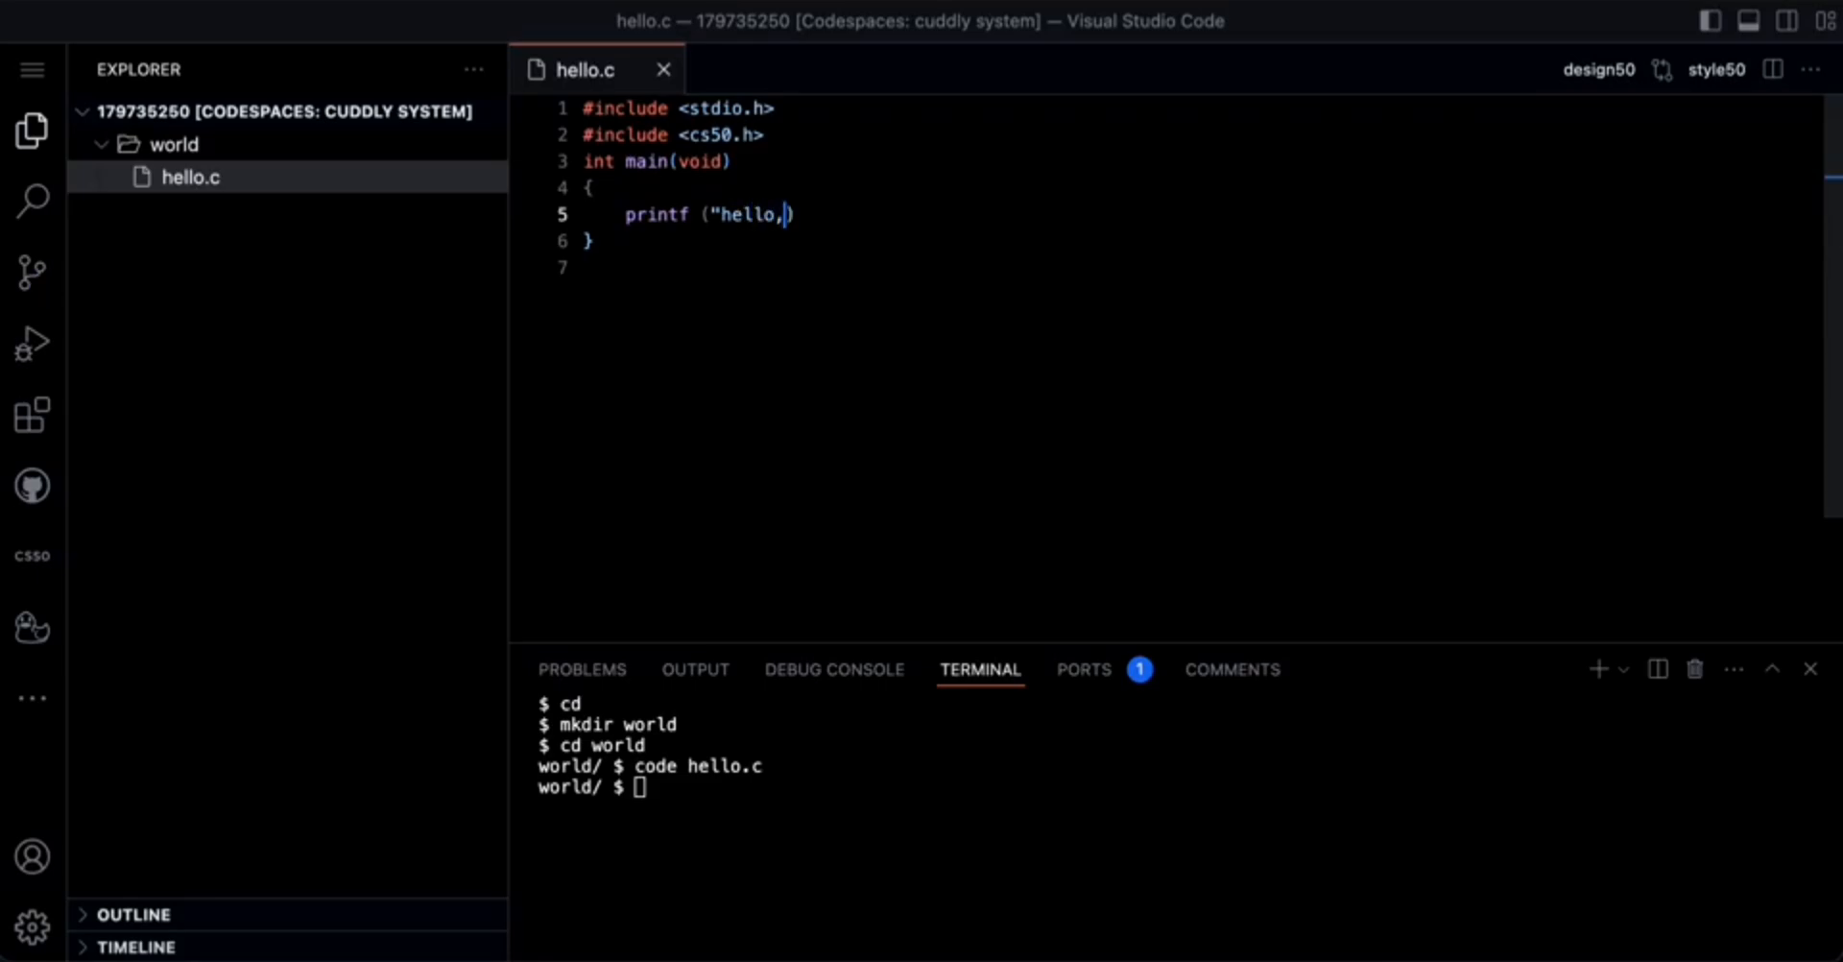
pyautogui.write('world \\')
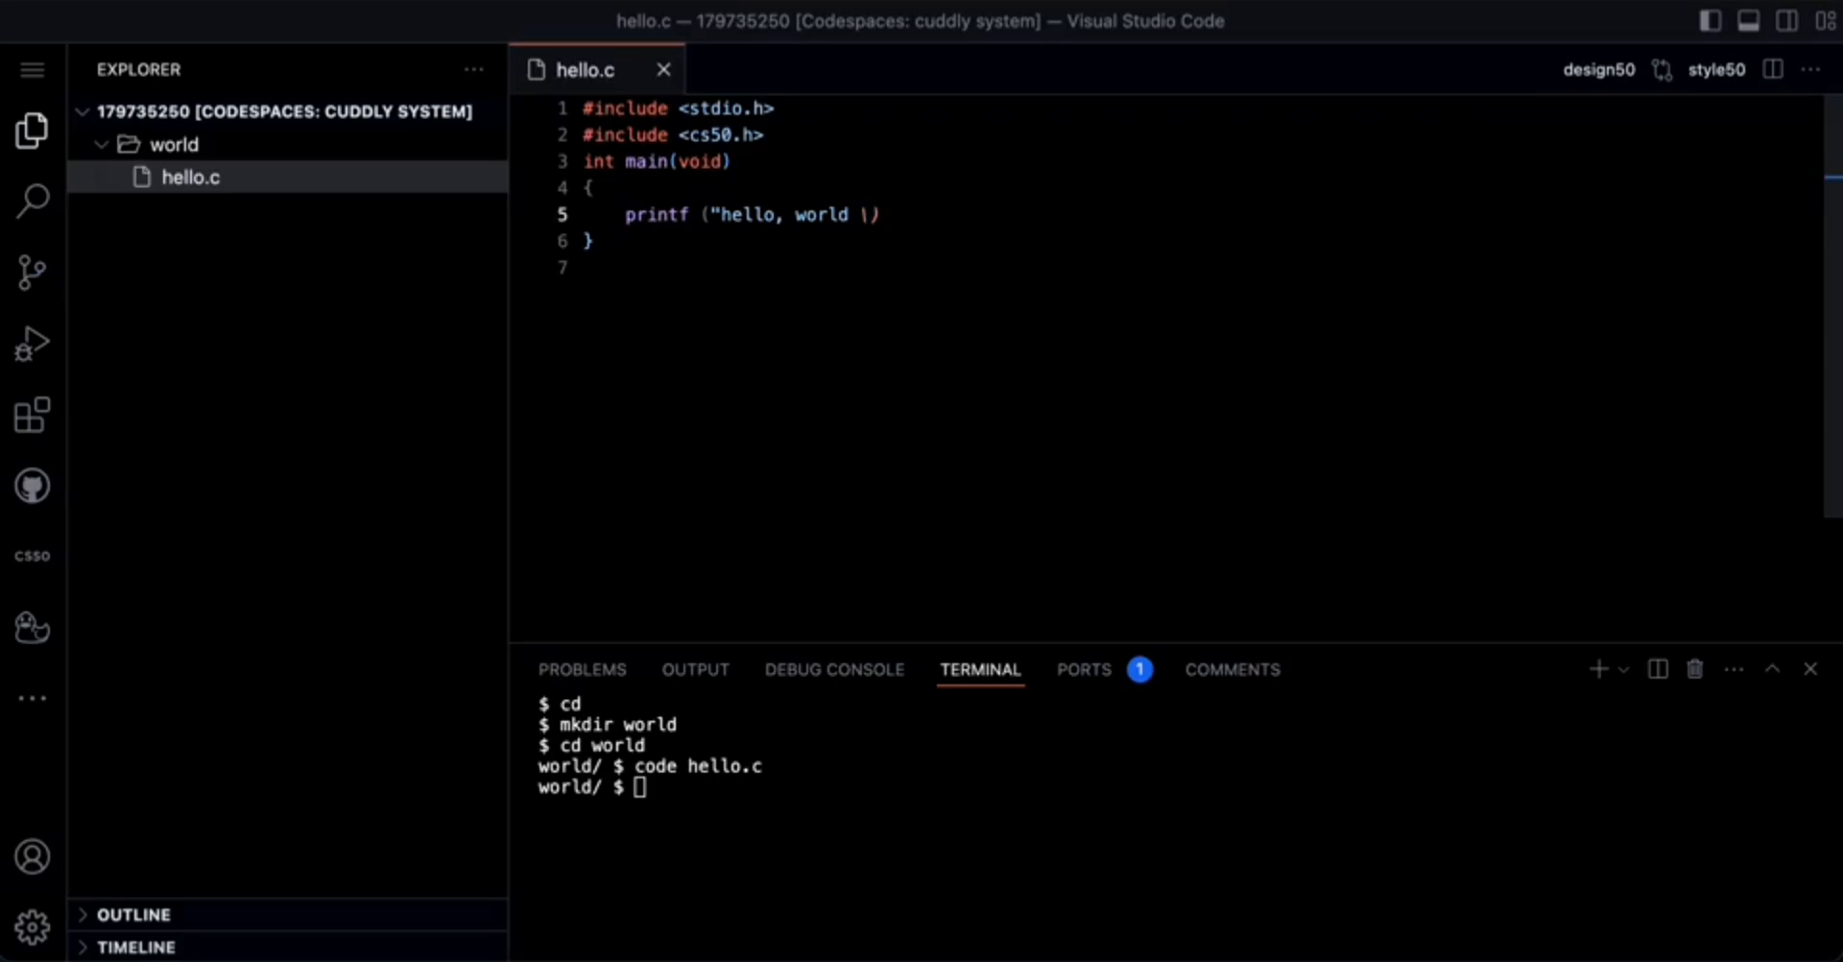
pyautogui.write('n')
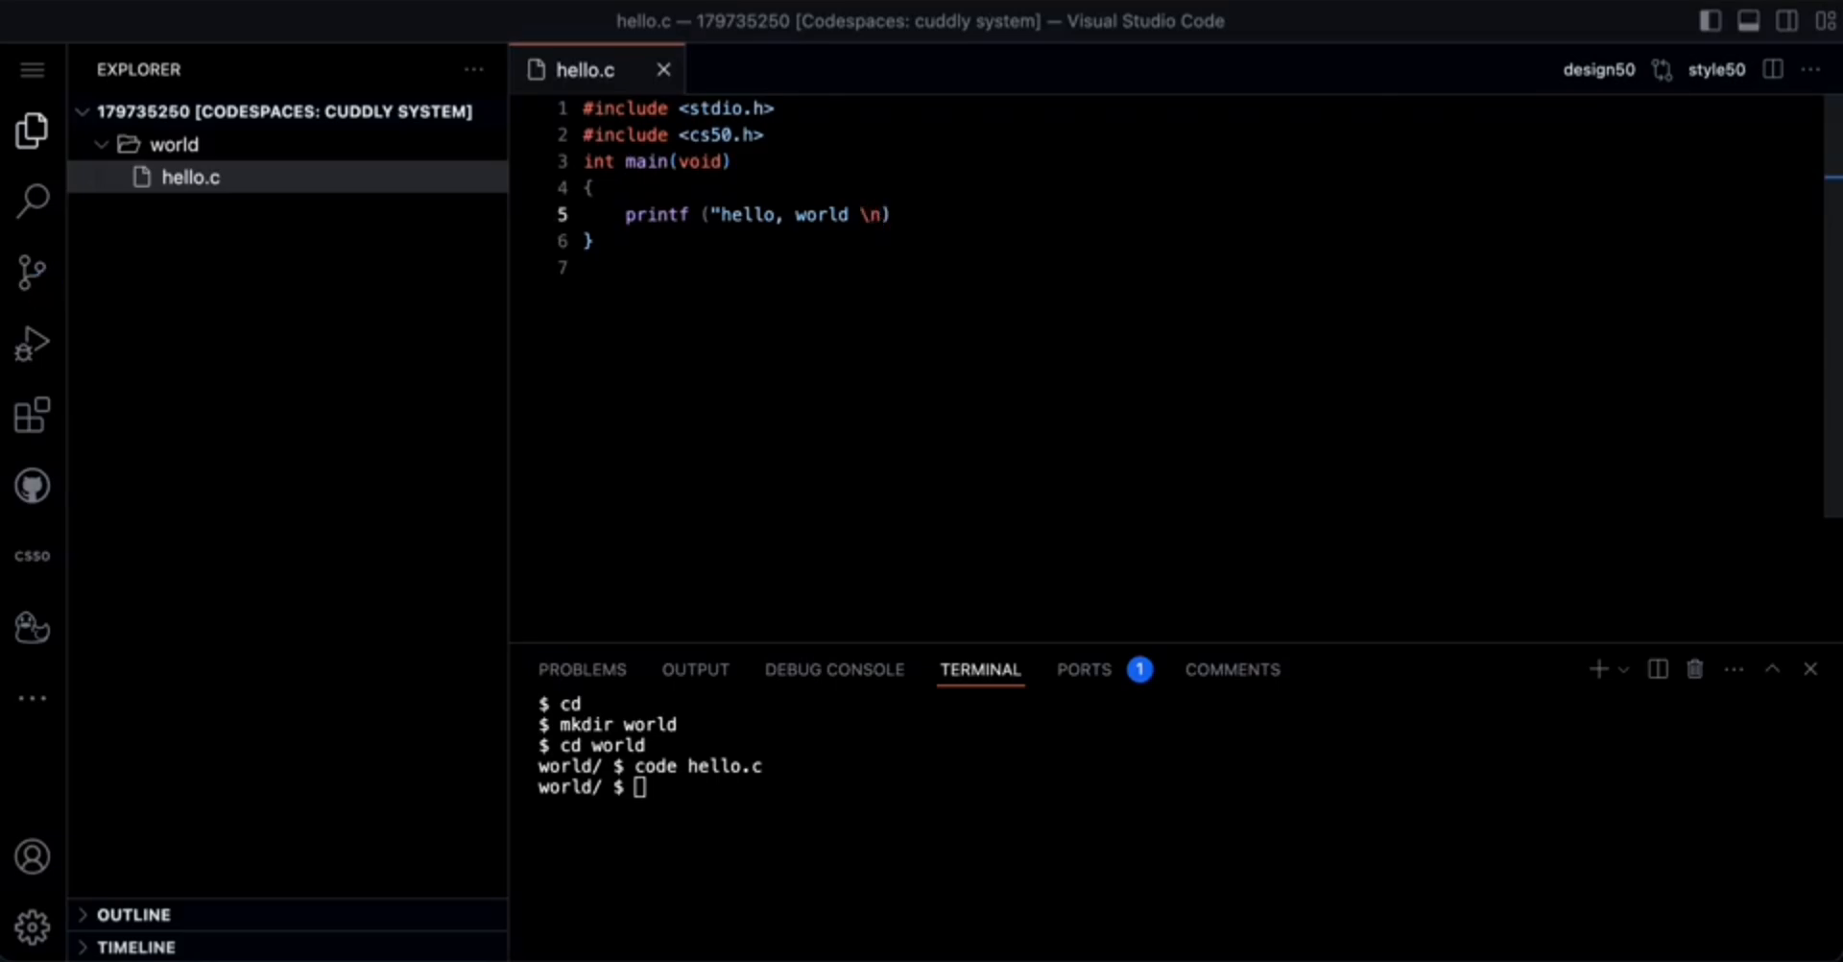
pyautogui.write('"')
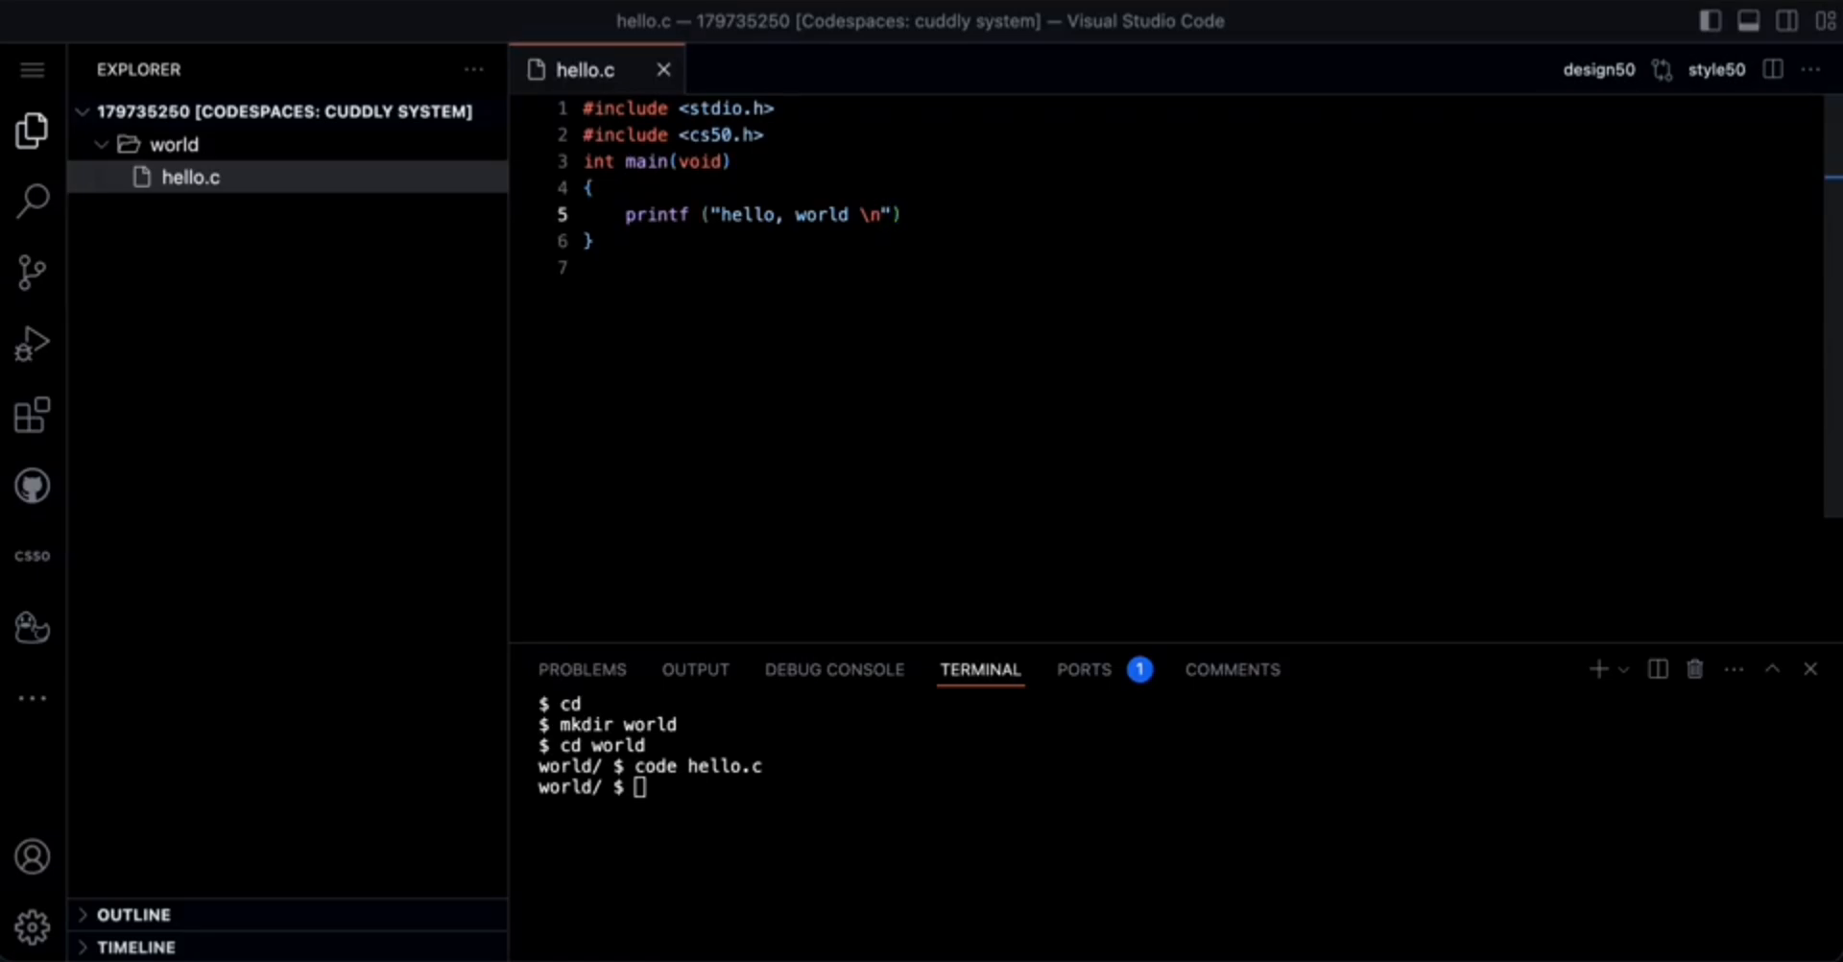
pyautogui.moveTo(933, 214)
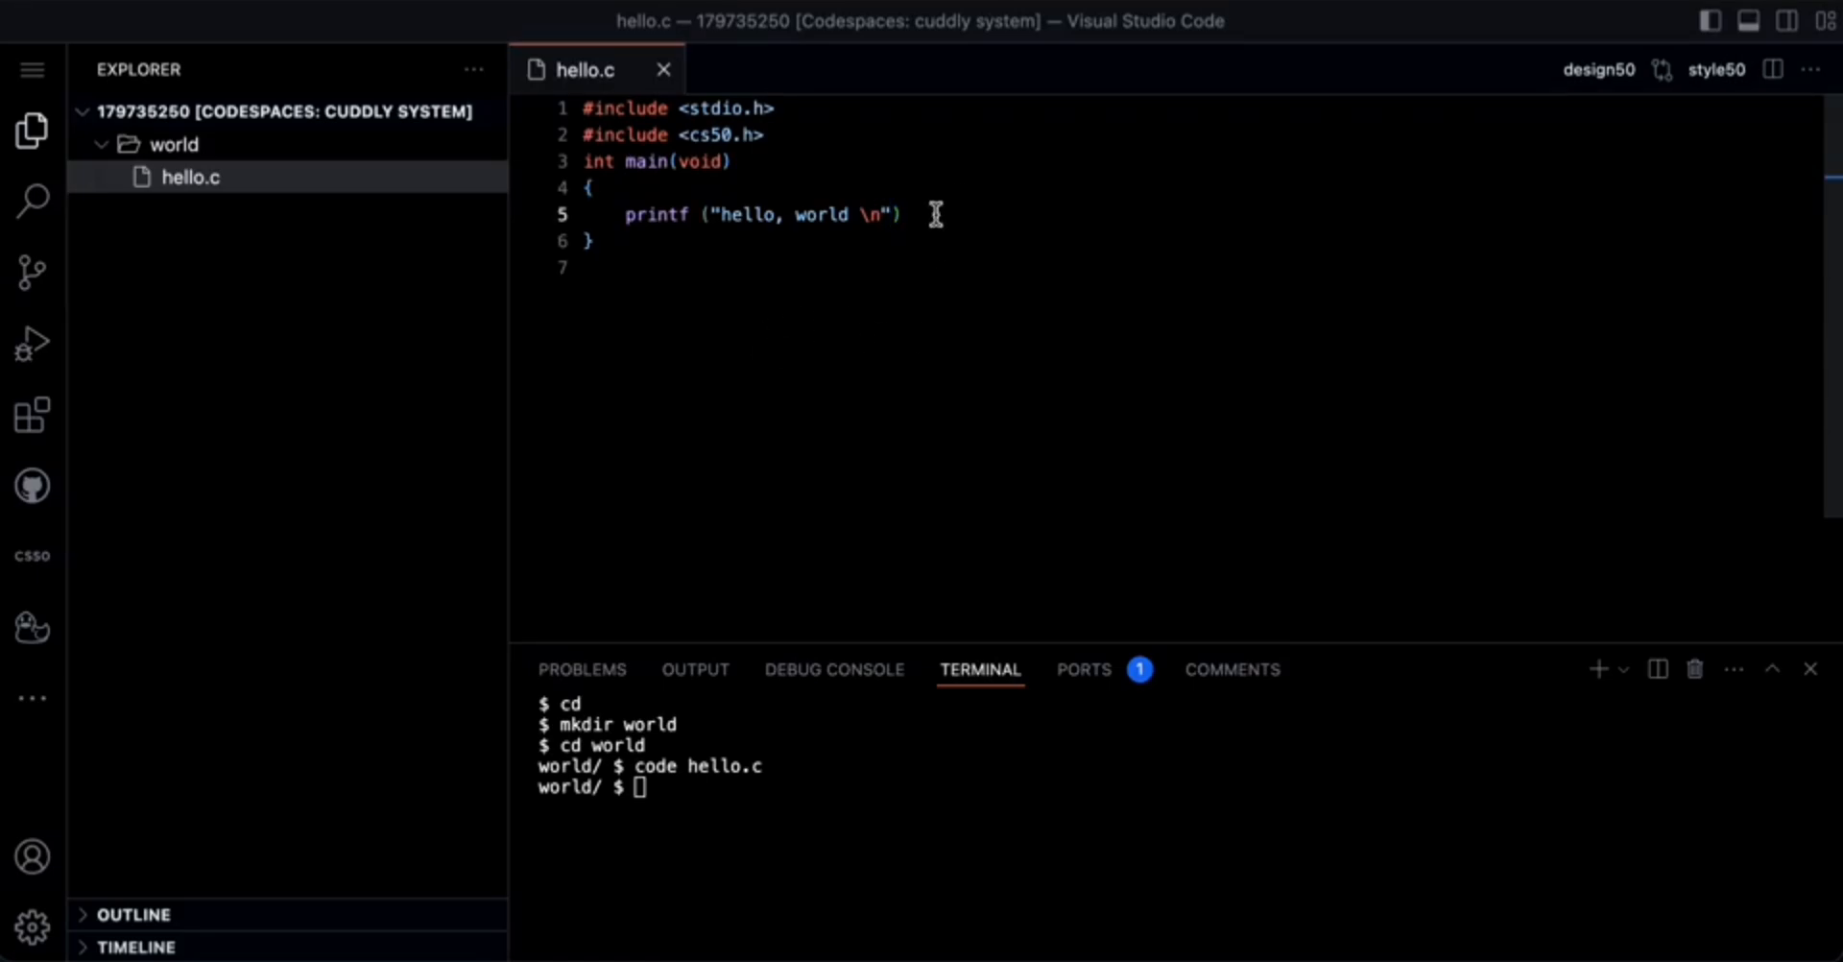
pyautogui.write(';')
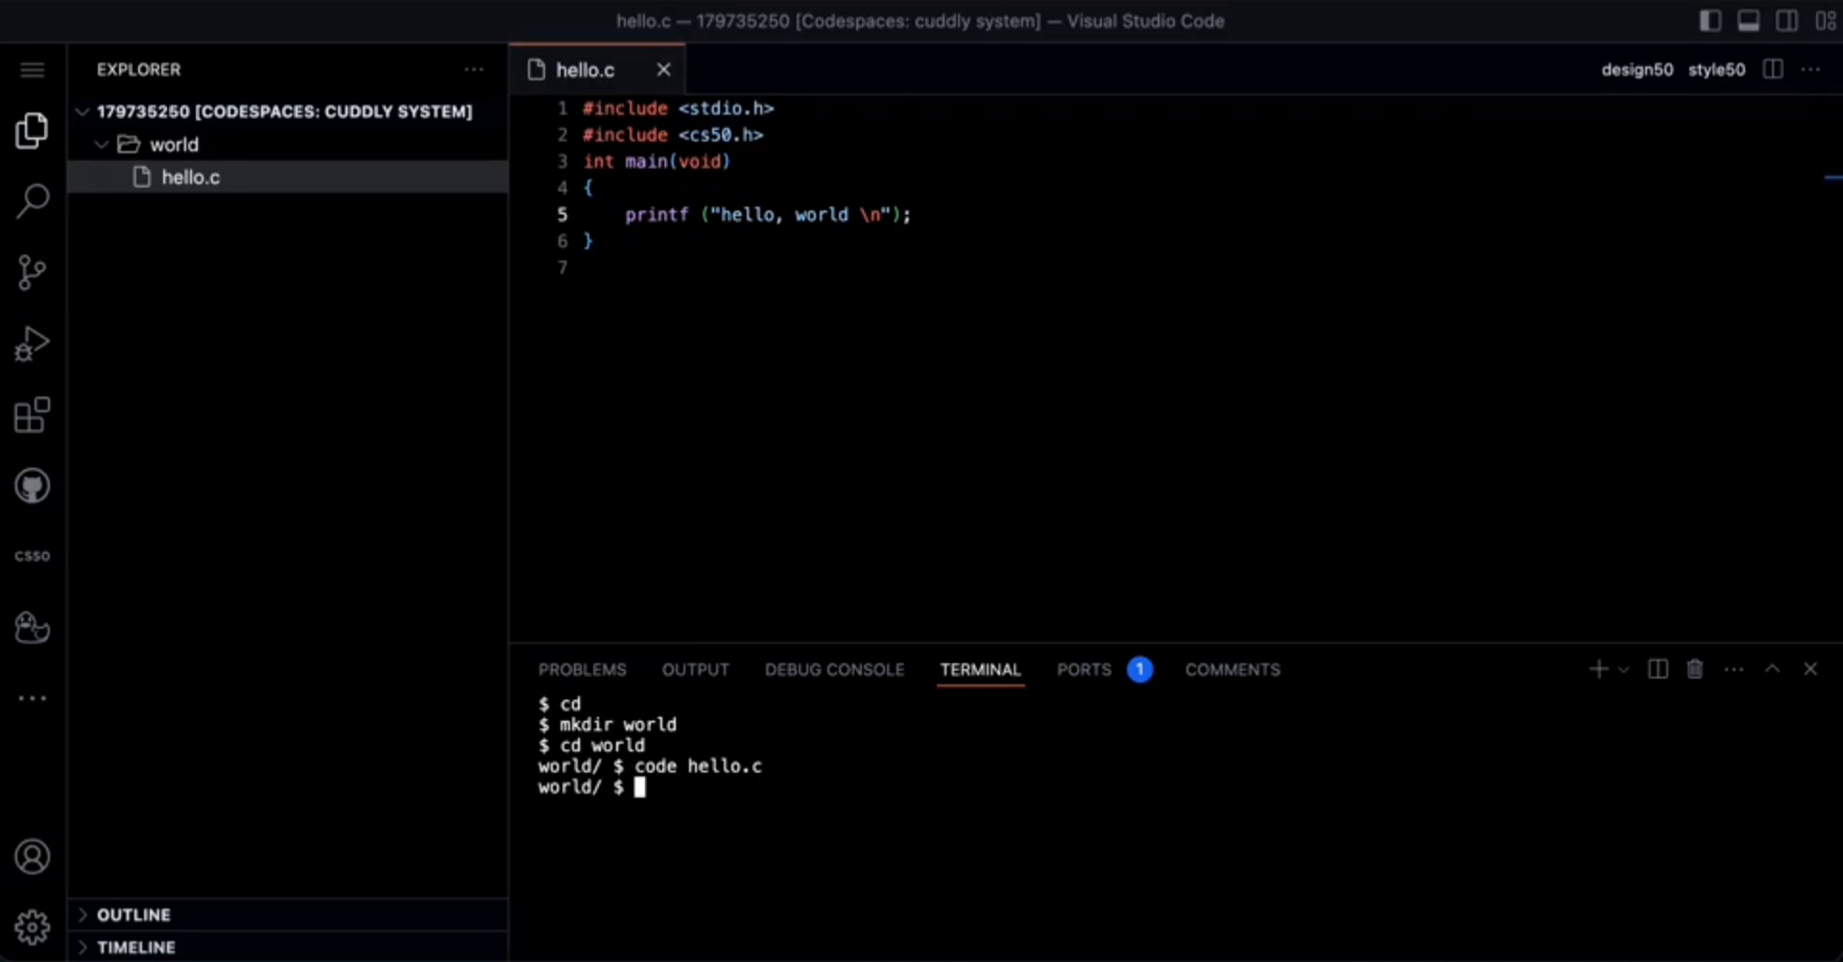
# Compile hello.c into a hello executable with make hello
pyautogui.write('mak')
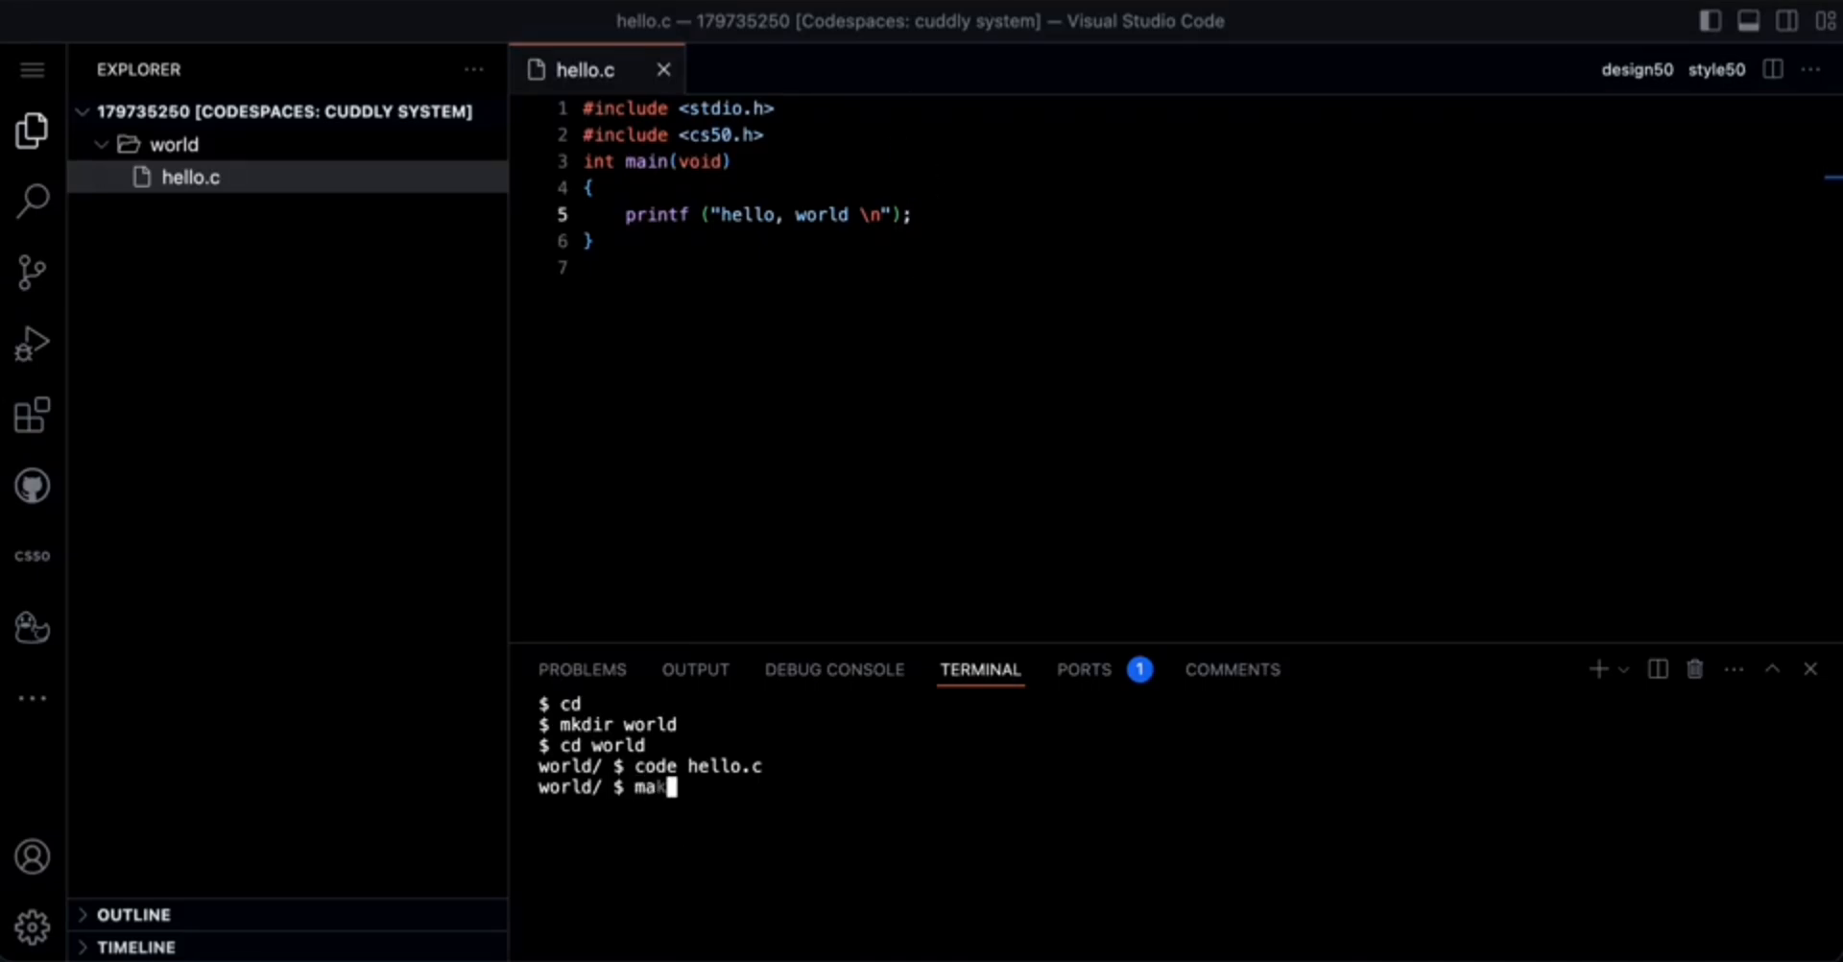
pyautogui.write('e')
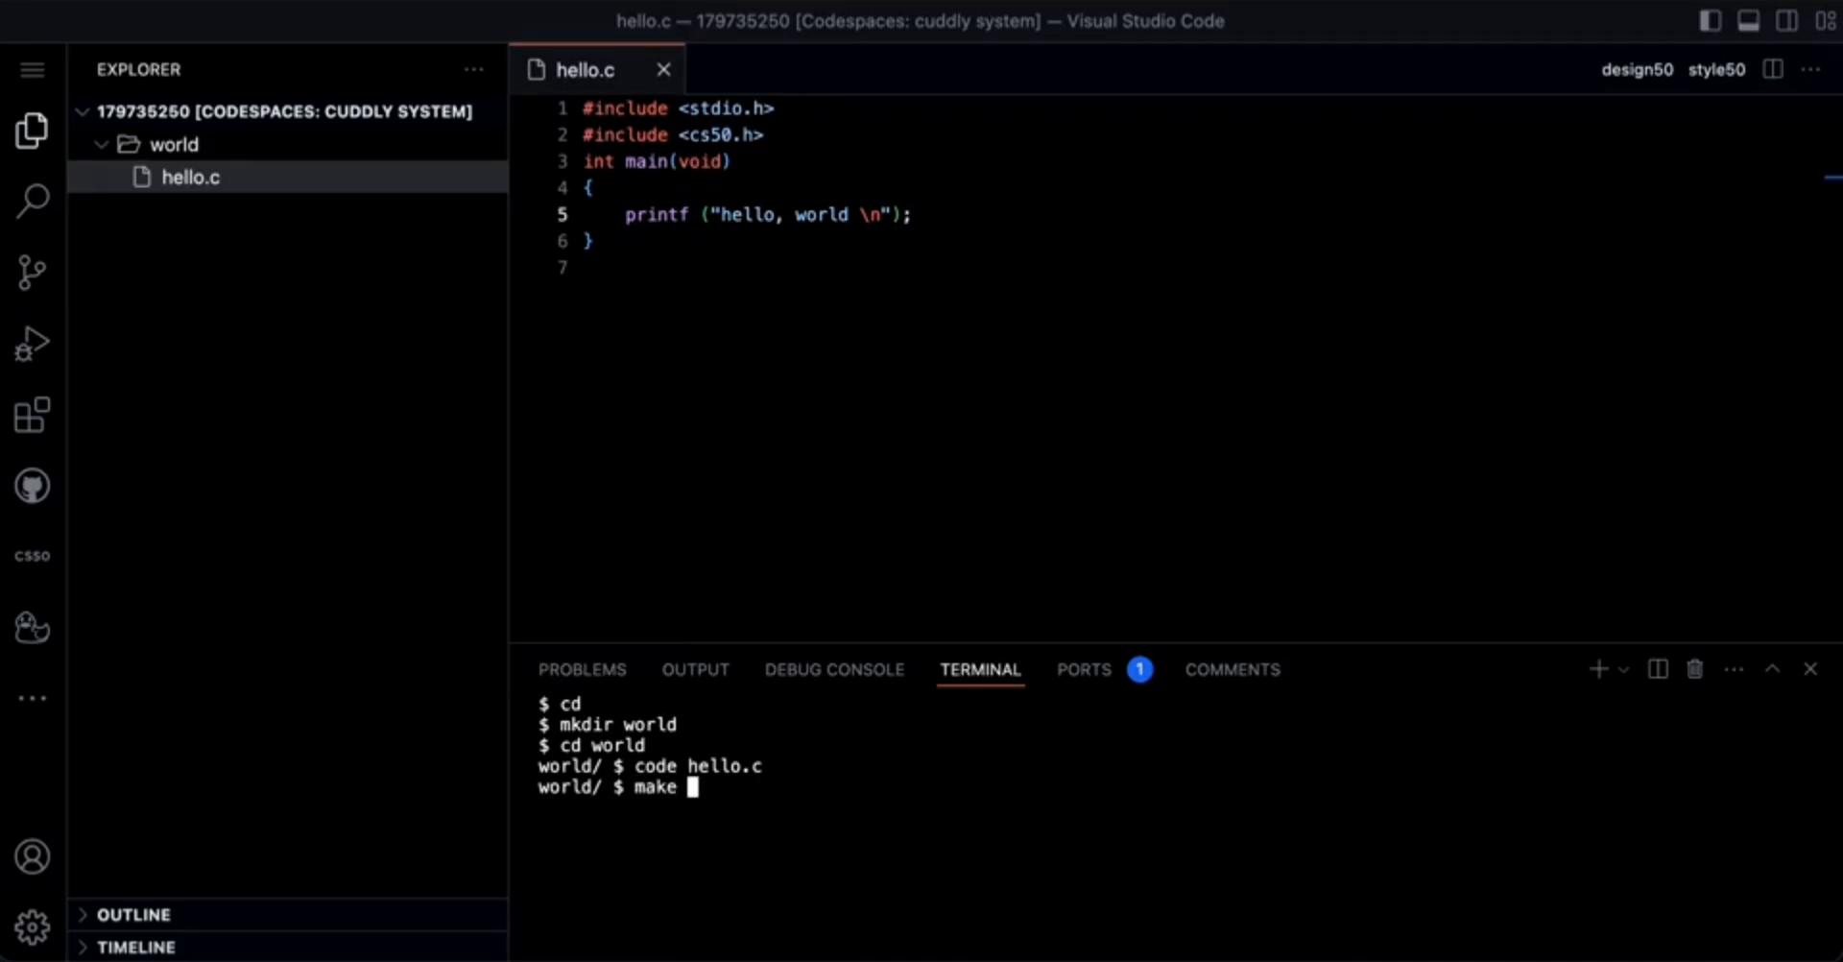
pyautogui.write('hello')
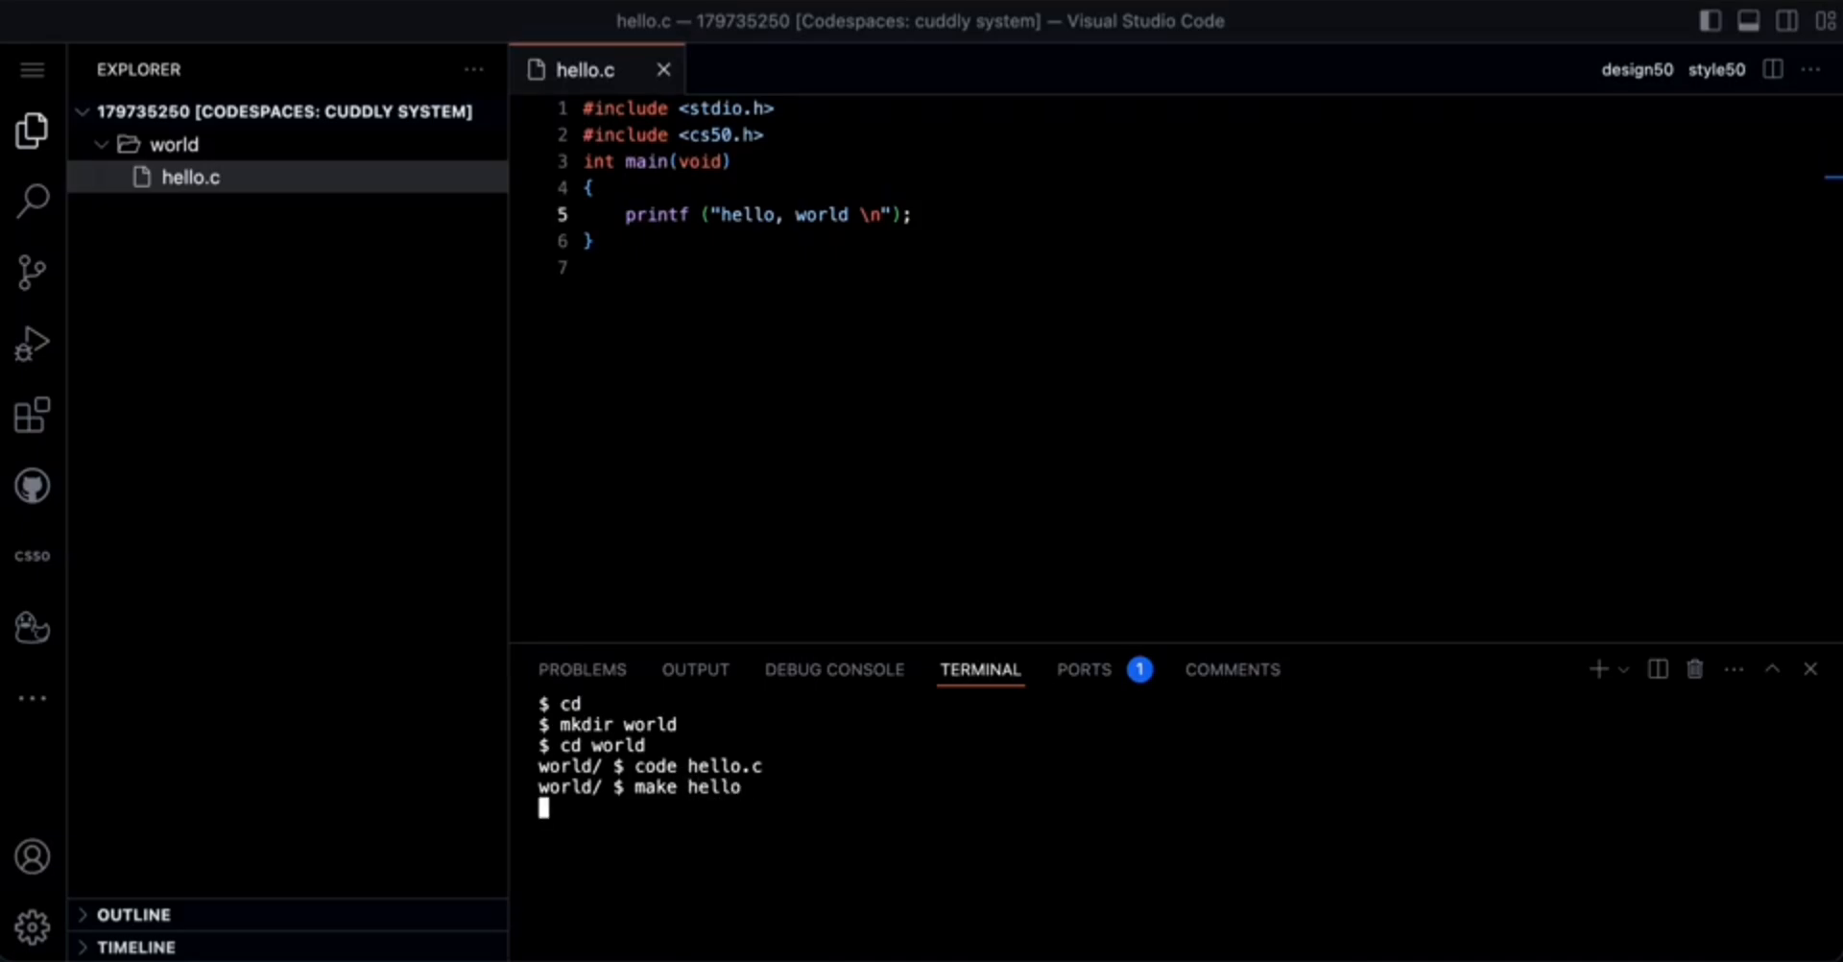
pyautogui.press('Return')
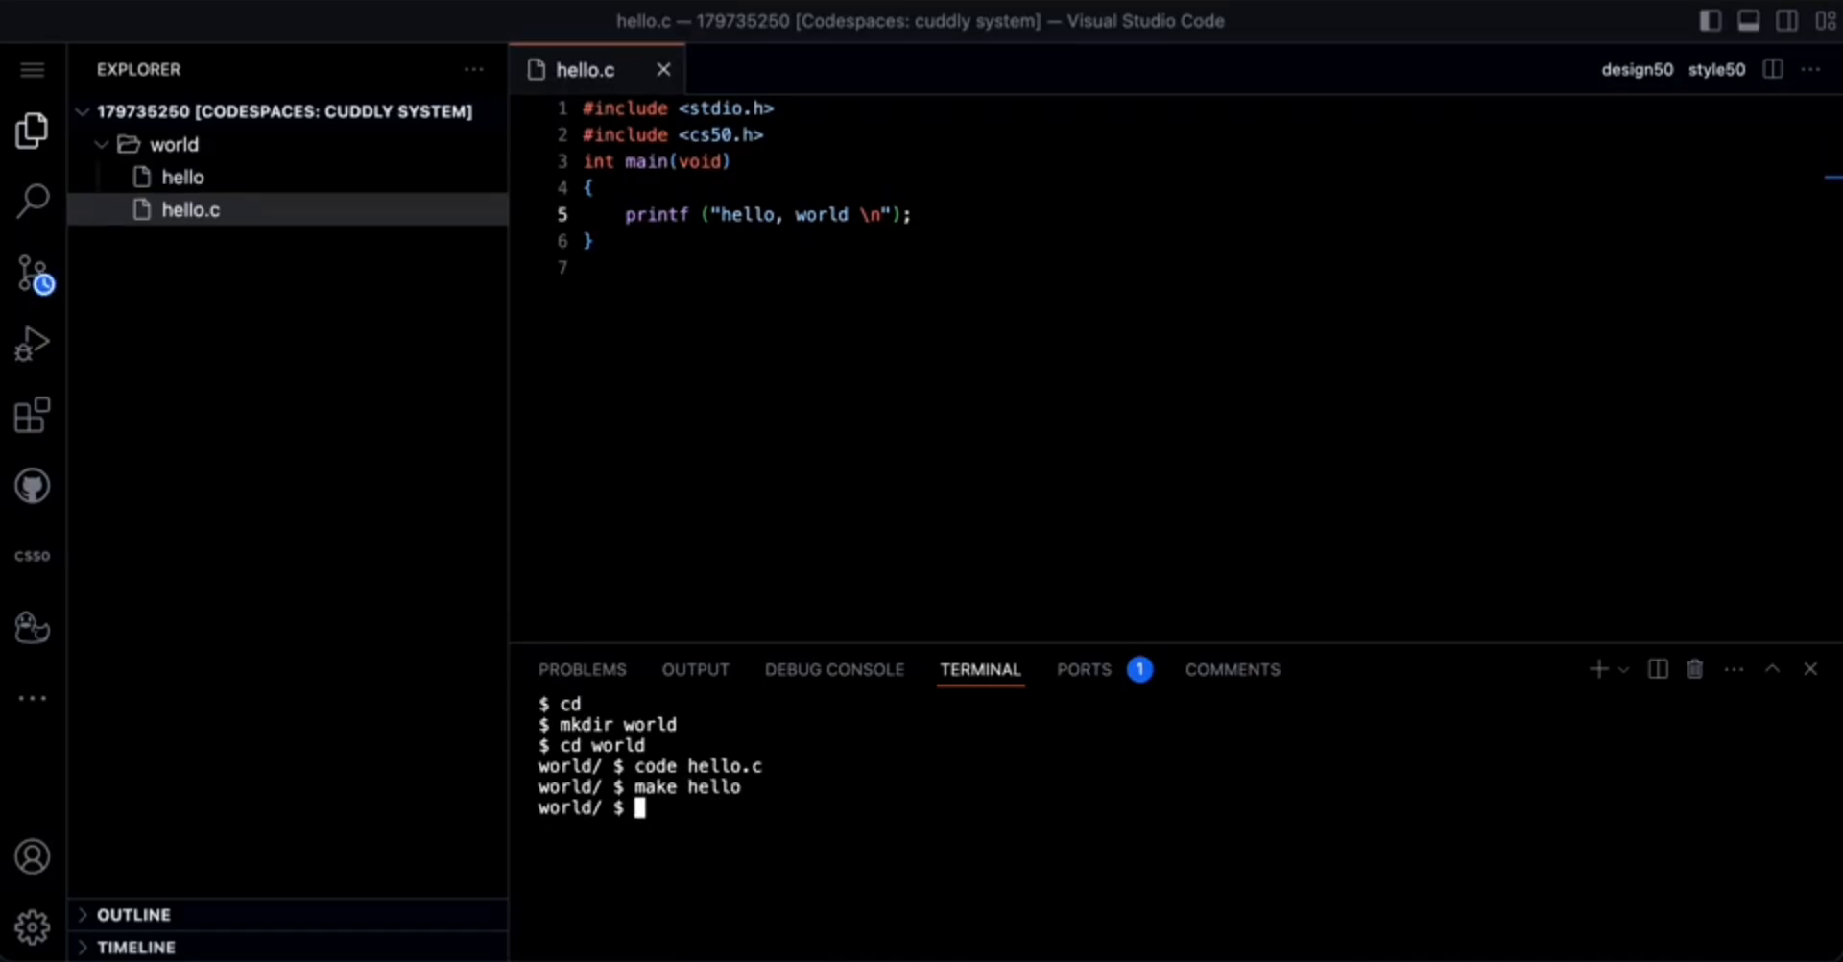
pyautogui.moveTo(698, 847)
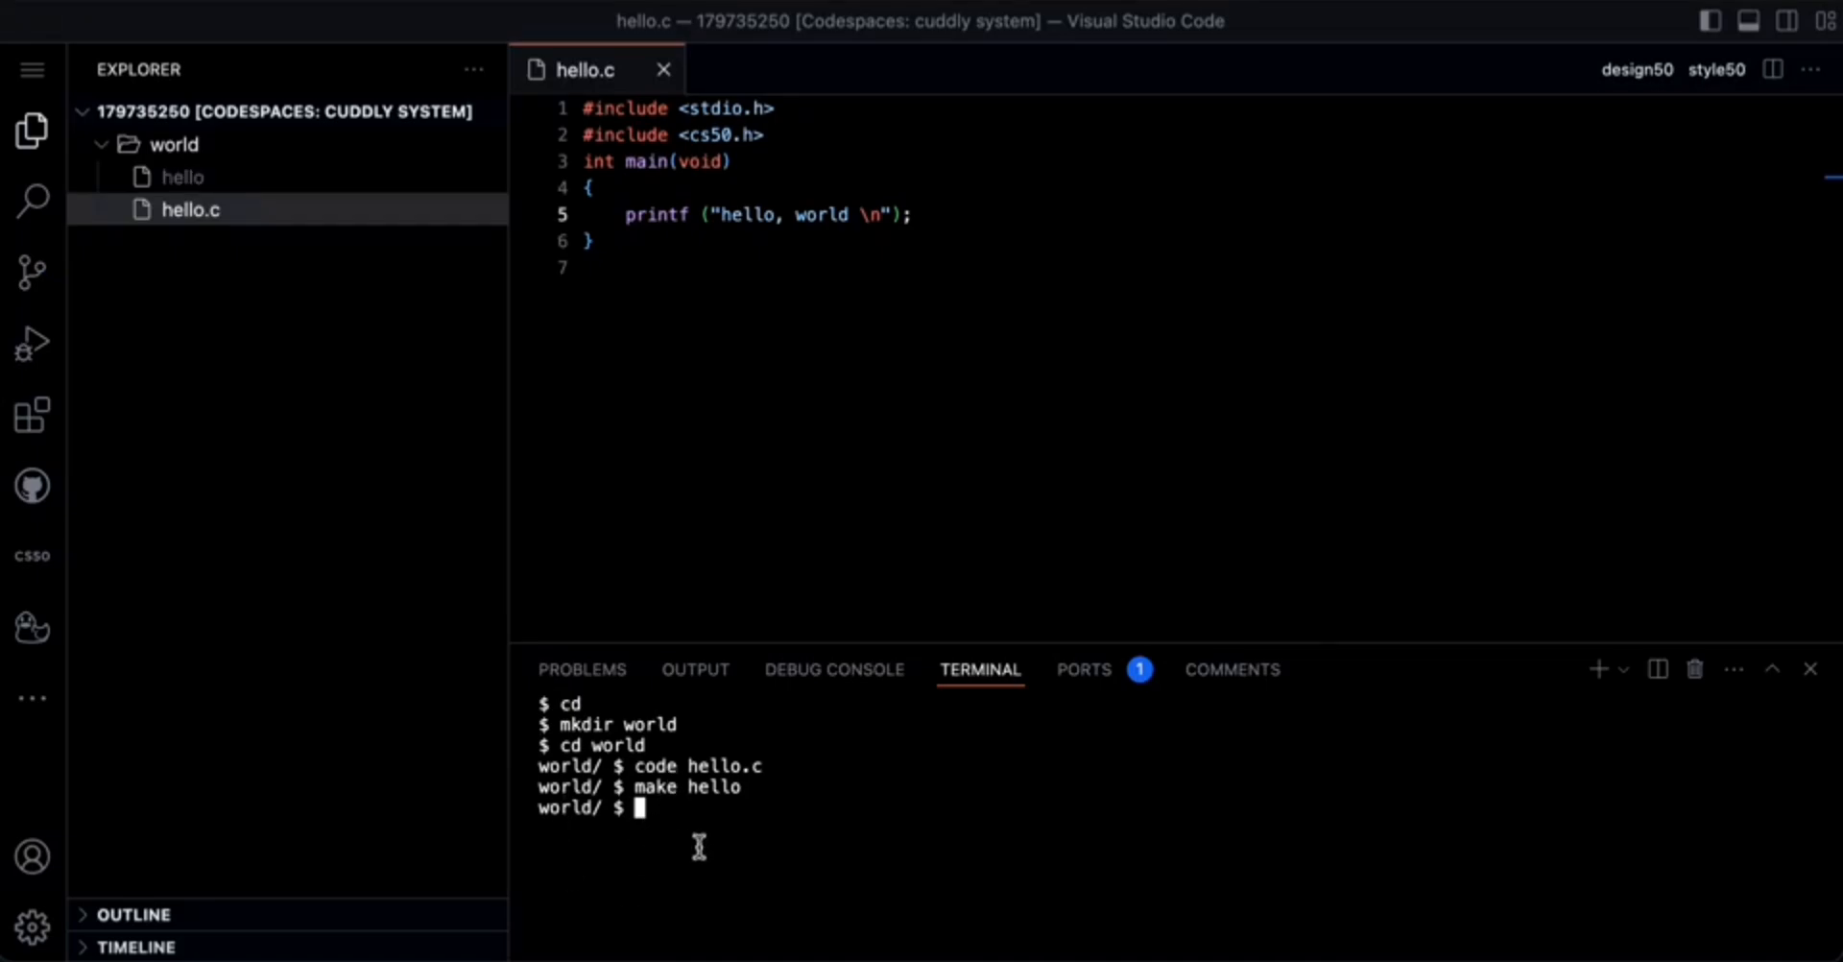
# Run ./hello in the terminal to print "hello, world"
pyautogui.write('./')
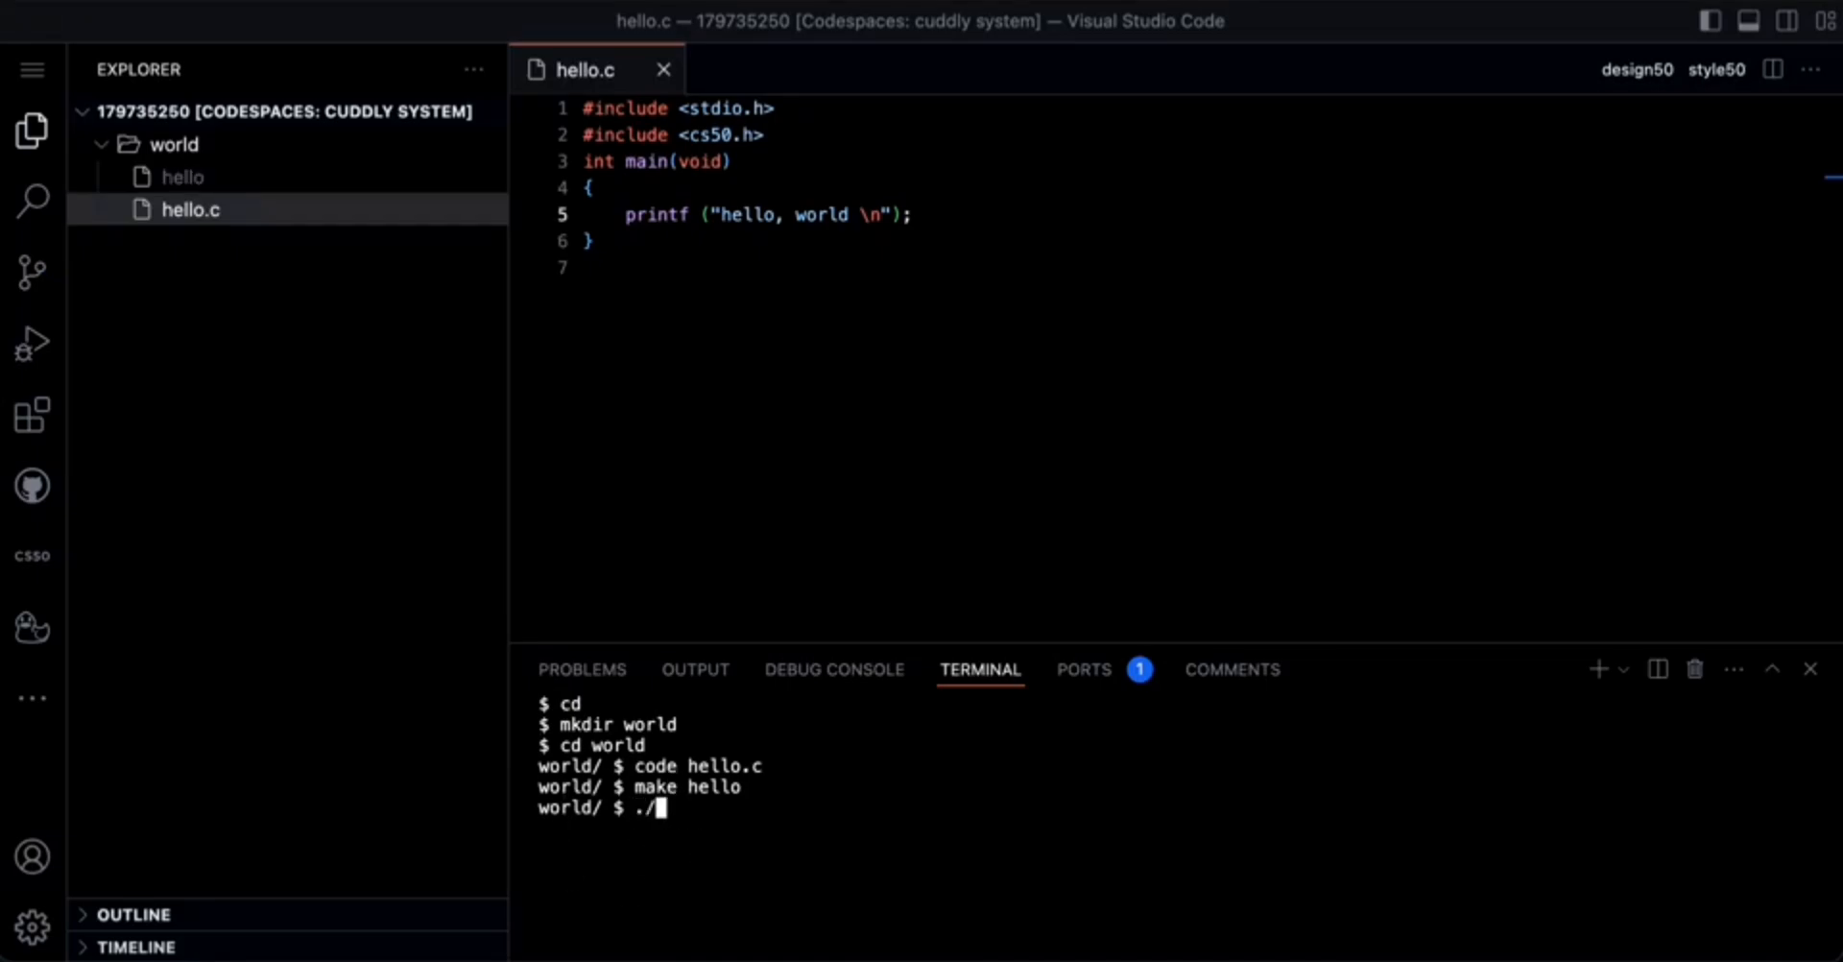
pyautogui.write('he')
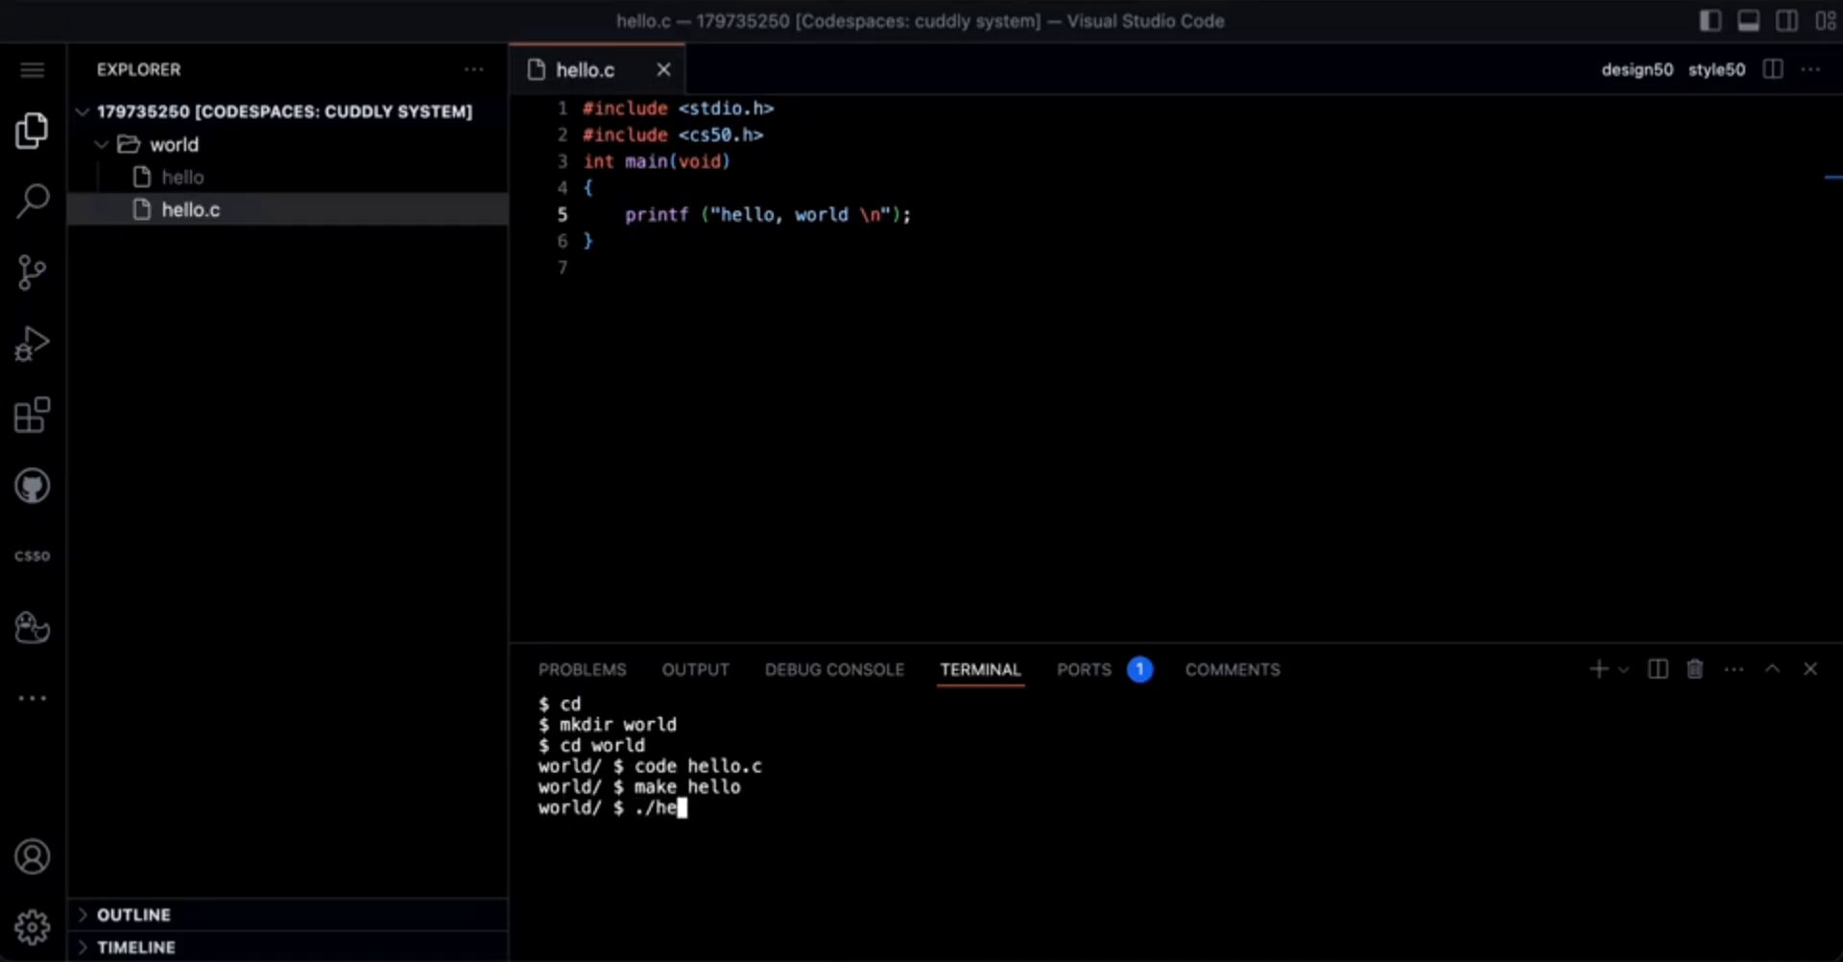
pyautogui.write('llo')
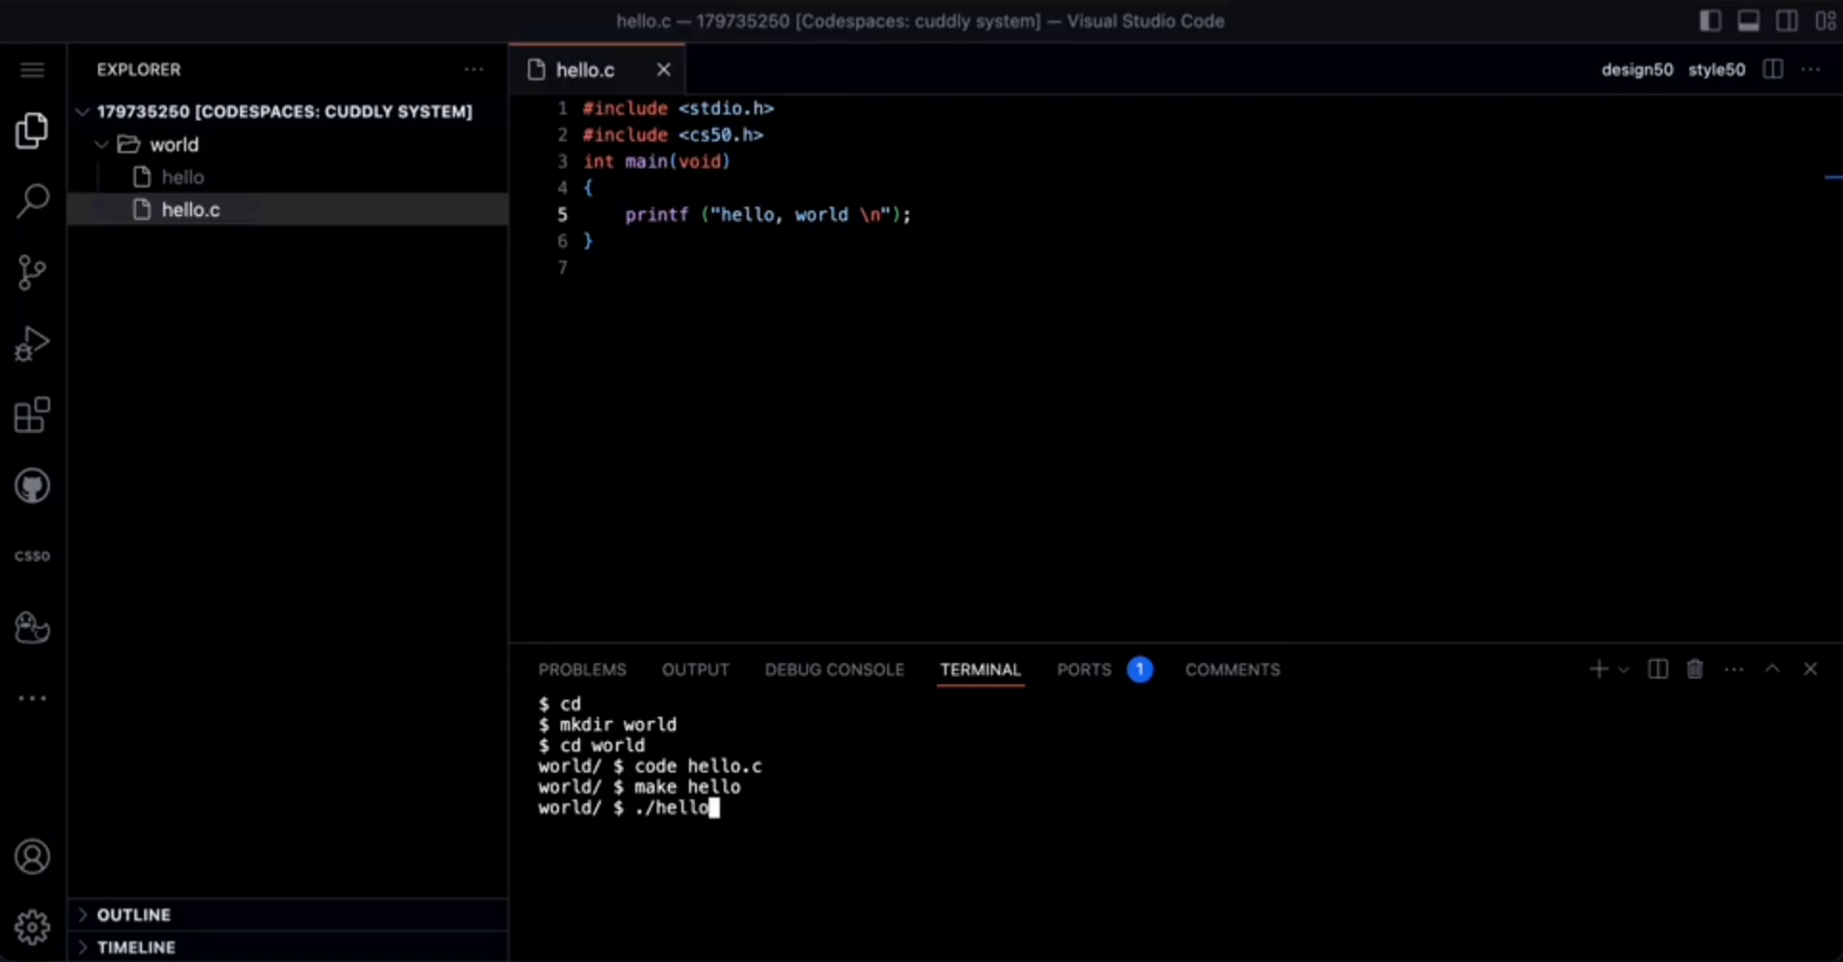
pyautogui.press('Return')
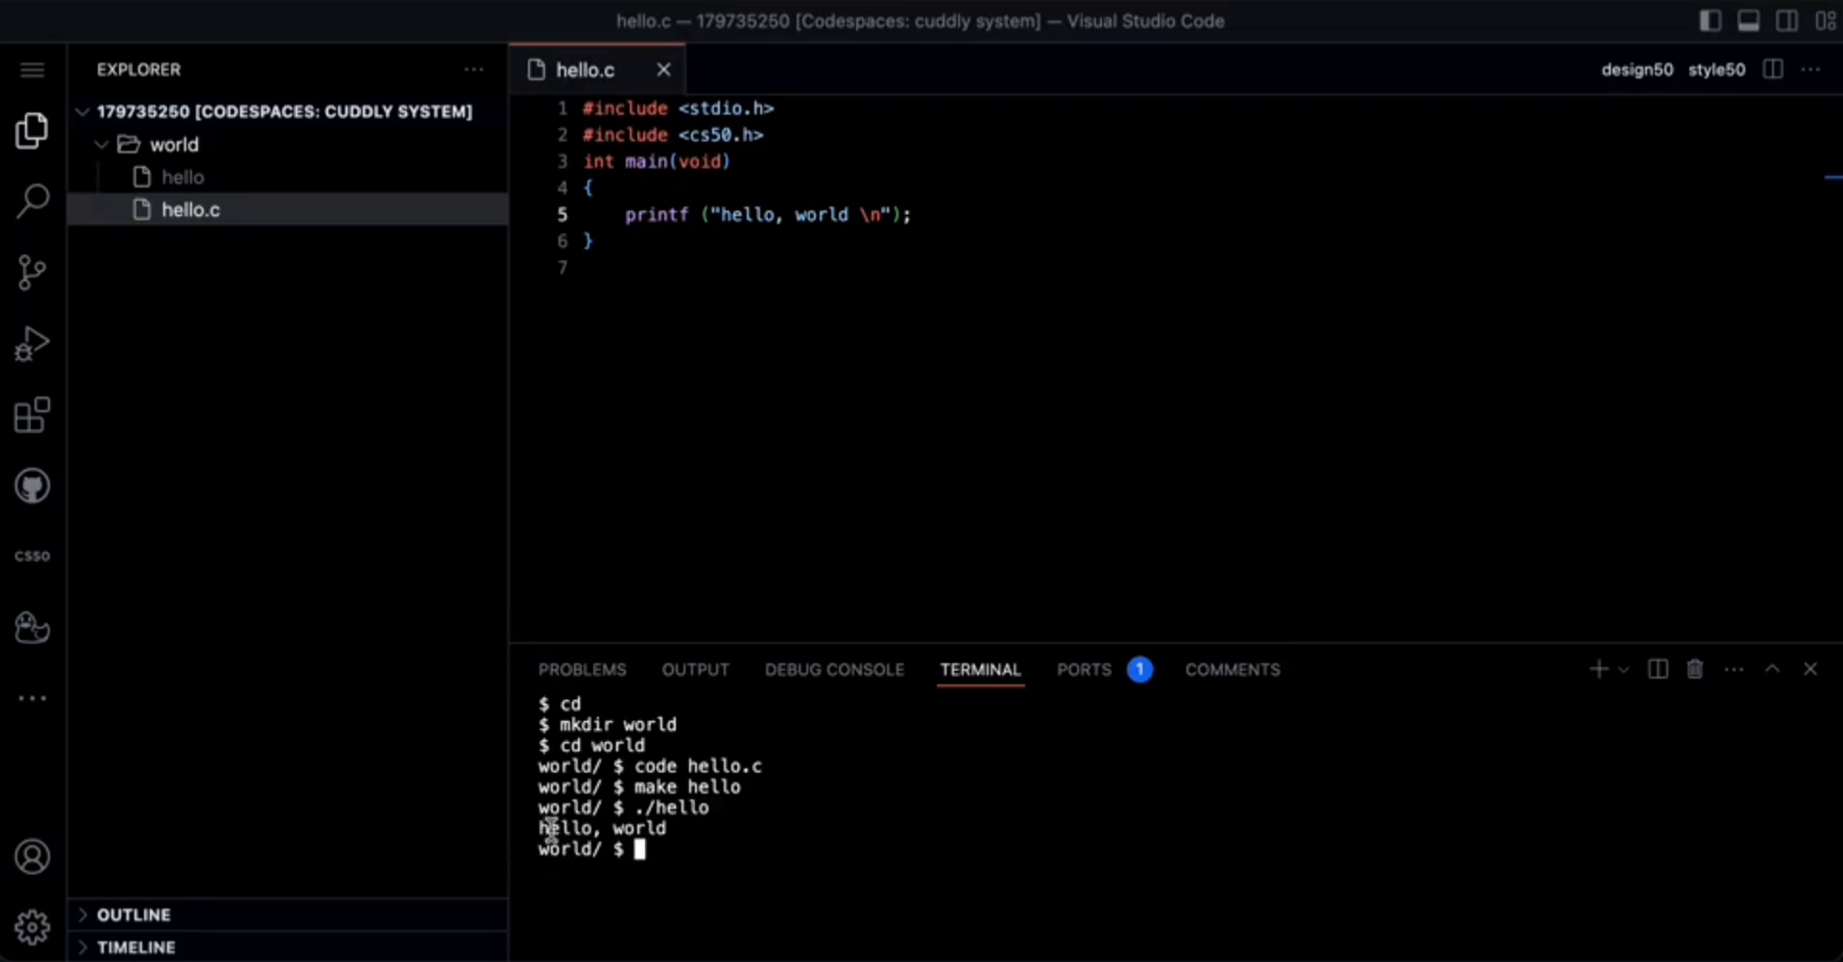
pyautogui.moveTo(913, 865)
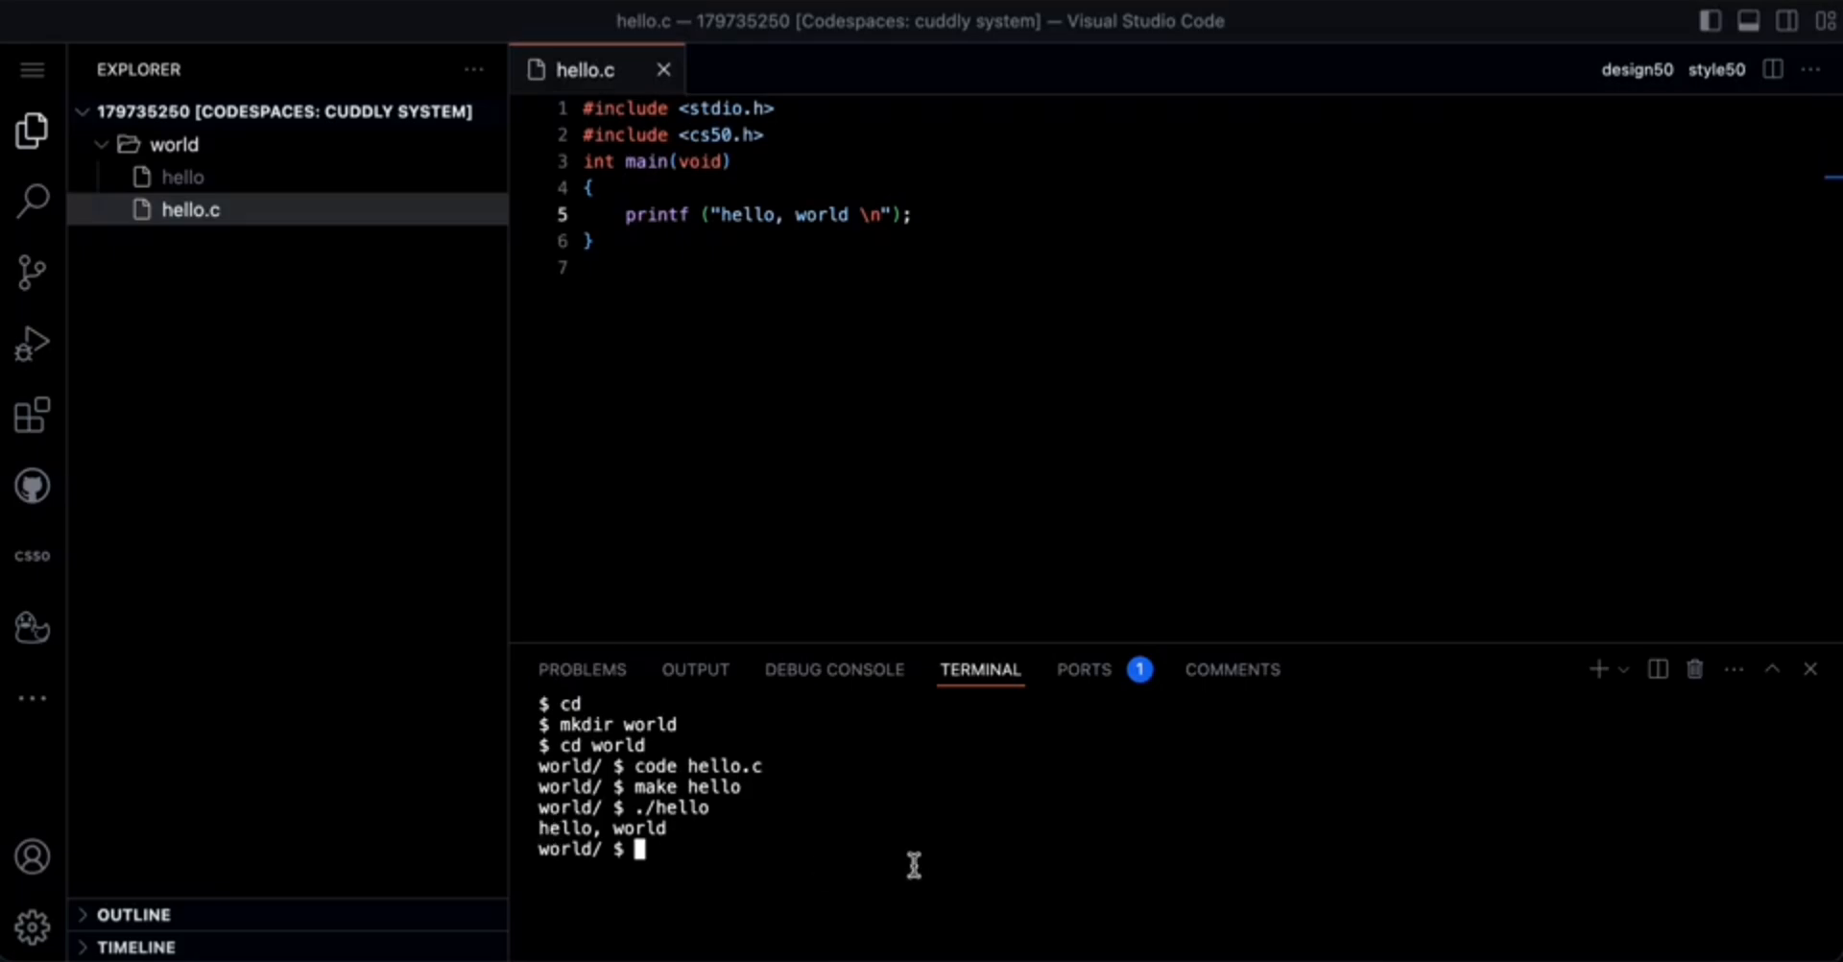
pyautogui.moveTo(546, 820)
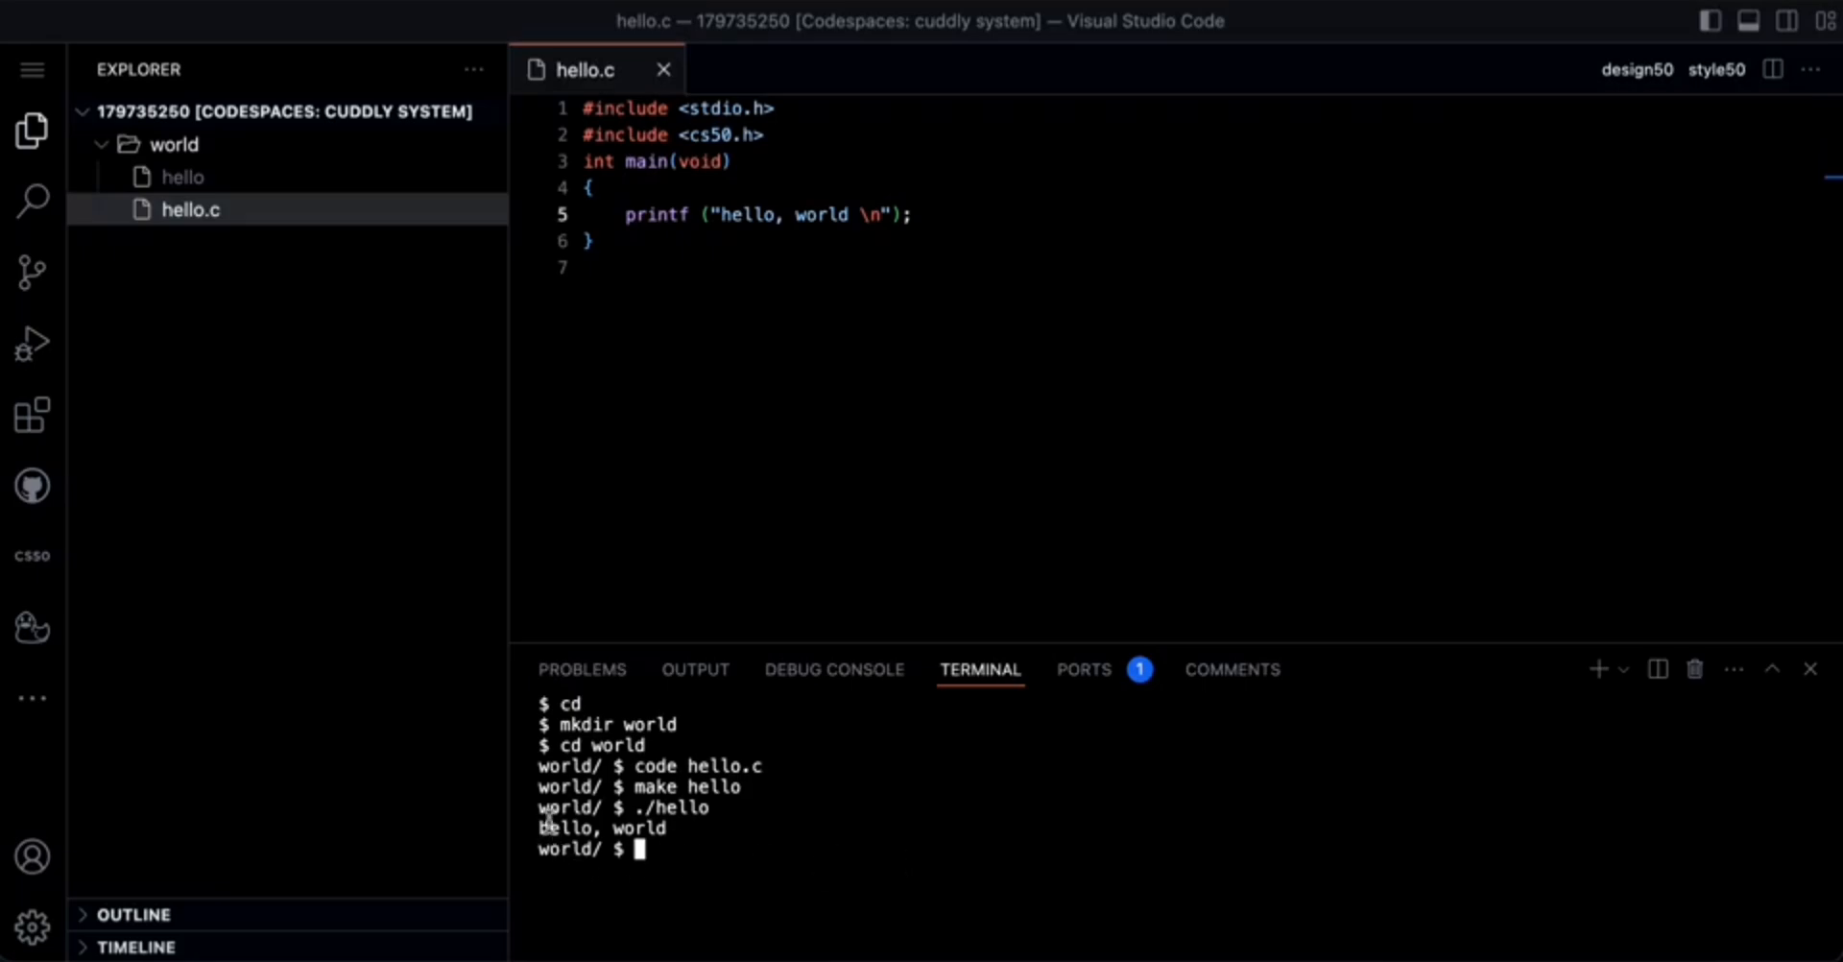
pyautogui.moveTo(805, 827)
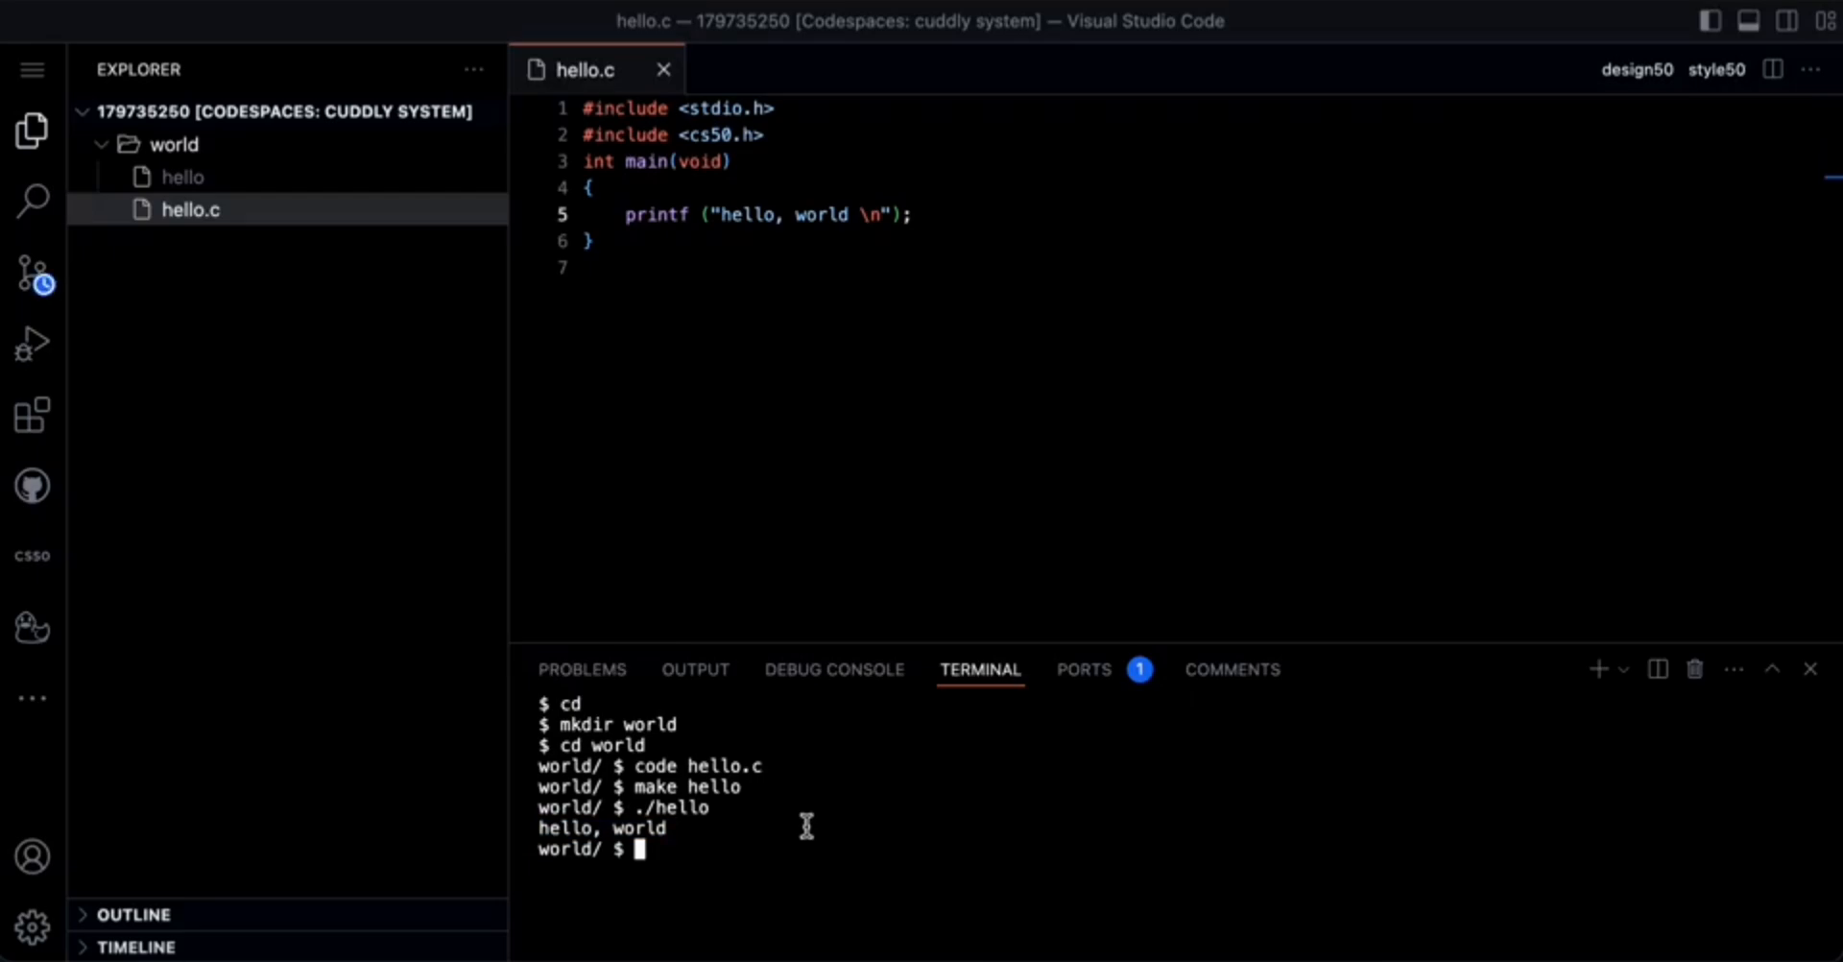
pyautogui.moveTo(977, 387)
pyautogui.write('check50 cs50/problems/2024/x/world')
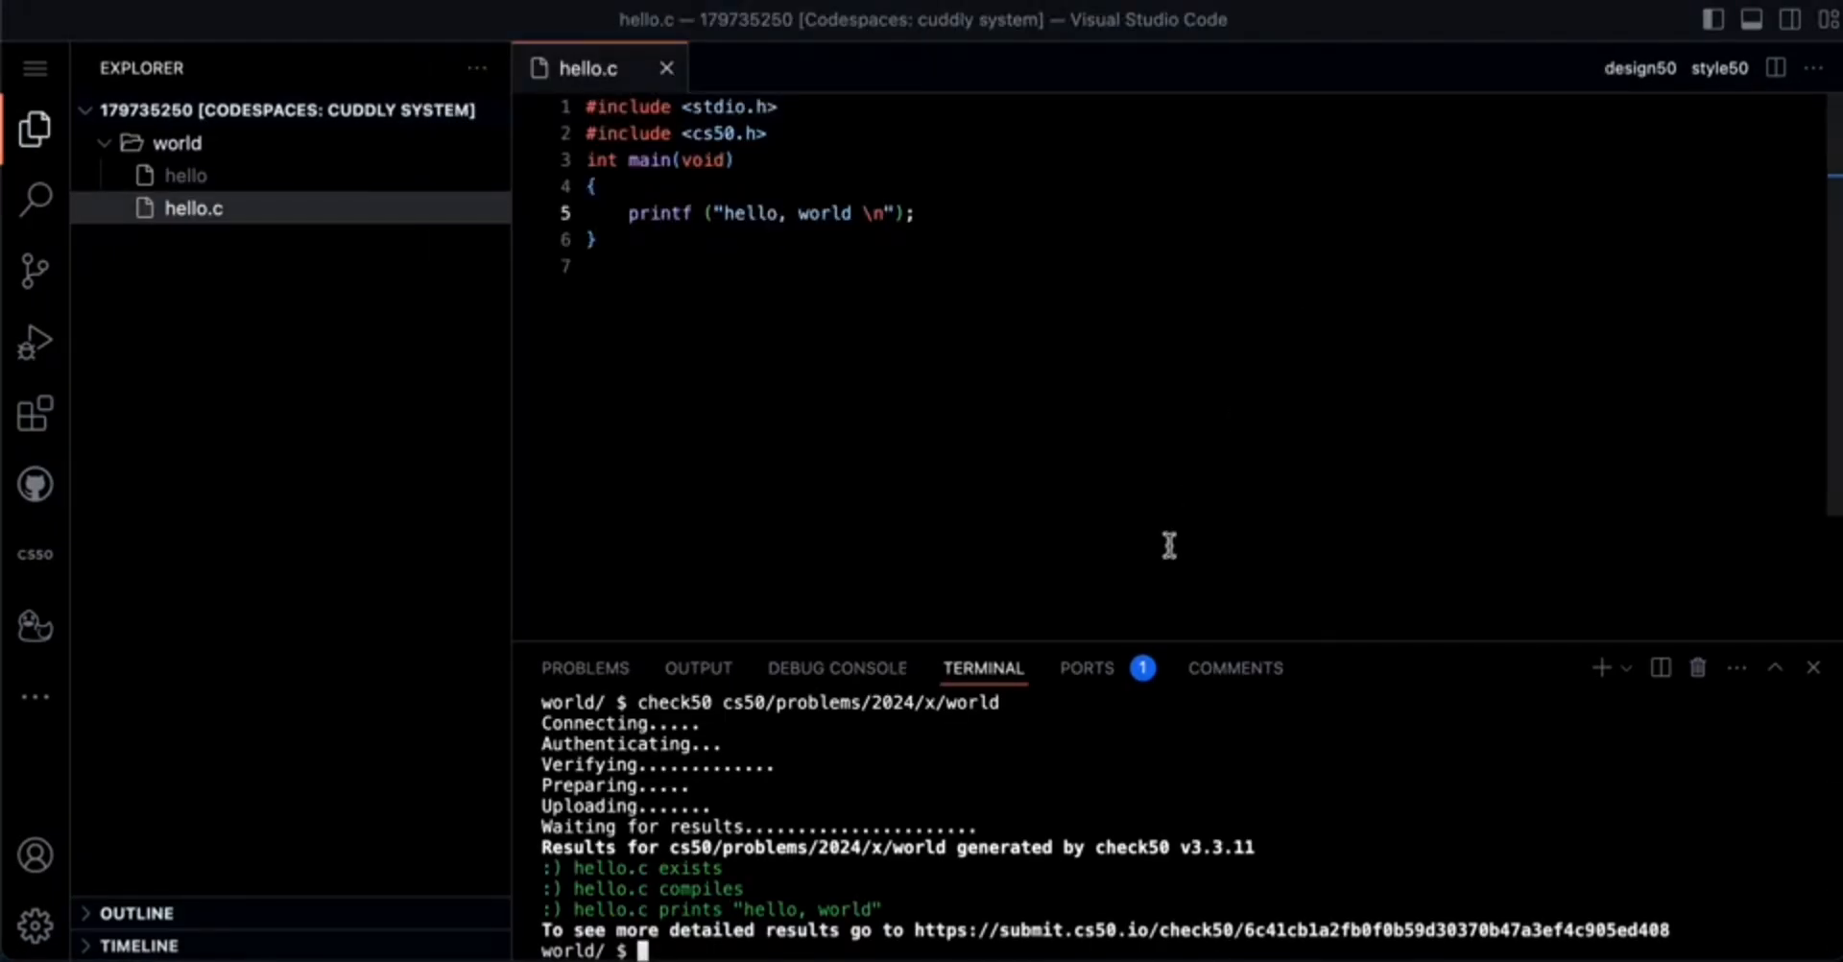
pyautogui.moveTo(1138, 874)
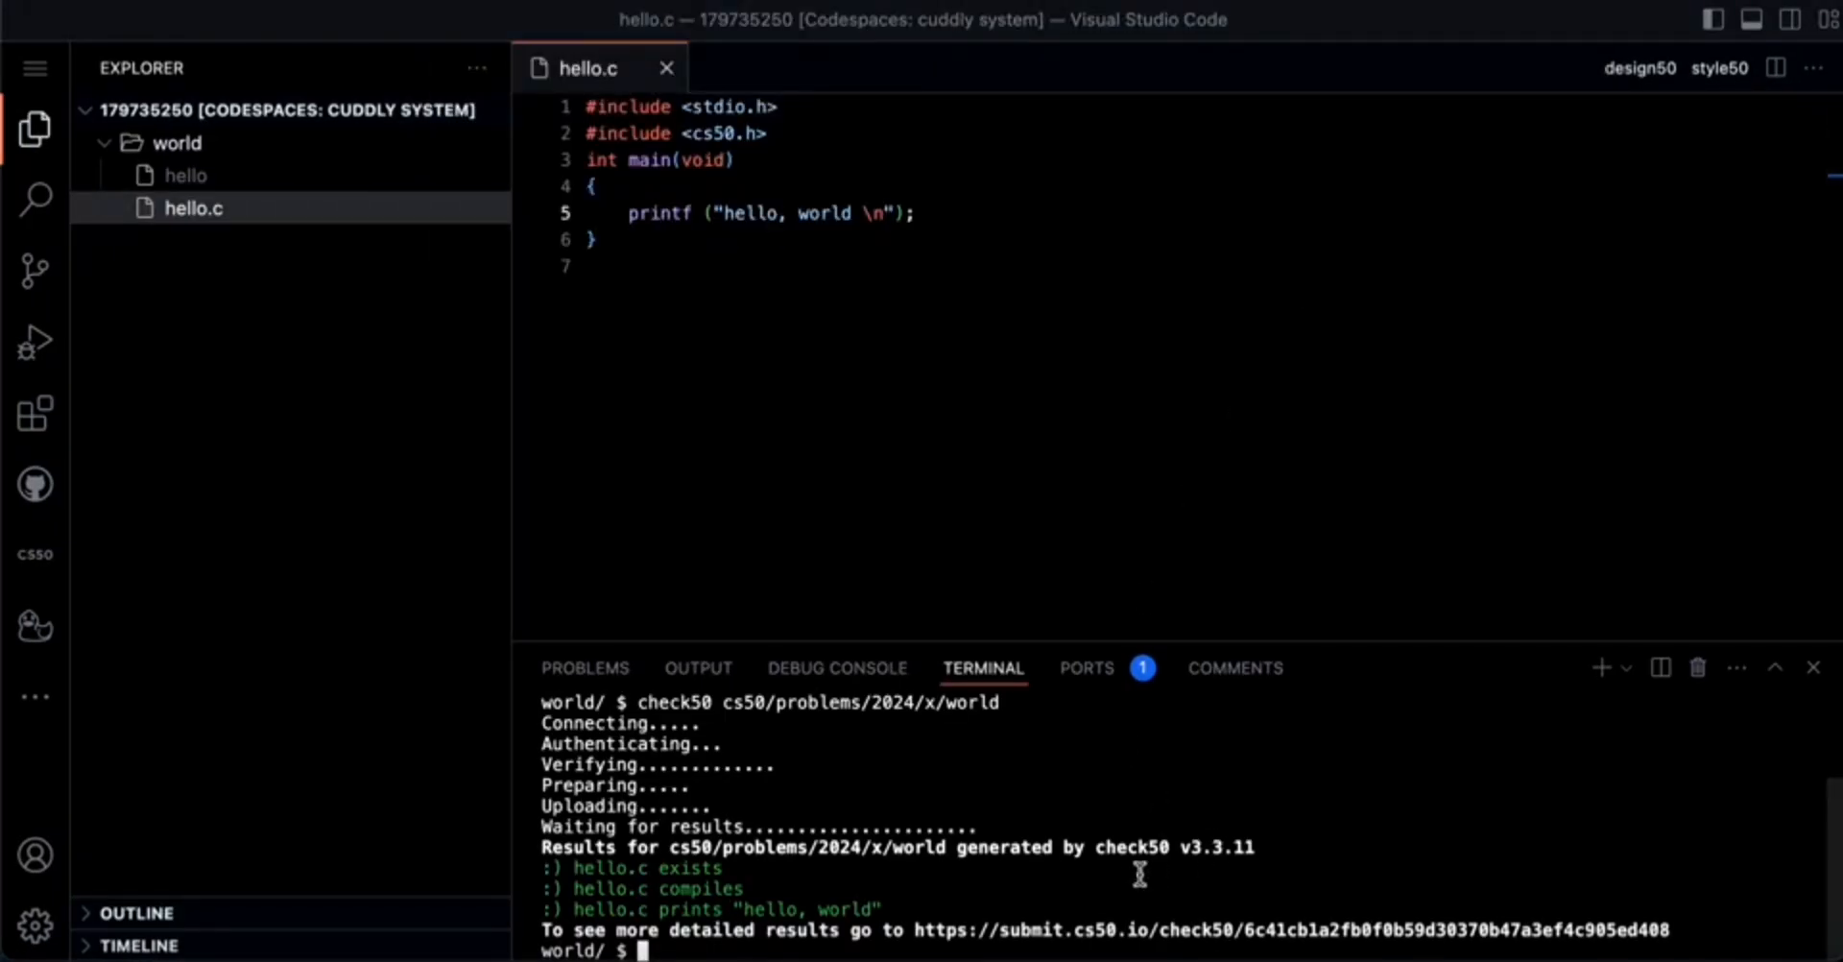